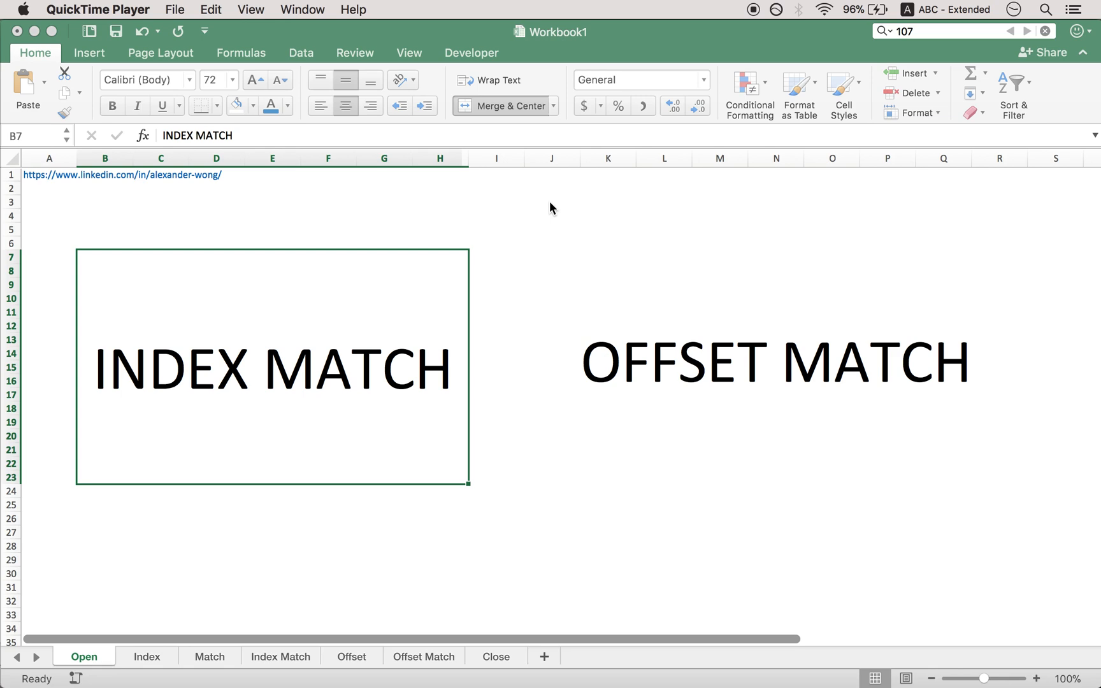
pyautogui.moveTo(152, 655)
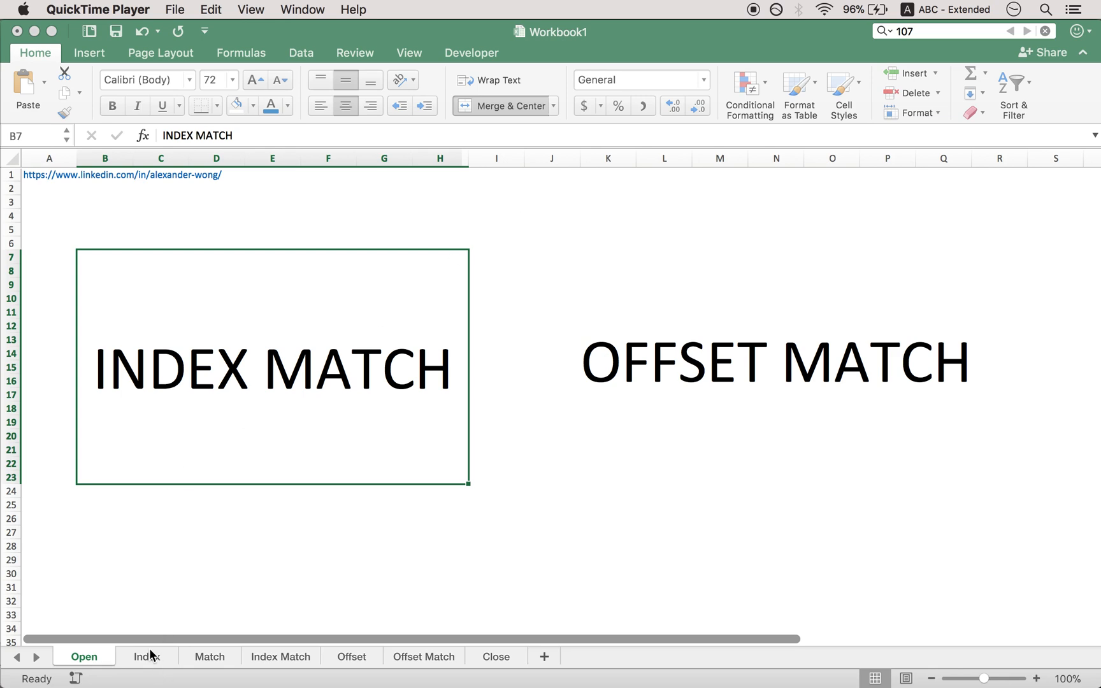
# - Switch to the Index sheet with its product sales table and yellow answer cells
pyautogui.click(146, 657)
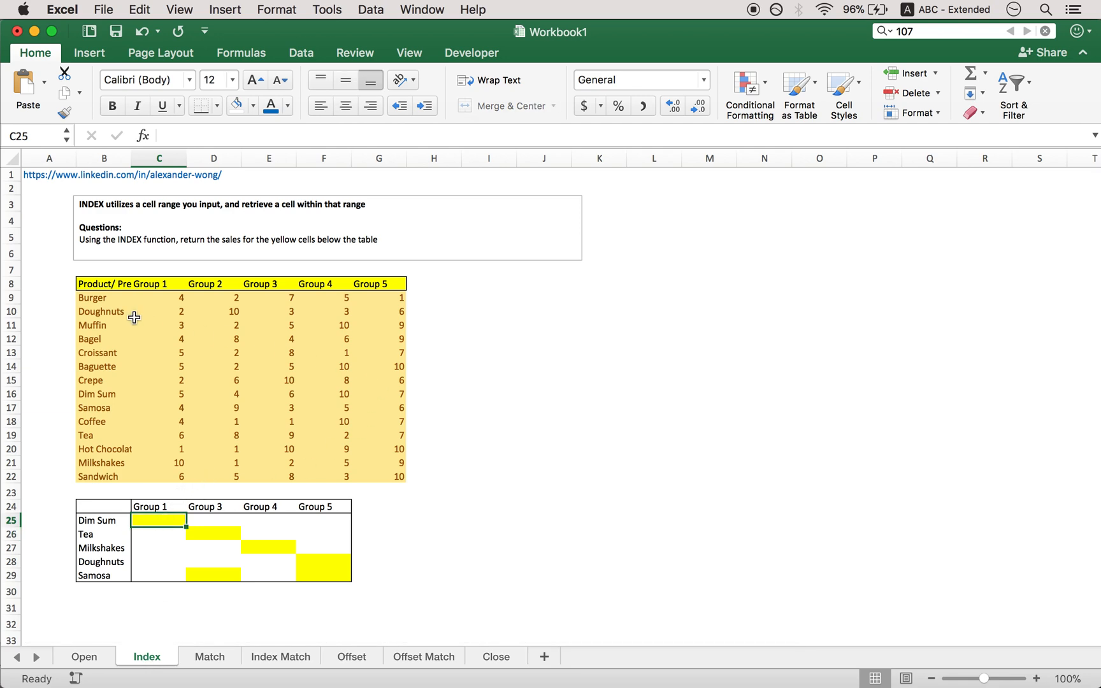
pyautogui.moveTo(92, 283)
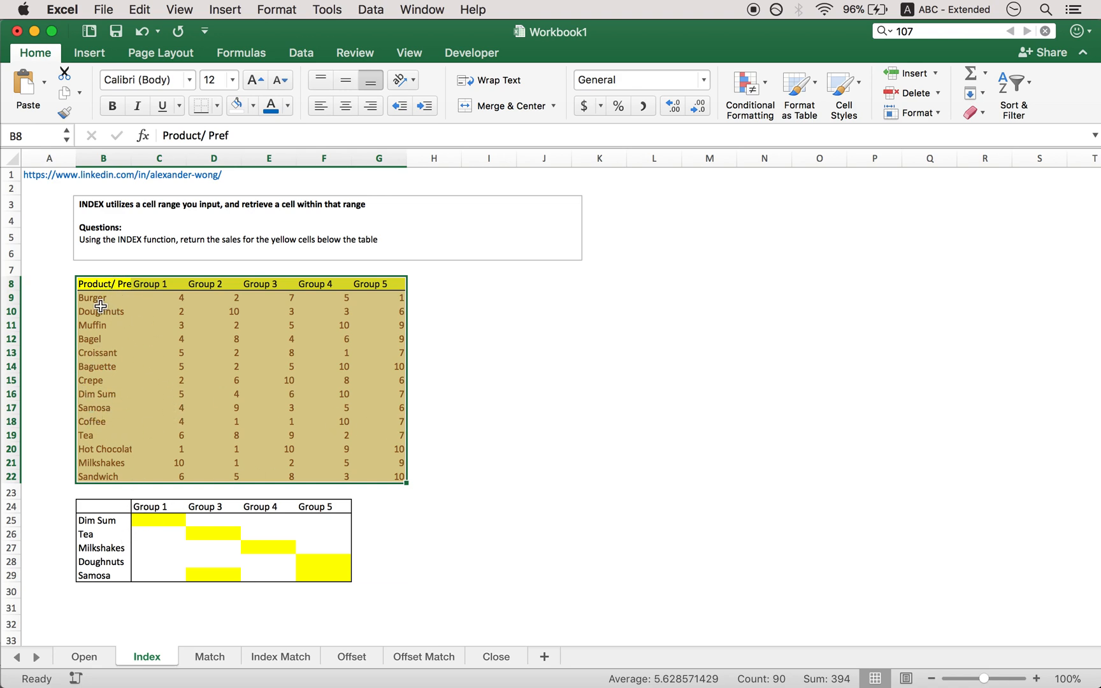
pyautogui.moveTo(159, 285)
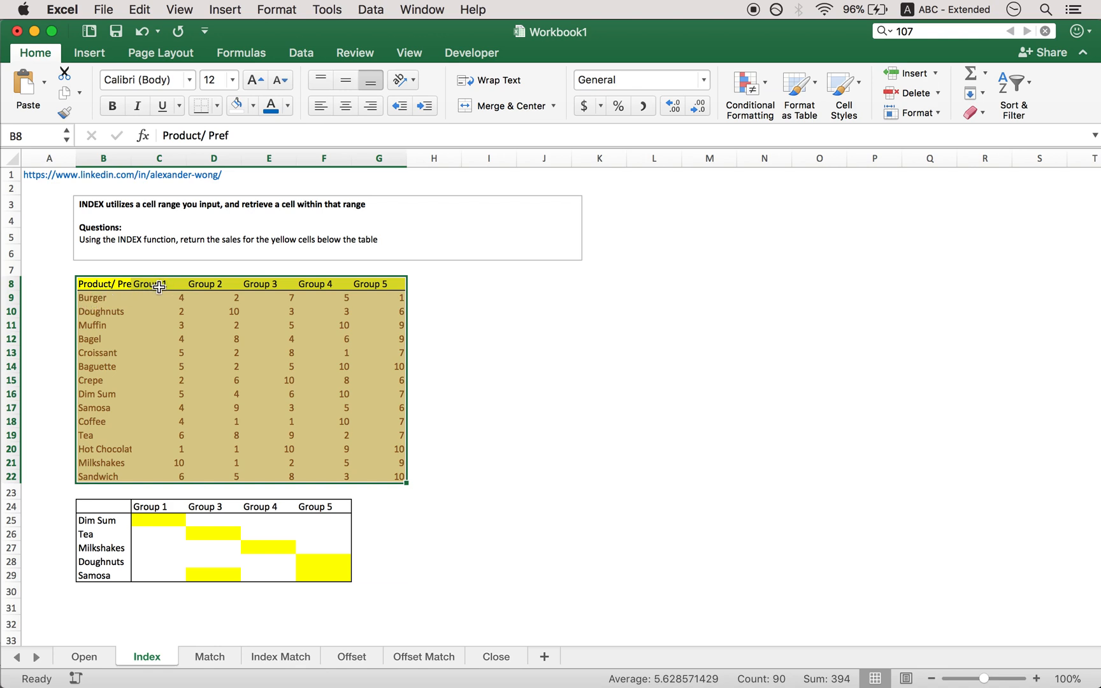
pyautogui.moveTo(94, 279)
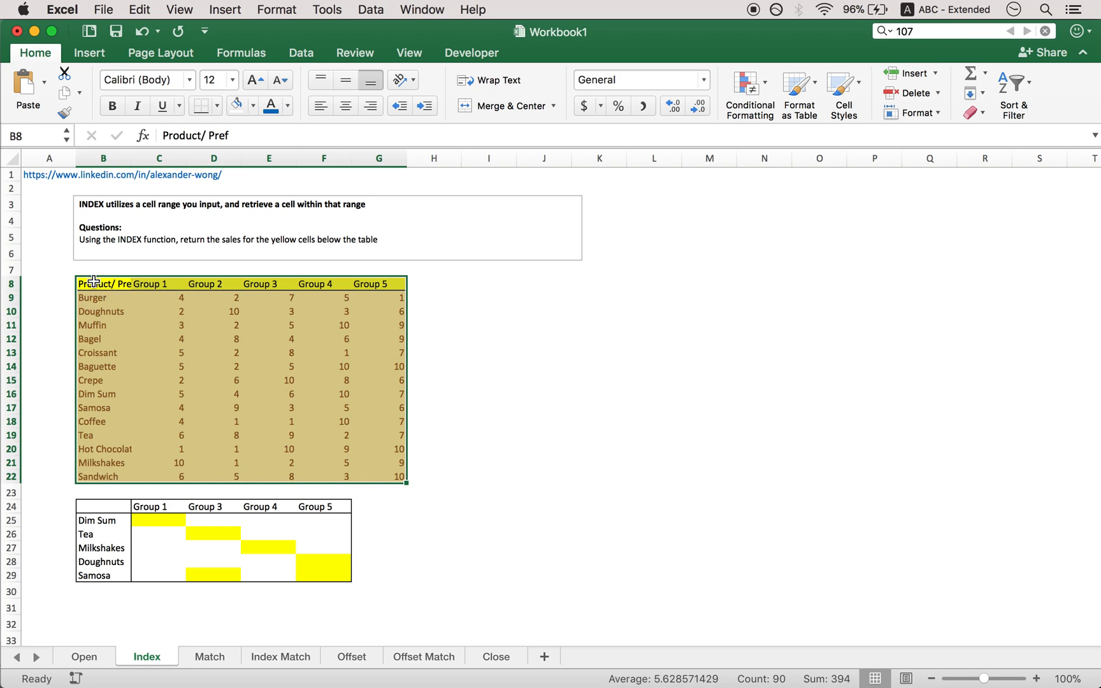
pyautogui.moveTo(104, 297)
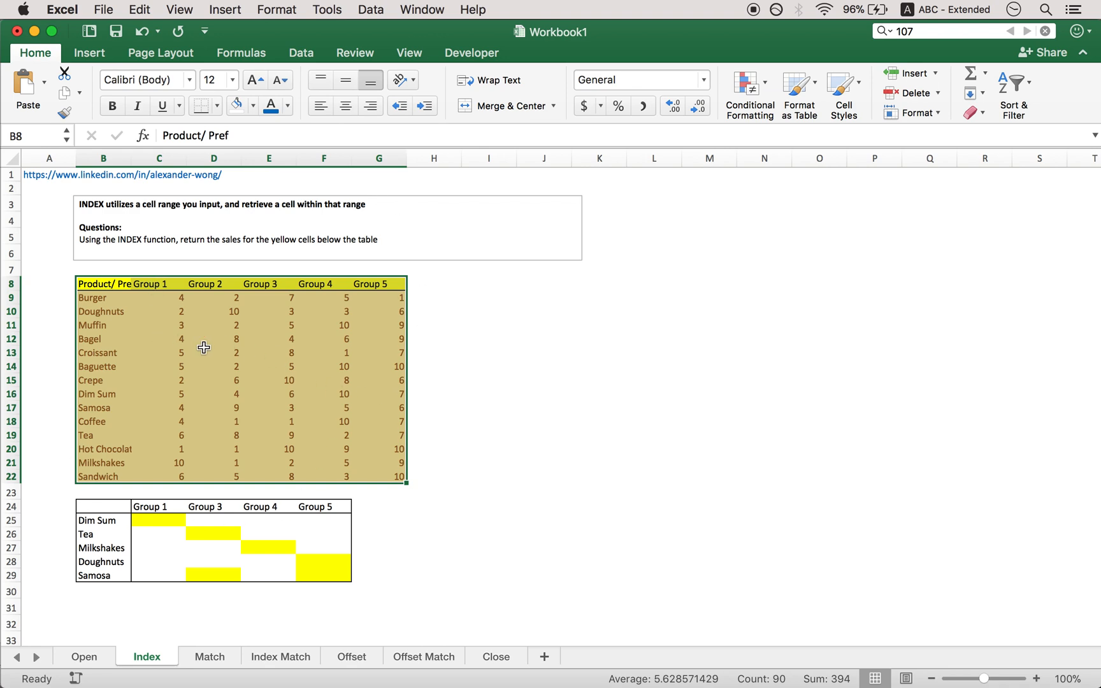
# - In C25, enter =INDEX(B8:G22,9,2) so Dim Sum, Group 1 returns 5
pyautogui.click(158, 521)
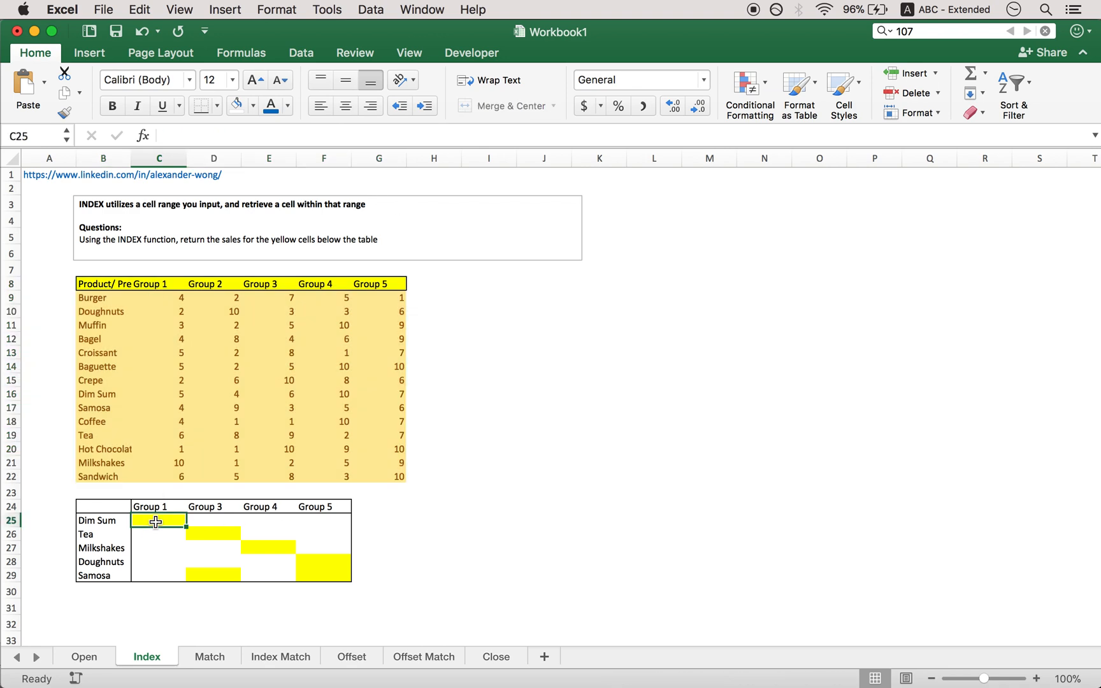
pyautogui.write('=INDEX(')
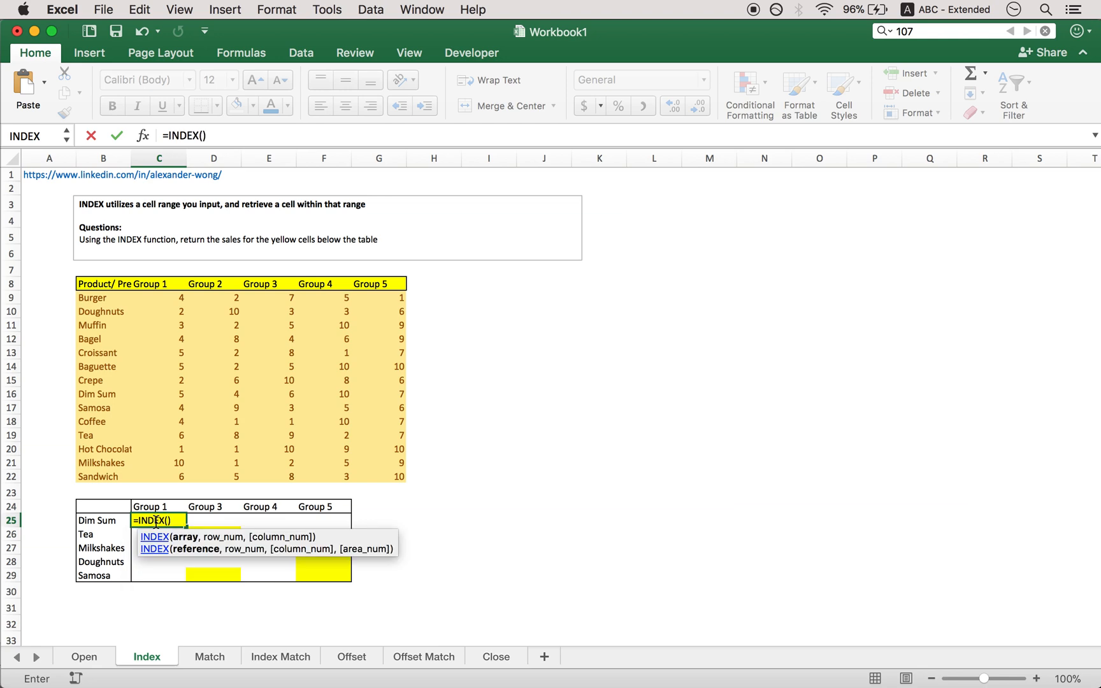
pyautogui.click(103, 283)
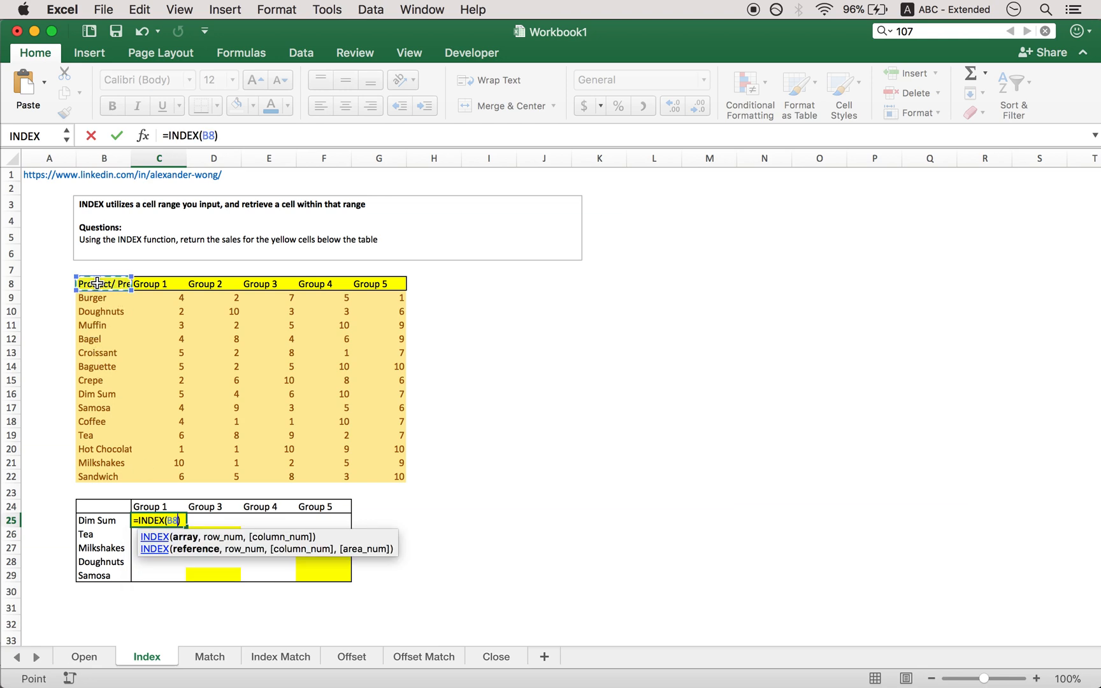
pyautogui.moveTo(104, 284); pyautogui.dragTo(398, 477)
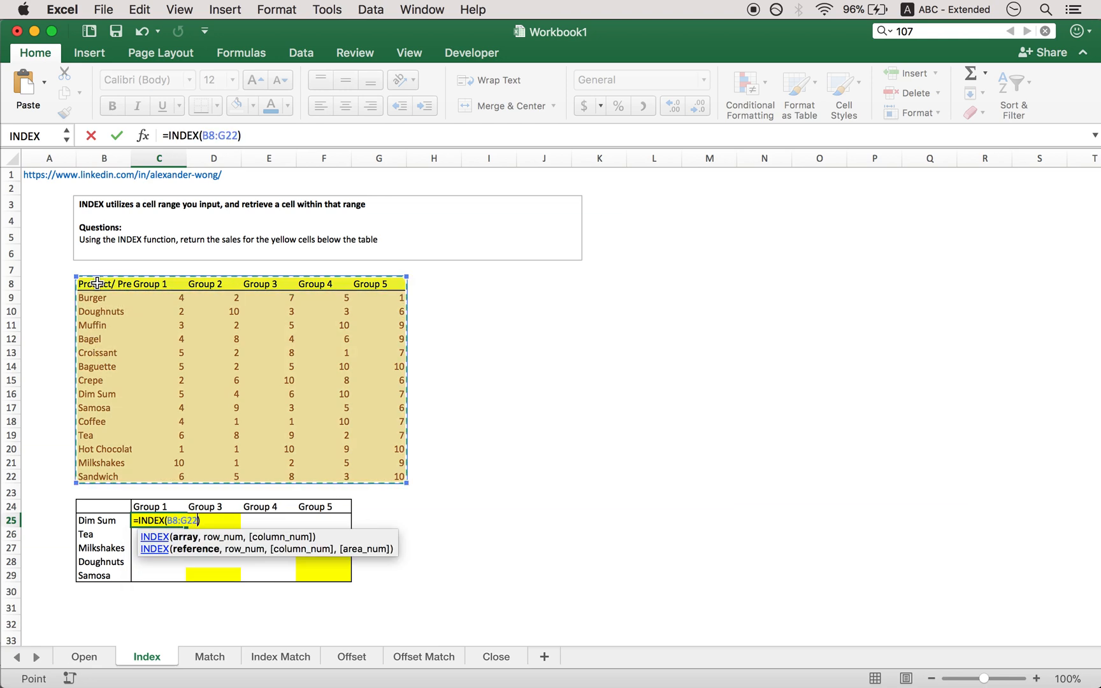
pyautogui.write(',')
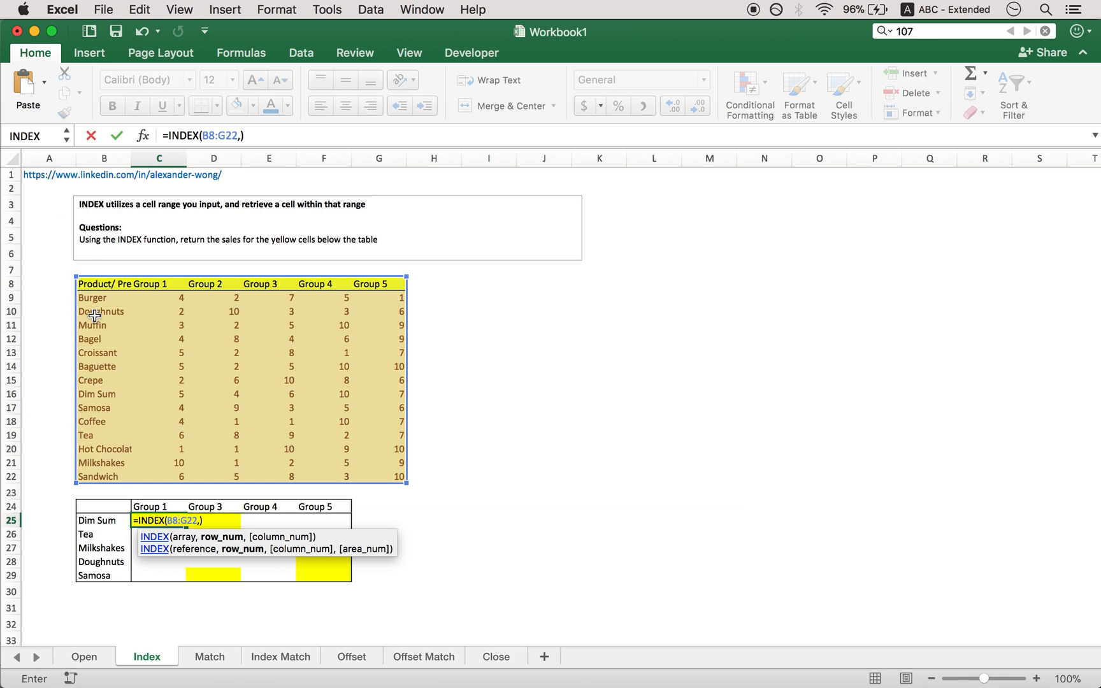
pyautogui.moveTo(102, 316)
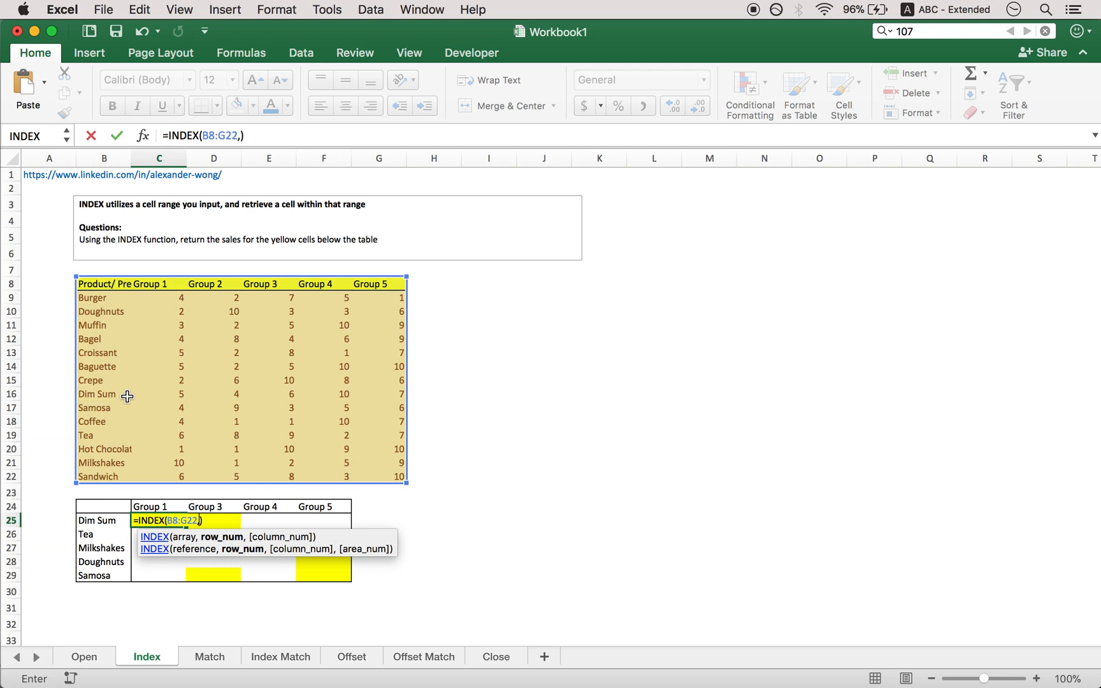
pyautogui.write('9,')
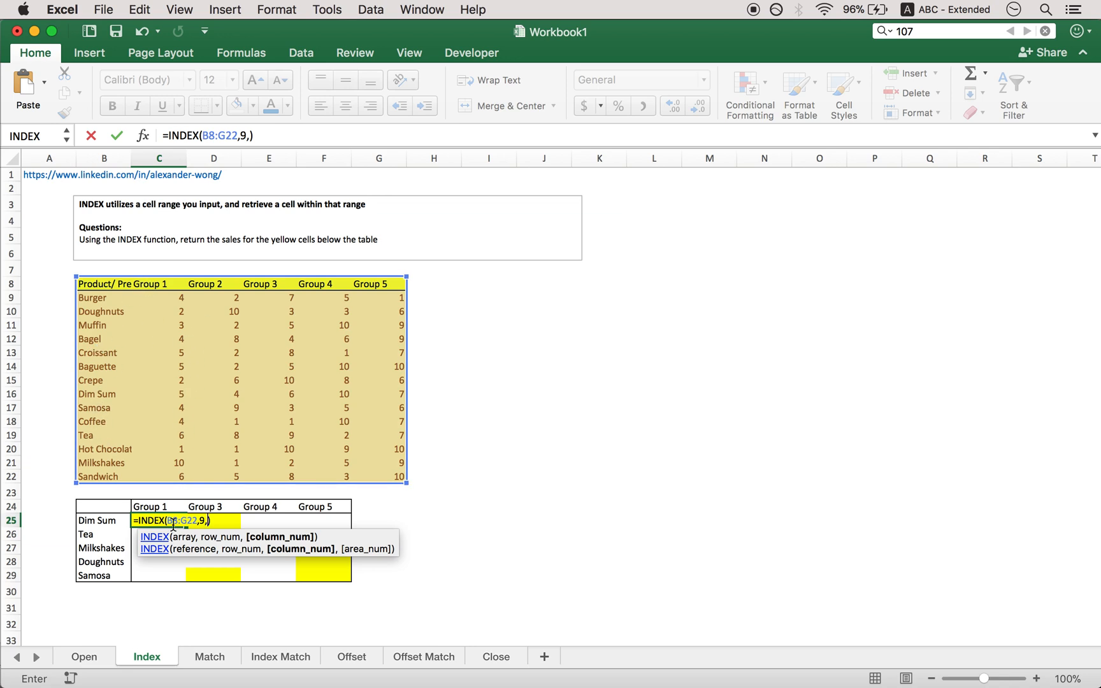
pyautogui.write('2')
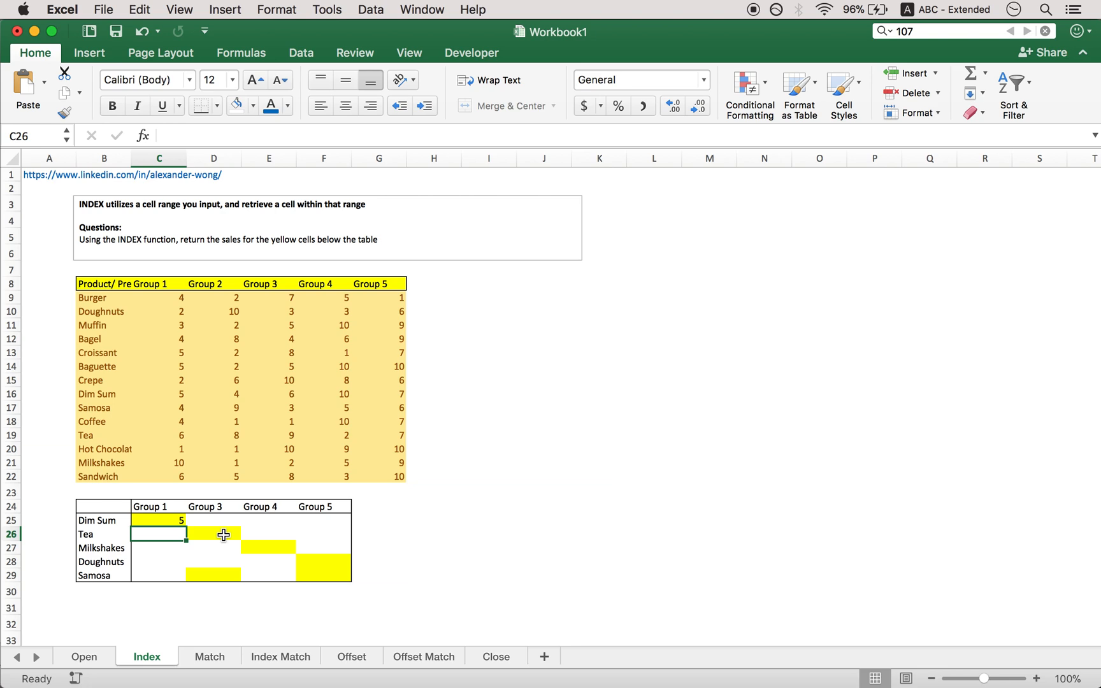
# - In D26, start an INDEX formula over B8:G22 with row 12 for Tea, Group 3
pyautogui.click(213, 534)
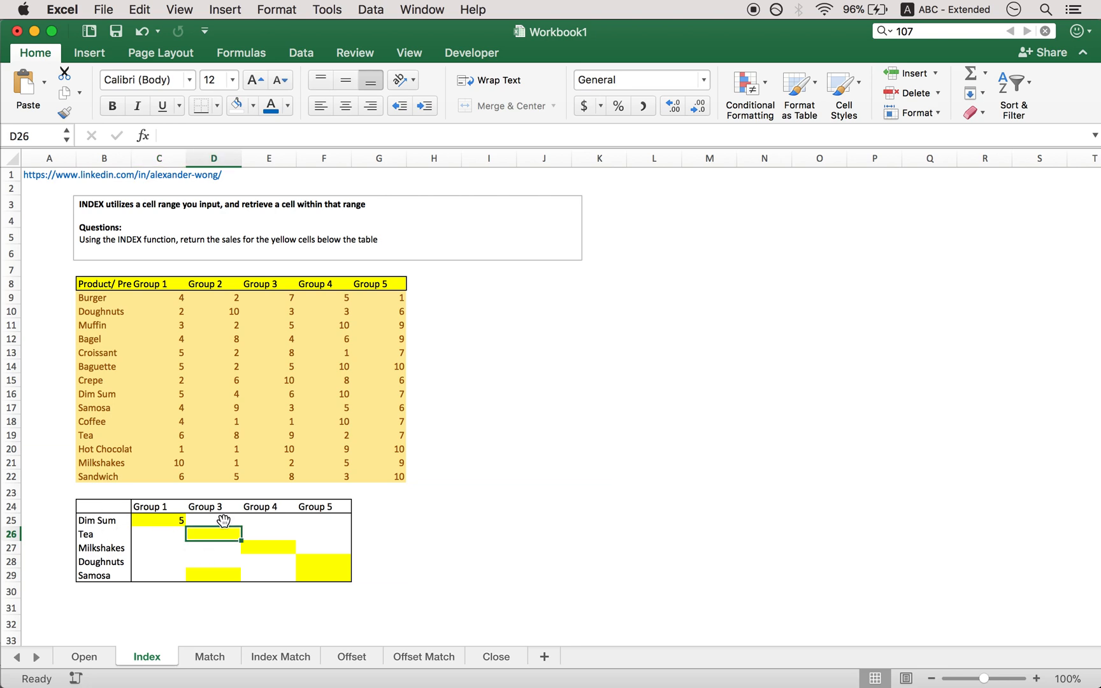
pyautogui.moveTo(109, 418)
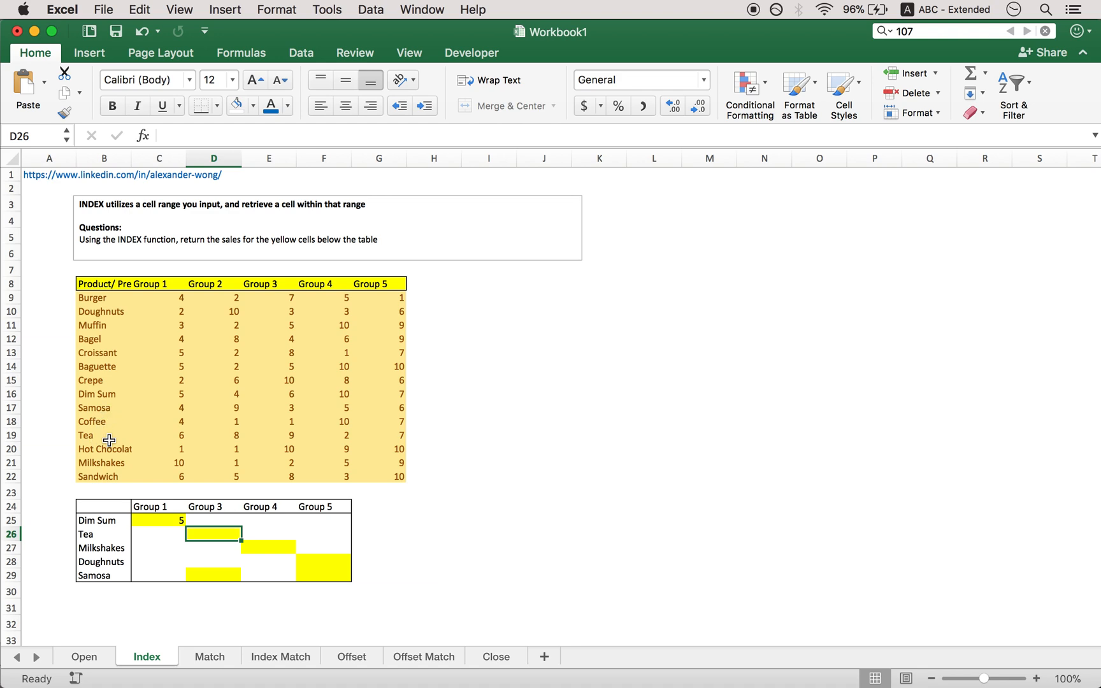
pyautogui.write('=INDEX(')
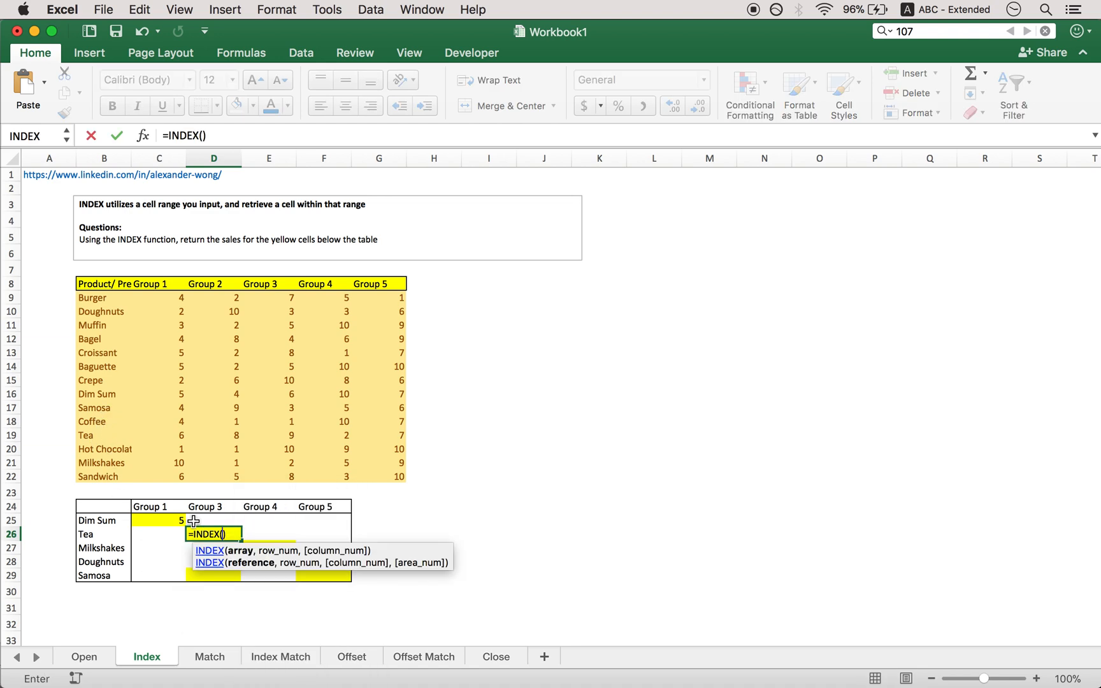
pyautogui.click(104, 284)
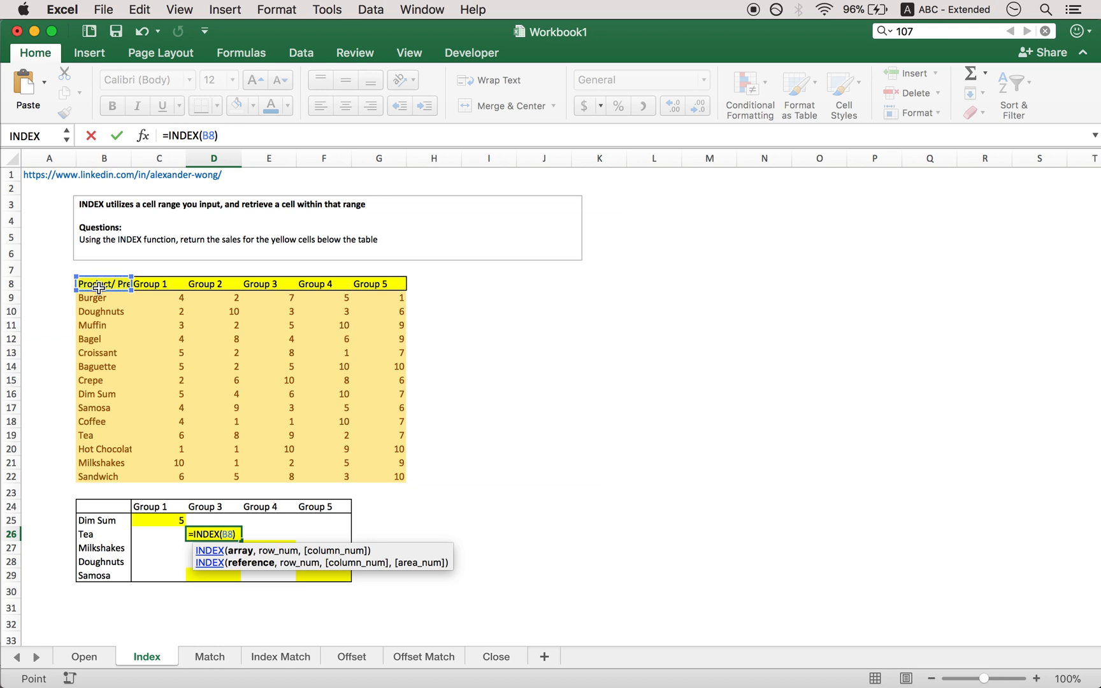
pyautogui.moveTo(99, 284); pyautogui.dragTo(397, 477)
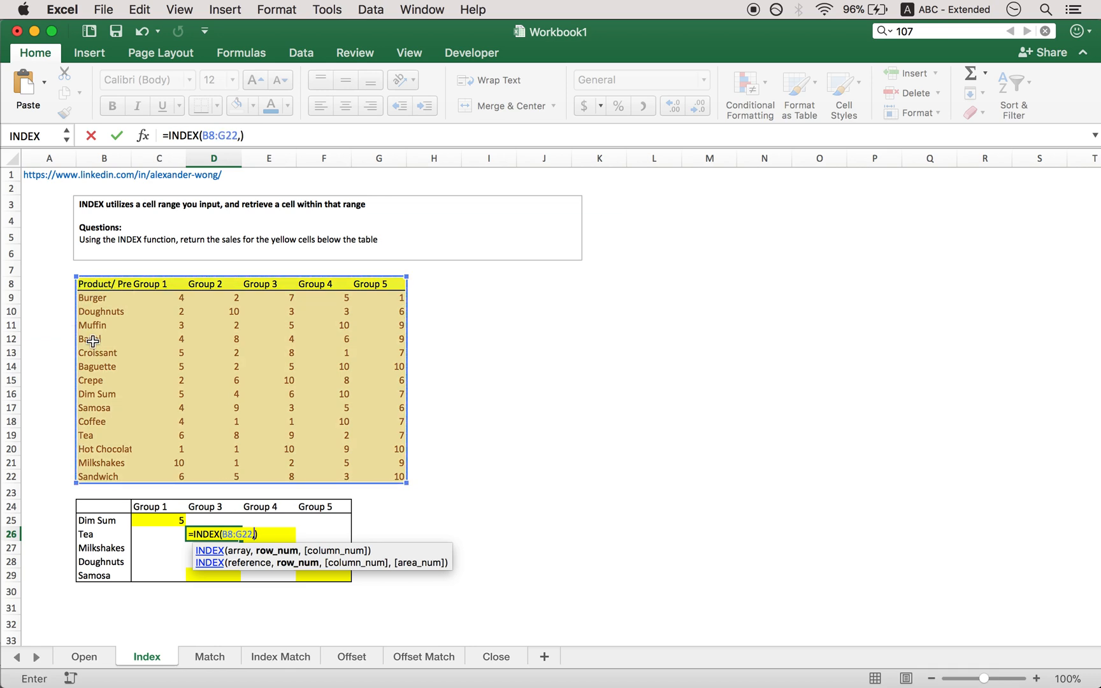
pyautogui.write('12,')
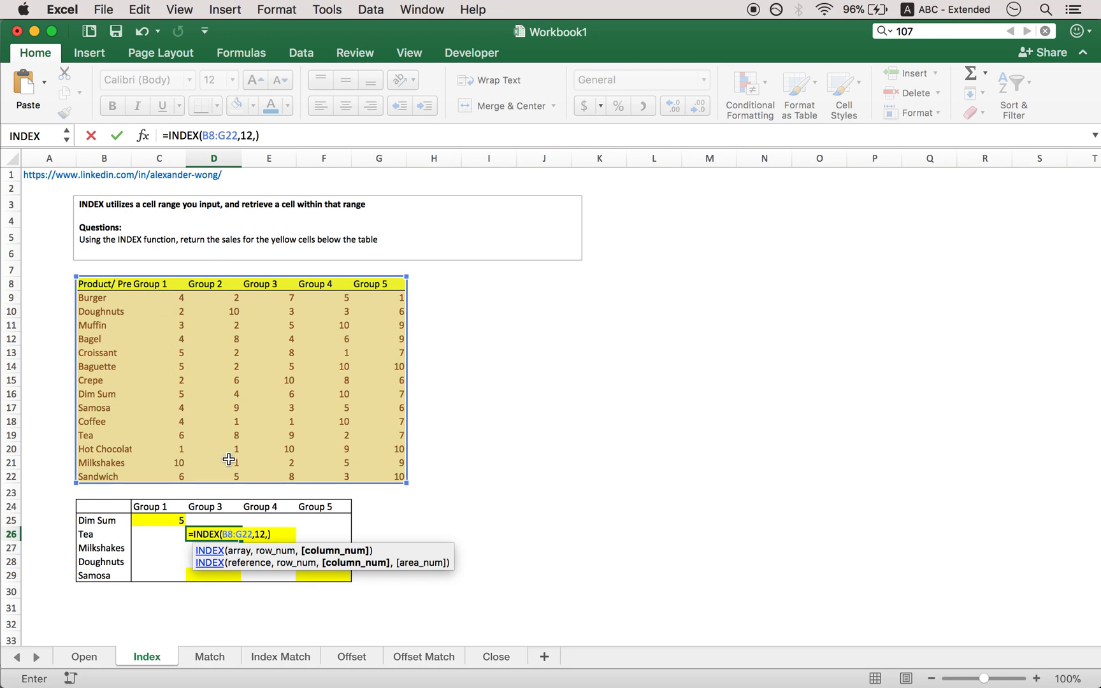
pyautogui.moveTo(281, 453)
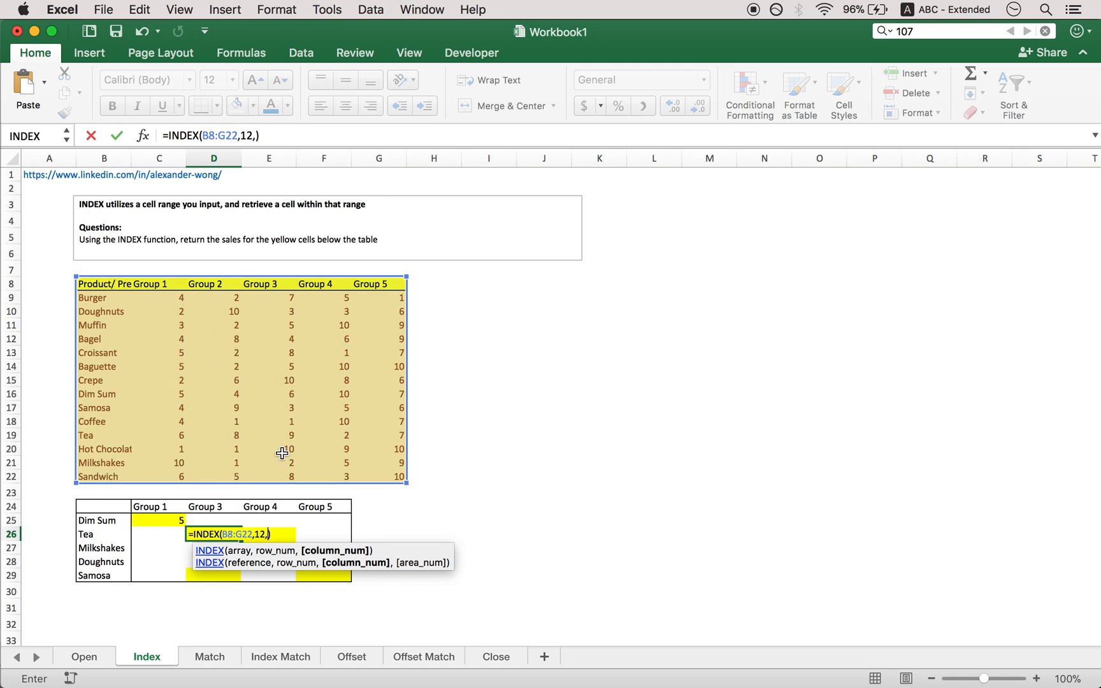
pyautogui.moveTo(404, 485)
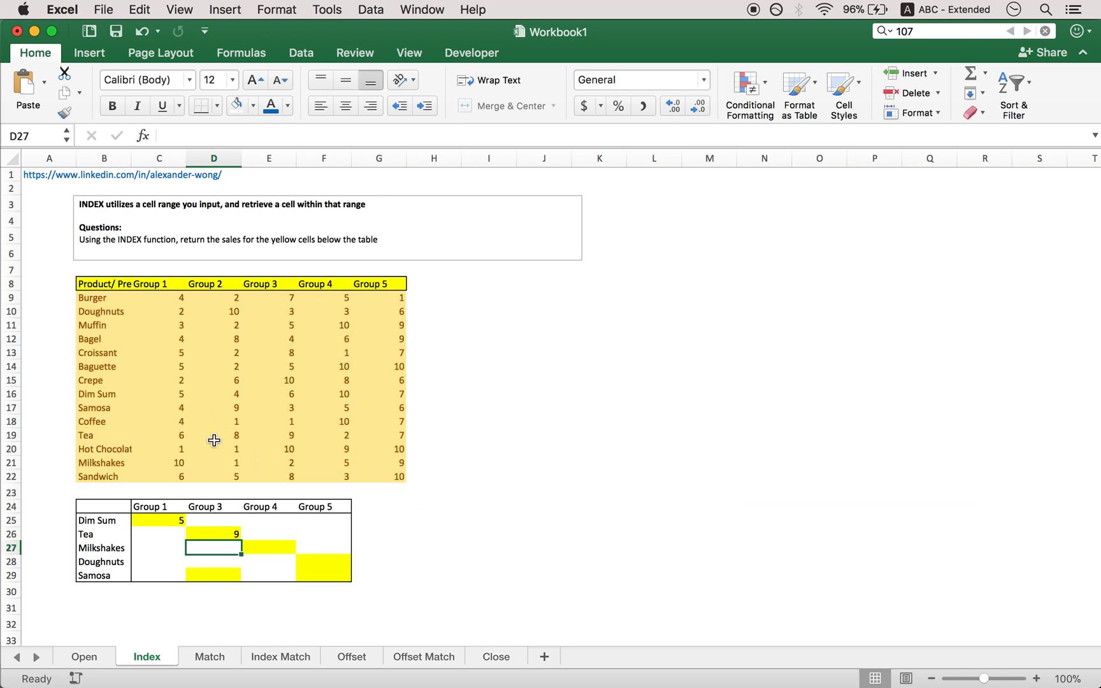
pyautogui.moveTo(269, 435)
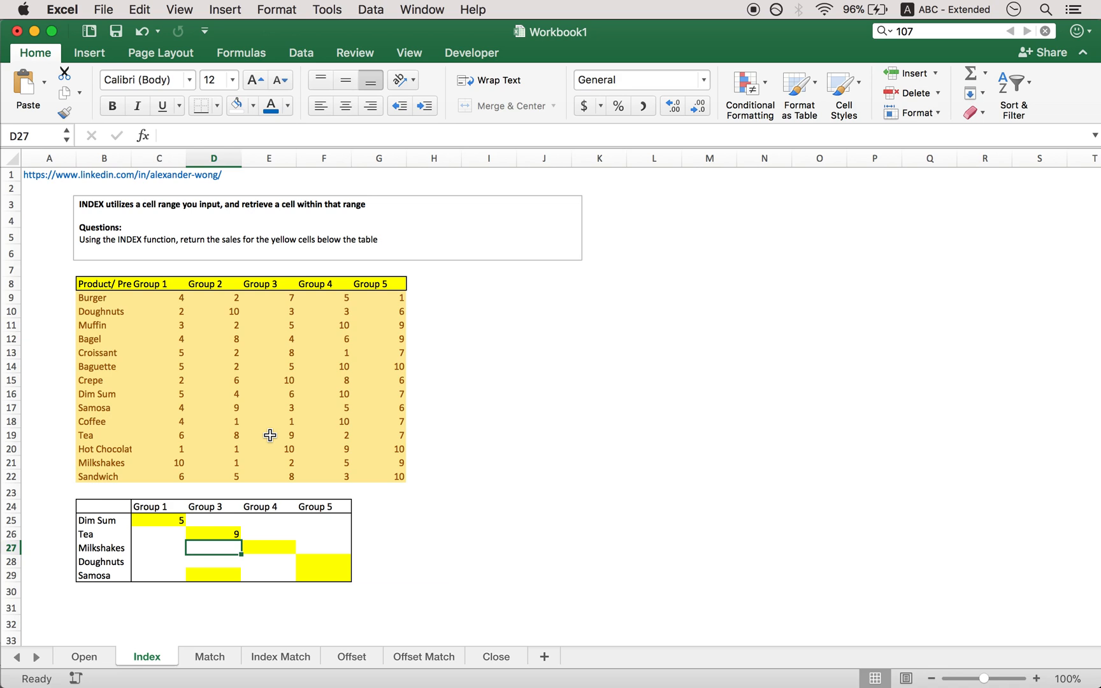
pyautogui.moveTo(212, 506)
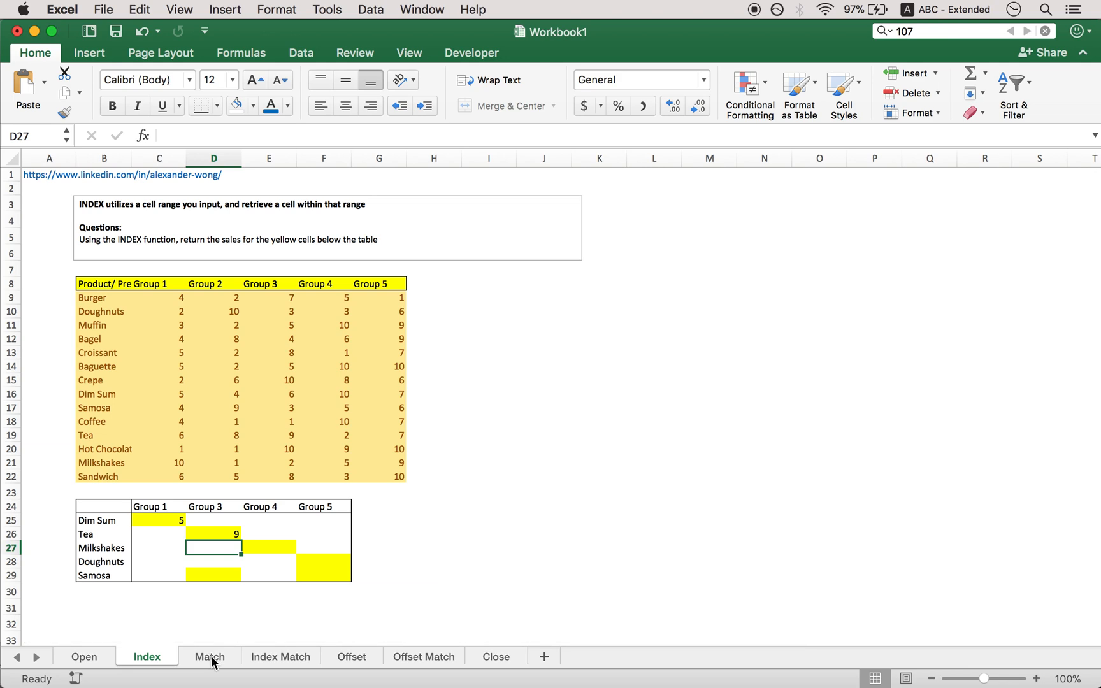
# - Switch to the Match sheet and delete the old MATCH answers
pyautogui.click(208, 656)
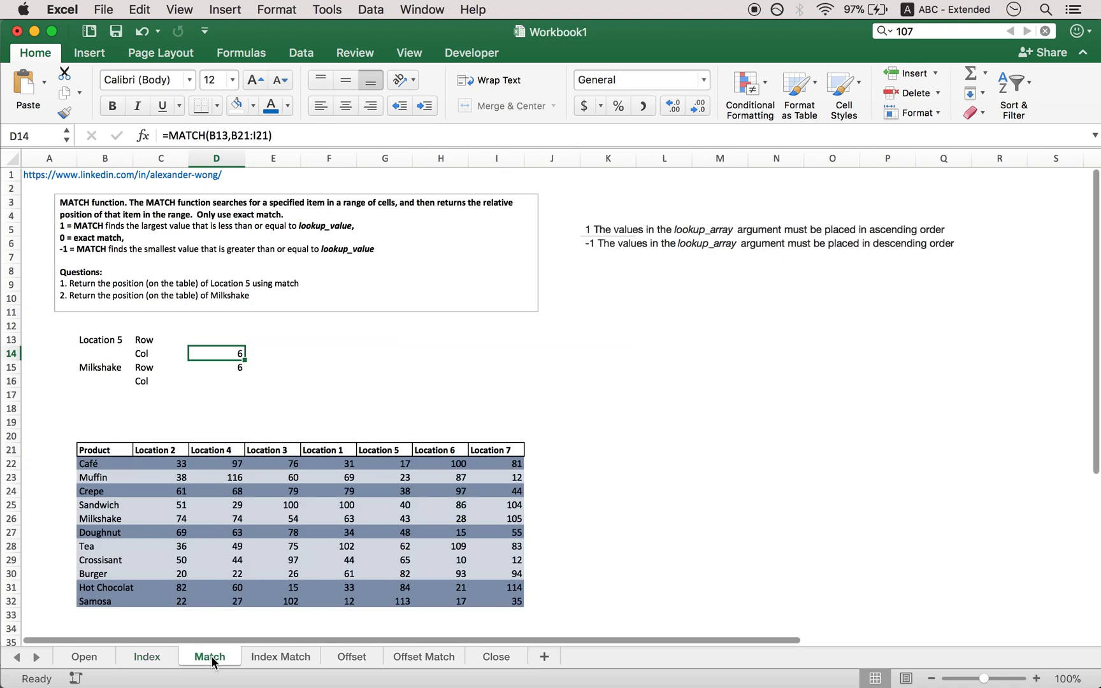
pyautogui.press('Delete')
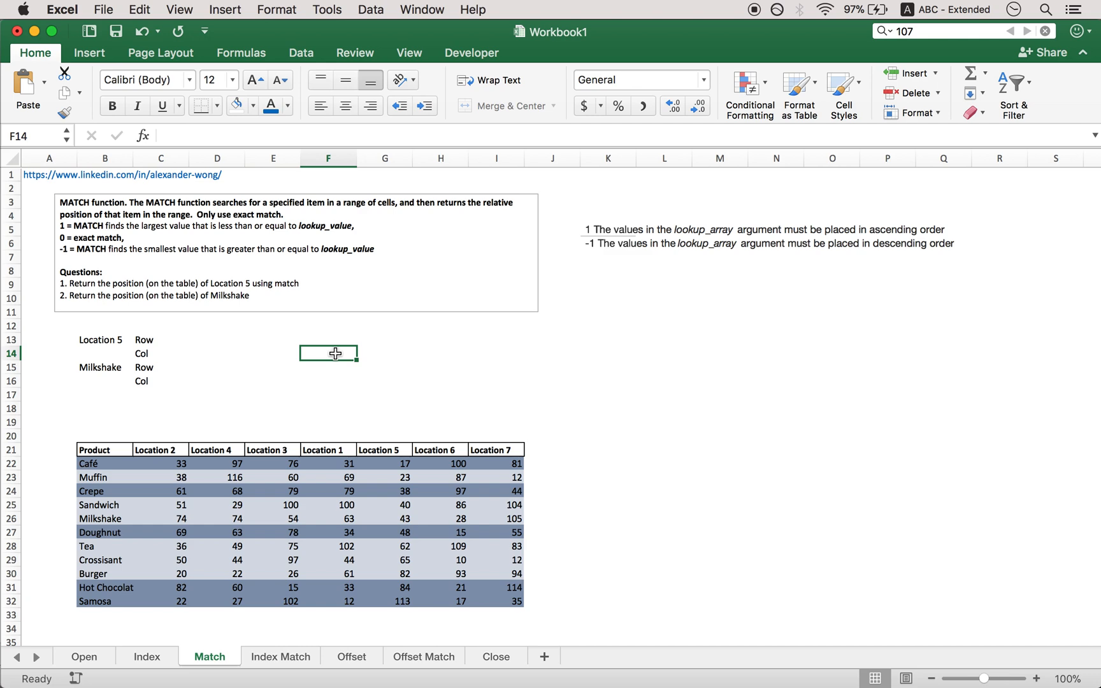
pyautogui.moveTo(98, 376)
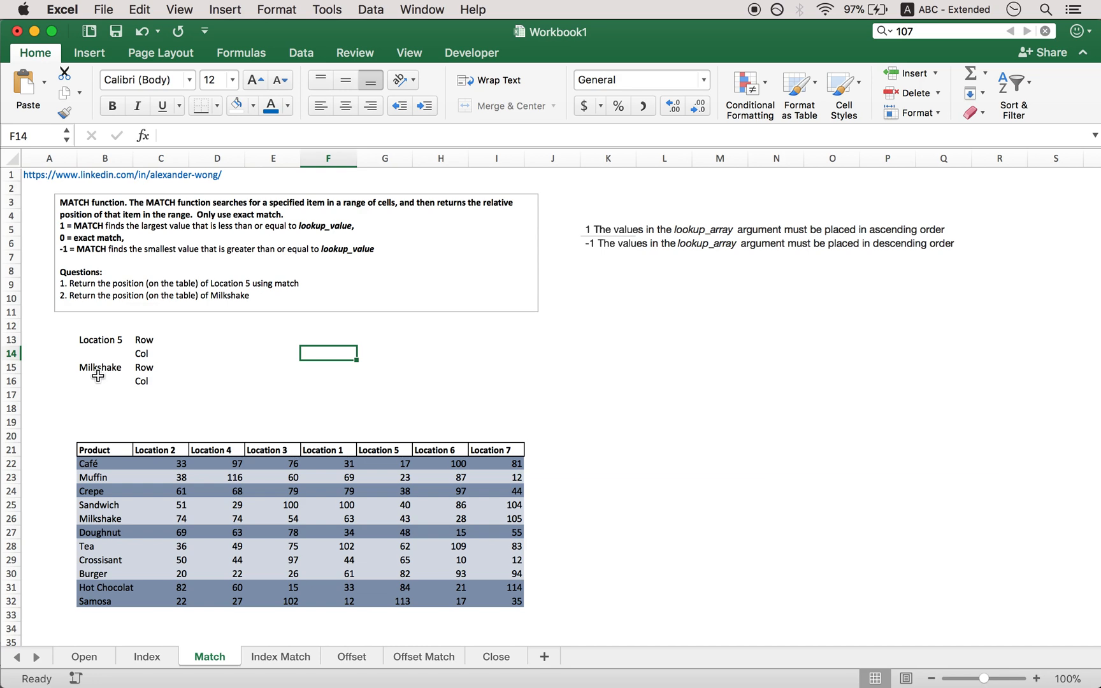
pyautogui.moveTo(103, 457)
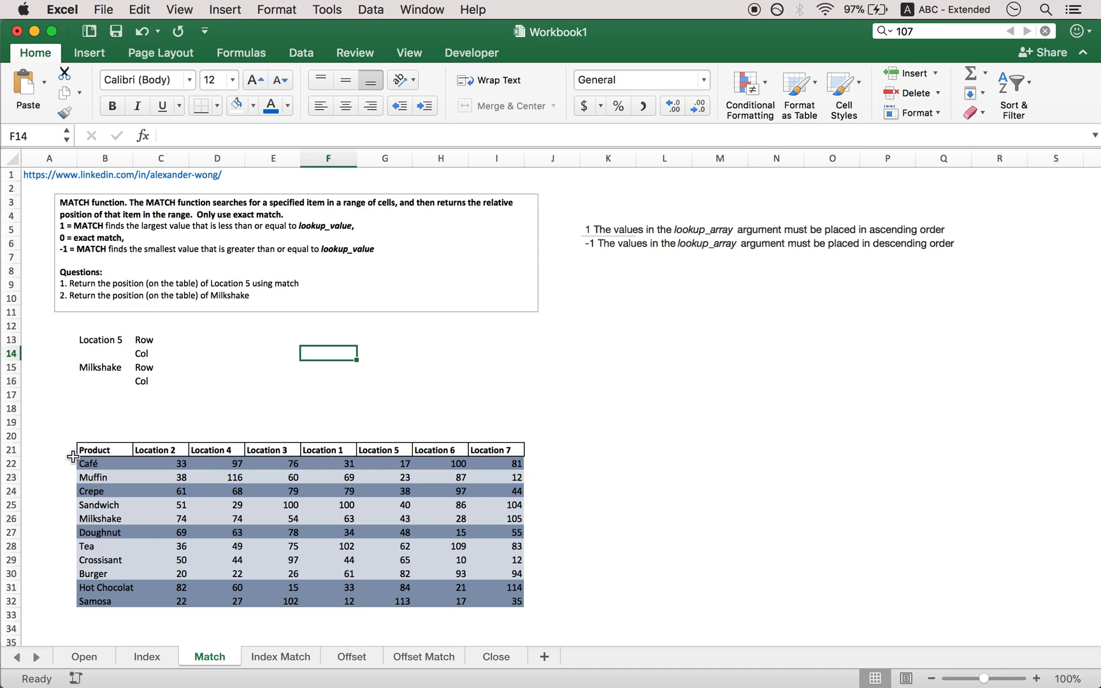
pyautogui.moveTo(102, 498)
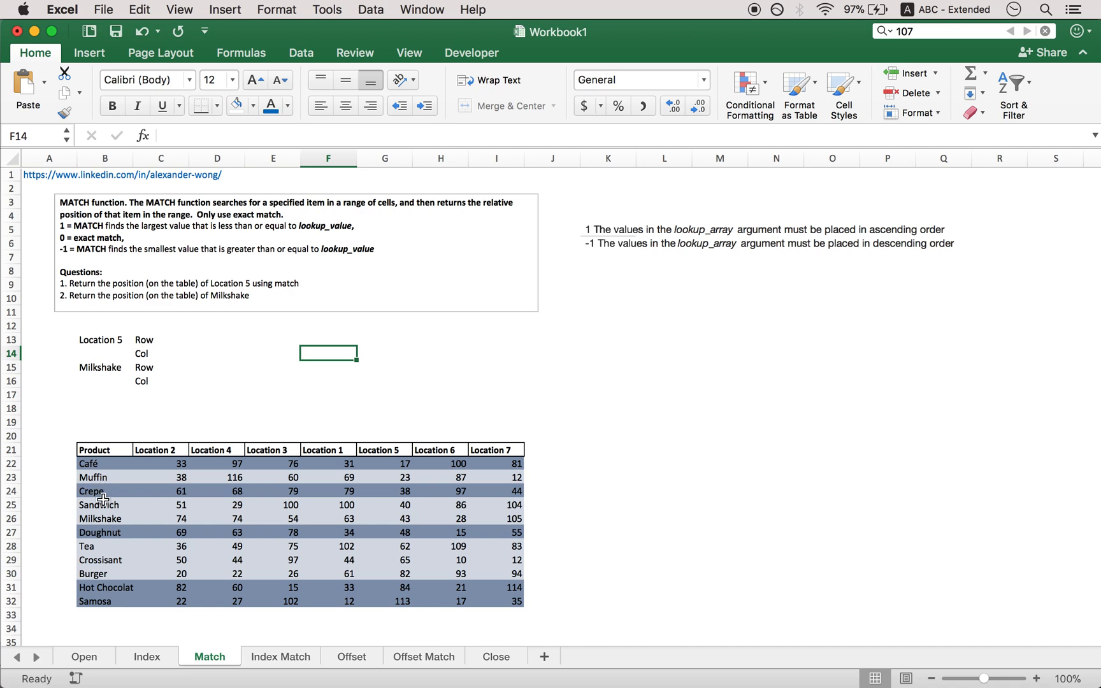
# - In D15, enter =MATCH(B15,B21:B32,0) so Milkshake's row position returns 6
pyautogui.click(216, 366)
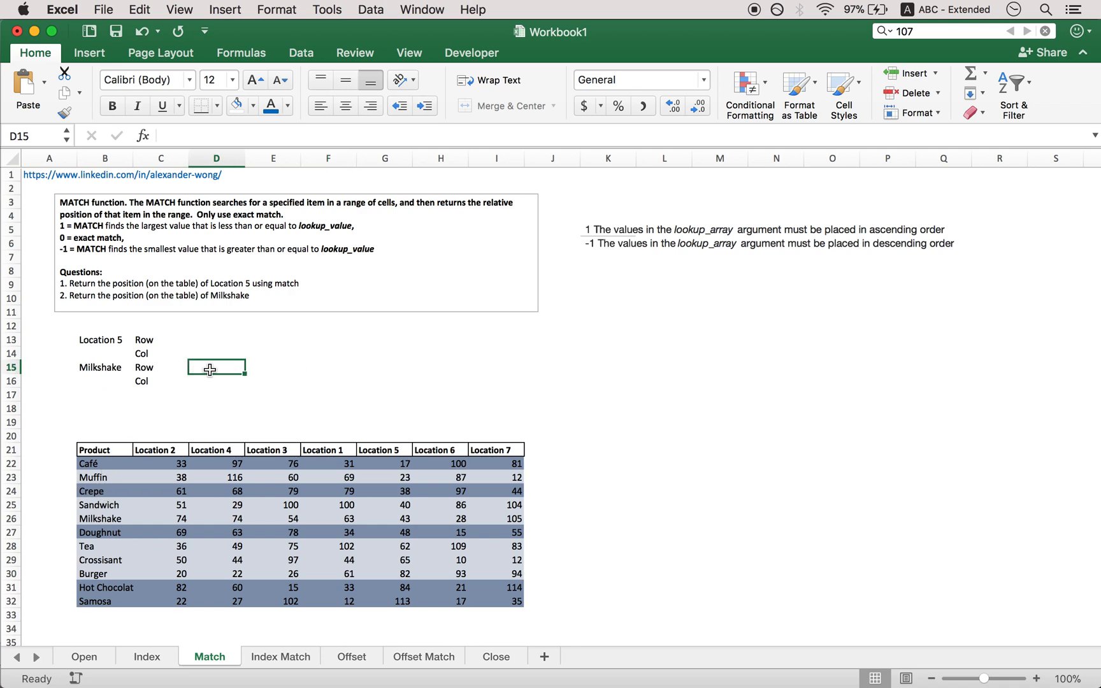
pyautogui.write('=MATCH(')
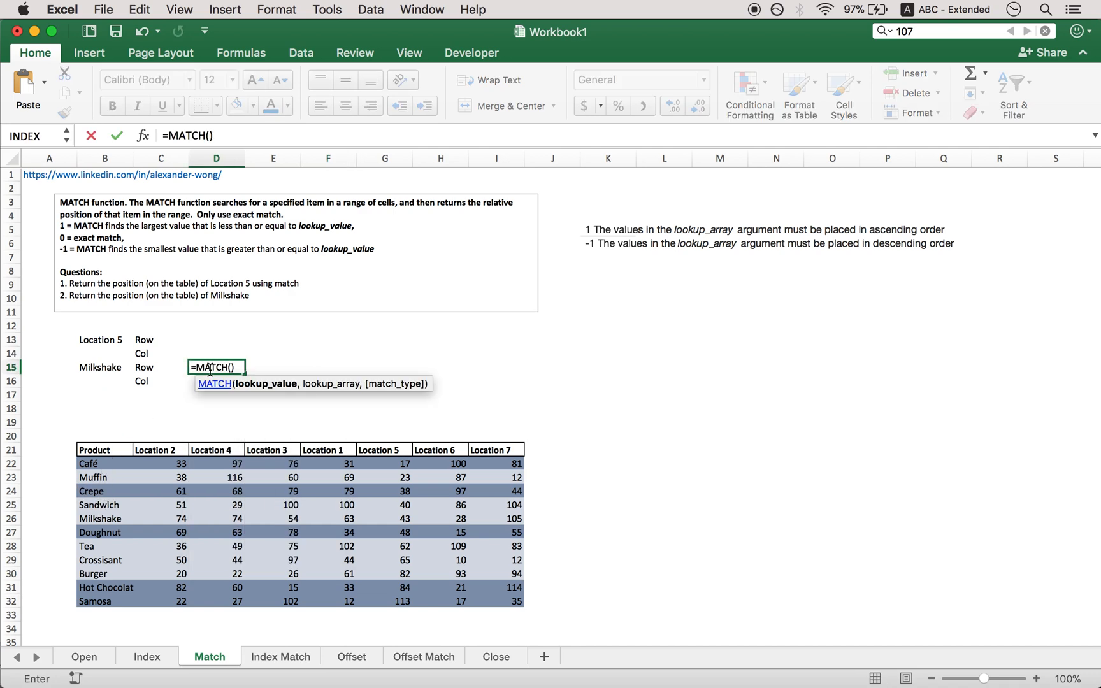
pyautogui.click(104, 366)
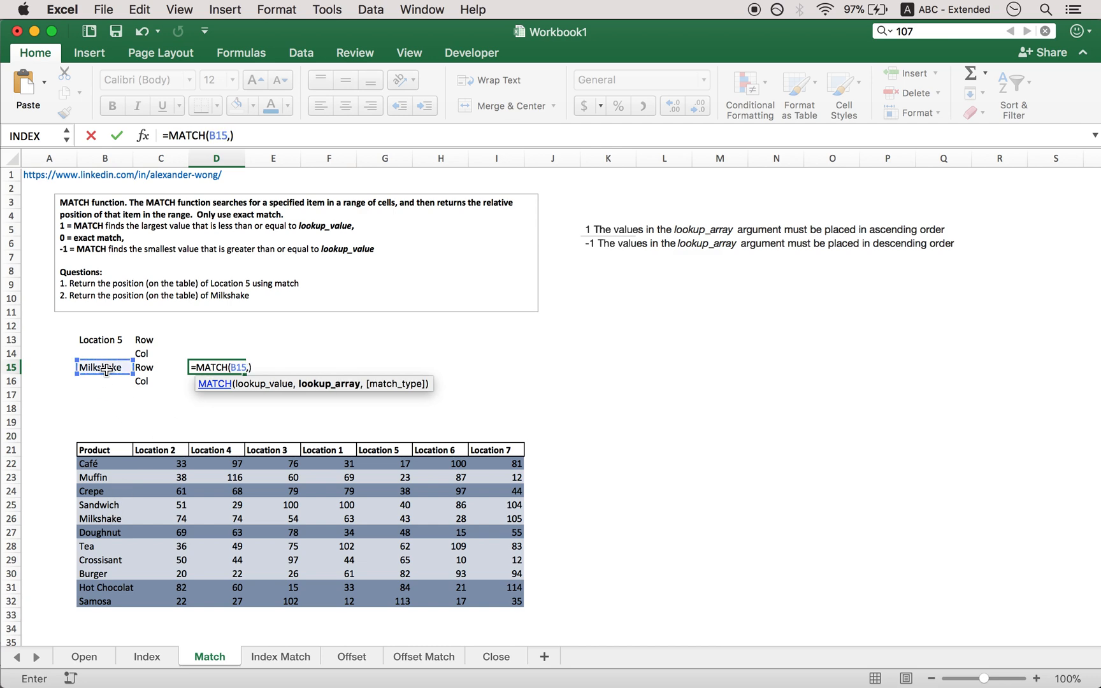
pyautogui.click(103, 450)
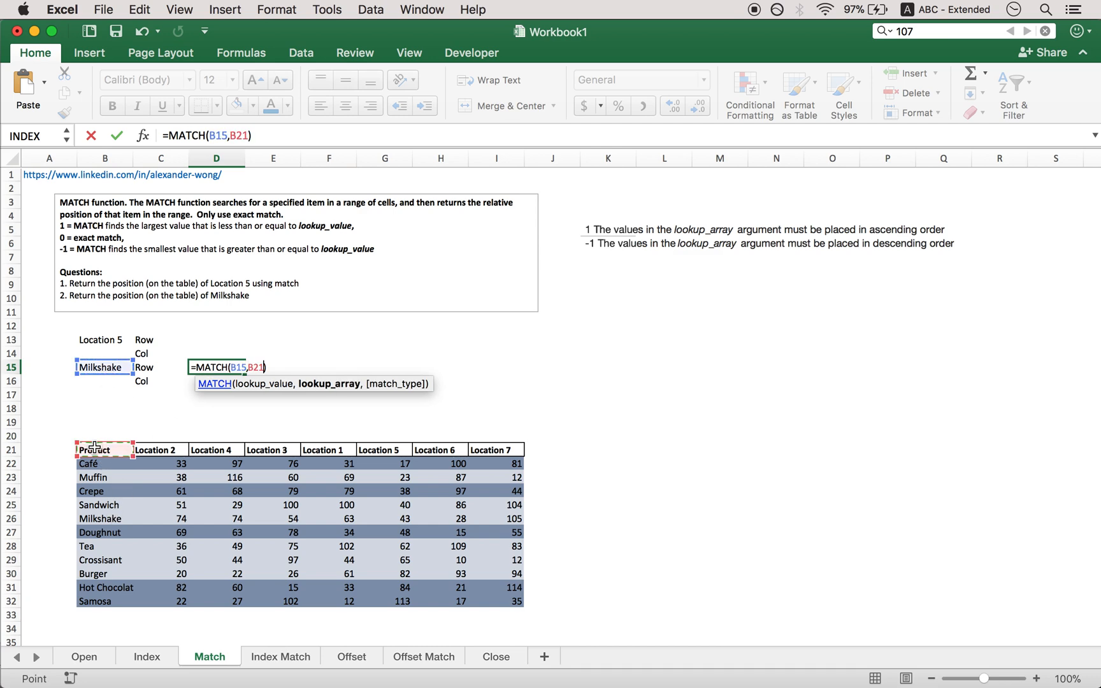
pyautogui.moveTo(95, 449); pyautogui.dragTo(95, 601)
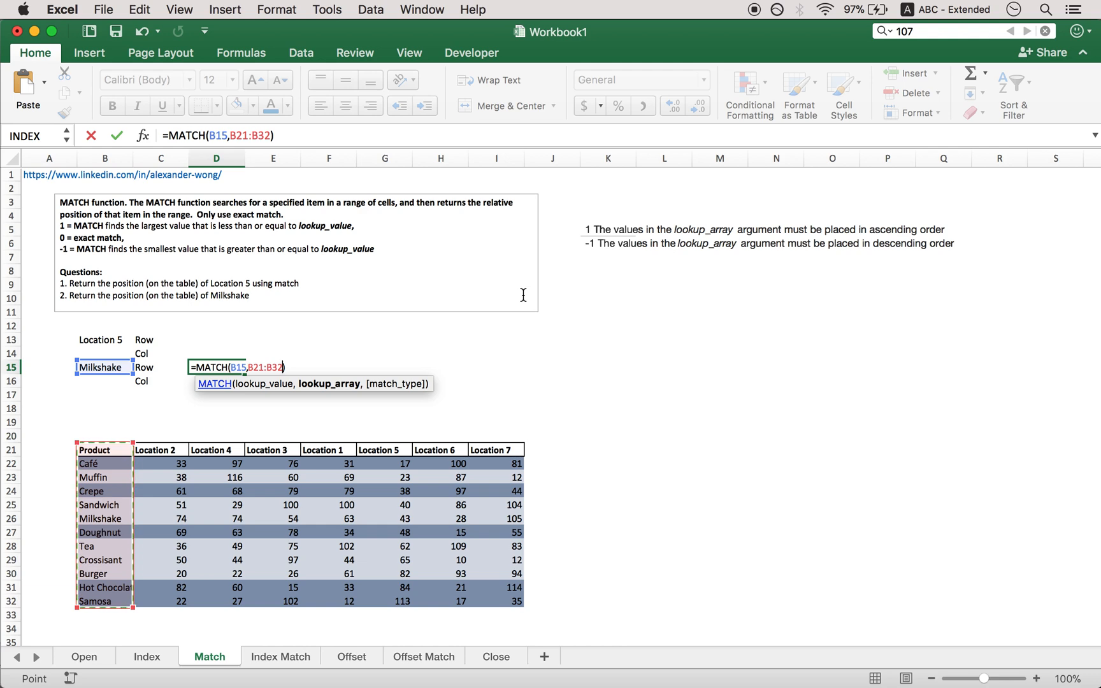
pyautogui.write(',0')
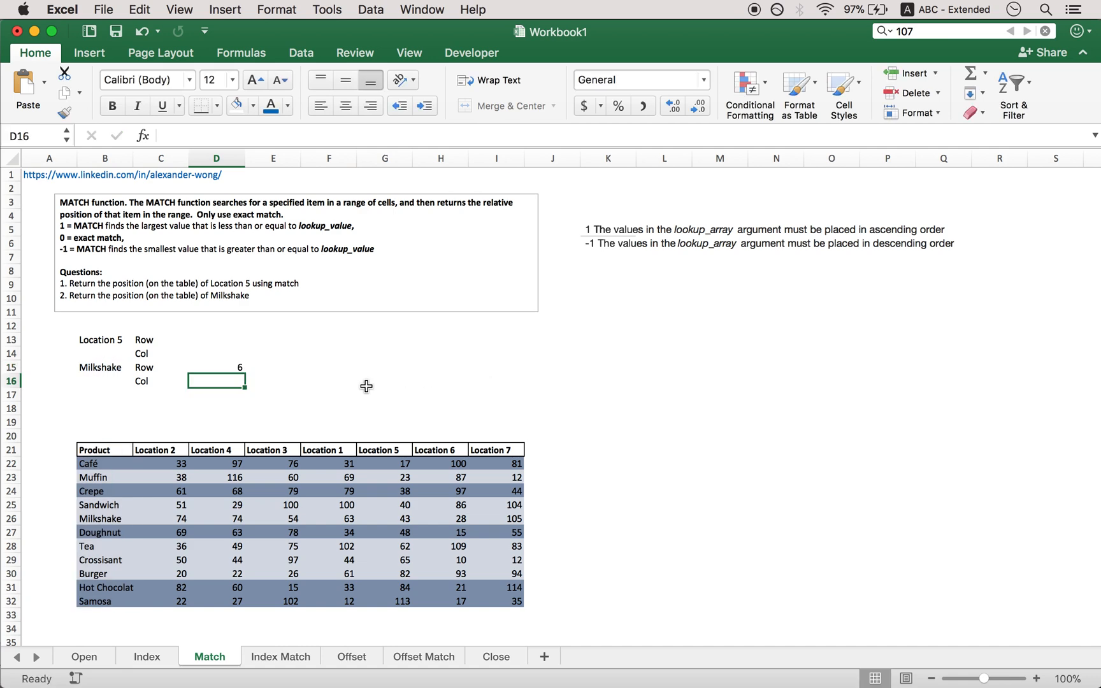
pyautogui.moveTo(79, 487)
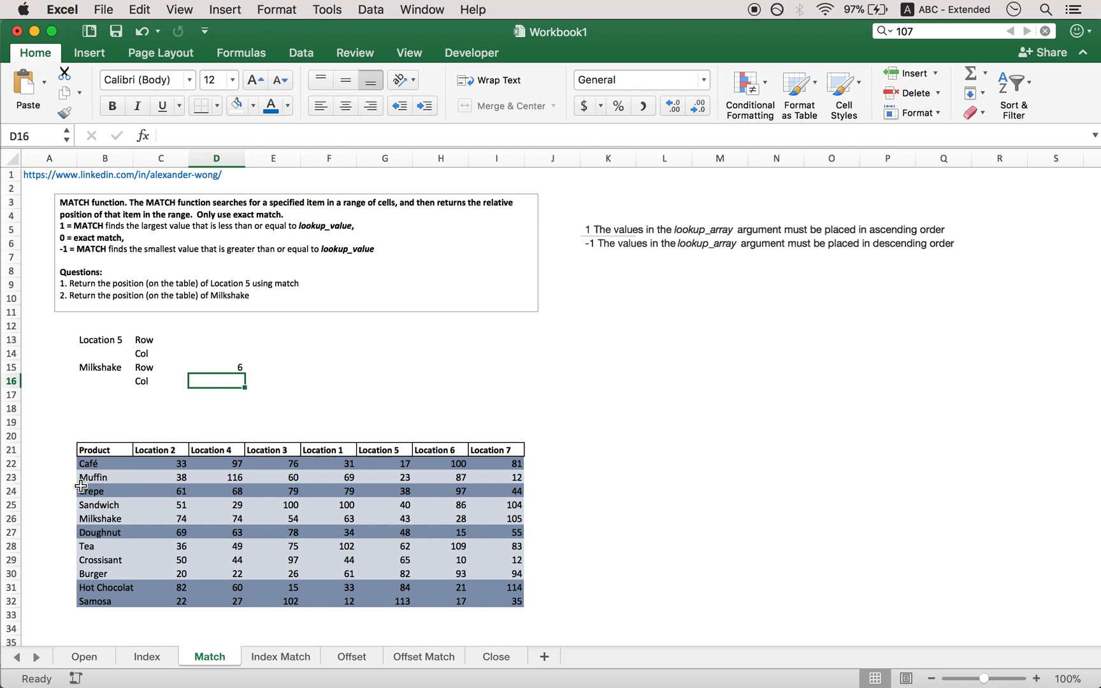
pyautogui.moveTo(91, 489)
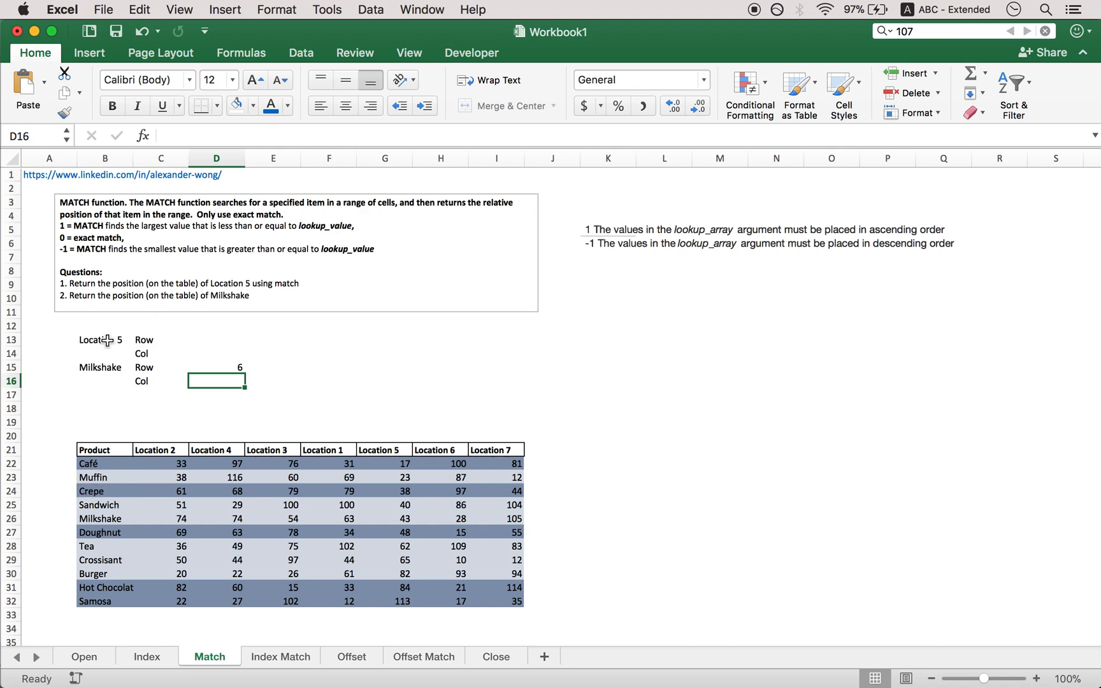
pyautogui.moveTo(392, 450)
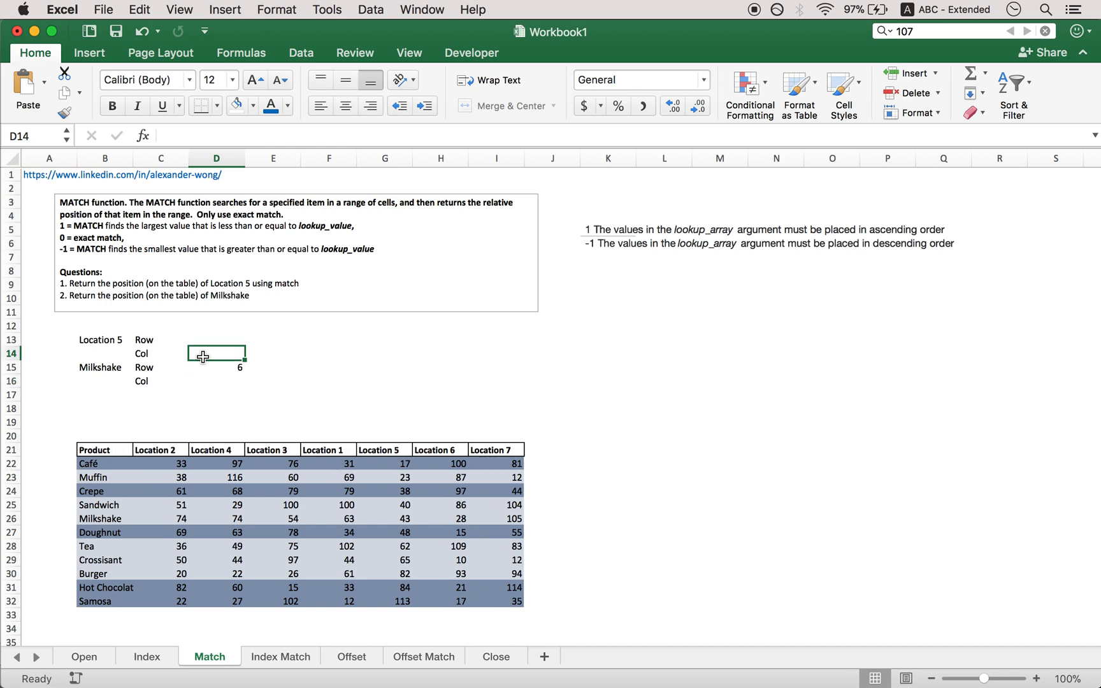
# - Enter =MATCH(B13,B21:I21,0) in D14 for Location 5, then go to Index Match
pyautogui.write('=matc')
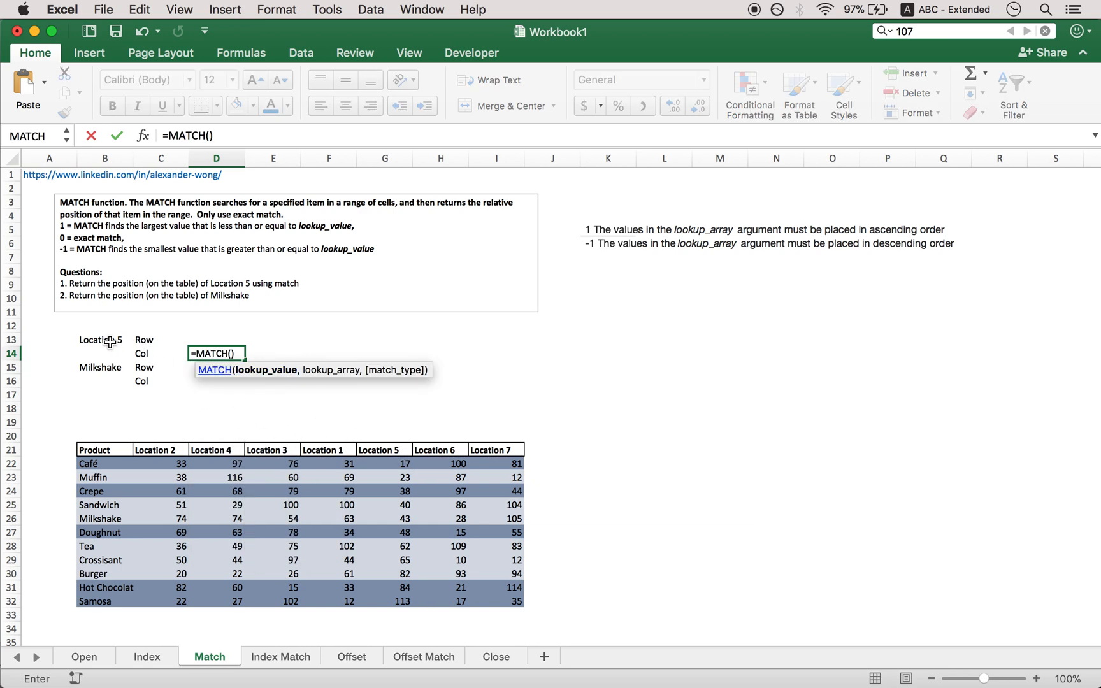
pyautogui.click(100, 339)
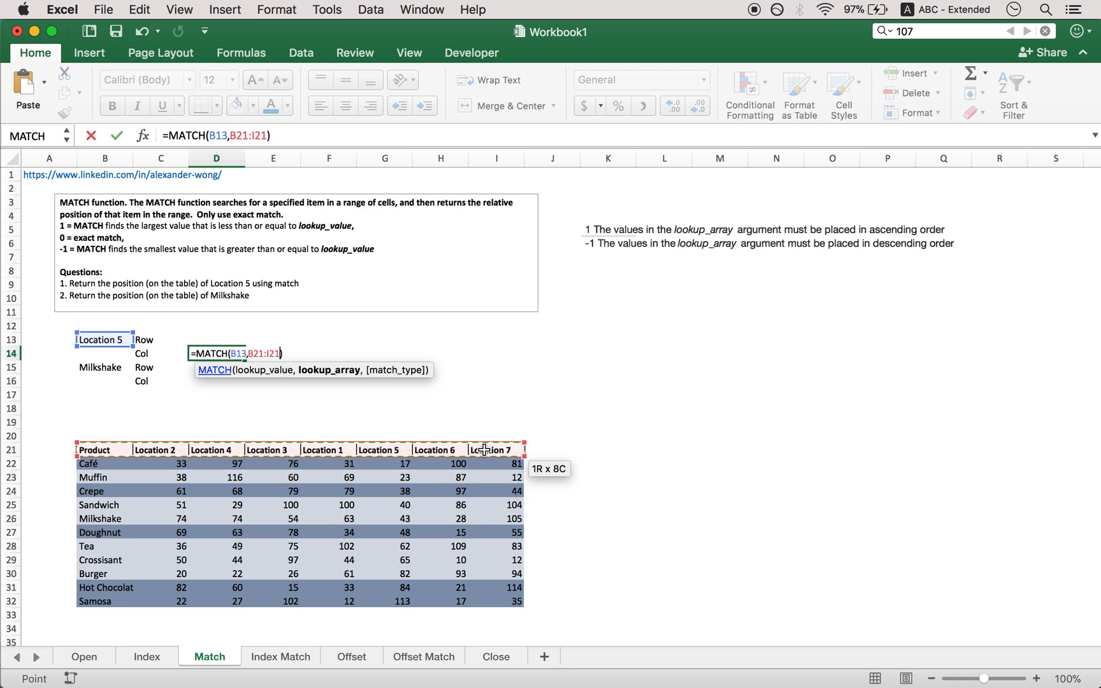
pyautogui.moveTo(680, 392)
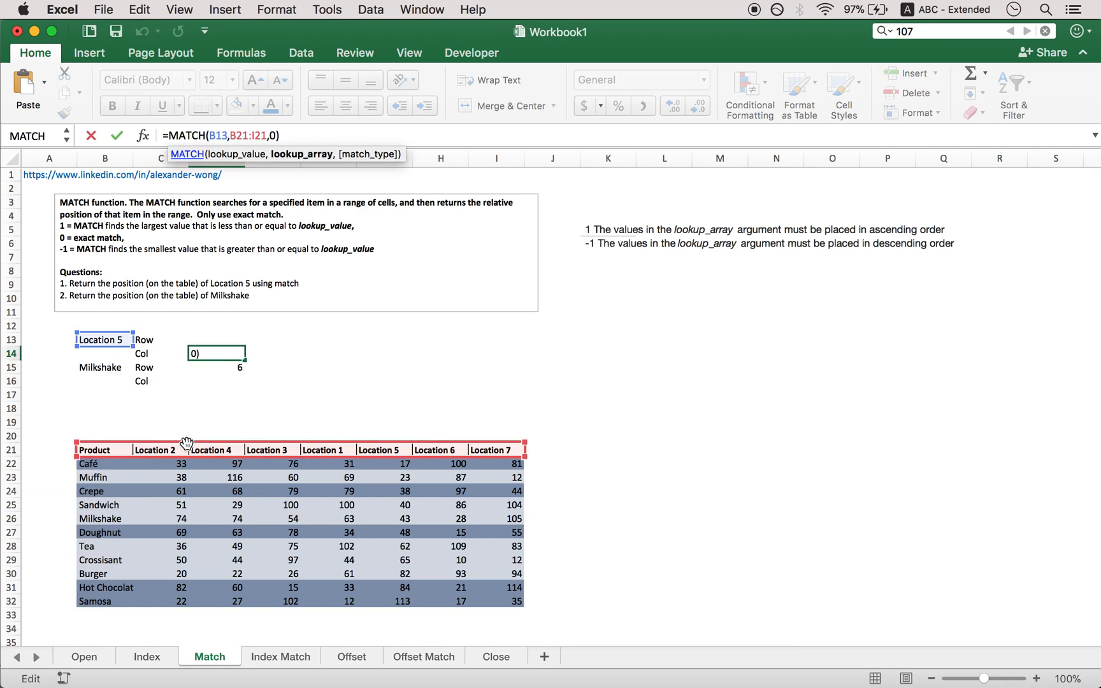
pyautogui.moveTo(523, 457); pyautogui.dragTo(523, 470)
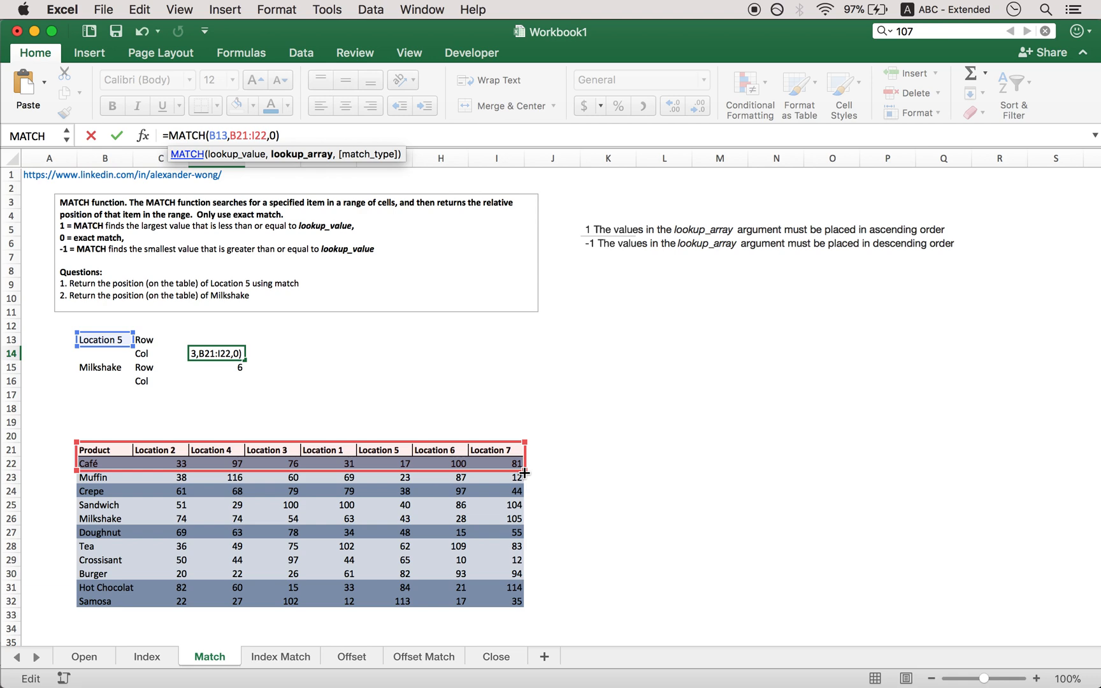
pyautogui.press('Enter')
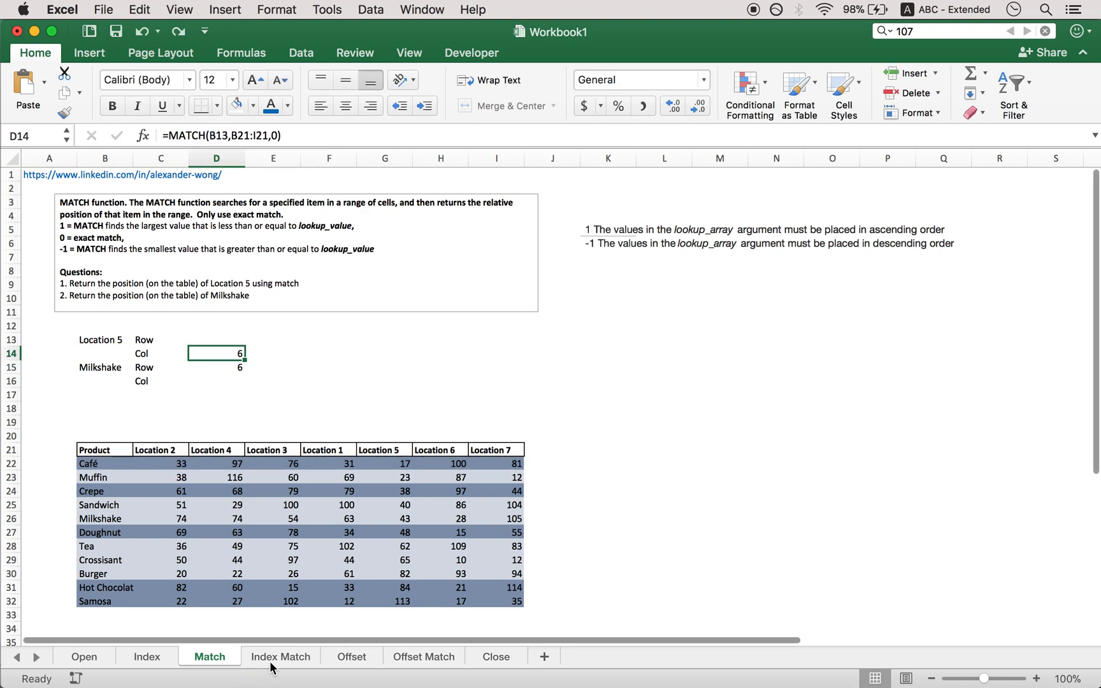
pyautogui.click(281, 656)
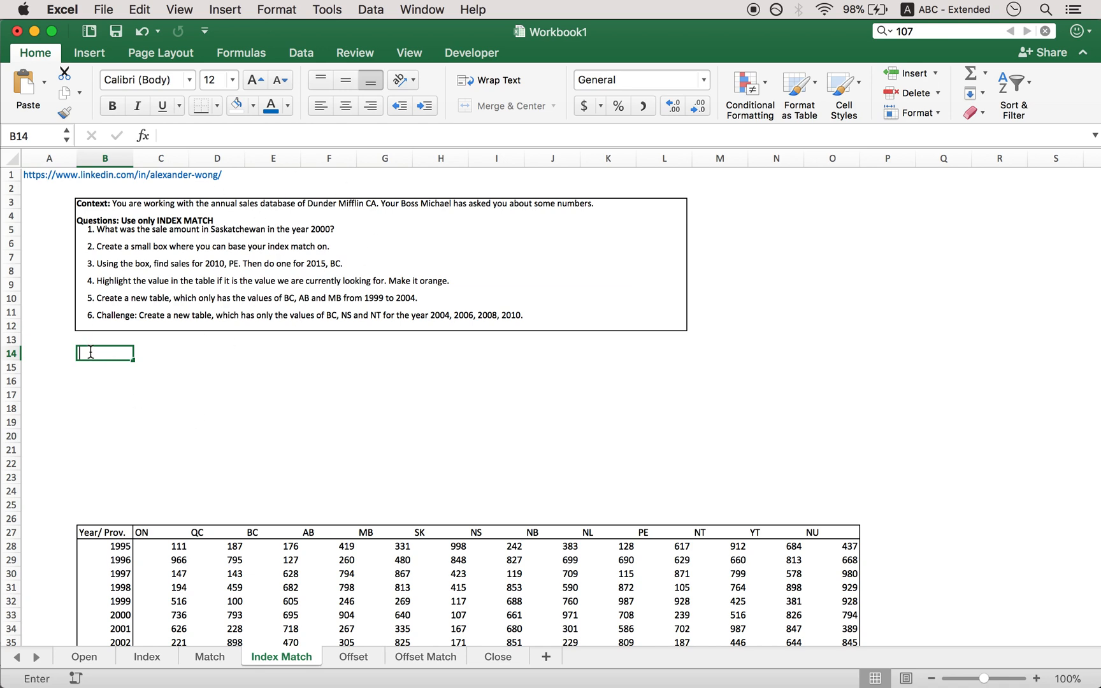
# - Enter 2000 and SK in the lookup box and begin INDEX with the year MATCH
pyautogui.write('2000')
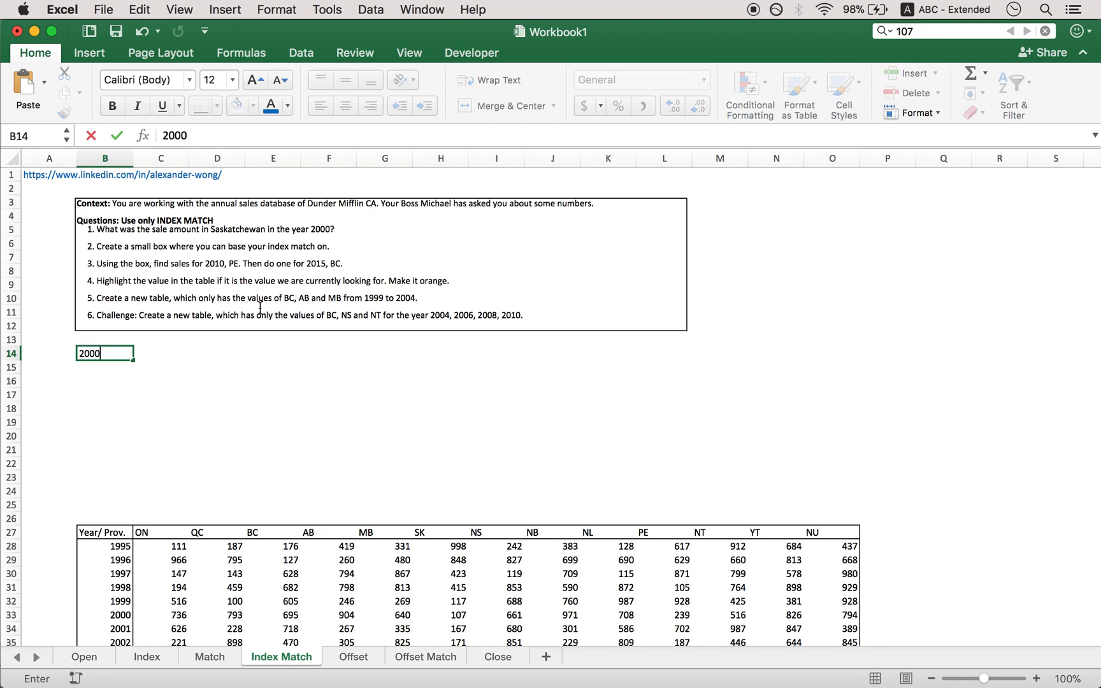
pyautogui.write('S')
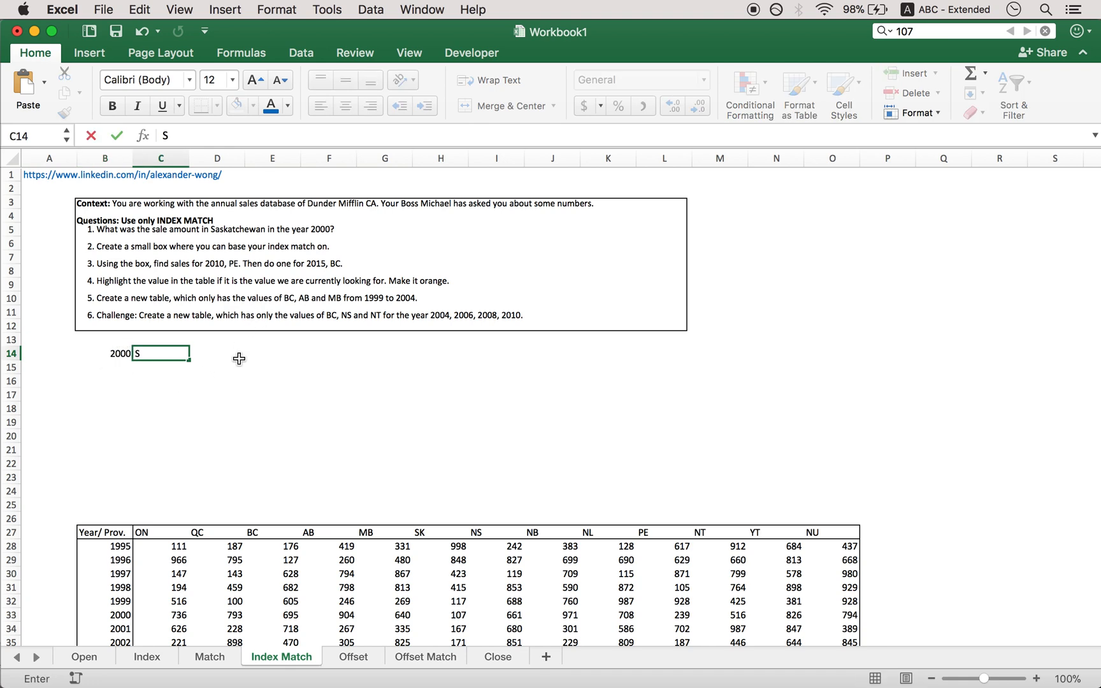
pyautogui.write('K')
pyautogui.click(104, 367)
pyautogui.write('=')
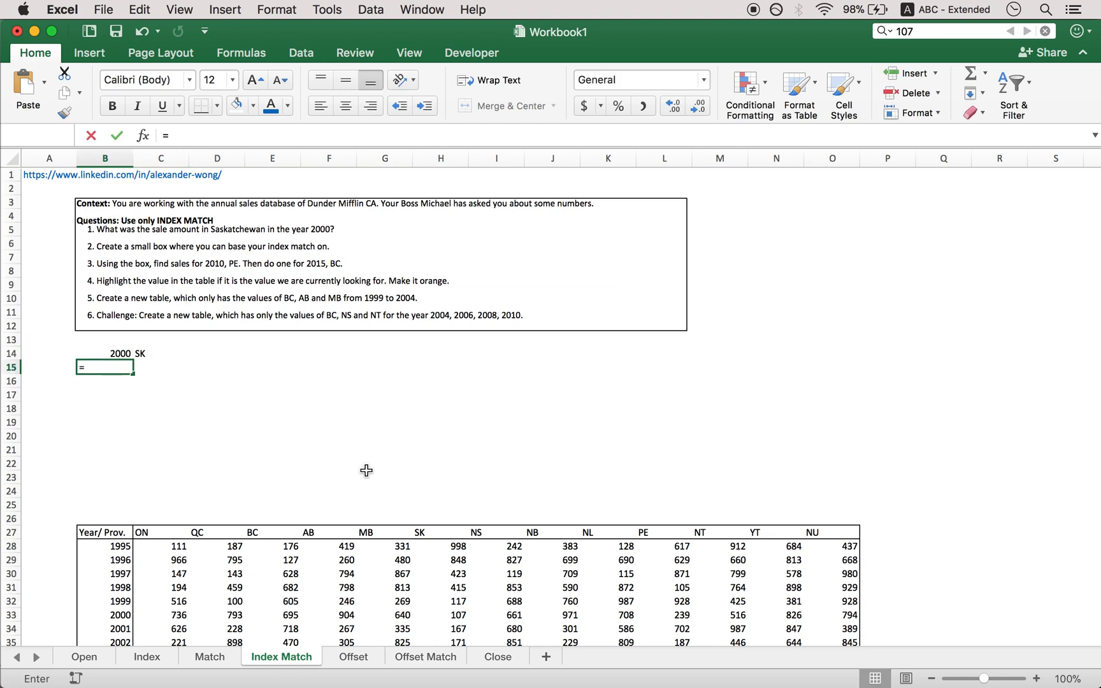
pyautogui.write('INDEX(B27:O49,')
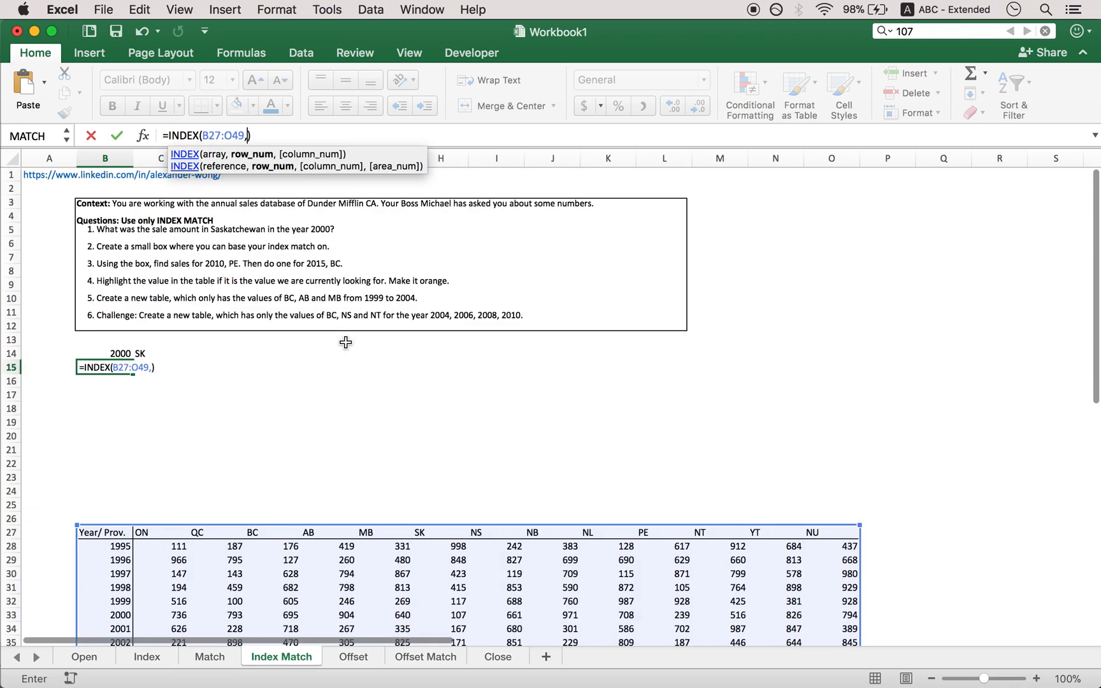
pyautogui.write('MATCH(')
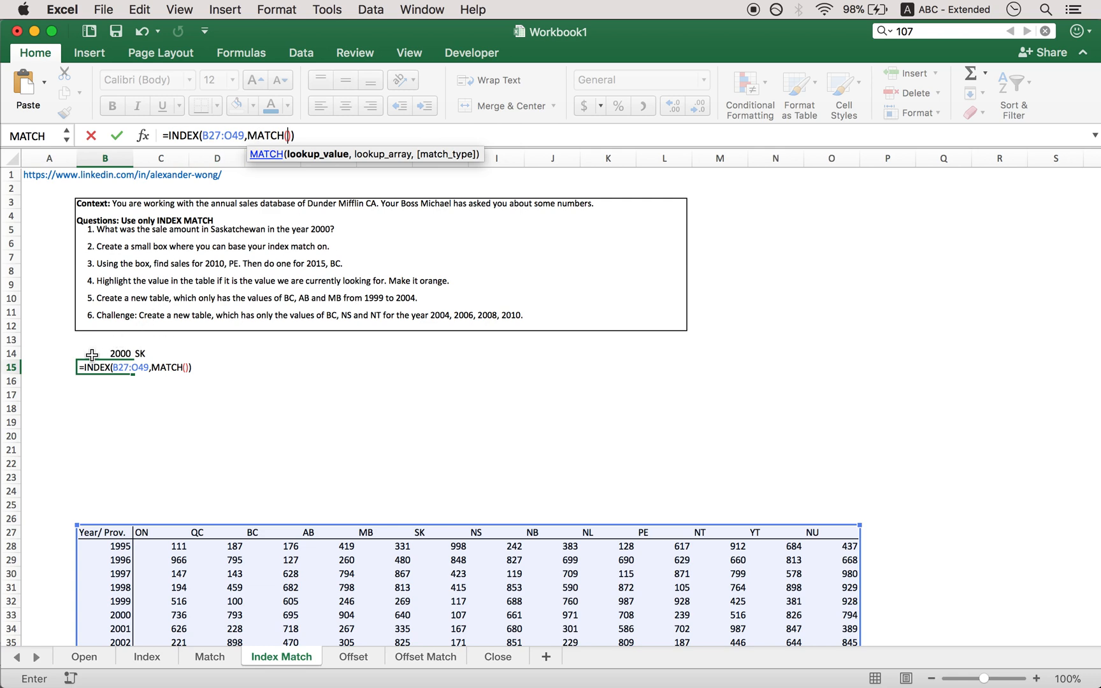
pyautogui.click(98, 353)
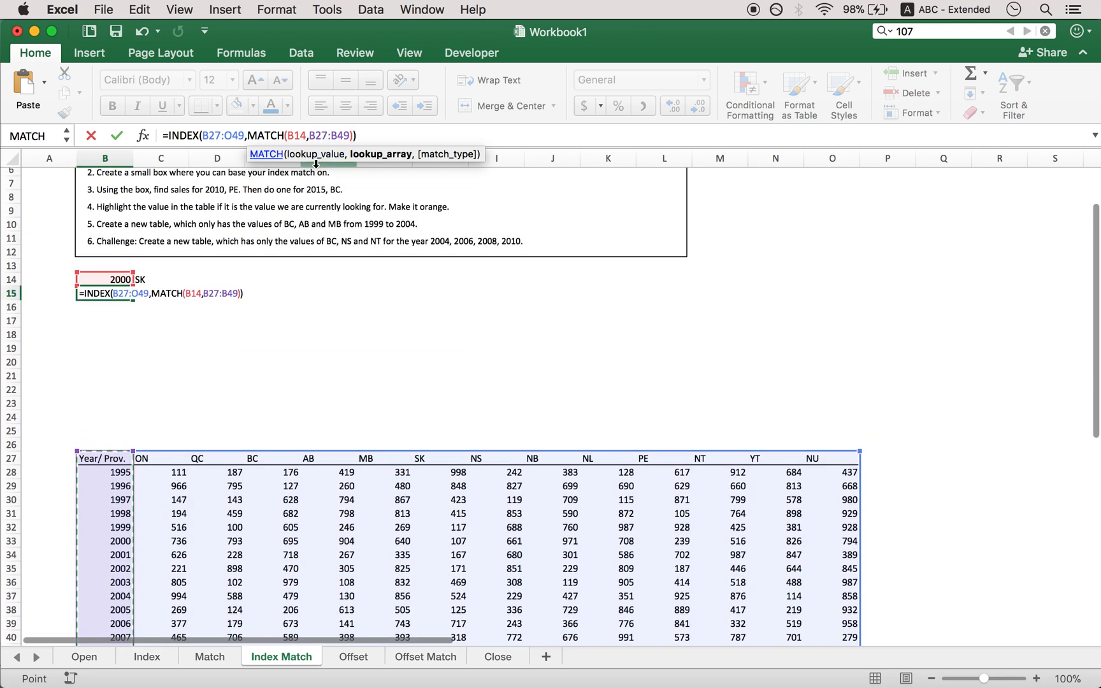
pyautogui.write('0')
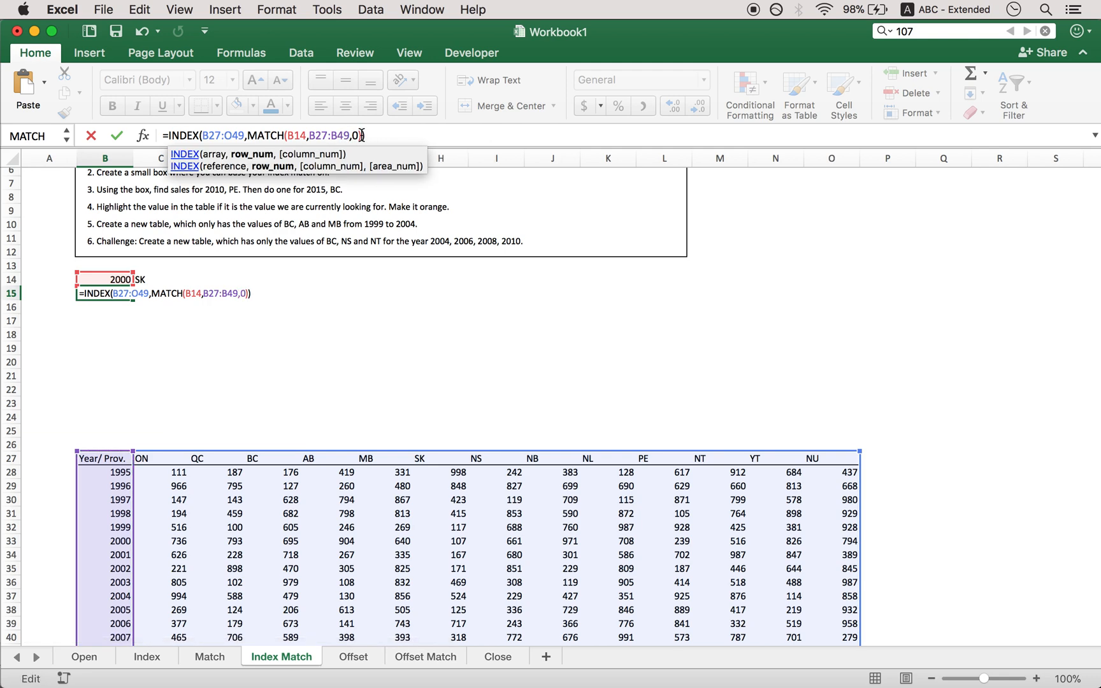
# - Add the province MATCH over header row B27:O27, giving 107, and locate 107 in the table
pyautogui.write('Matc')
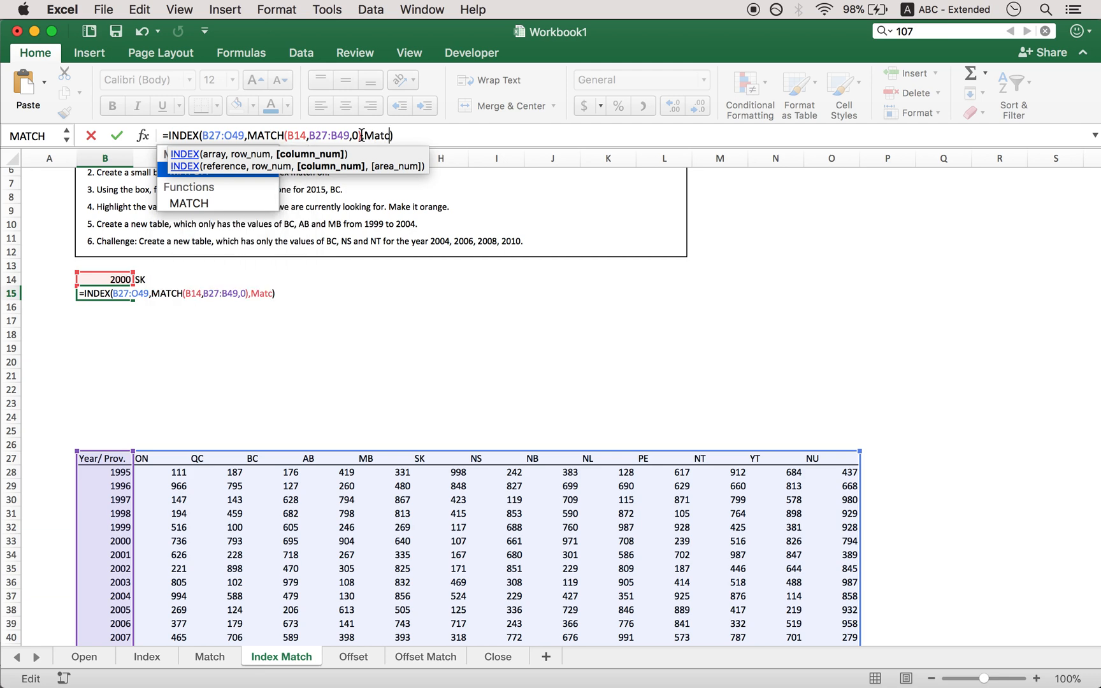
pyautogui.write('MATCH(C14,')
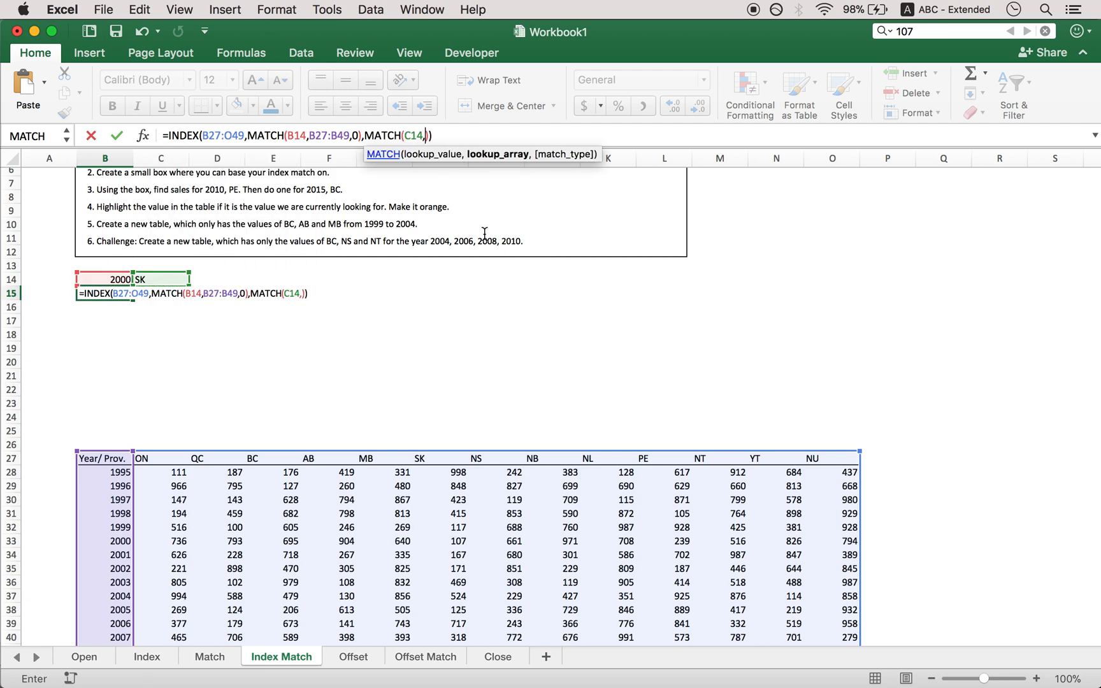
pyautogui.click(103, 459)
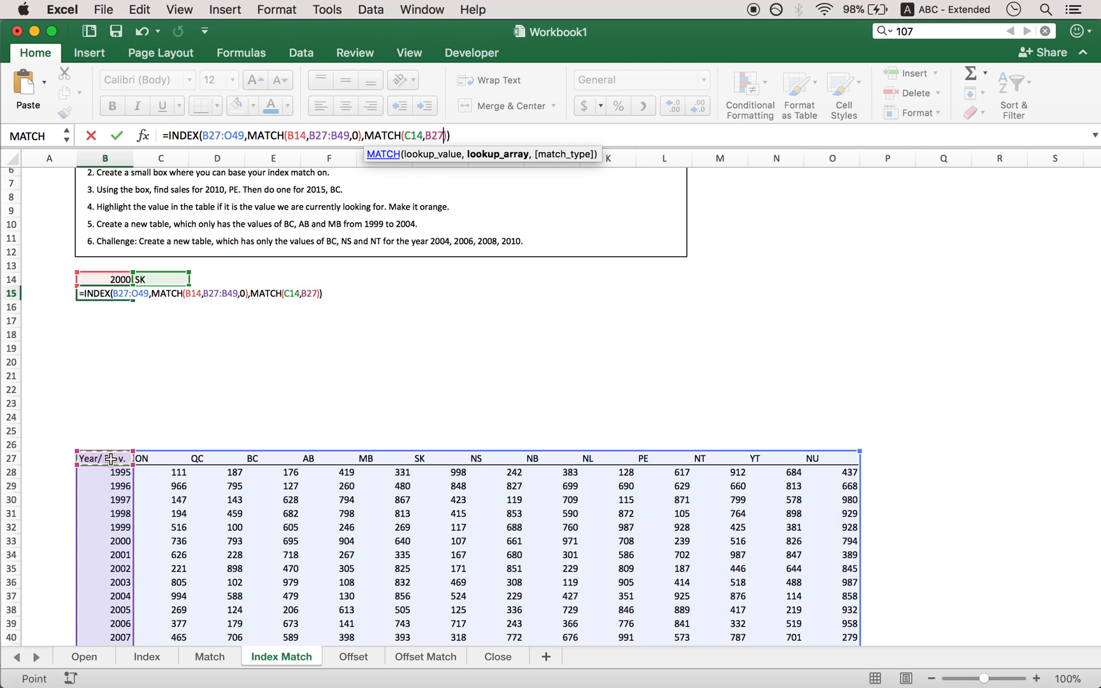
pyautogui.moveTo(104, 459); pyautogui.dragTo(848, 459)
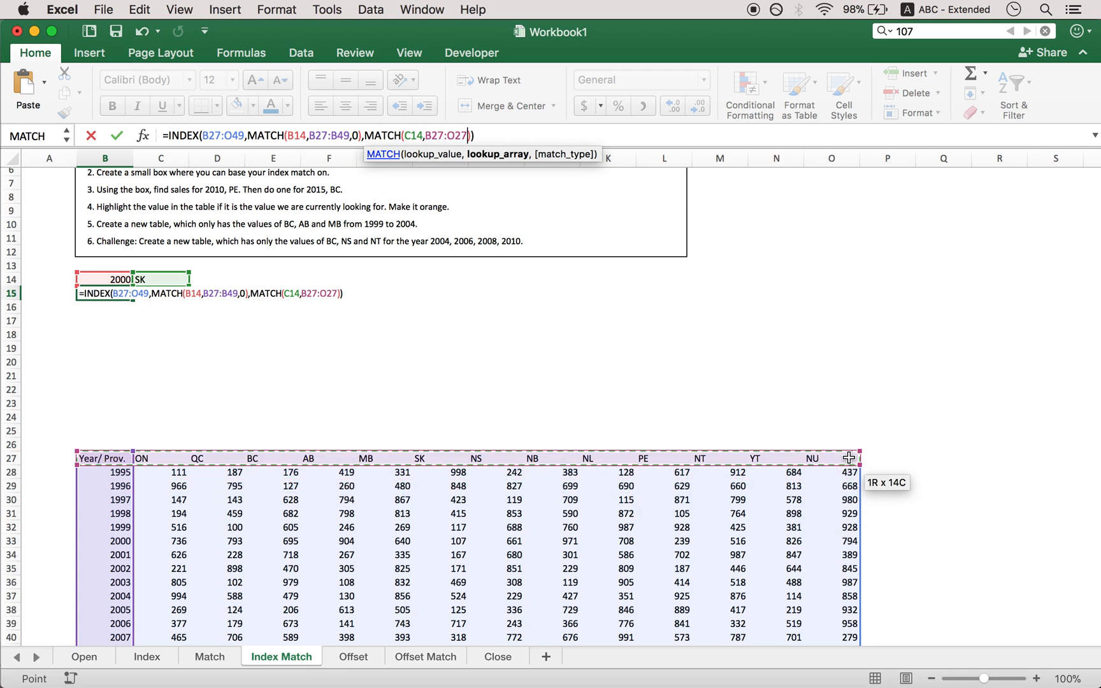
pyautogui.write(',')
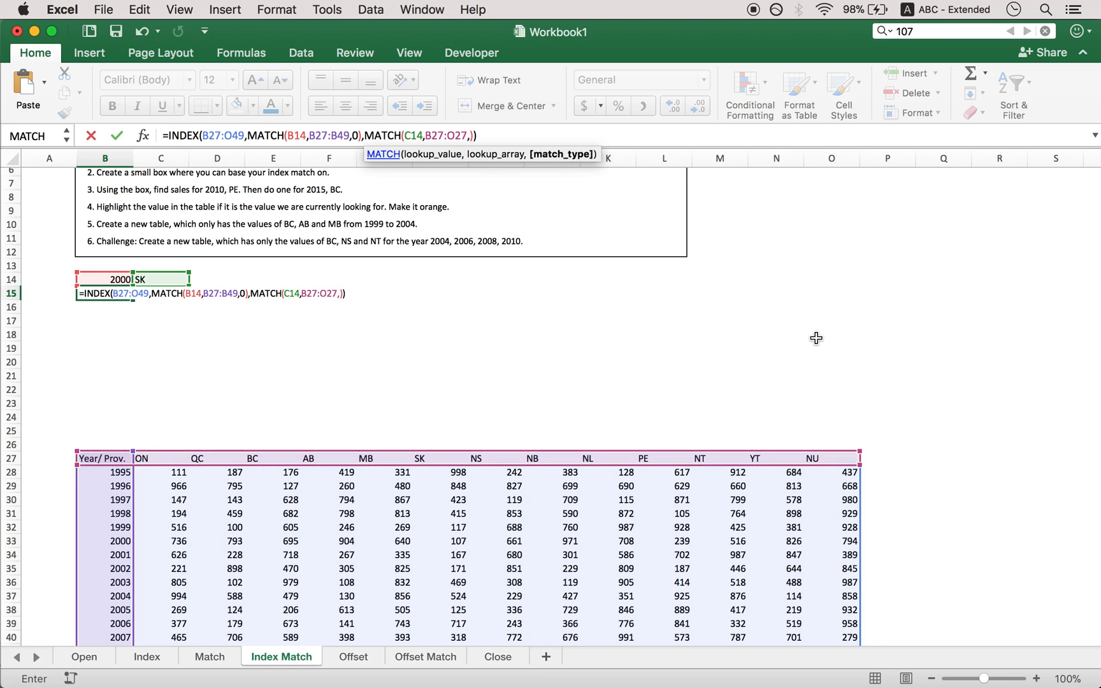
pyautogui.write('0')
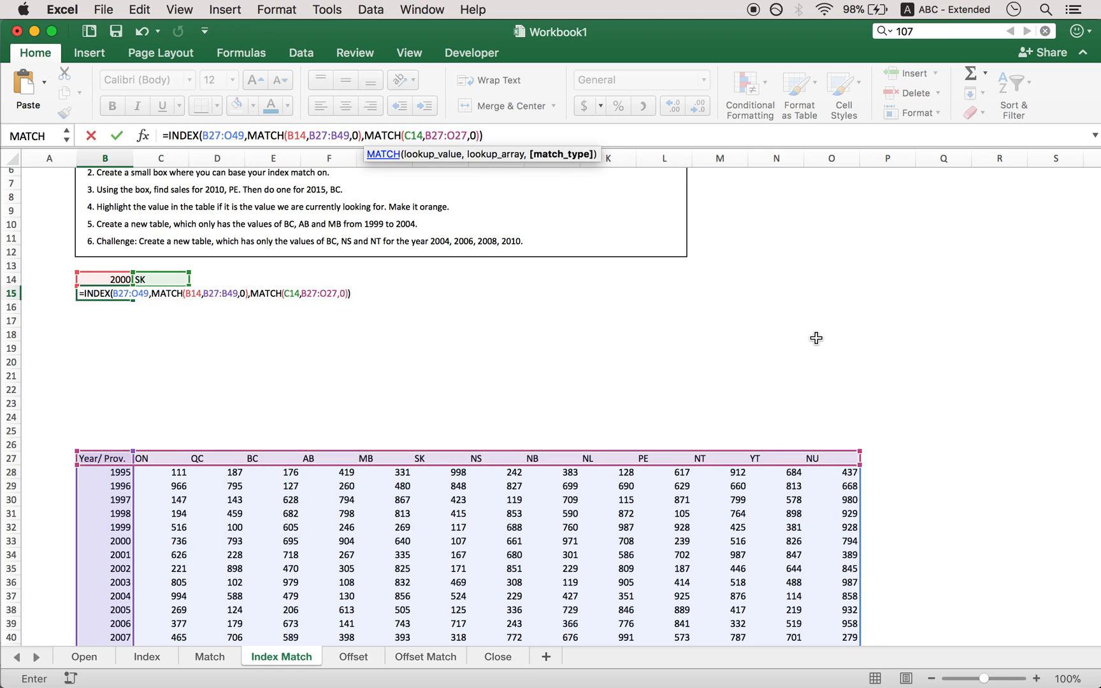
pyautogui.press('Enter')
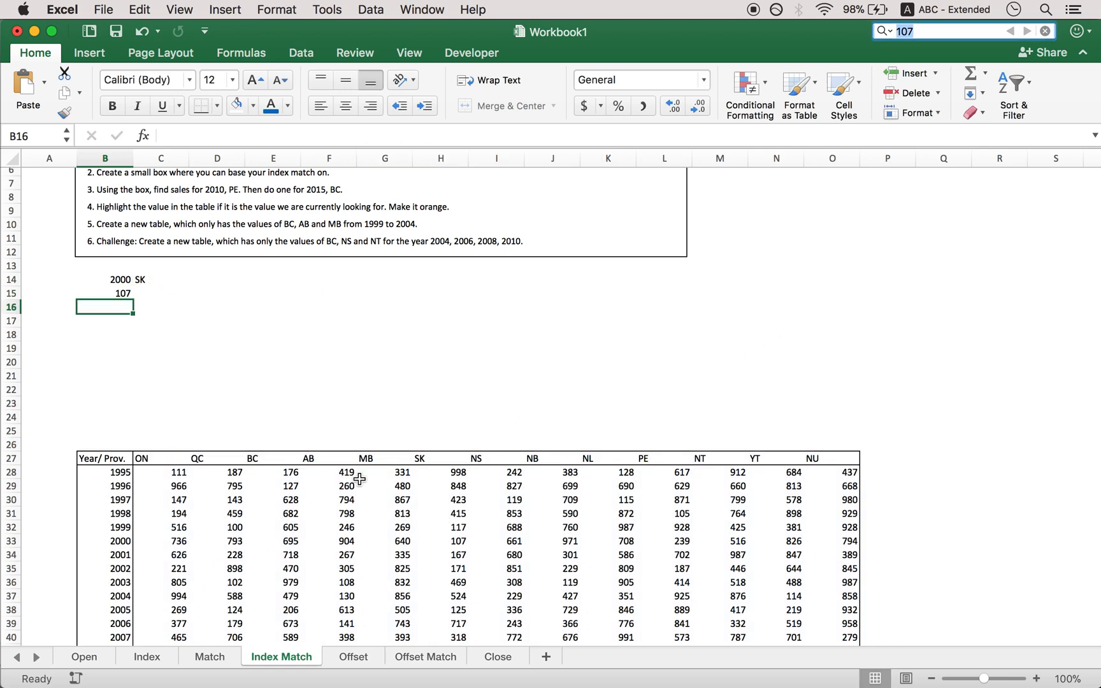
pyautogui.press('Backspace')
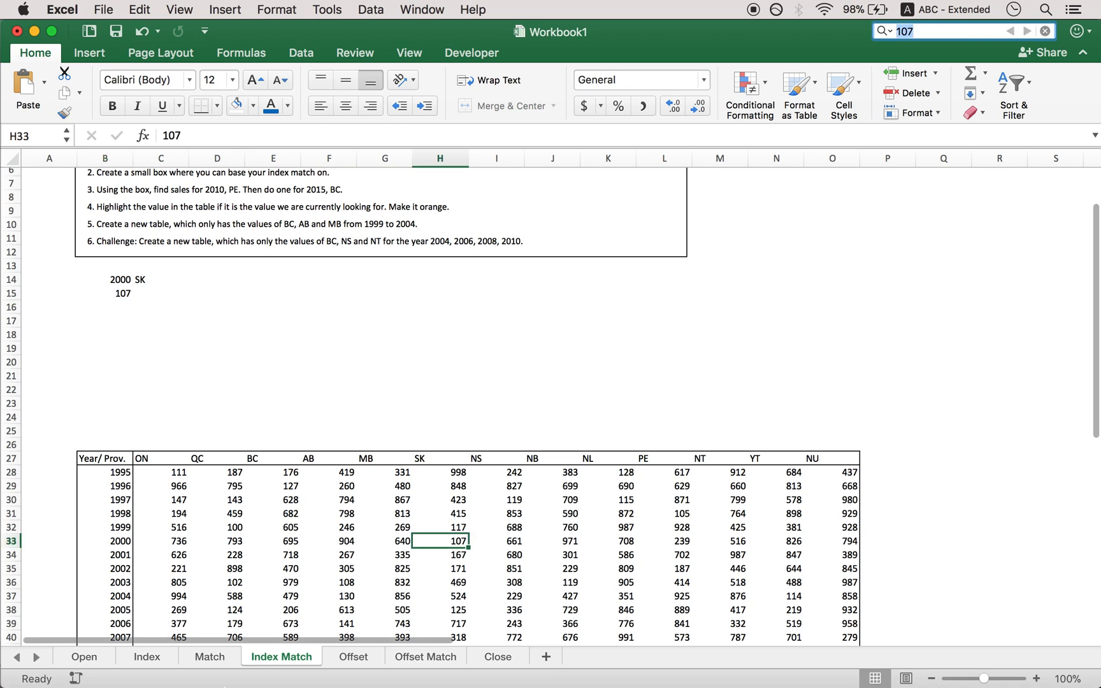
pyautogui.moveTo(110, 550)
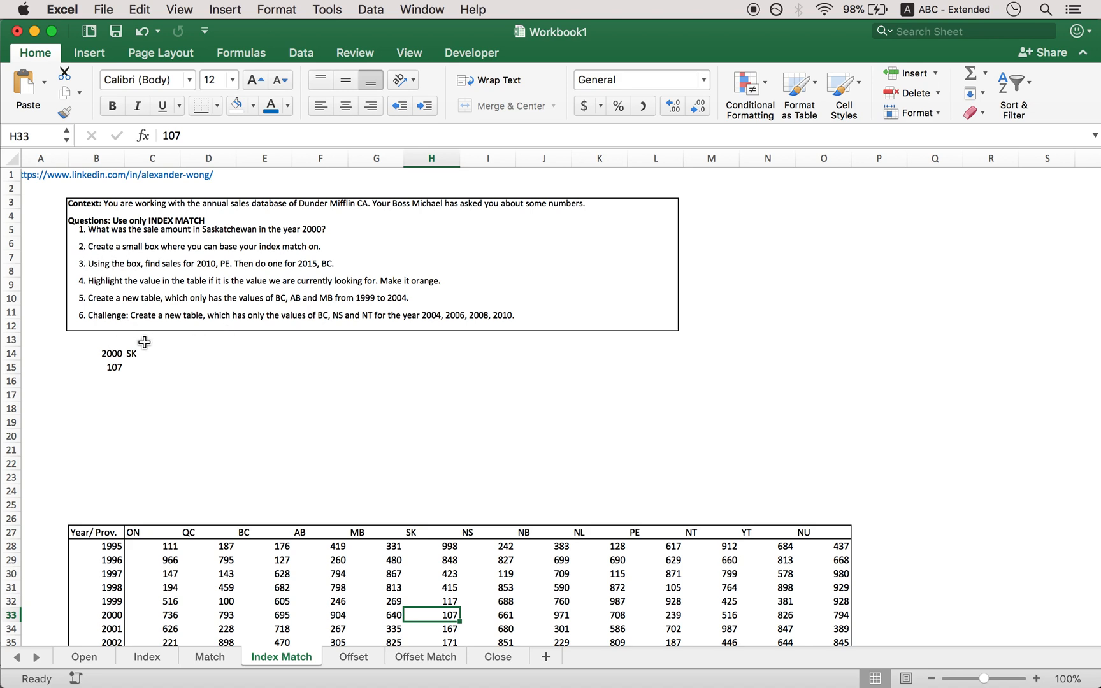
# - Type the Year and Prov labels in column F and change the example year to 1998
pyautogui.click(140, 352)
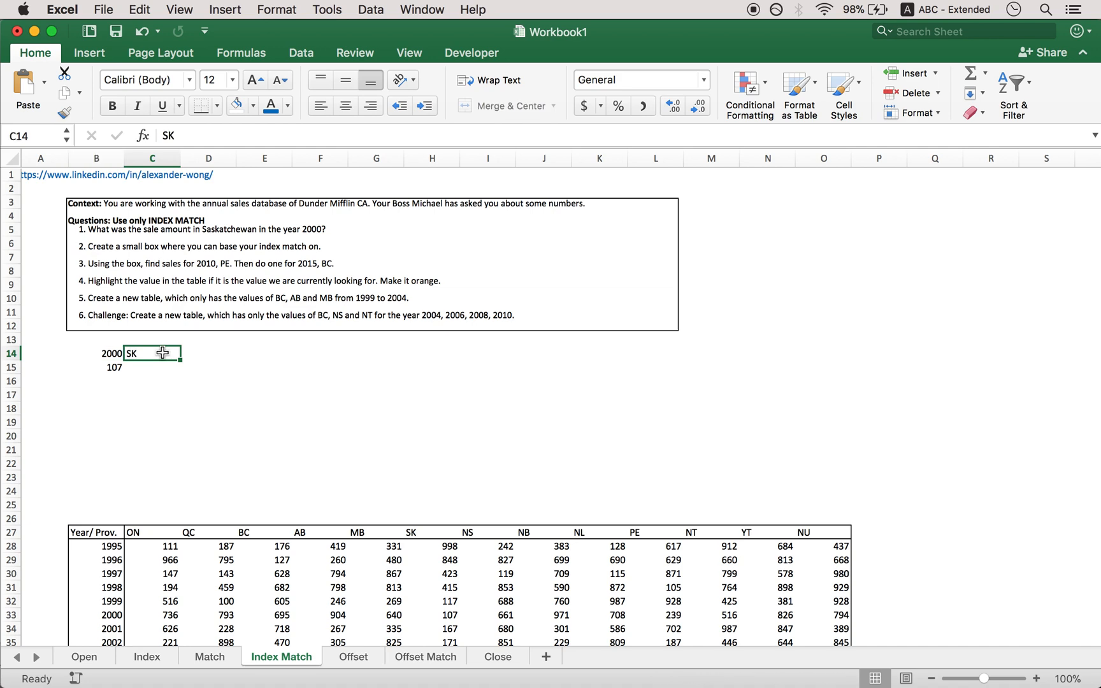
pyautogui.click(264, 366)
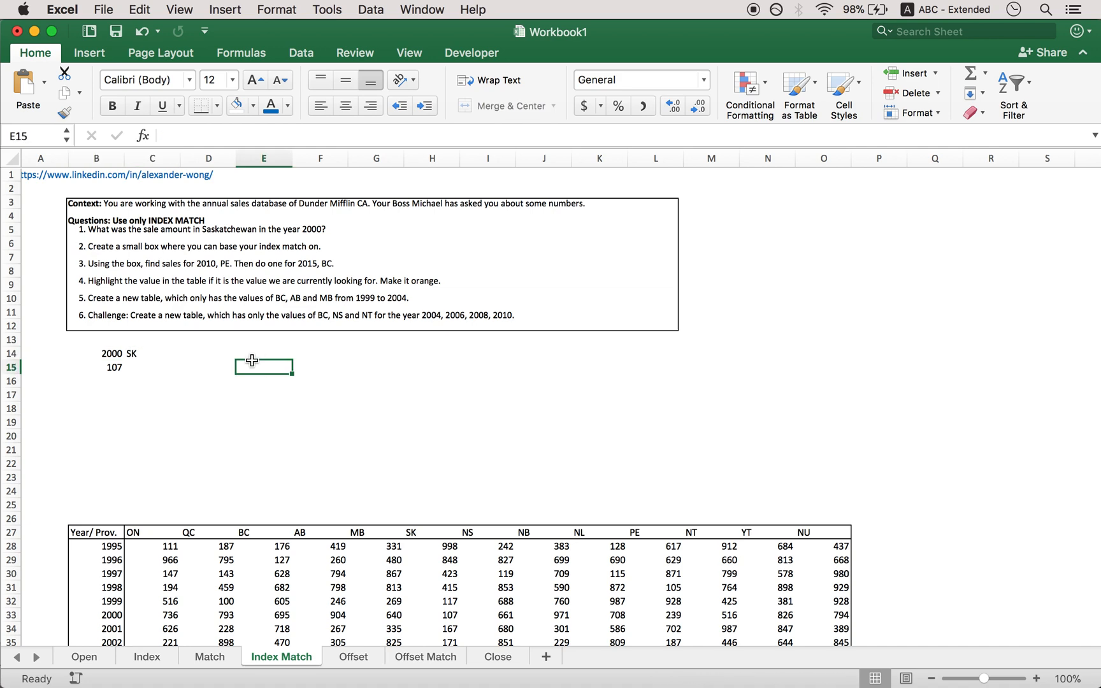
pyautogui.click(319, 354)
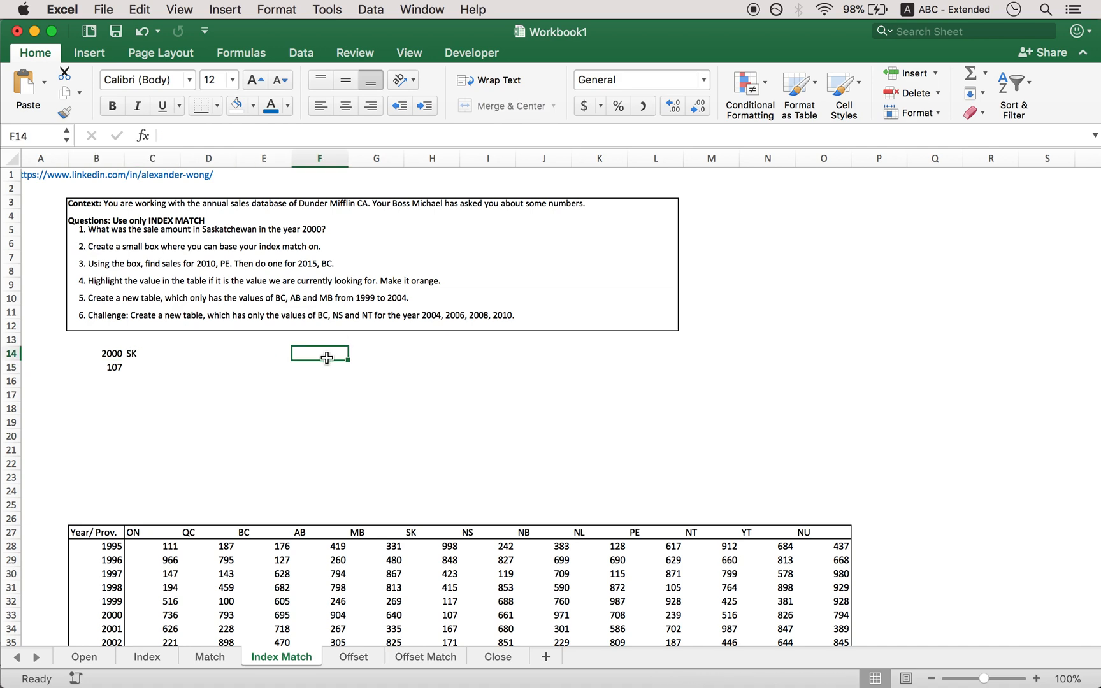
pyautogui.write('Year')
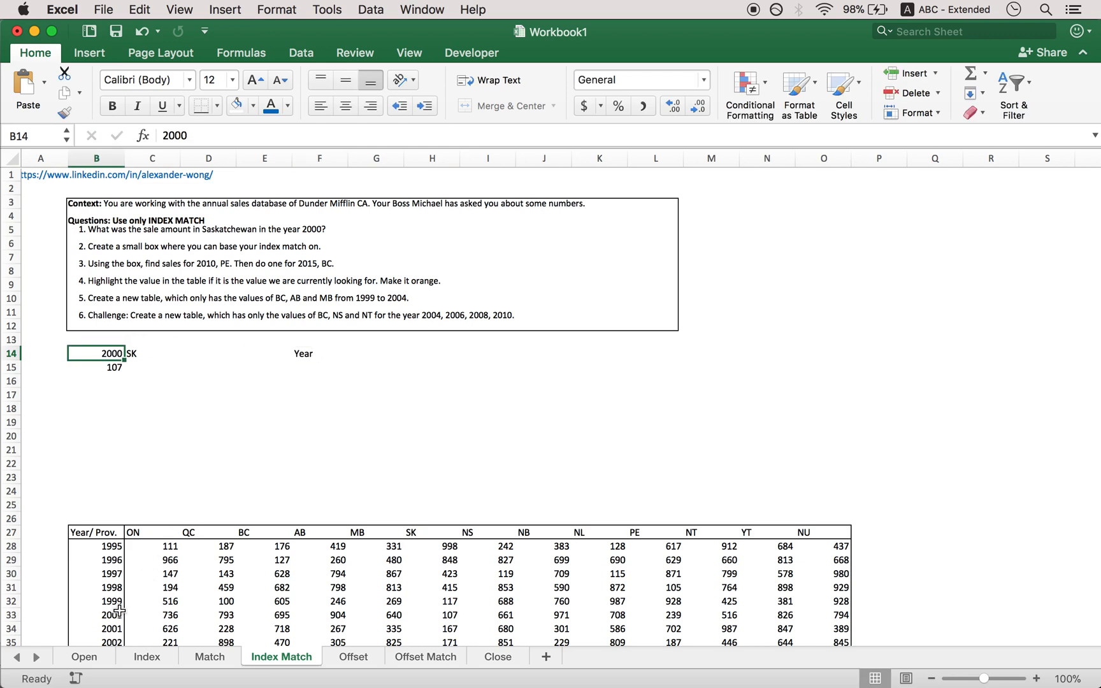
pyautogui.moveTo(125, 569)
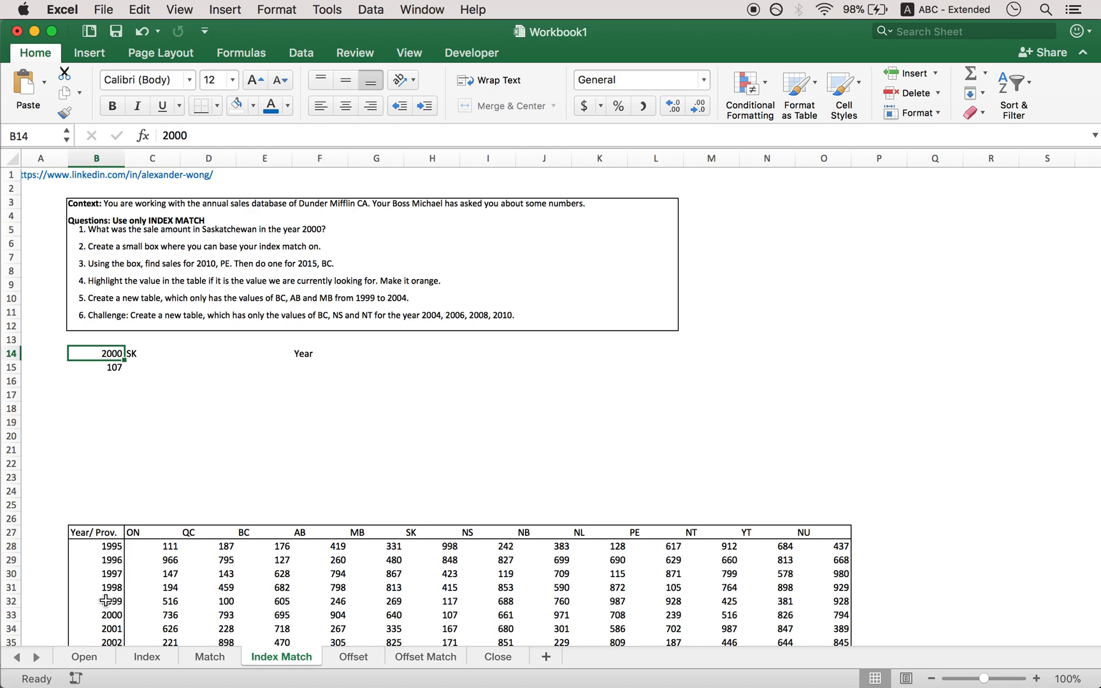
pyautogui.write('1998')
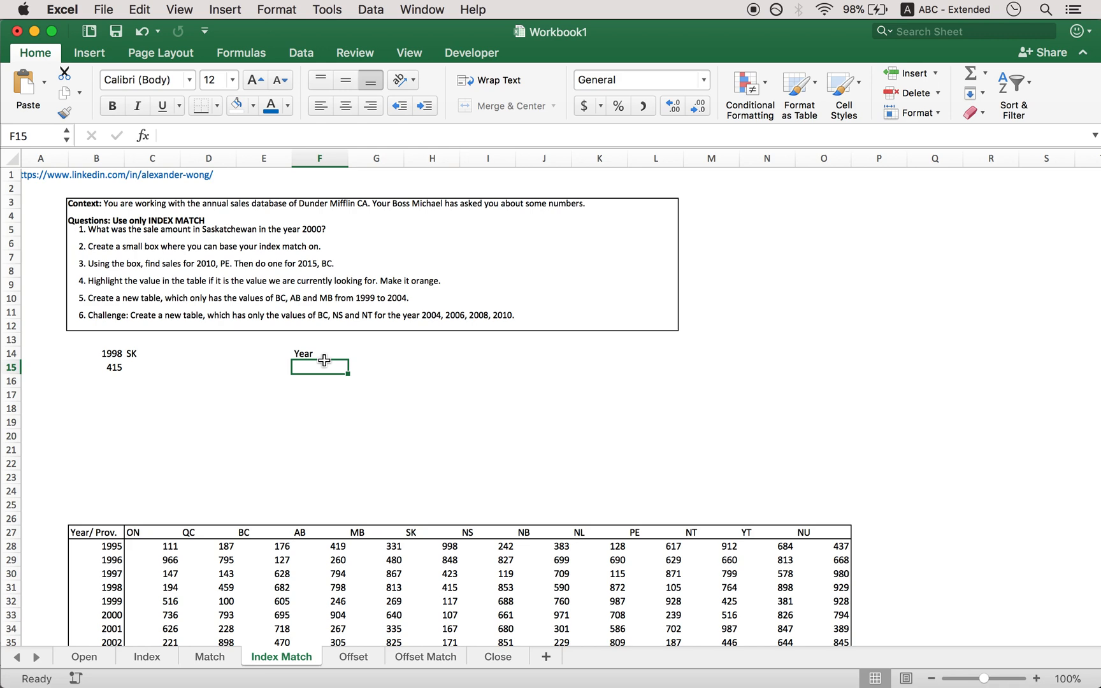
pyautogui.write('Prov')
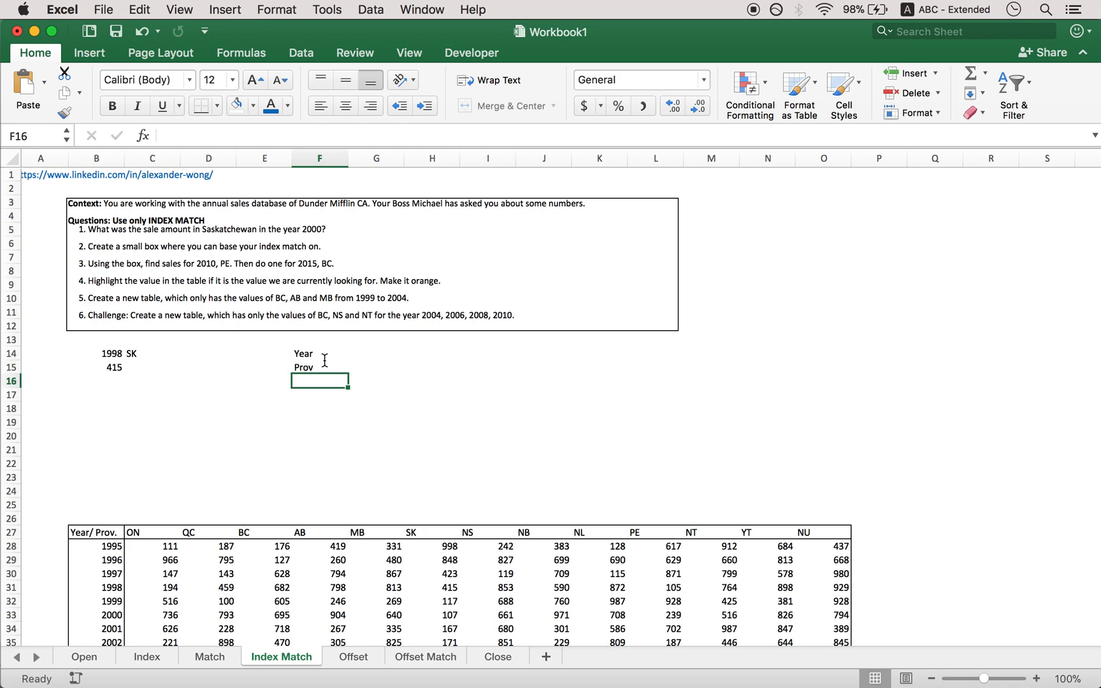
pyautogui.write('Year')
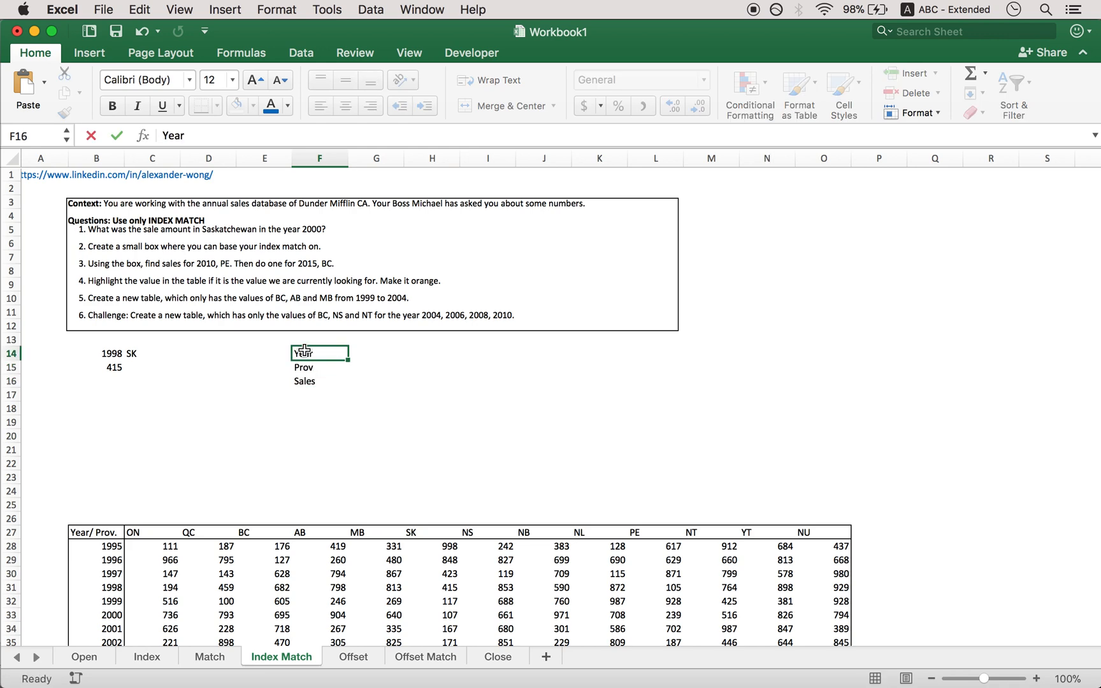
# - Apply All Borders to the F14:G16 box, dismissing the replace-contents warning
pyautogui.moveTo(302, 352); pyautogui.dragTo(404, 381)
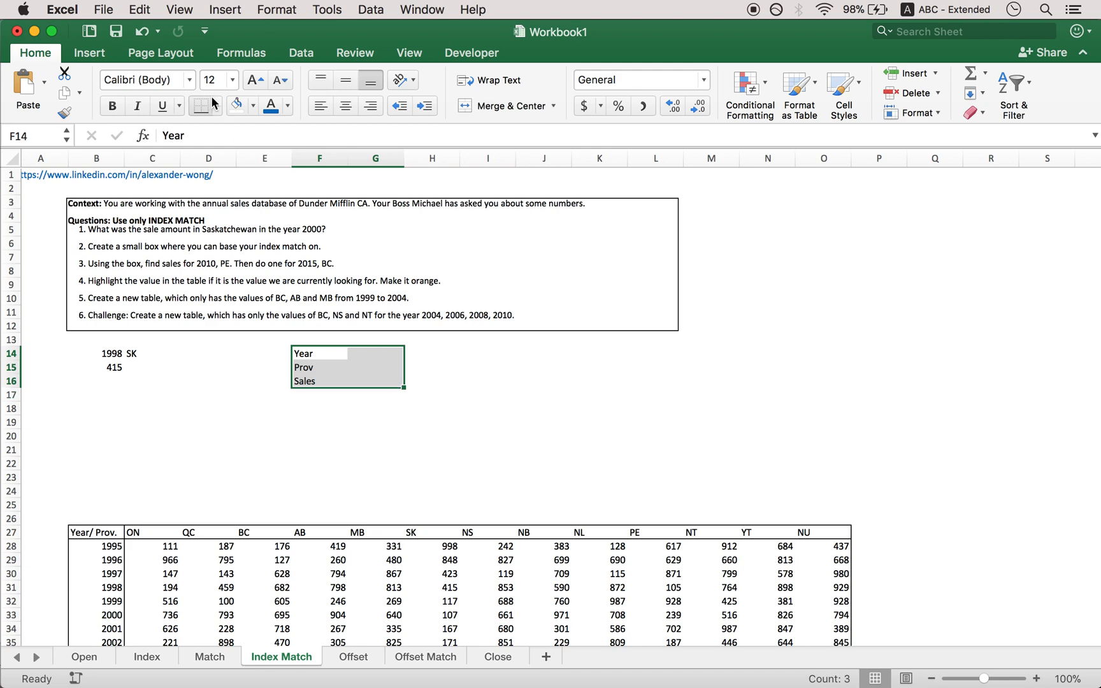
pyautogui.click(202, 106)
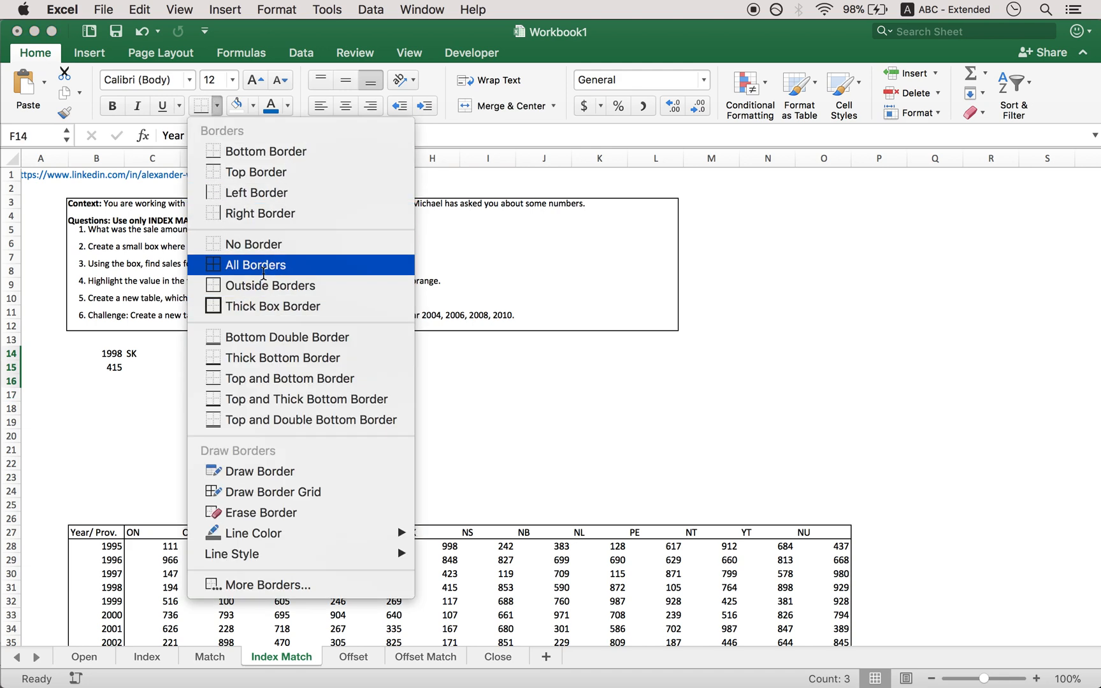
pyautogui.click(255, 264)
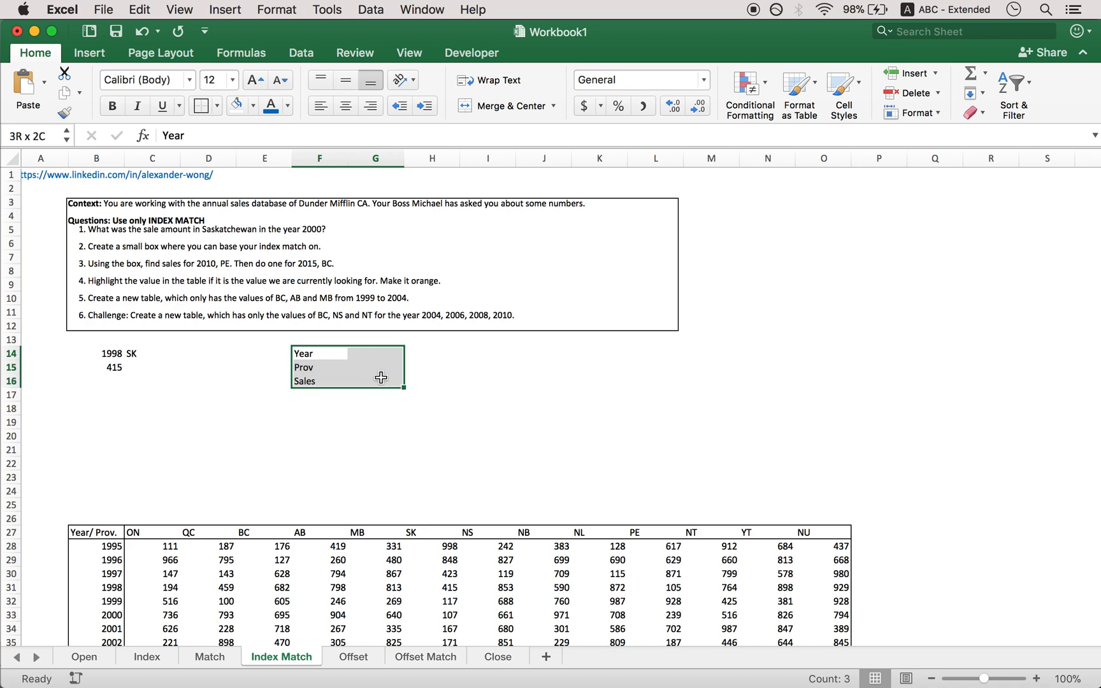
pyautogui.click(347, 380)
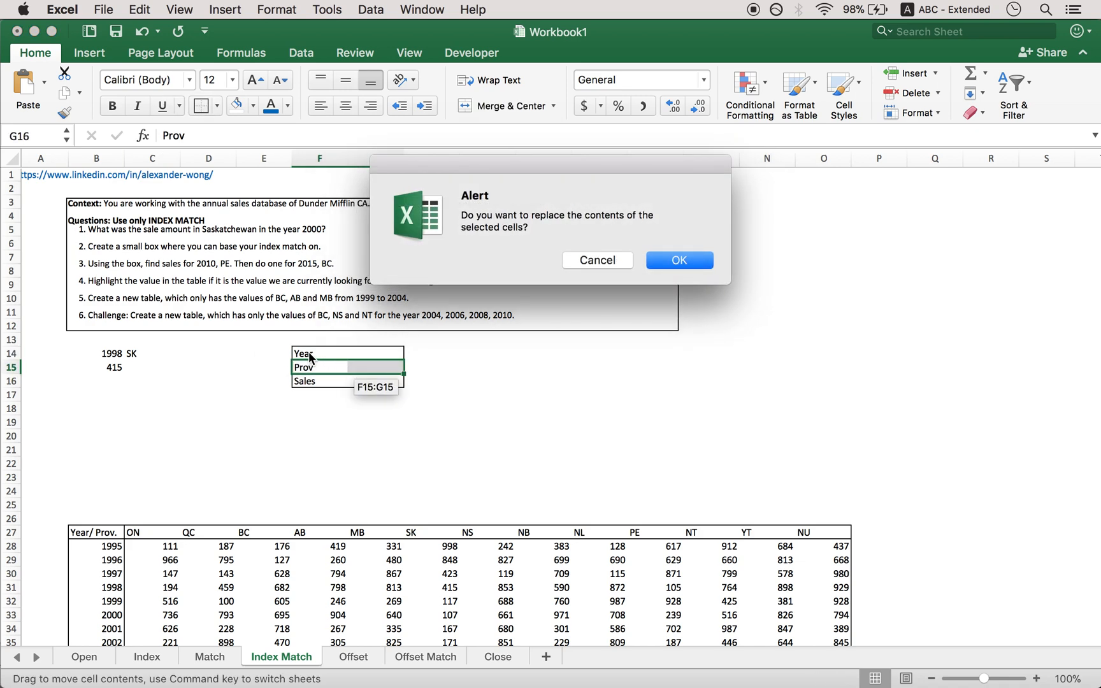
pyautogui.click(679, 260)
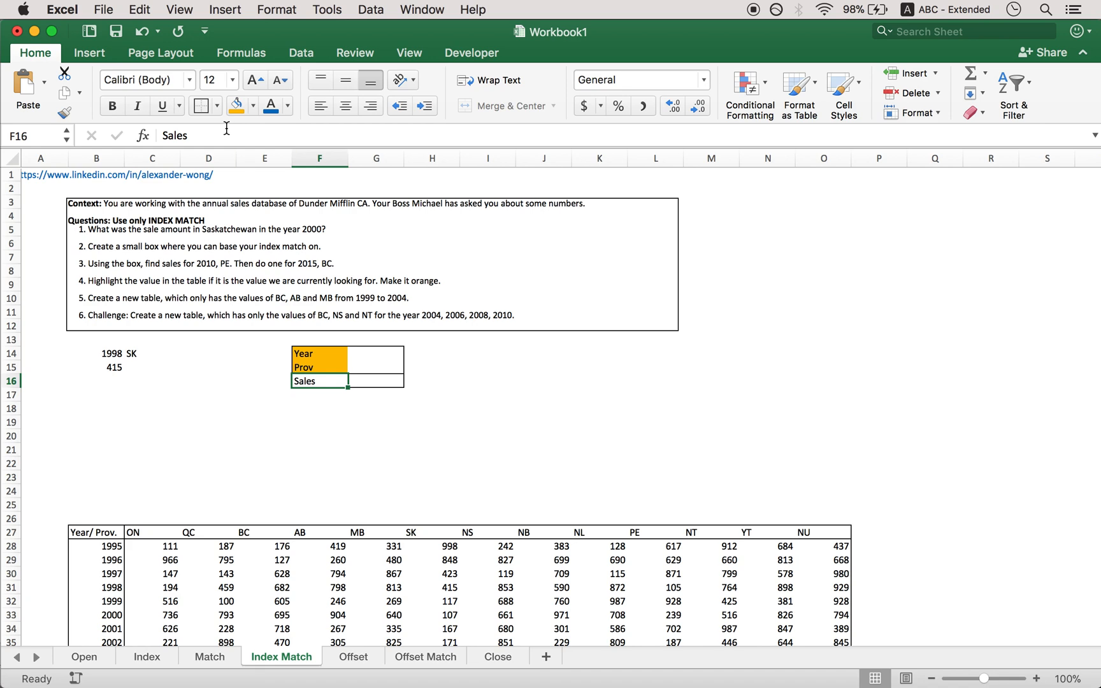
# - Fill the Sales label cell green, replacing an initial red fill
pyautogui.click(253, 106)
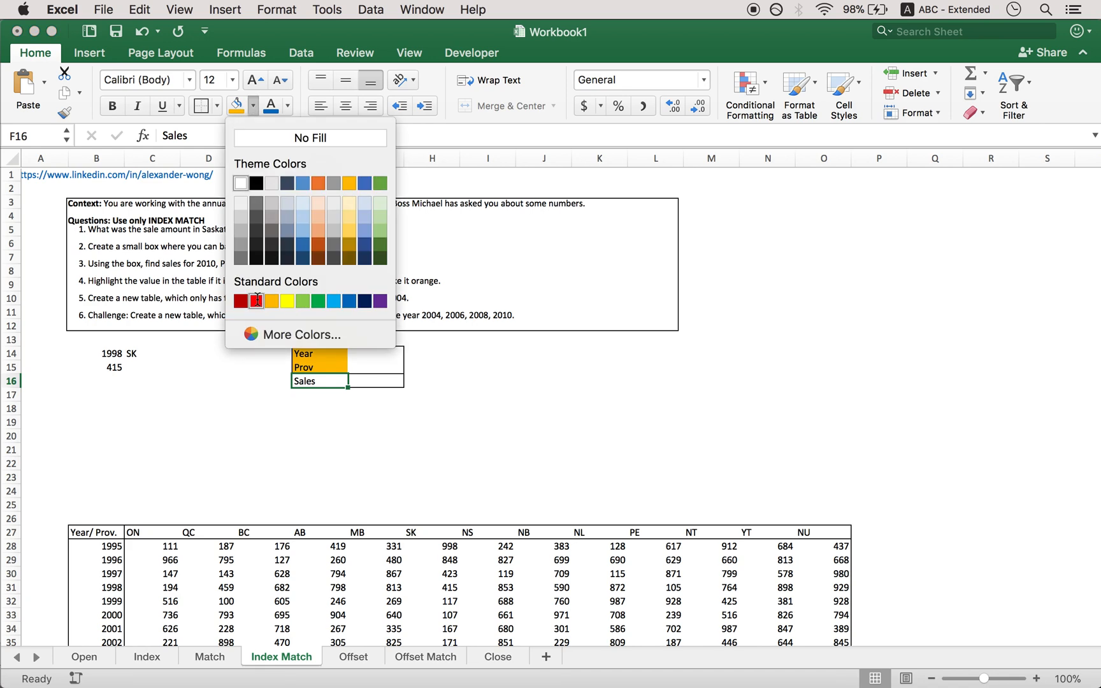
pyautogui.click(242, 301)
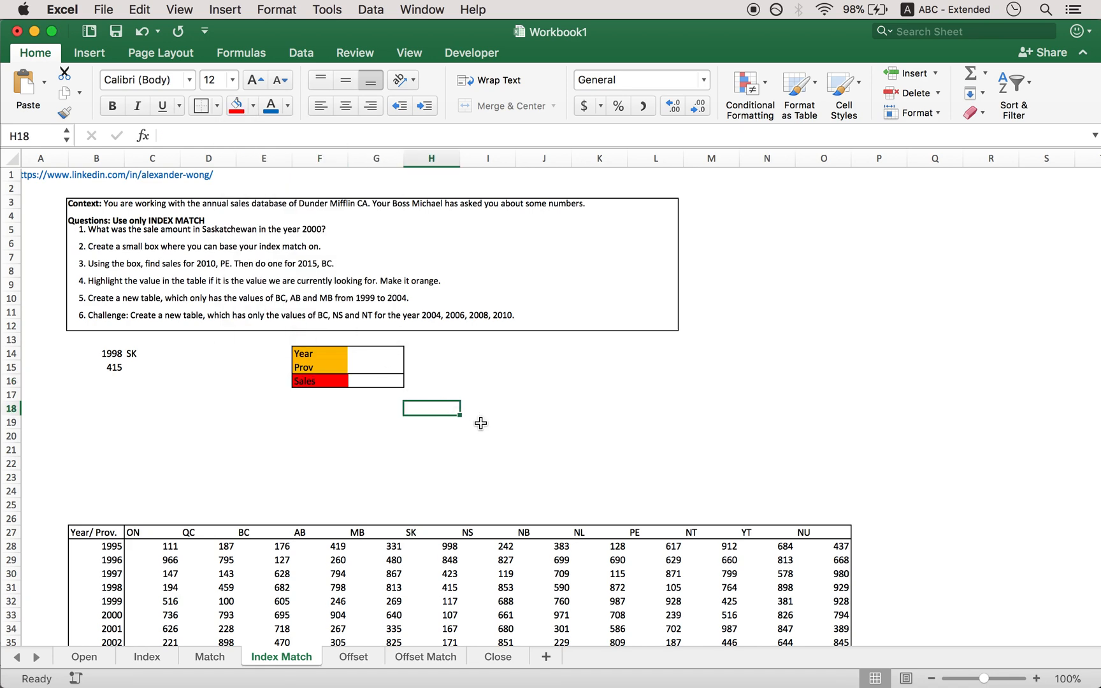
pyautogui.click(432, 380)
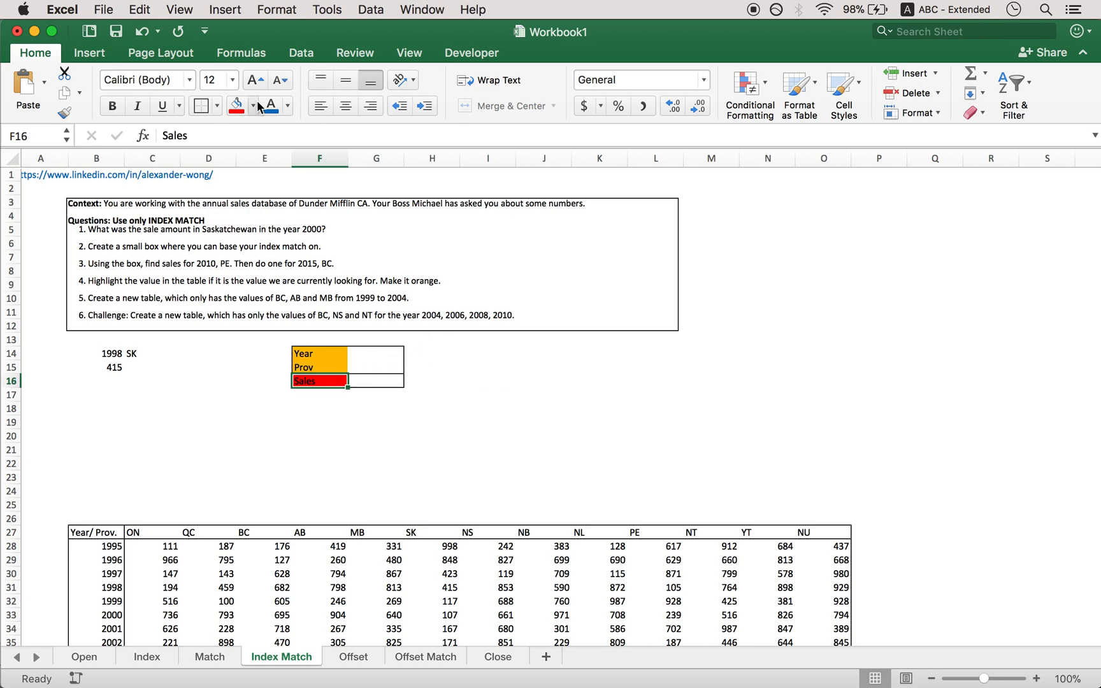
pyautogui.click(251, 106)
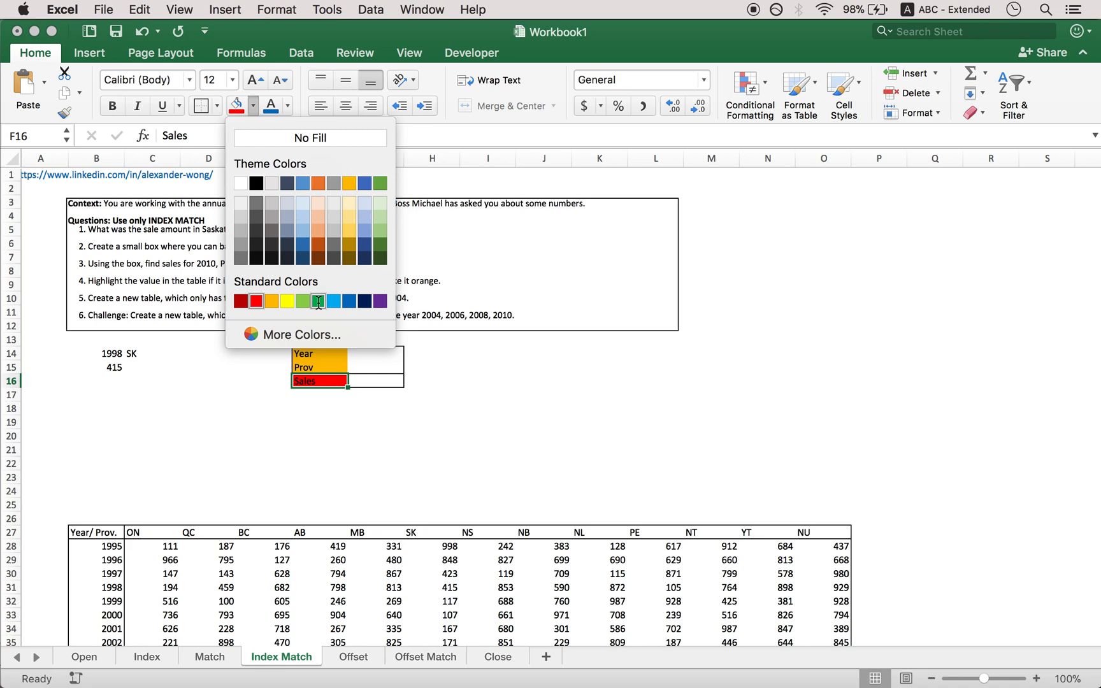
pyautogui.click(303, 302)
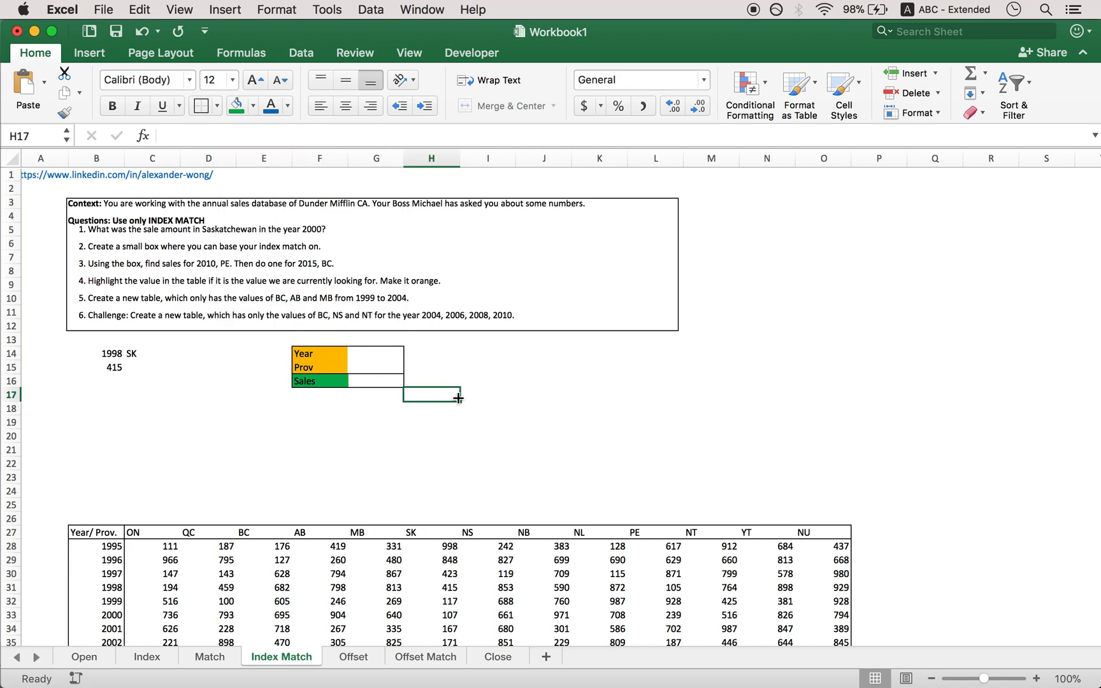
pyautogui.moveTo(89, 263)
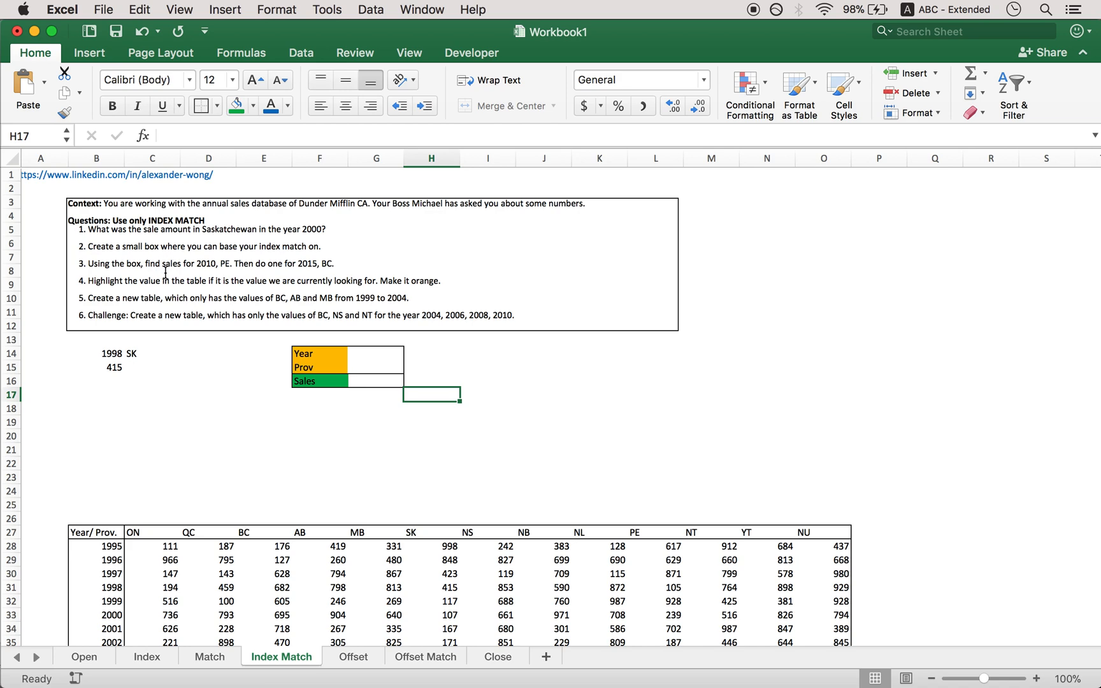
pyautogui.moveTo(267, 273)
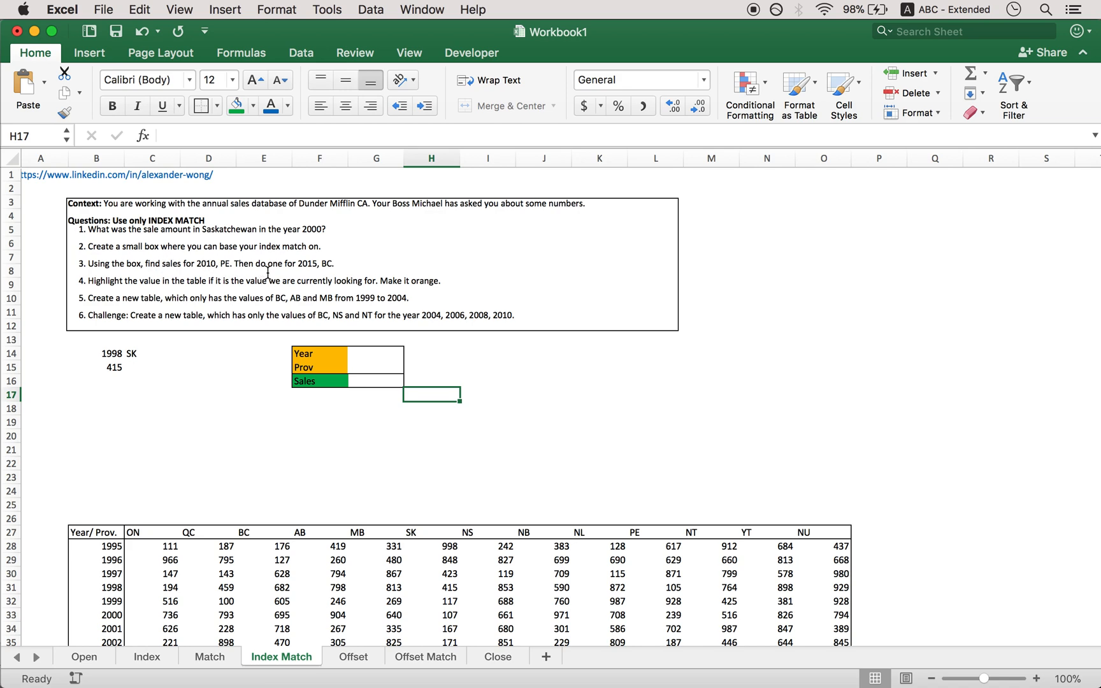
# - Enter 2010 and PE in the box and start the Sales INDEX over the whole table
pyautogui.write('2010')
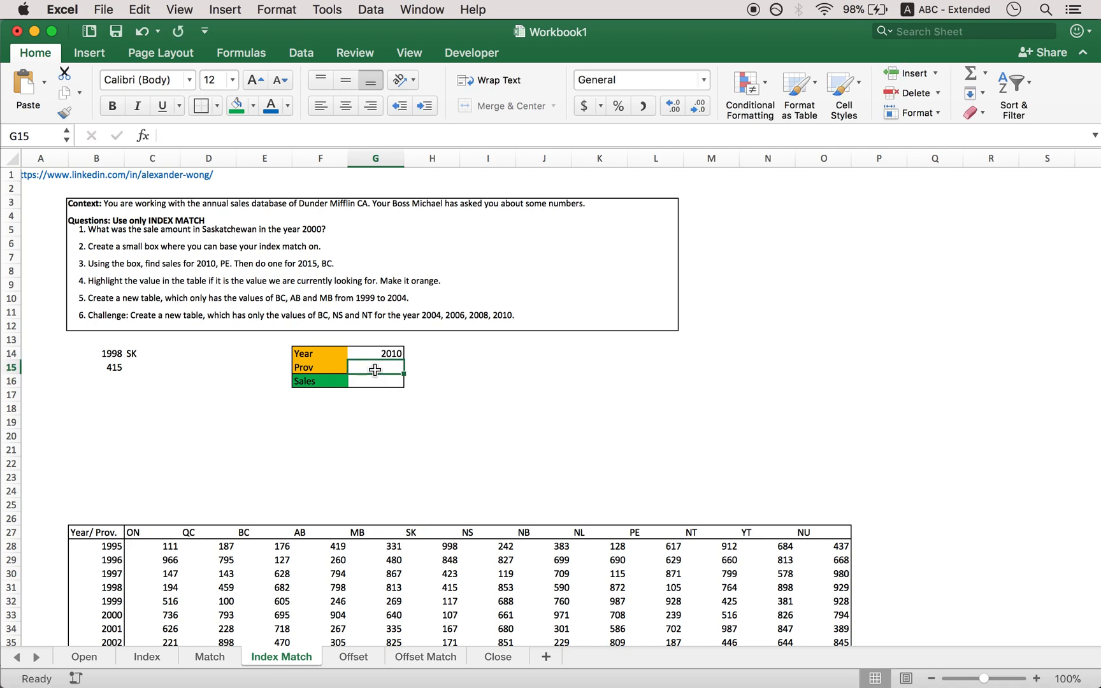
pyautogui.write('PE')
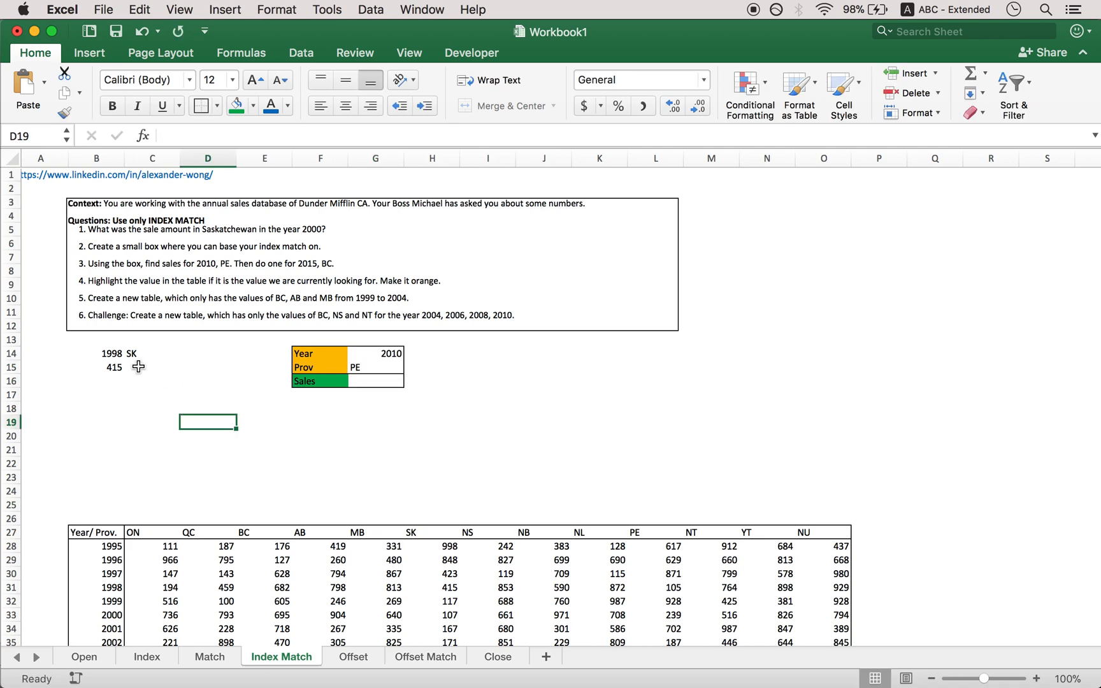
pyautogui.click(97, 394)
pyautogui.write('=')
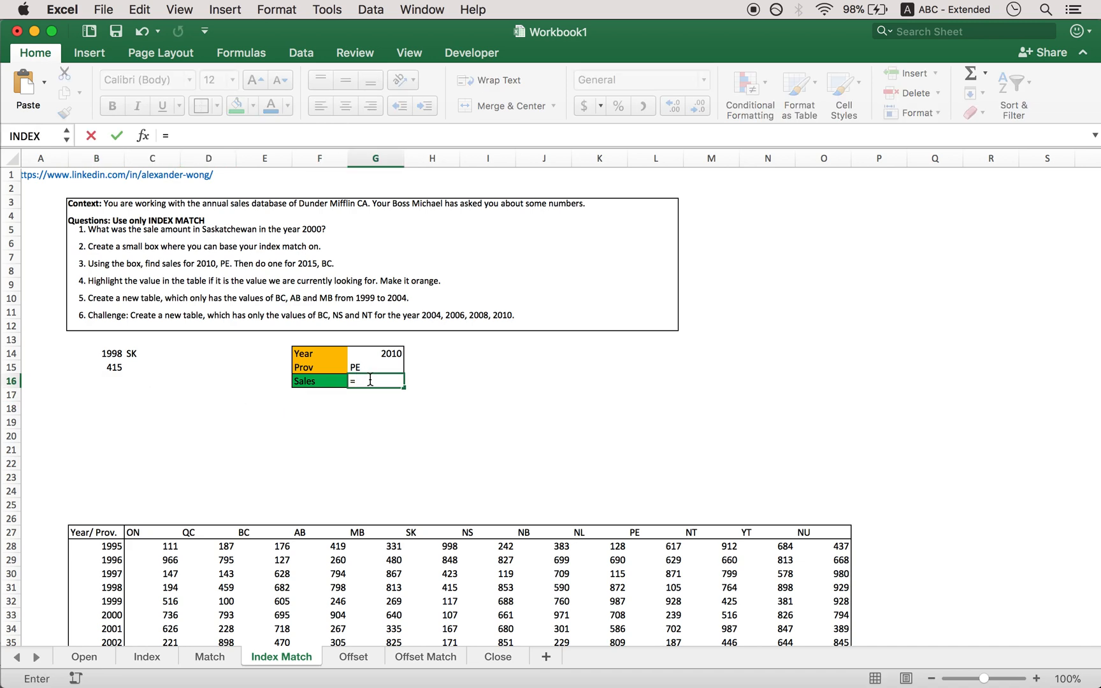
pyautogui.write('INDEX(')
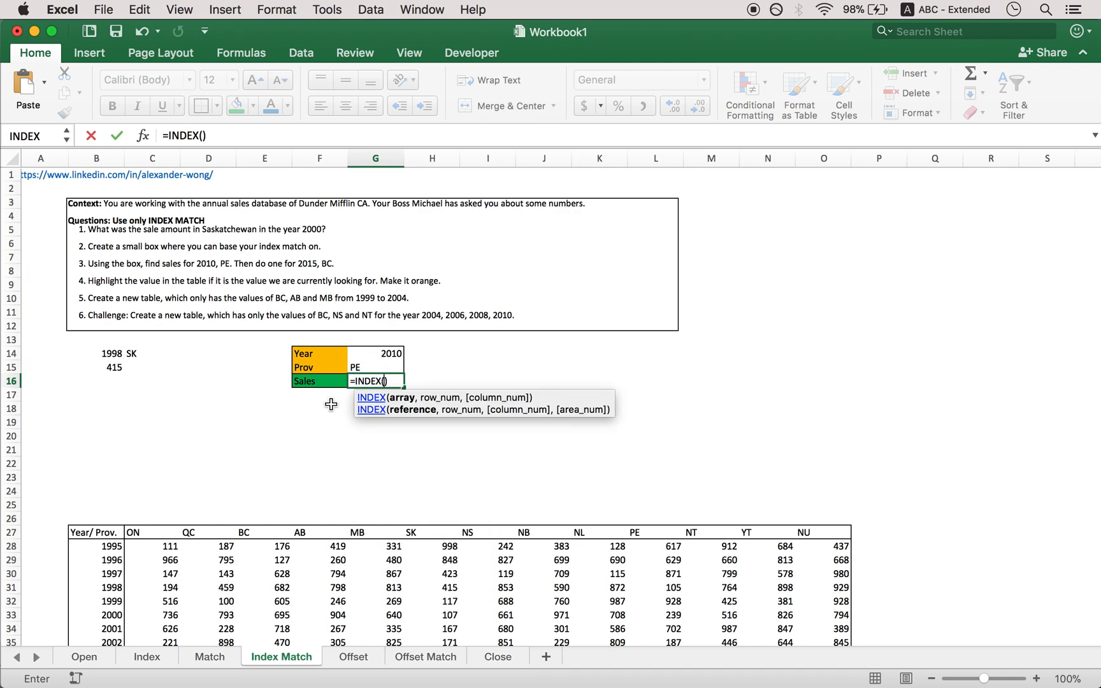
pyautogui.moveTo(81, 339); pyautogui.dragTo(845, 622)
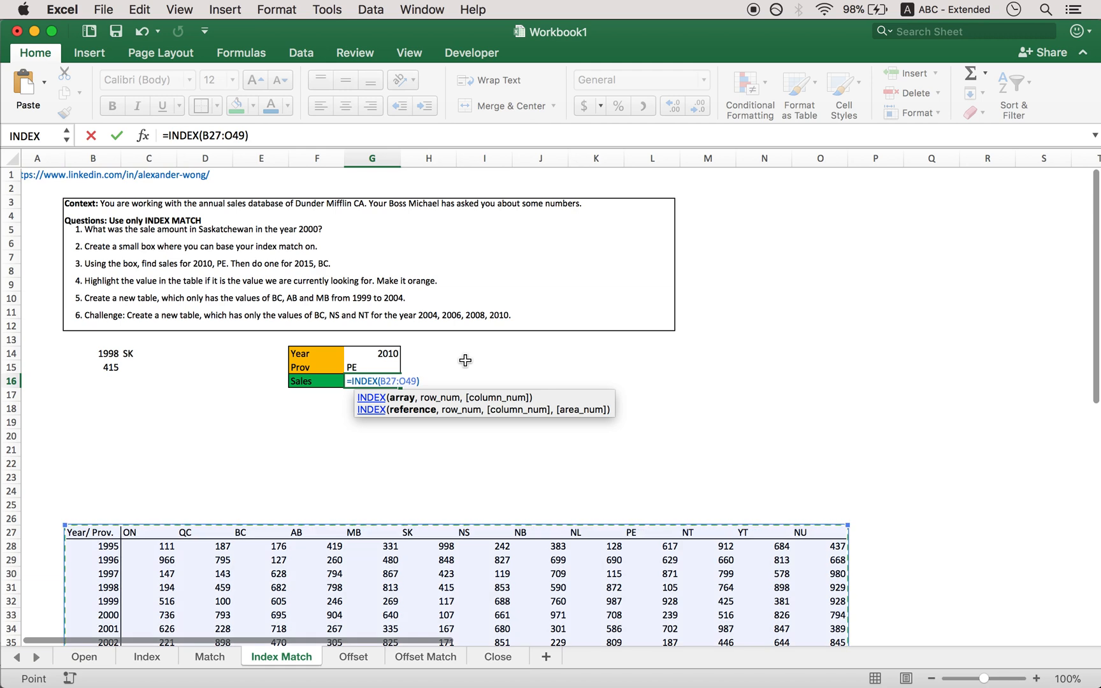
pyautogui.write(',')
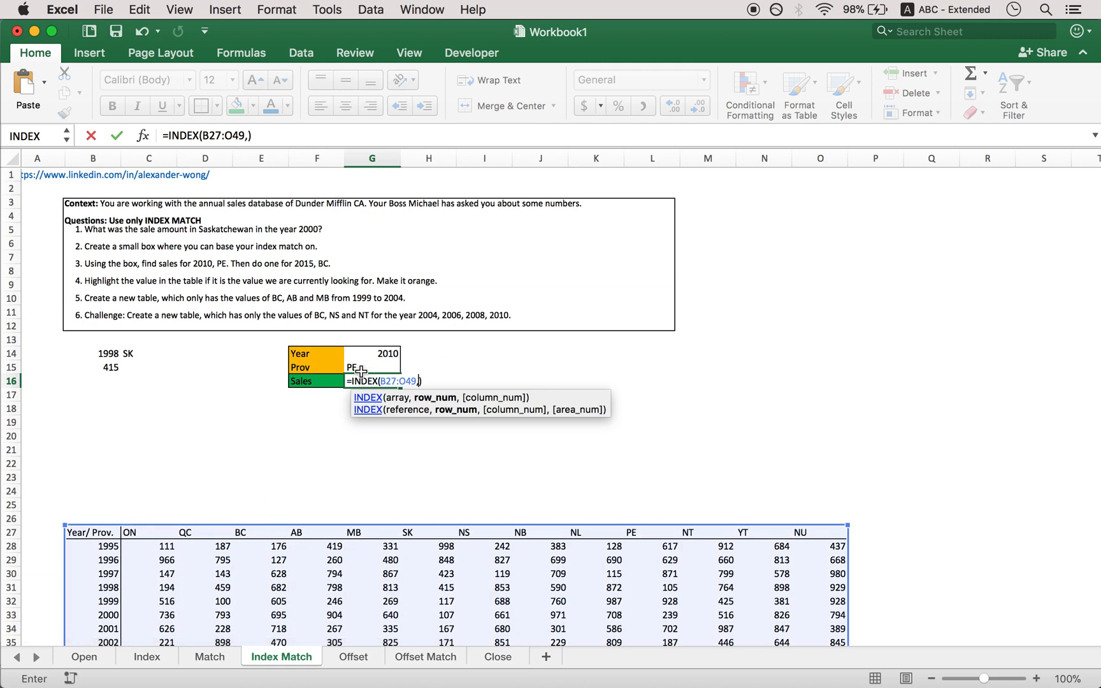
# - Add year and province MATCH lookups with exact match type 0, returning 382
pyautogui.write('MATCH()')
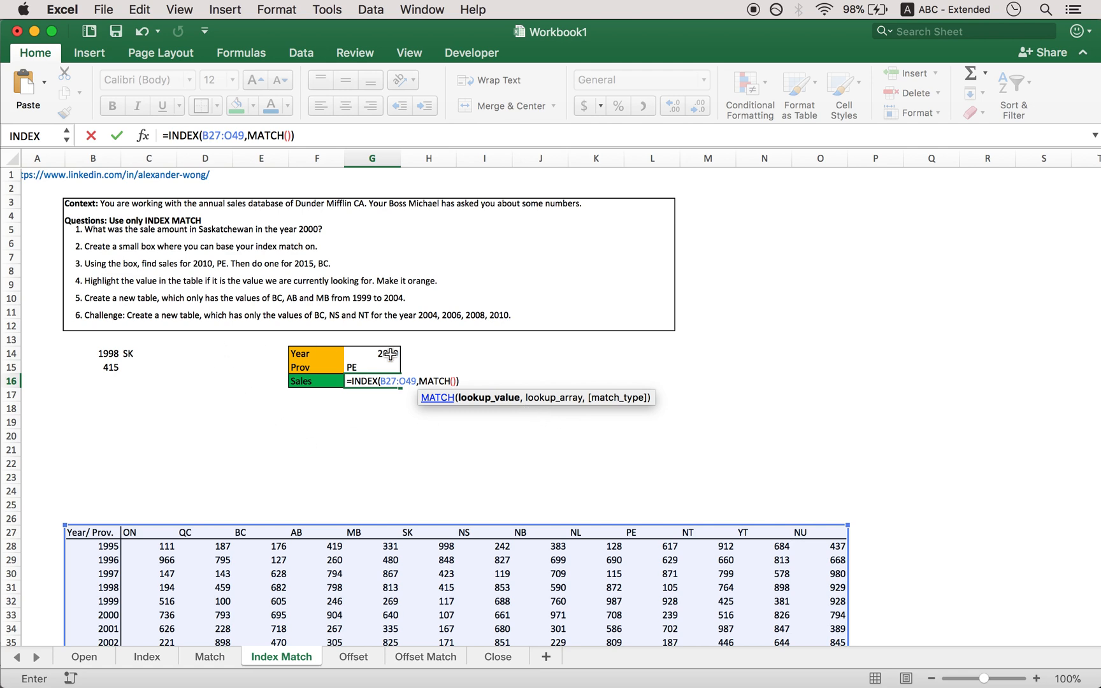
pyautogui.click(379, 353)
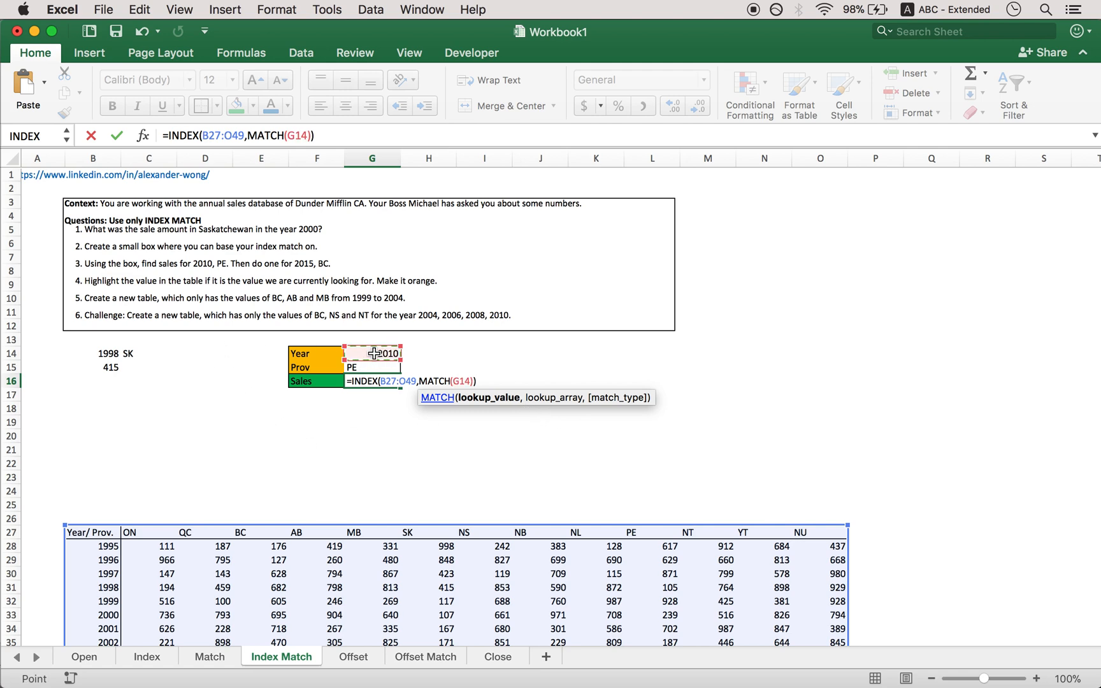
pyautogui.write(',B27:B49')
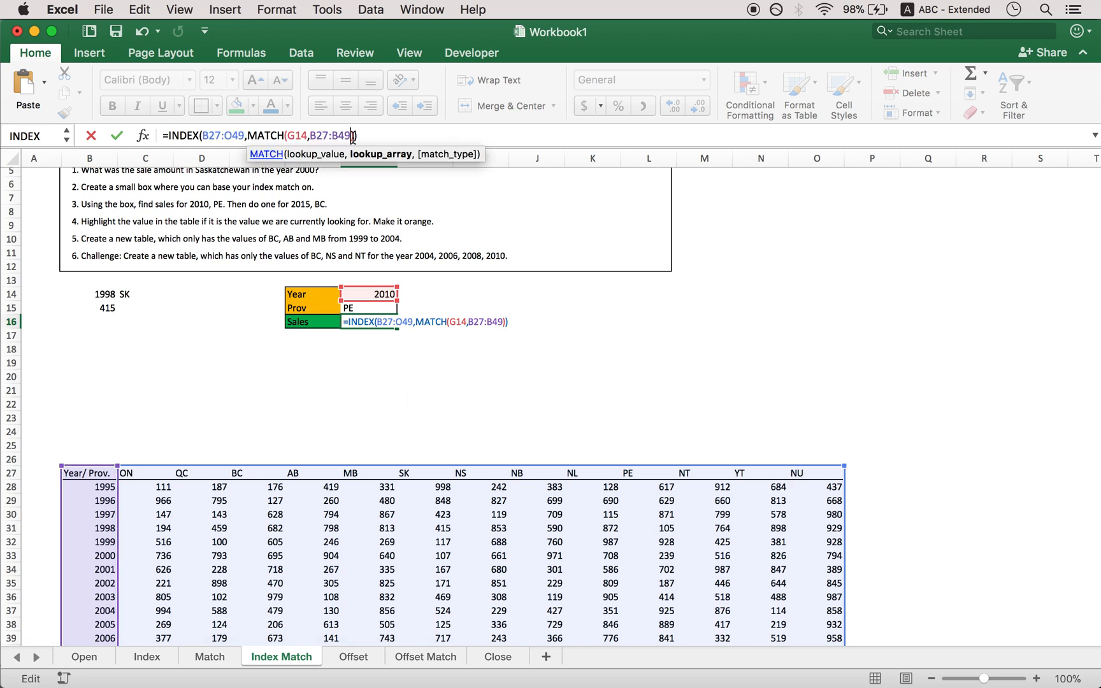
pyautogui.write(')')
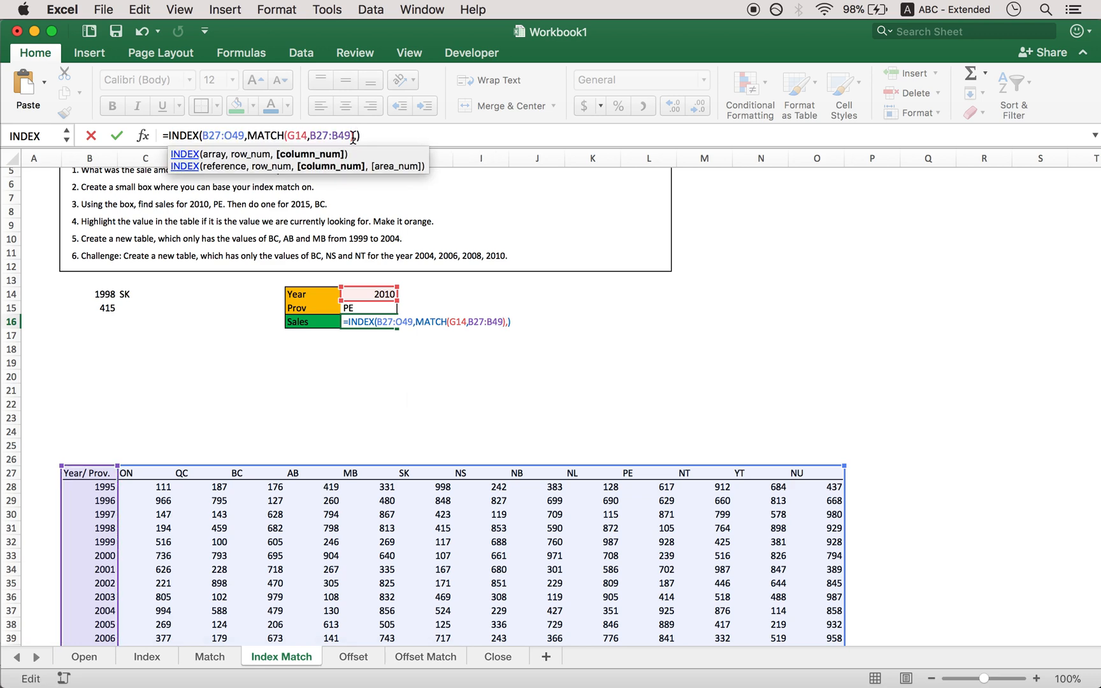
pyautogui.write('MATCH(')
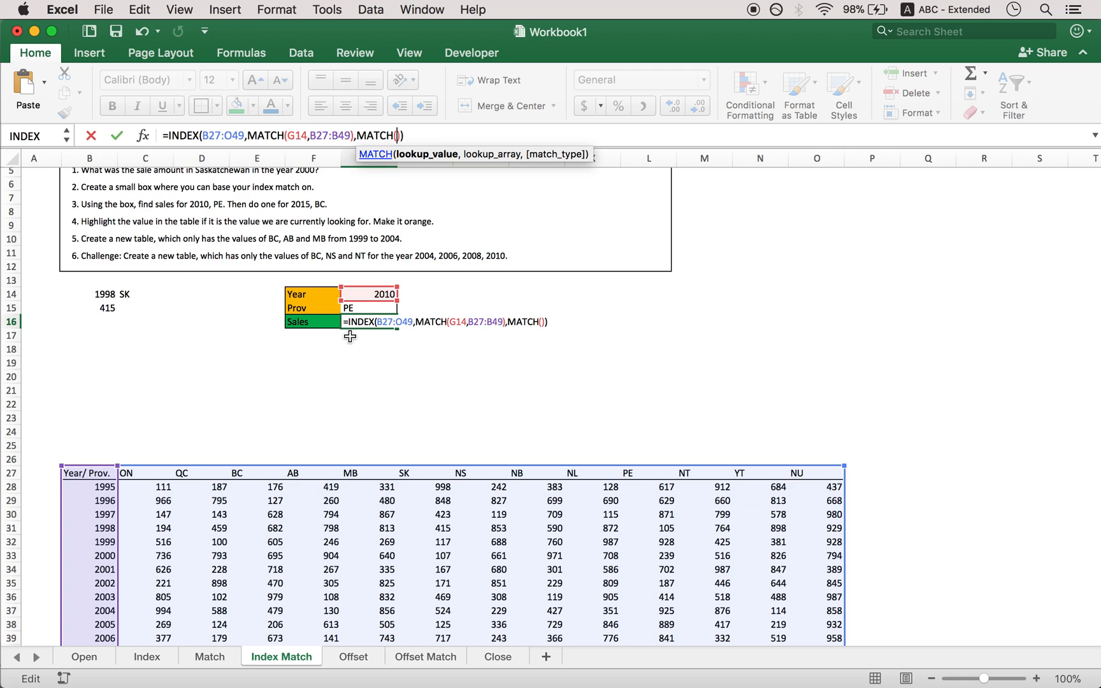
pyautogui.click(370, 308)
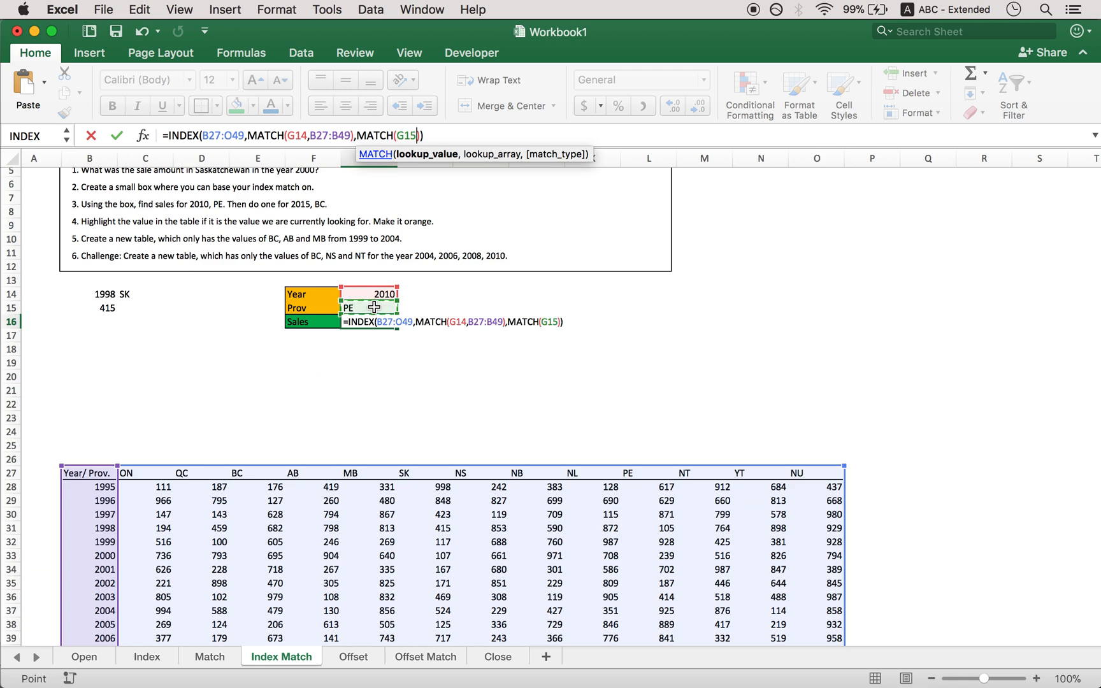
pyautogui.write(',B27:O27')
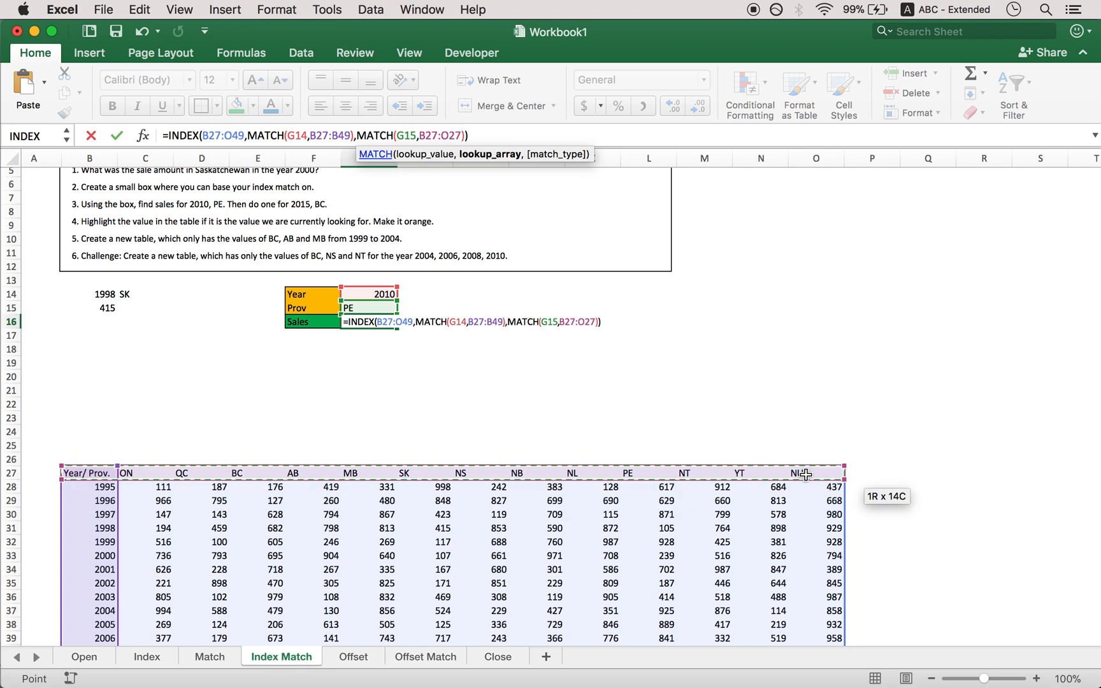
pyautogui.write(',0')
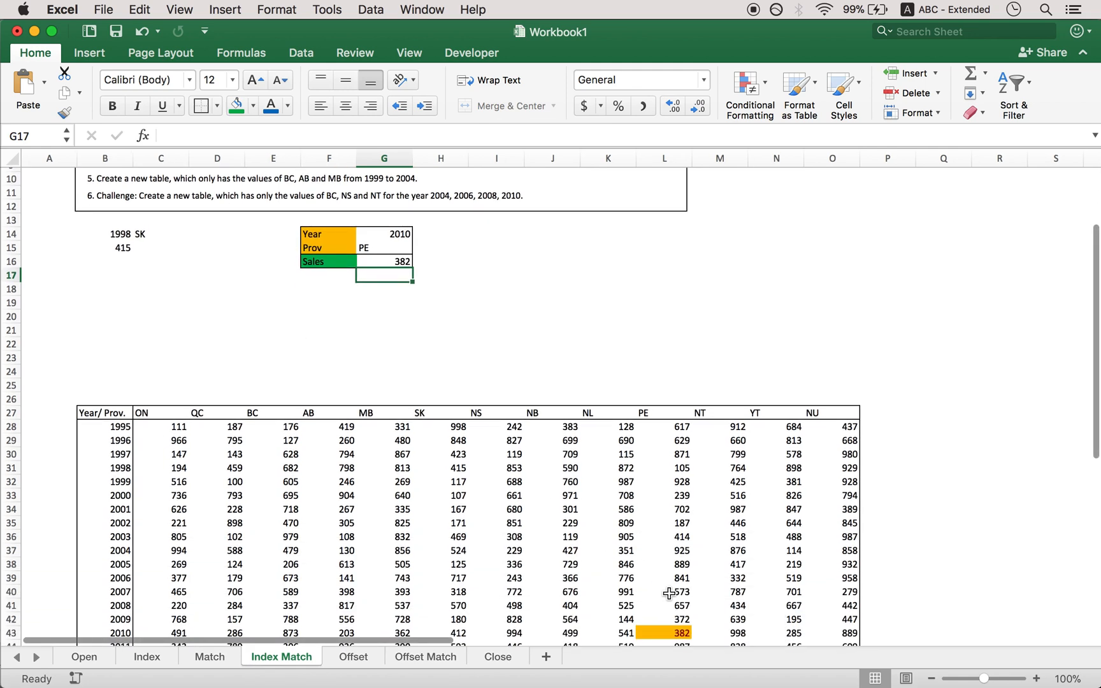
# - Clear formats from the sales table, removing its border and orange 382 highlight
pyautogui.click(383, 261)
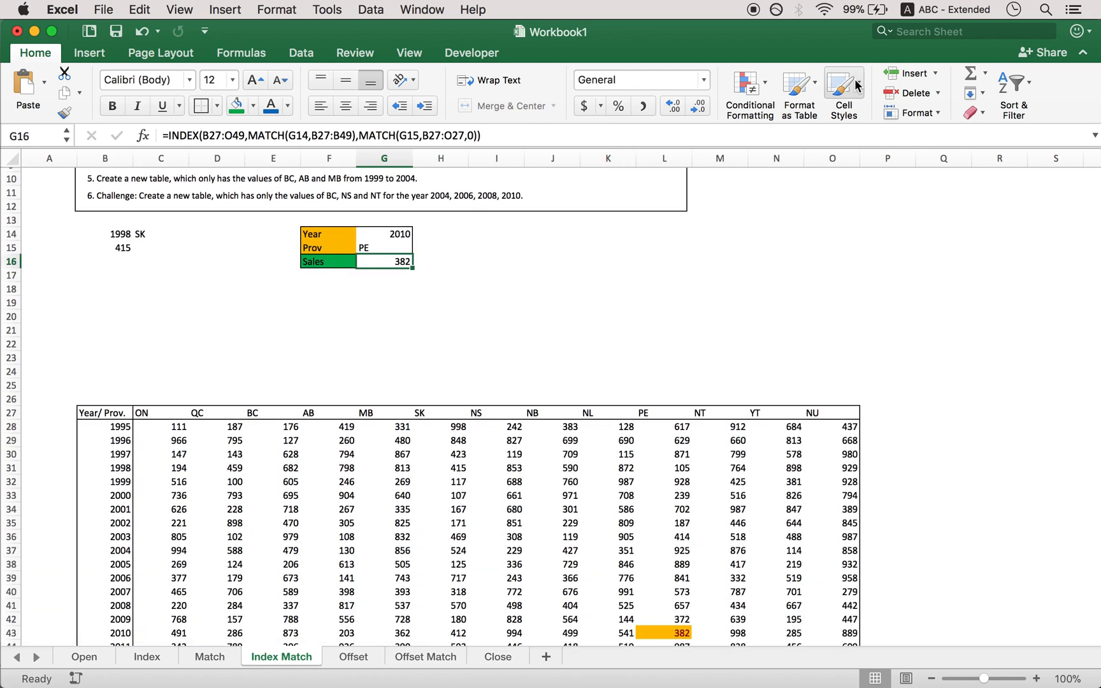
pyautogui.click(974, 112)
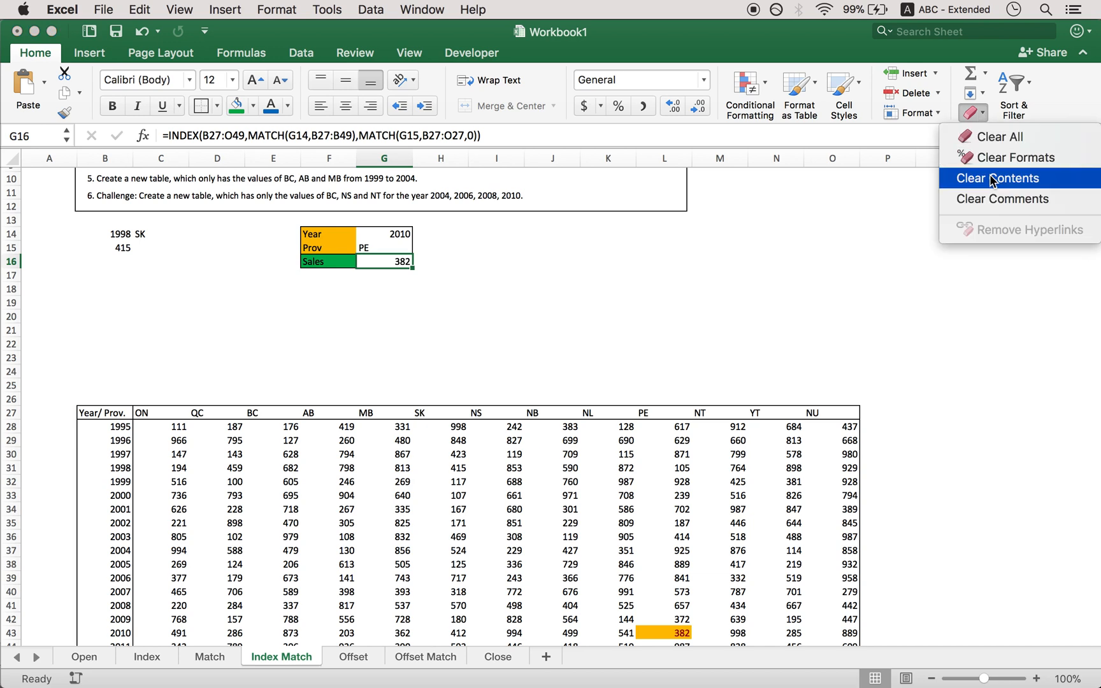
pyautogui.moveTo(1008, 157)
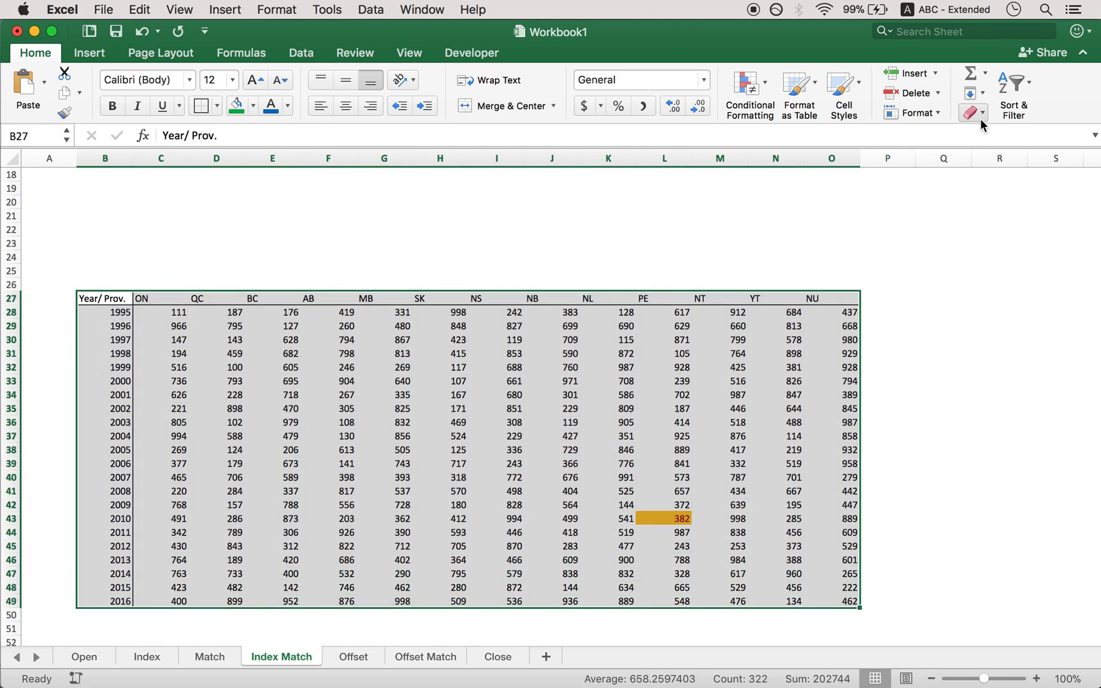
pyautogui.click(971, 112)
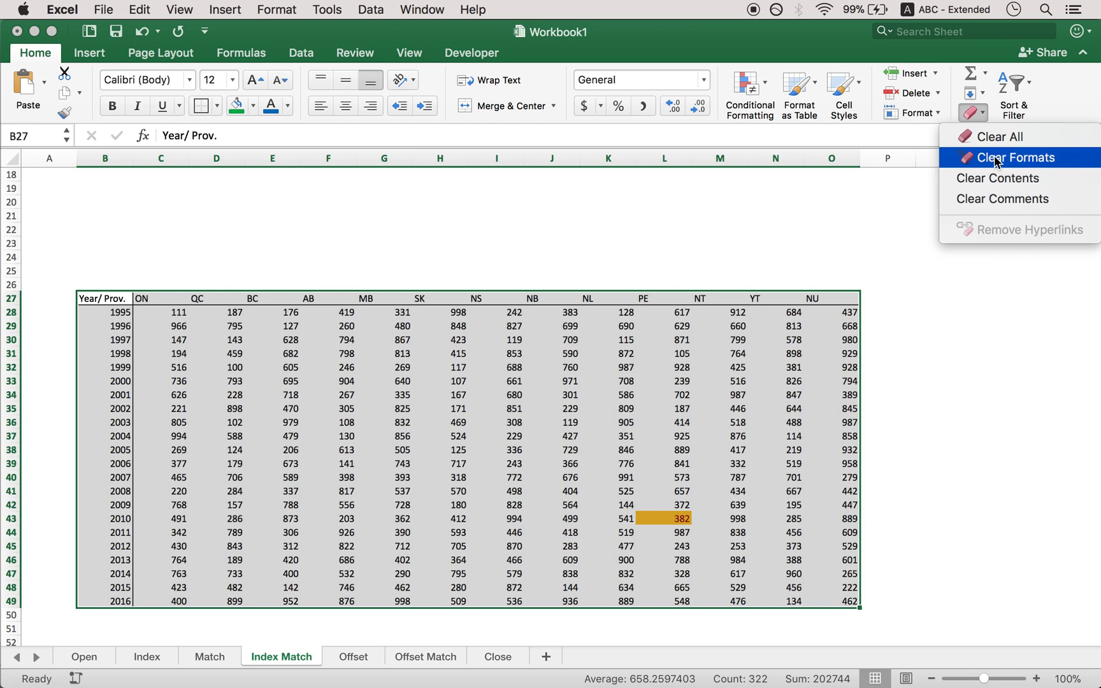
pyautogui.click(1011, 157)
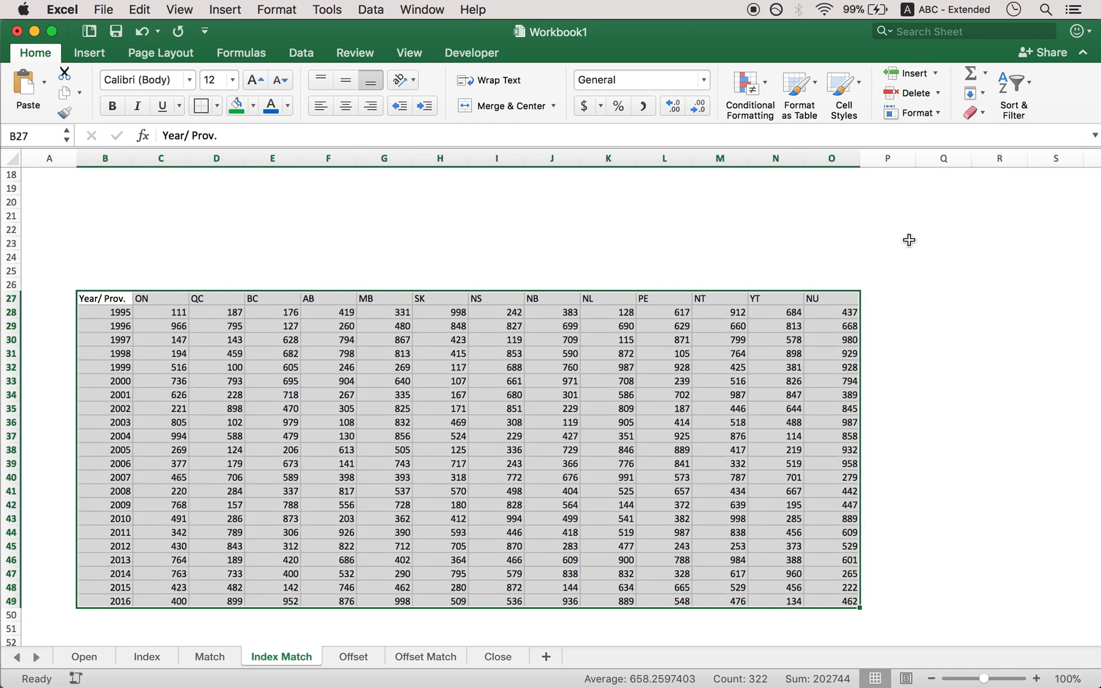
pyautogui.click(251, 106)
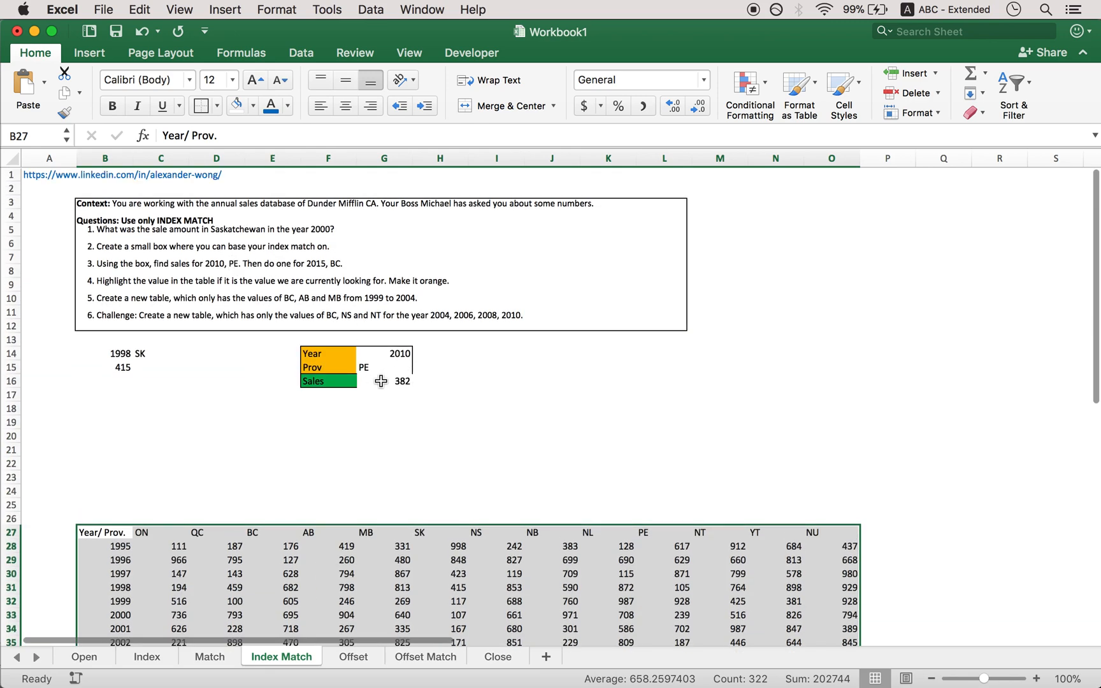
pyautogui.click(399, 381)
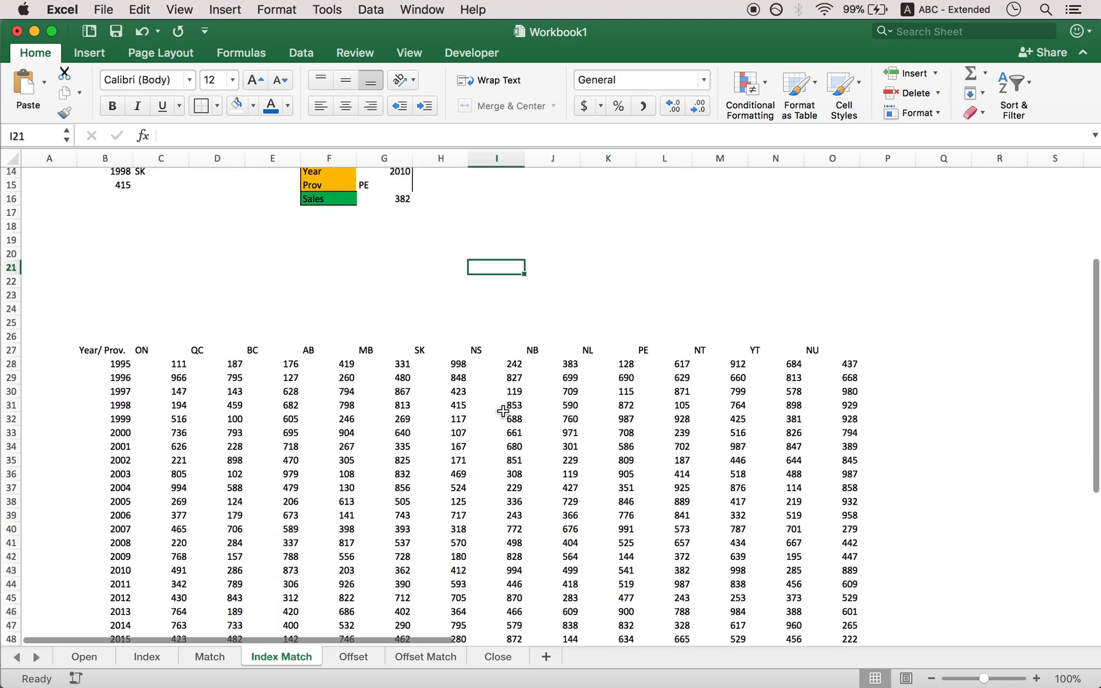
pyautogui.scroll(-3)
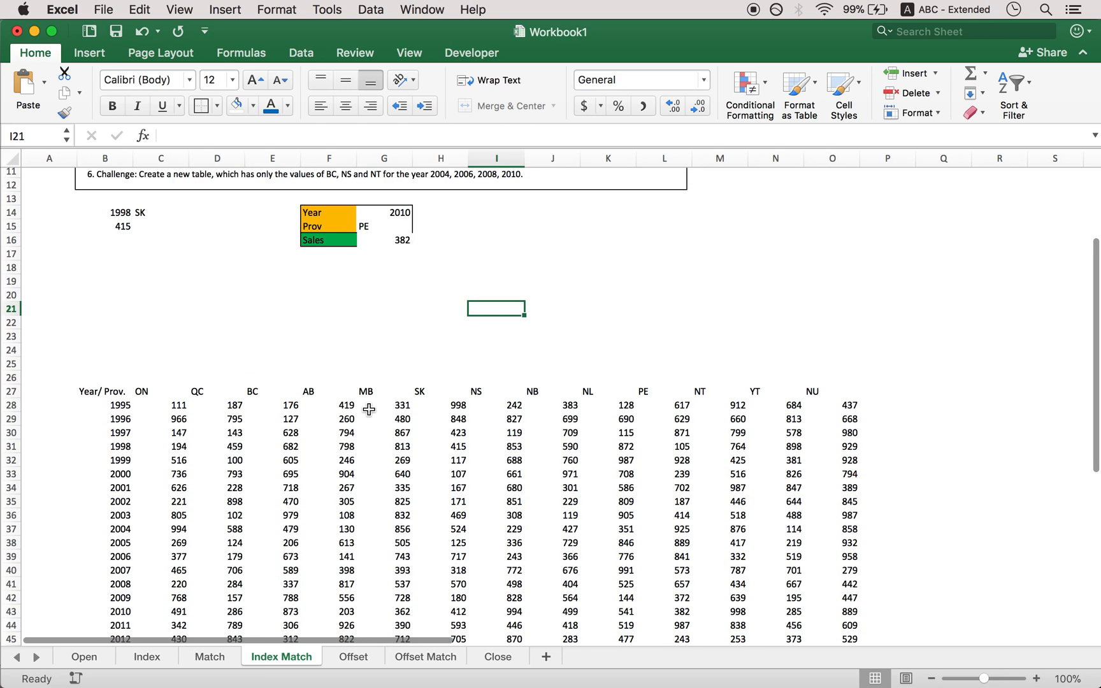
pyautogui.click(402, 239)
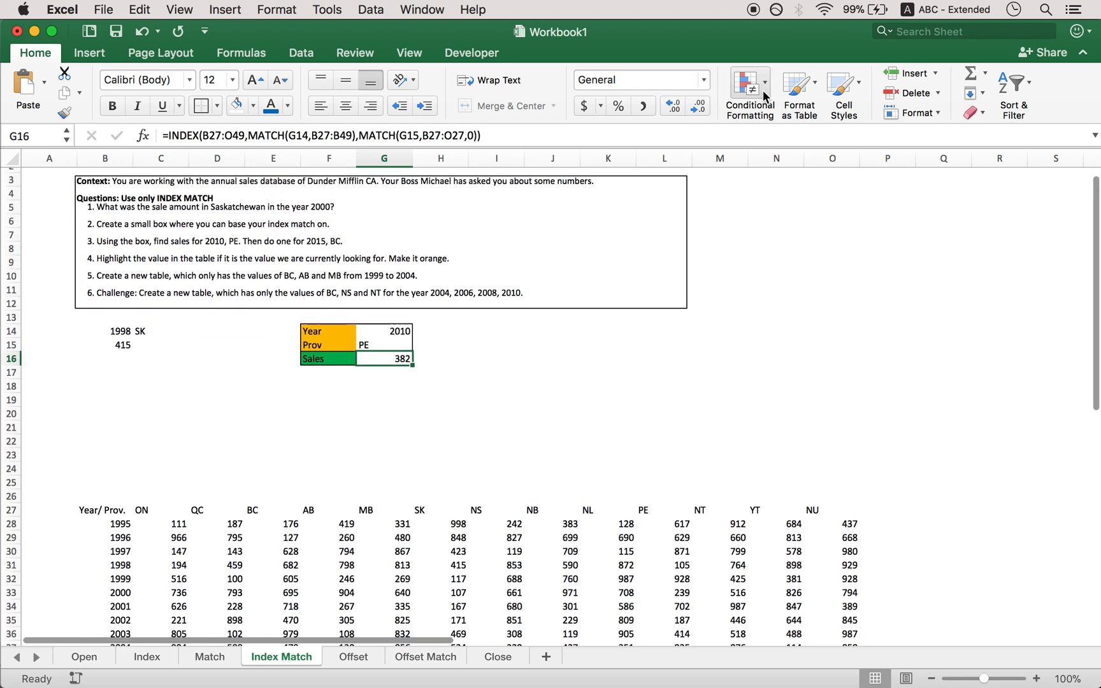
# - Add an Equal To rule on G16 referencing $G$16 with a custom orange fill
pyautogui.click(750, 92)
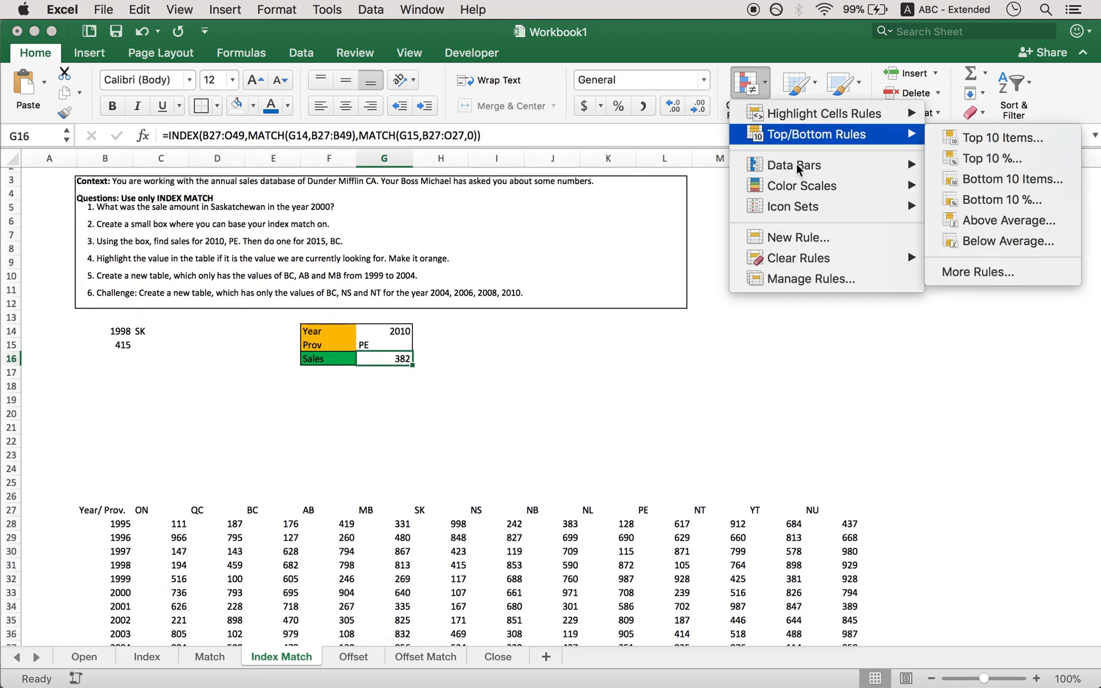
pyautogui.moveTo(796, 185)
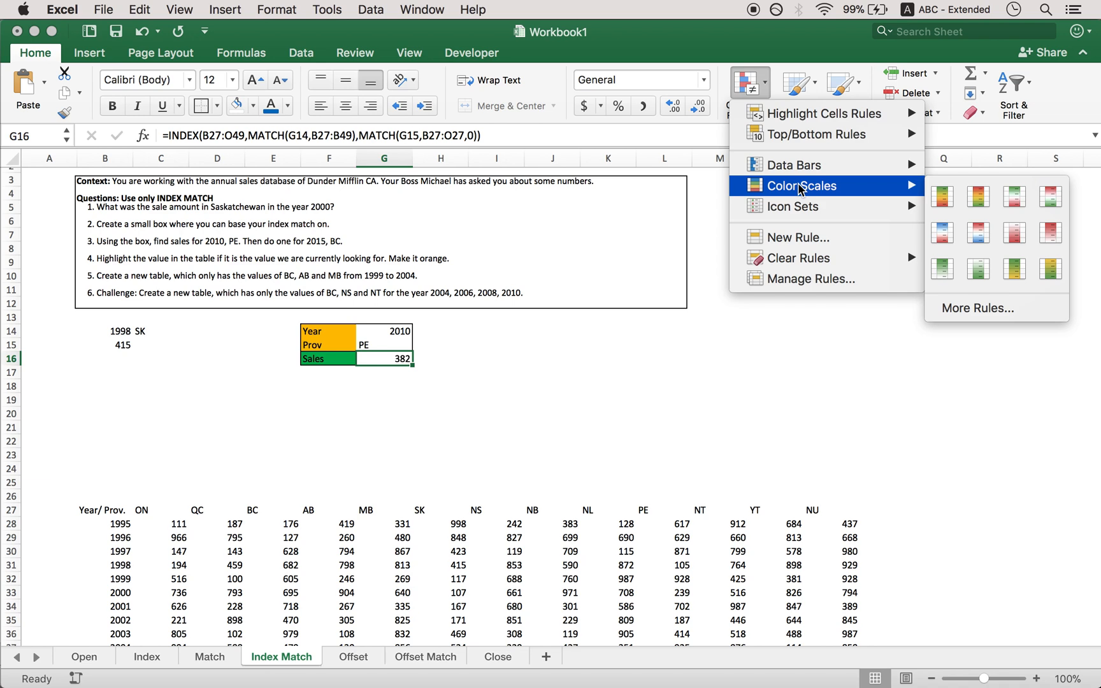
pyautogui.moveTo(825, 113)
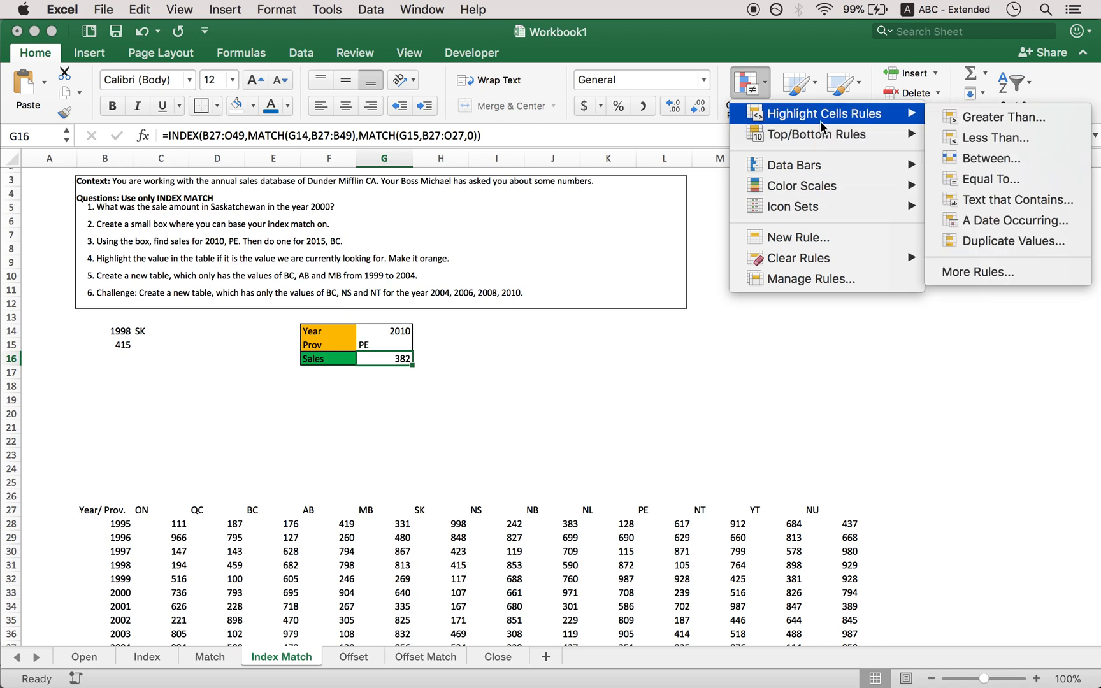
pyautogui.moveTo(990, 179)
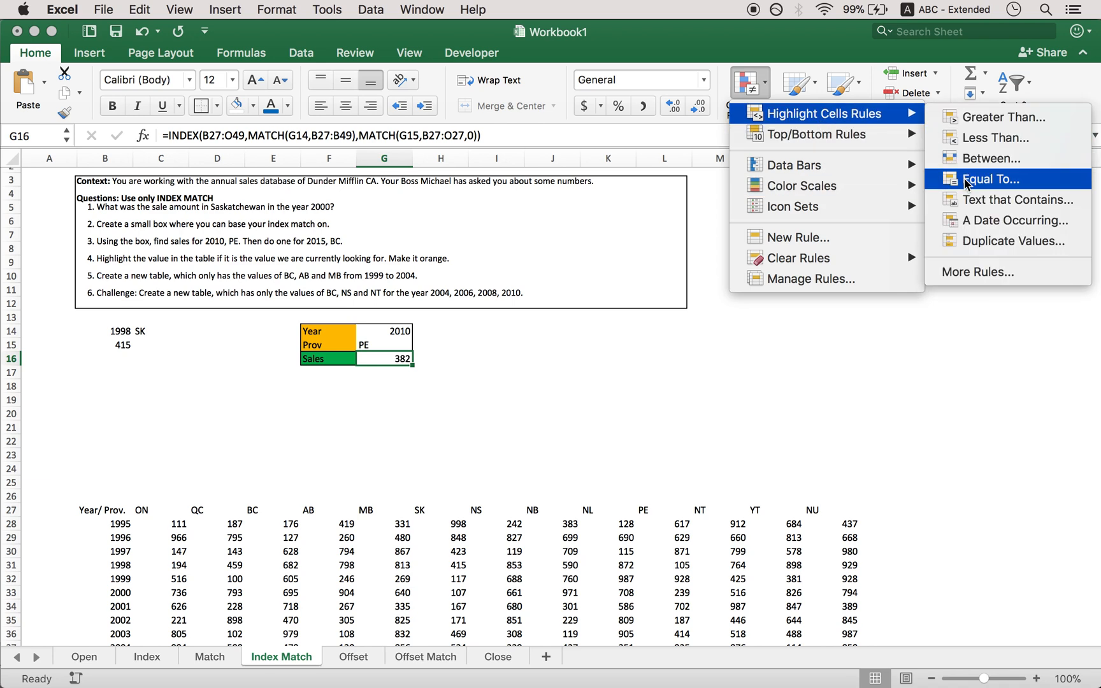
pyautogui.click(990, 179)
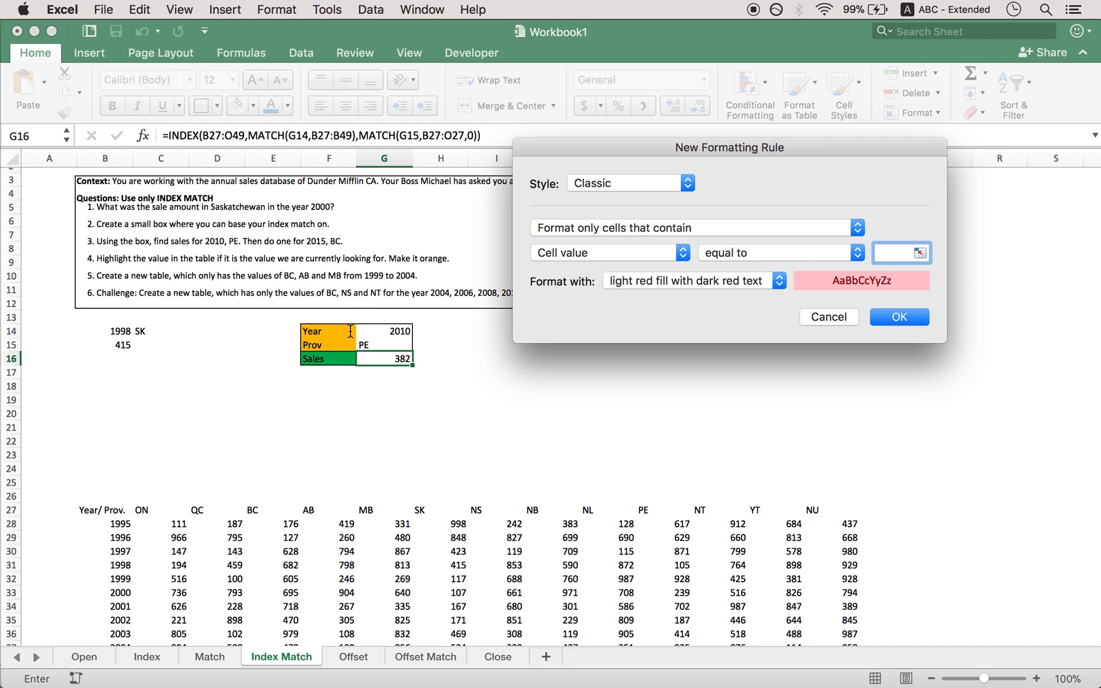
pyautogui.click(776, 281)
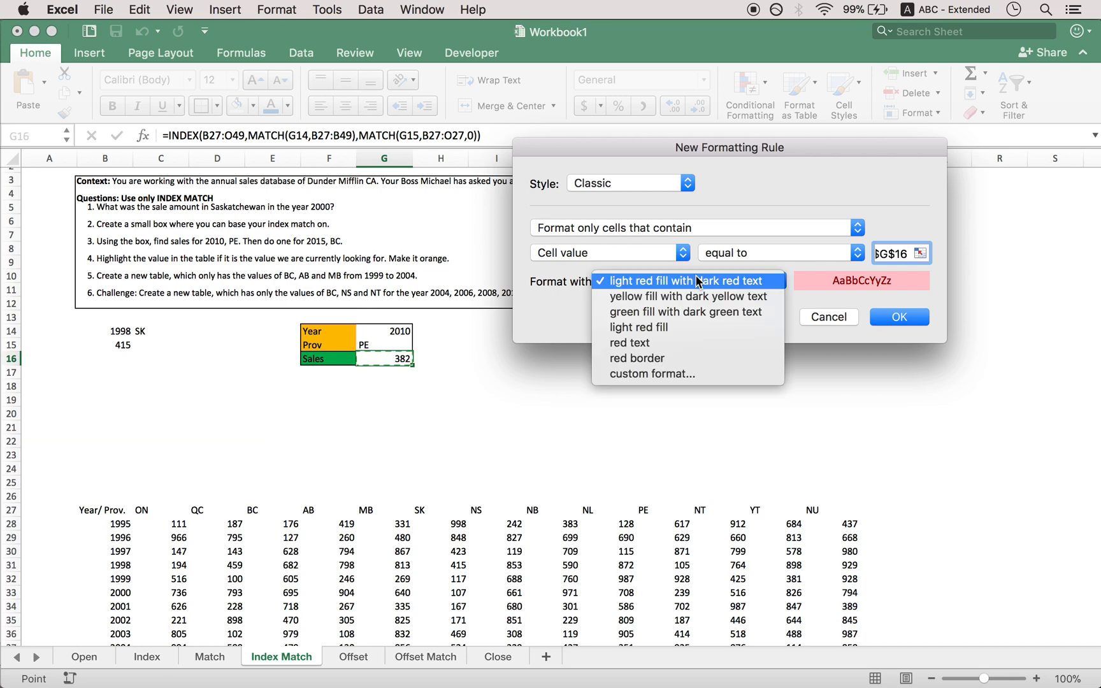
pyautogui.click(652, 373)
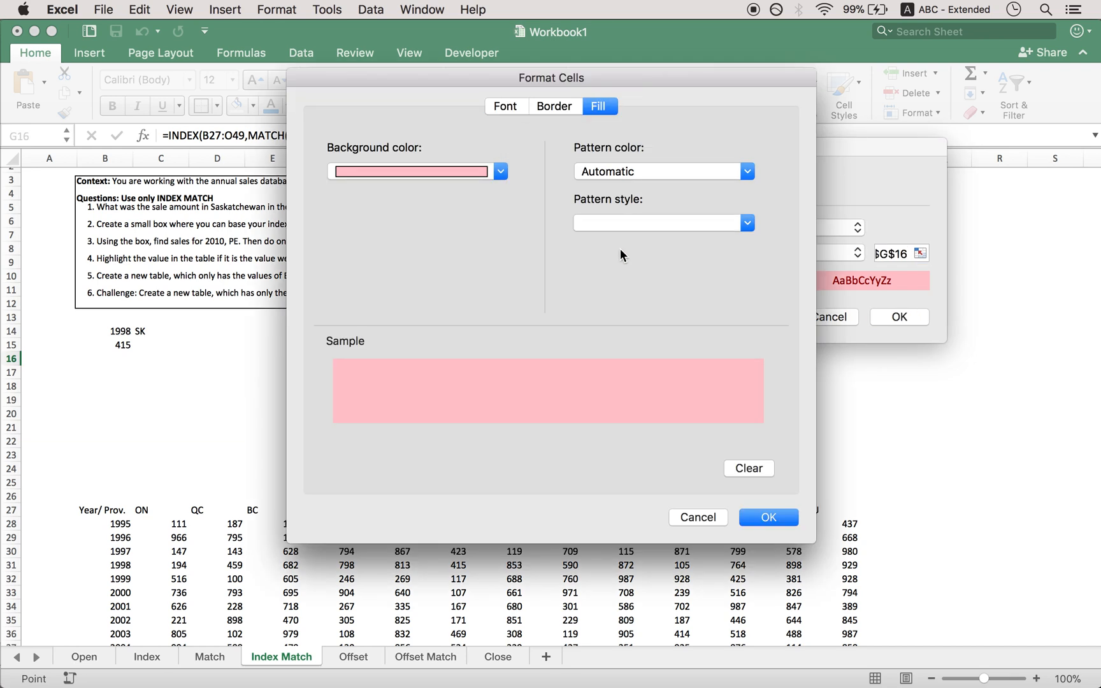
pyautogui.click(500, 172)
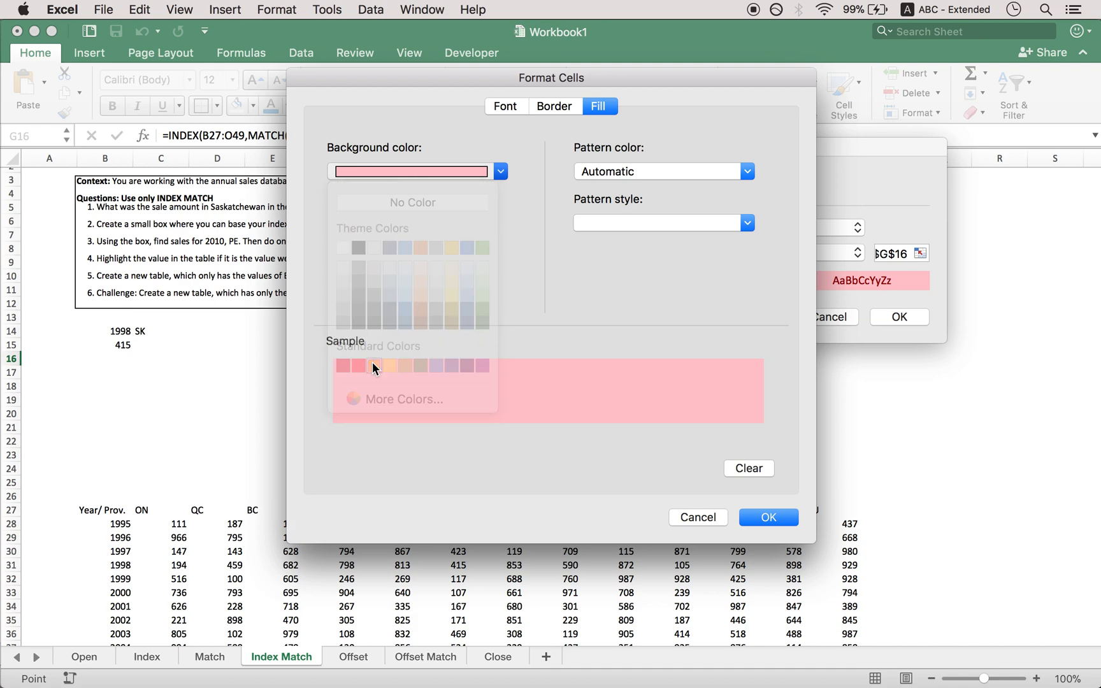
pyautogui.click(768, 517)
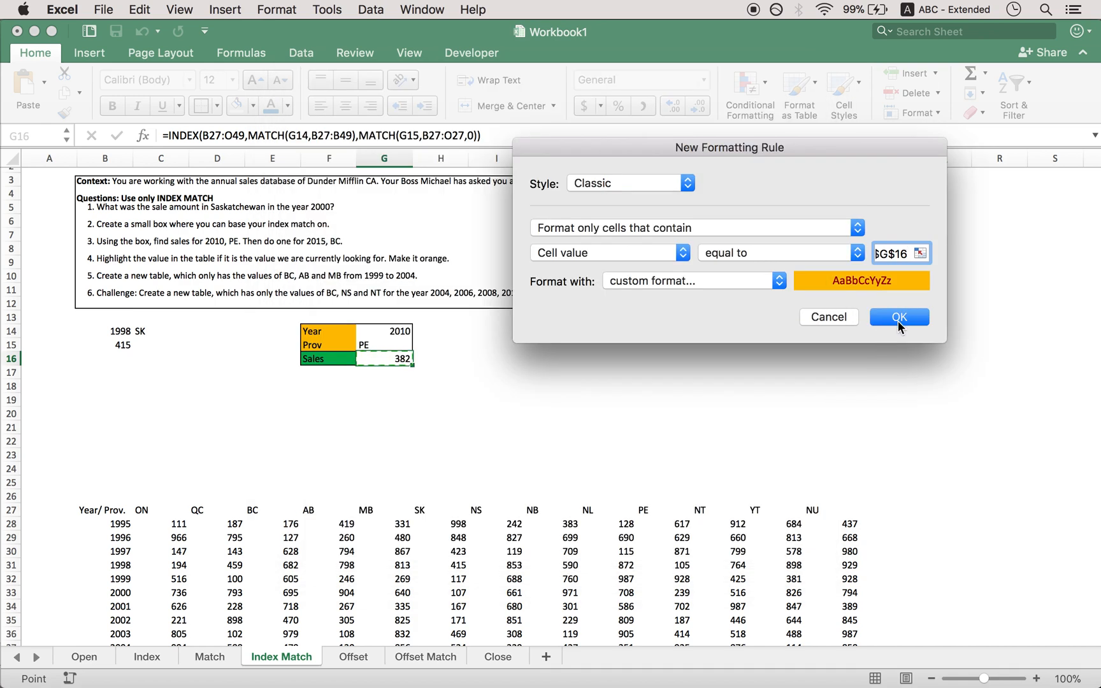
pyautogui.click(899, 317)
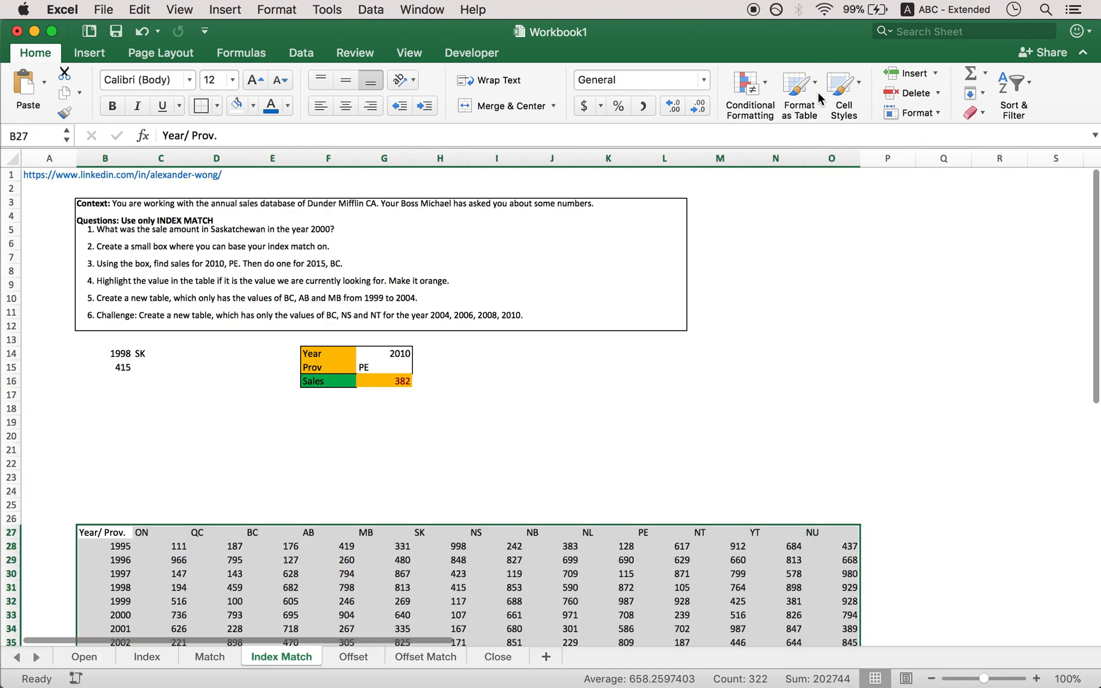
# - Apply an Equal To highlighting rule to the sales table comparing values against $G$16
pyautogui.click(749, 92)
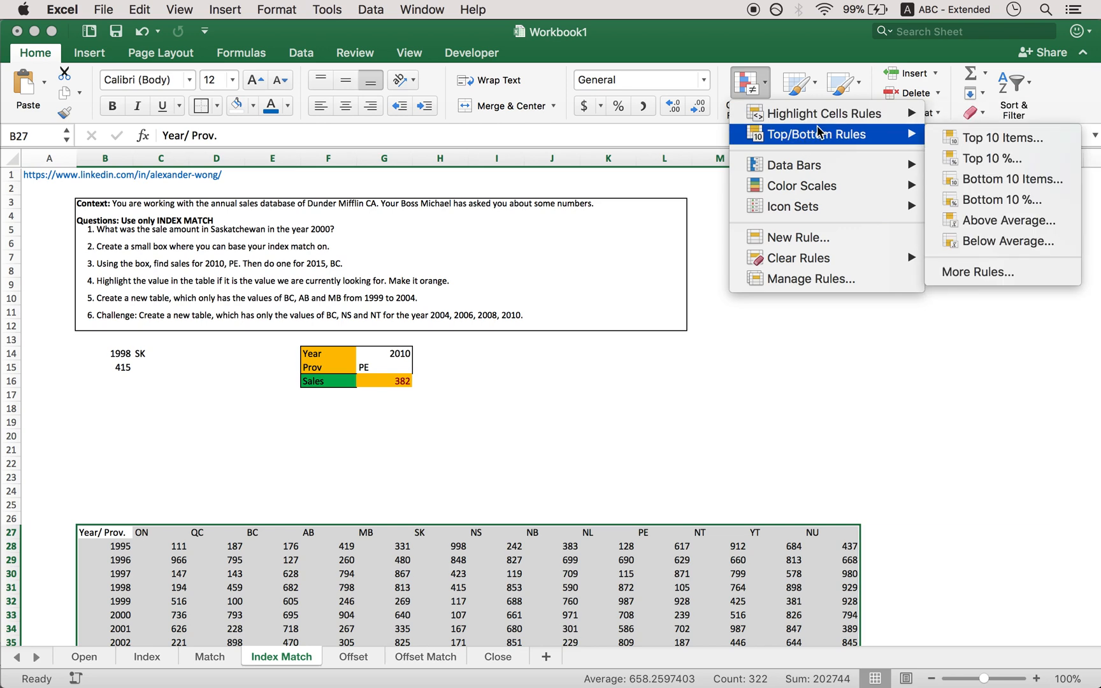
pyautogui.moveTo(825, 113)
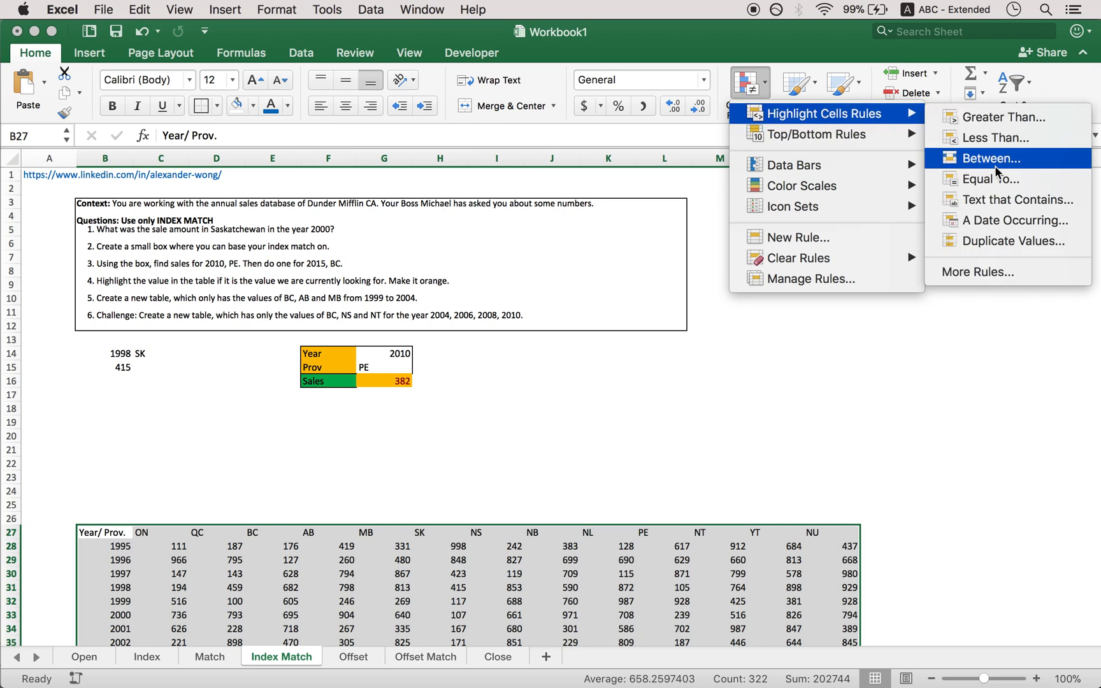
pyautogui.click(990, 158)
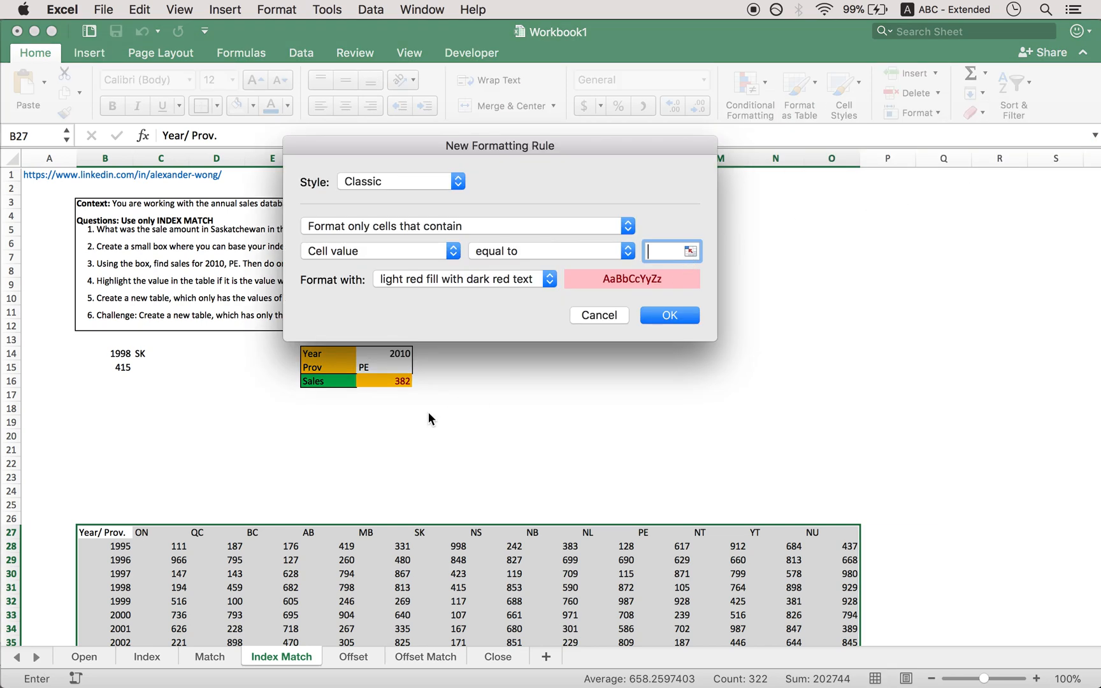
pyautogui.click(550, 280)
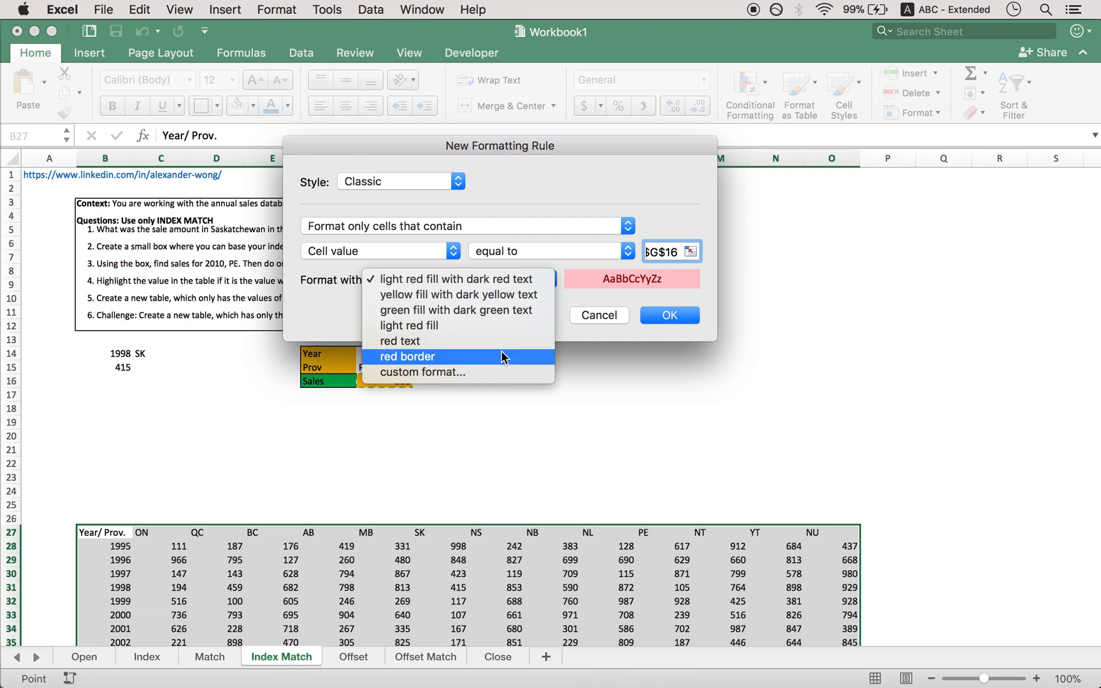
pyautogui.moveTo(476, 366)
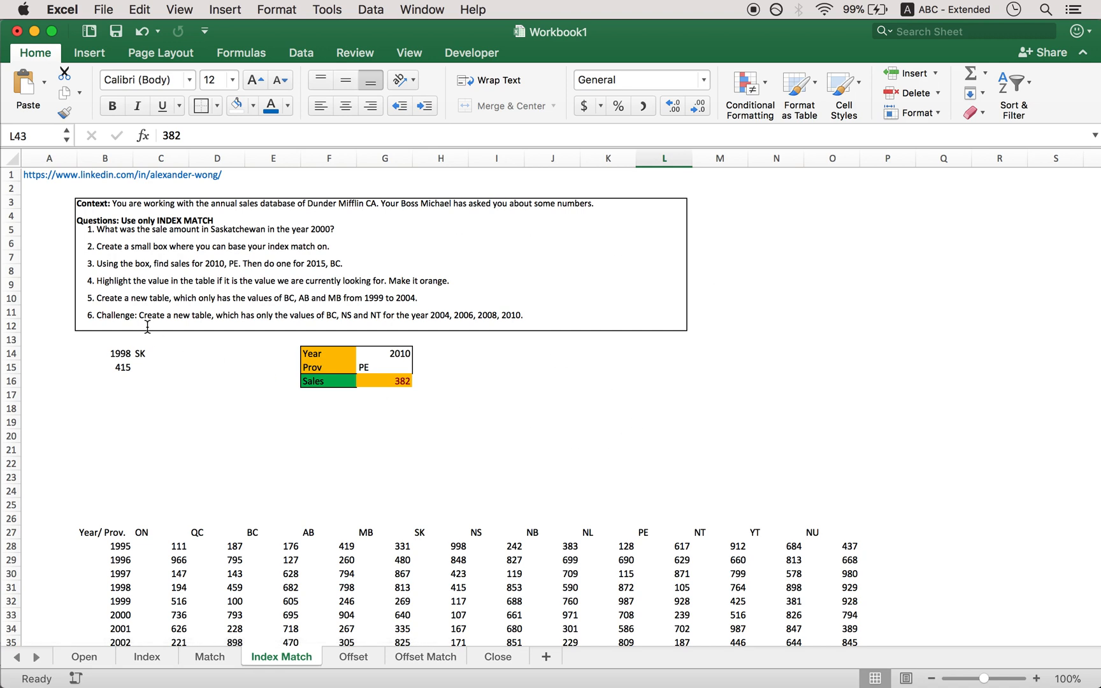
pyautogui.moveTo(262, 304)
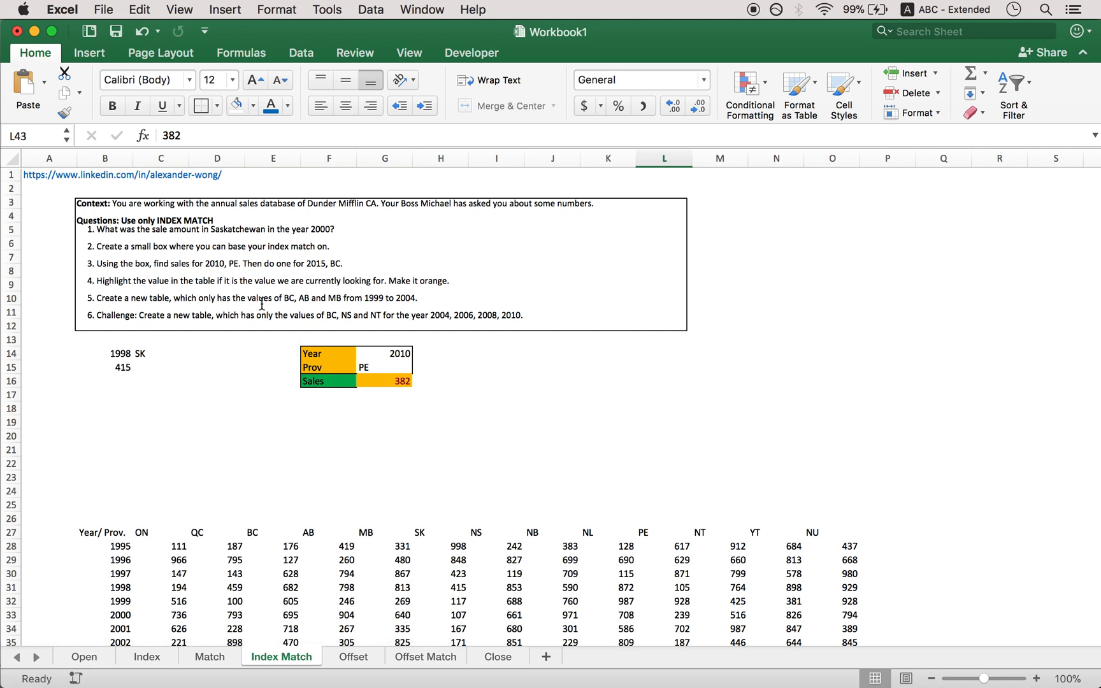
pyautogui.click(379, 264)
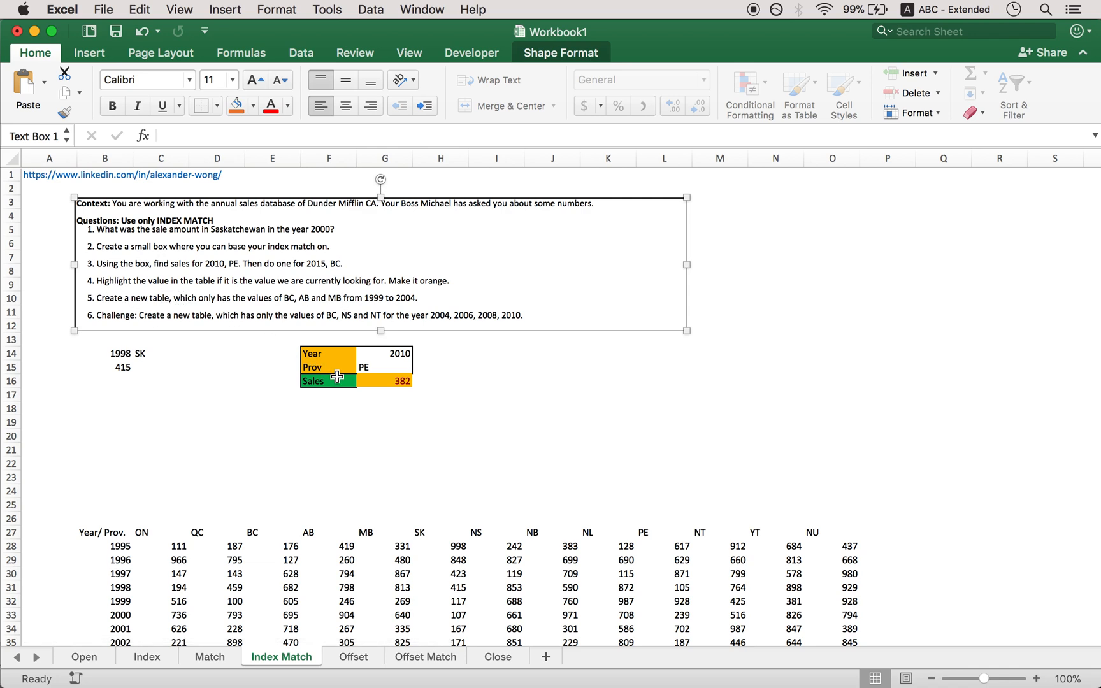
pyautogui.click(353, 656)
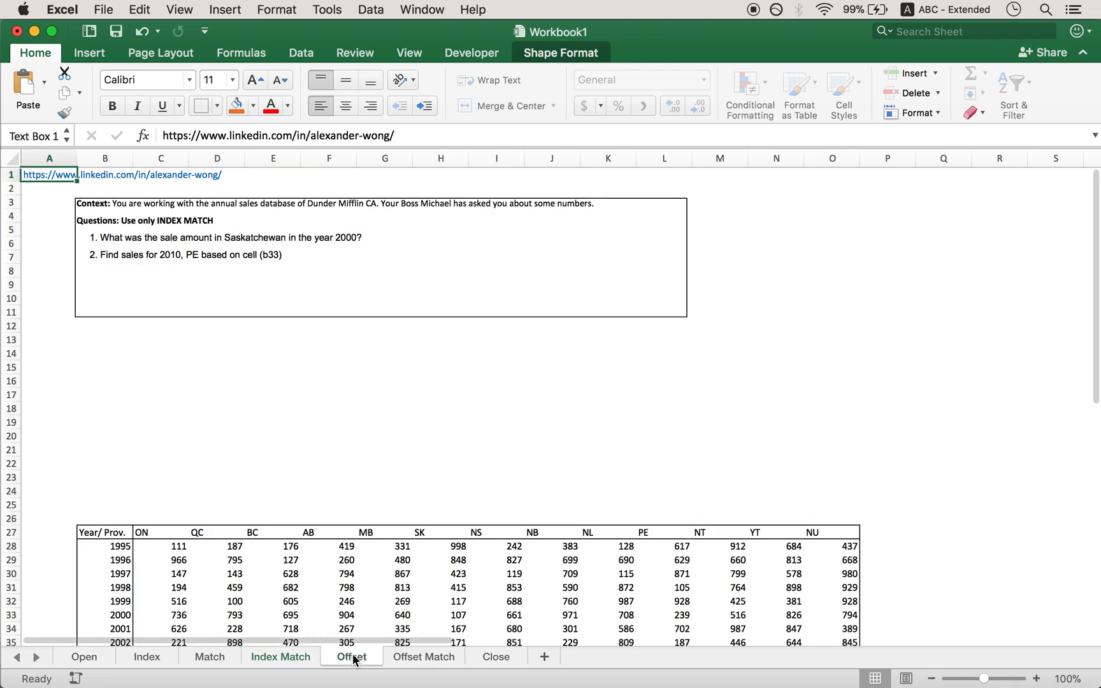
pyautogui.click(351, 658)
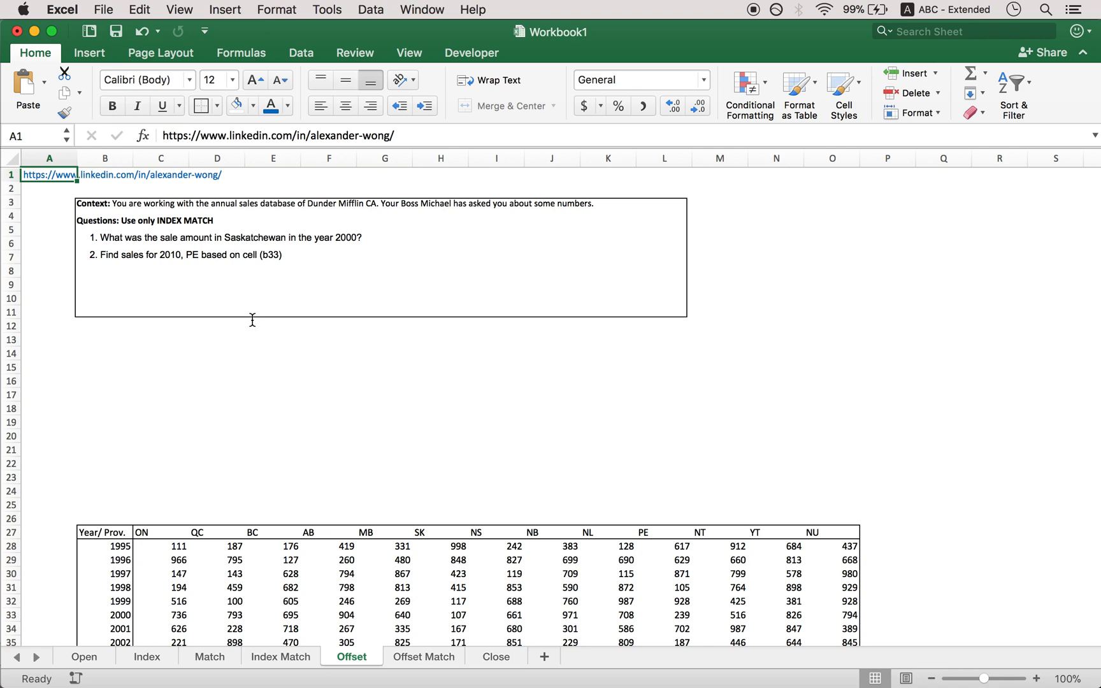
pyautogui.scroll(-3)
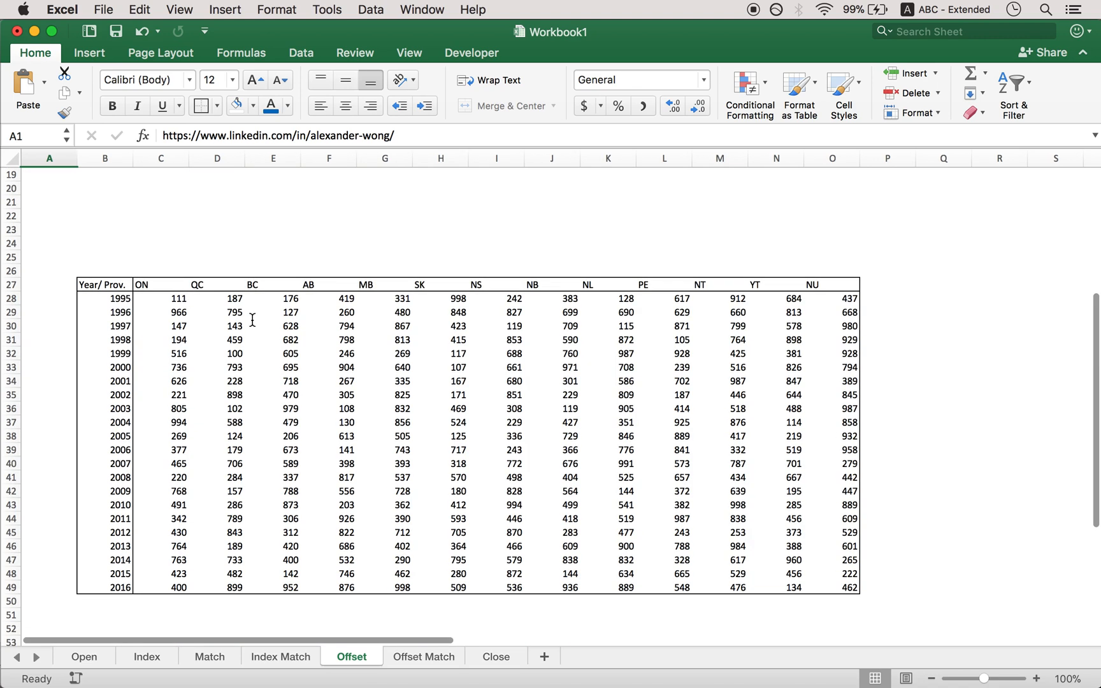
pyautogui.moveTo(216, 527)
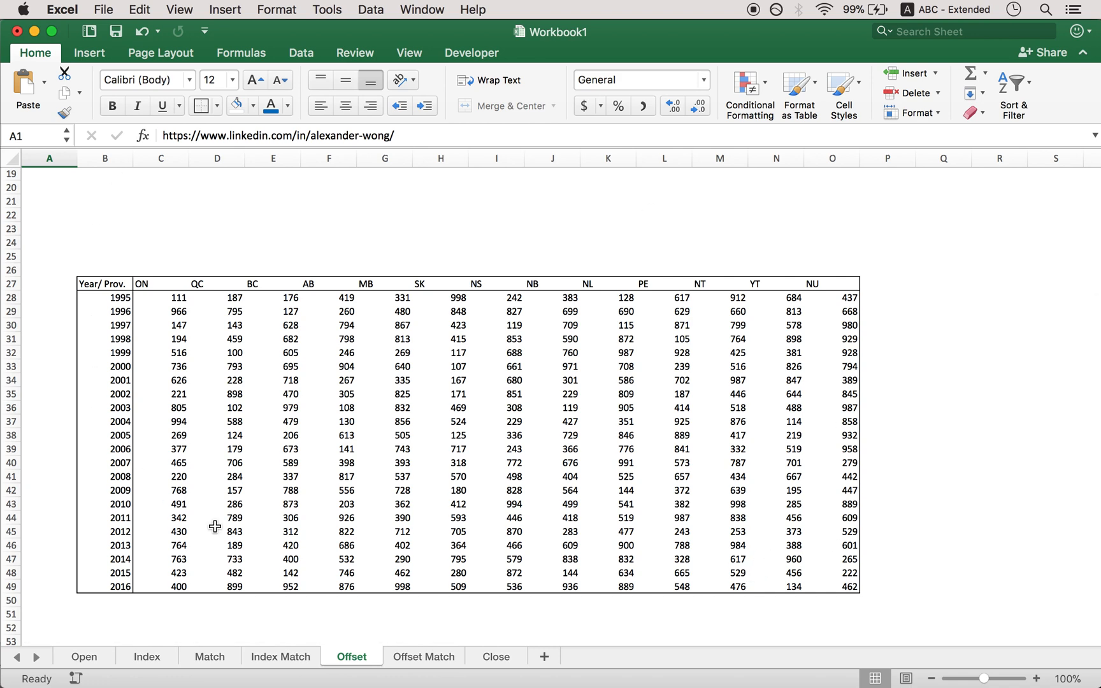
pyautogui.moveTo(541, 420)
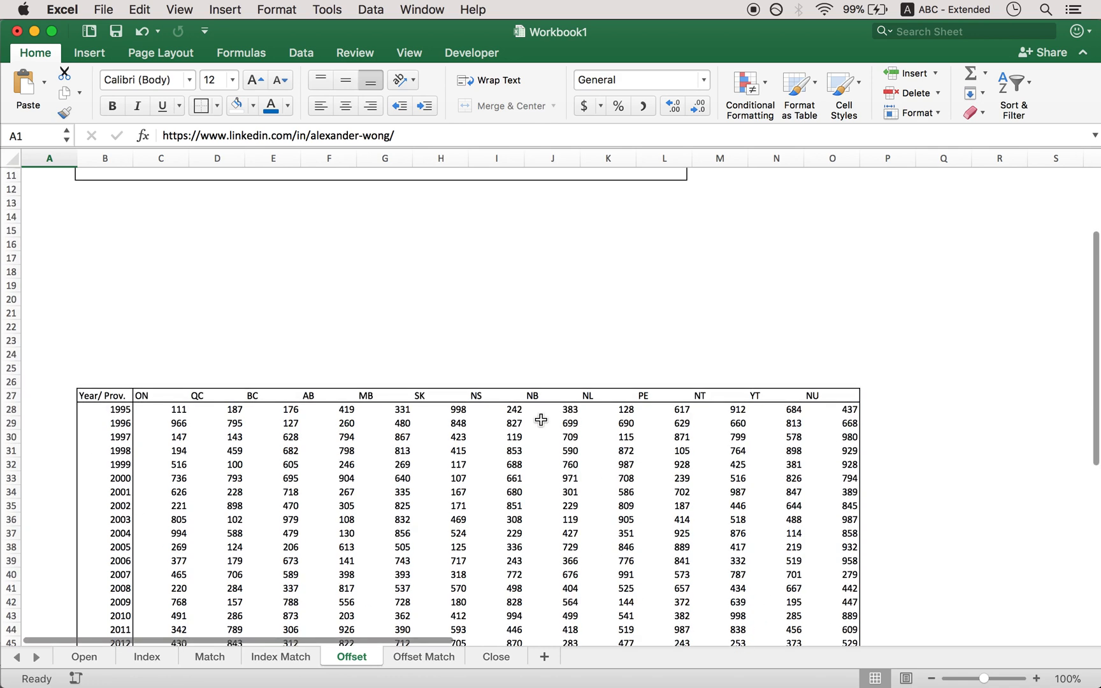
pyautogui.scroll(-3)
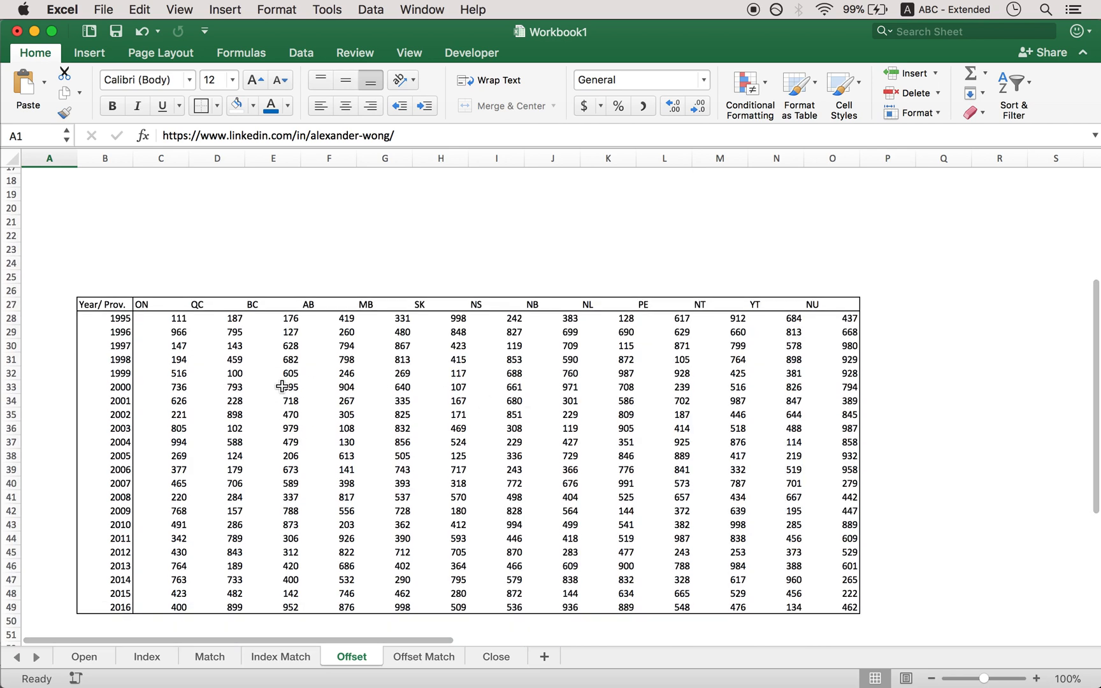
pyautogui.moveTo(239, 315)
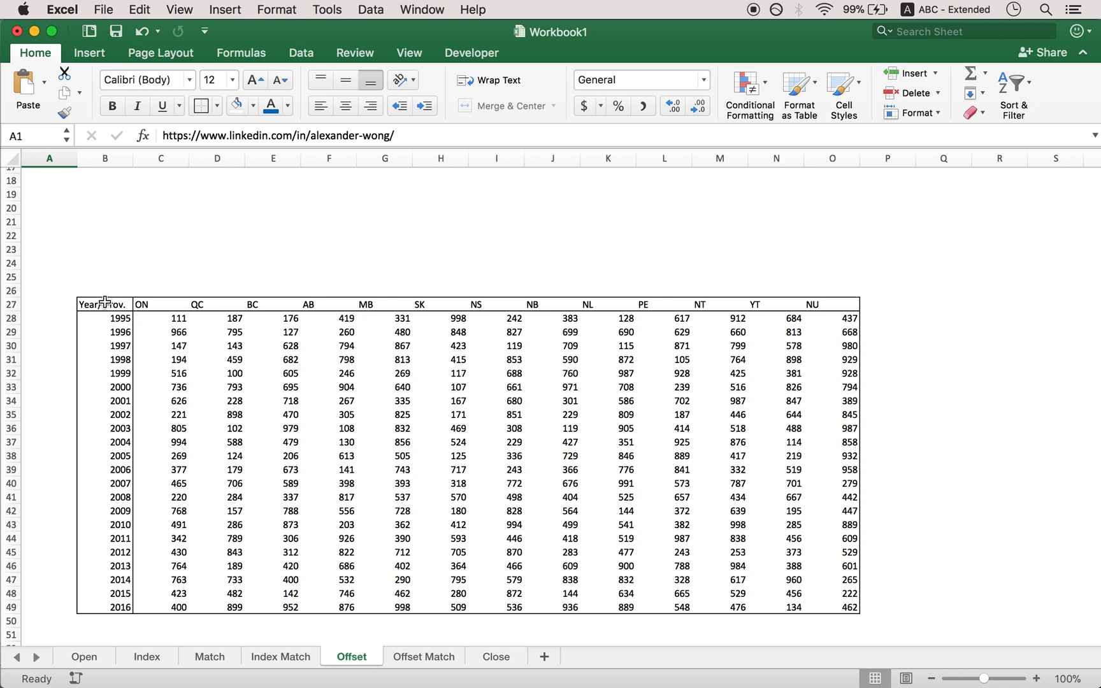
pyautogui.moveTo(172, 364)
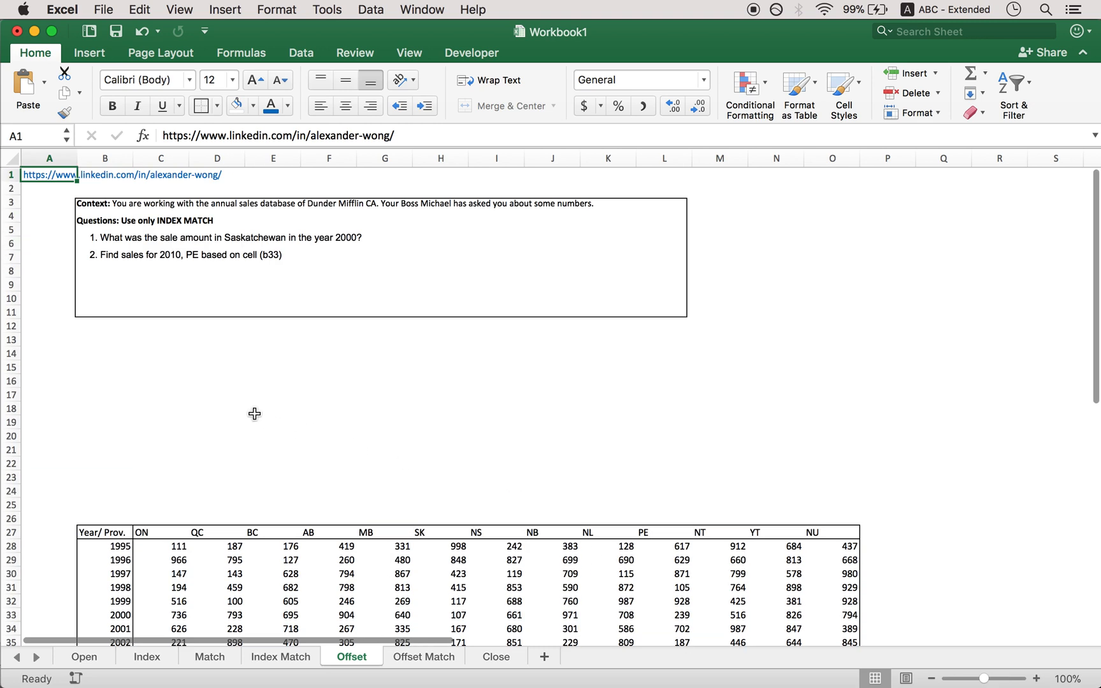
# - Enter SK in B13 and 2000 in C13 below the questions box
pyautogui.click(105, 339)
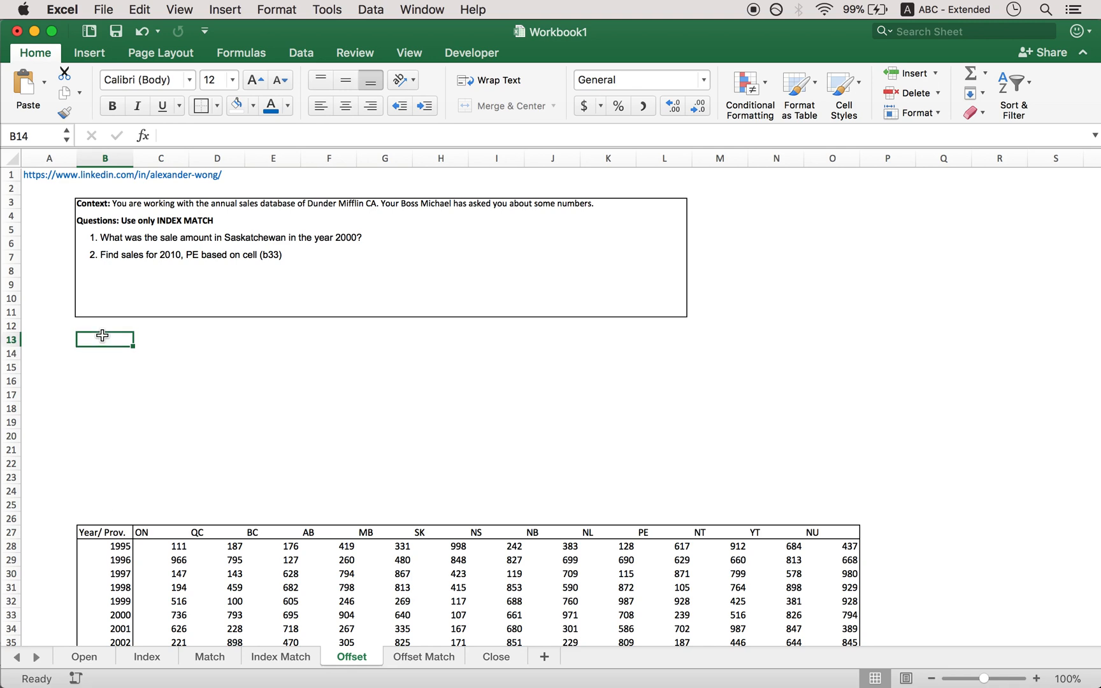
pyautogui.write('SK')
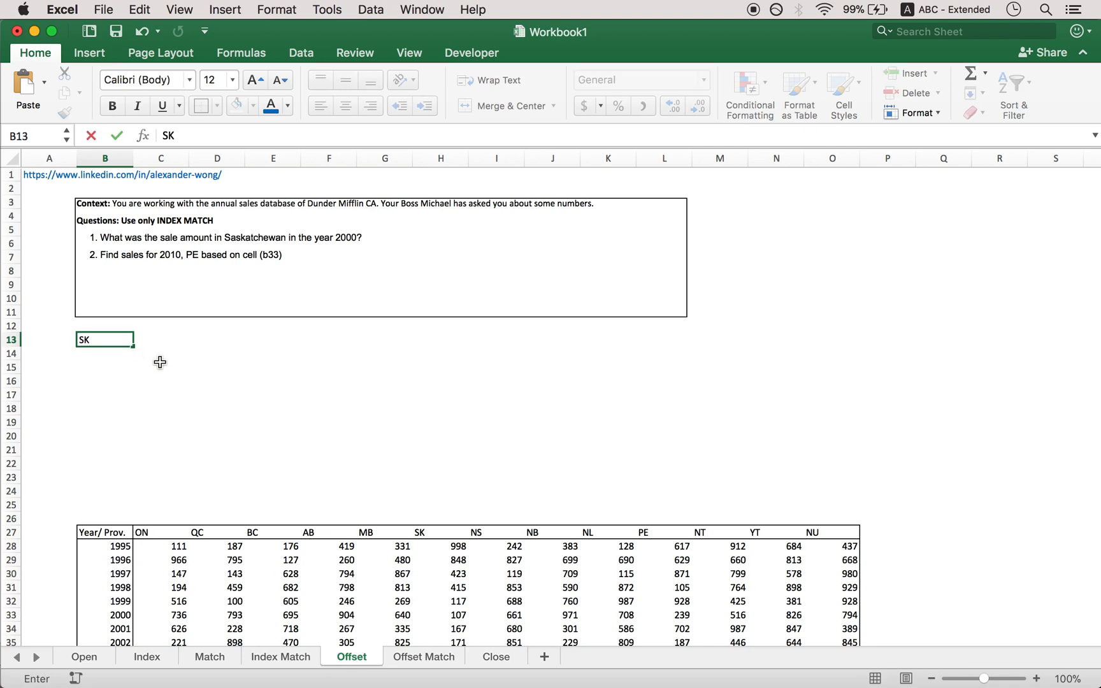
pyautogui.write('2000')
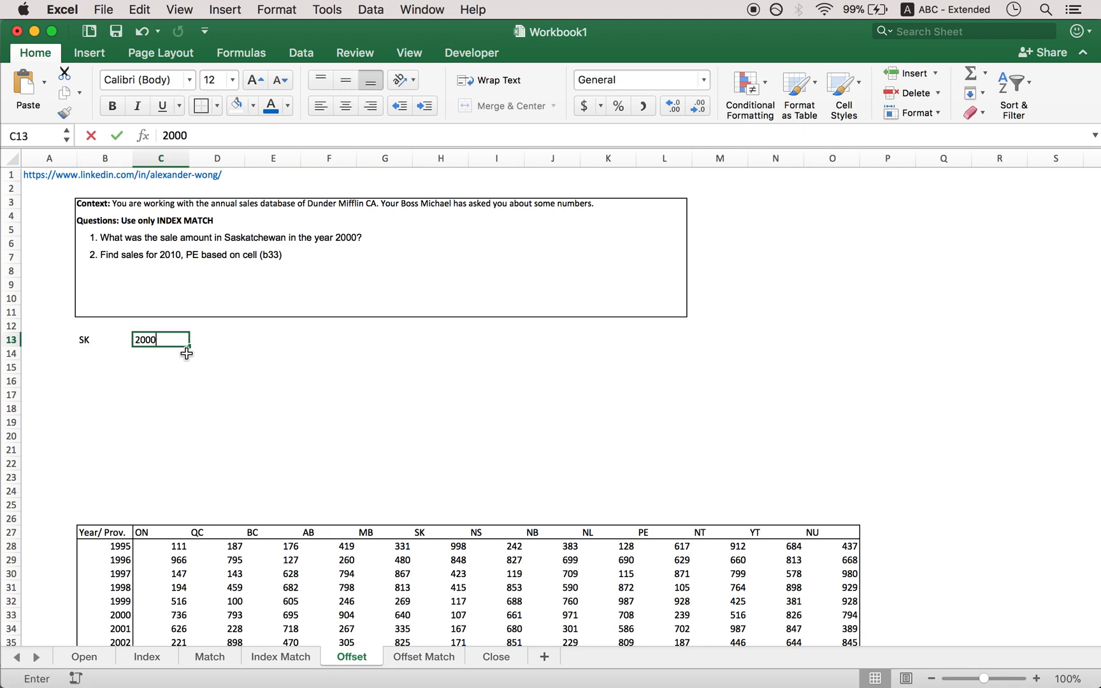
# - Enter =OFFSET(B27,6,6) in B14, returning 107 for SK's 2000 sales
pyautogui.write('=of')
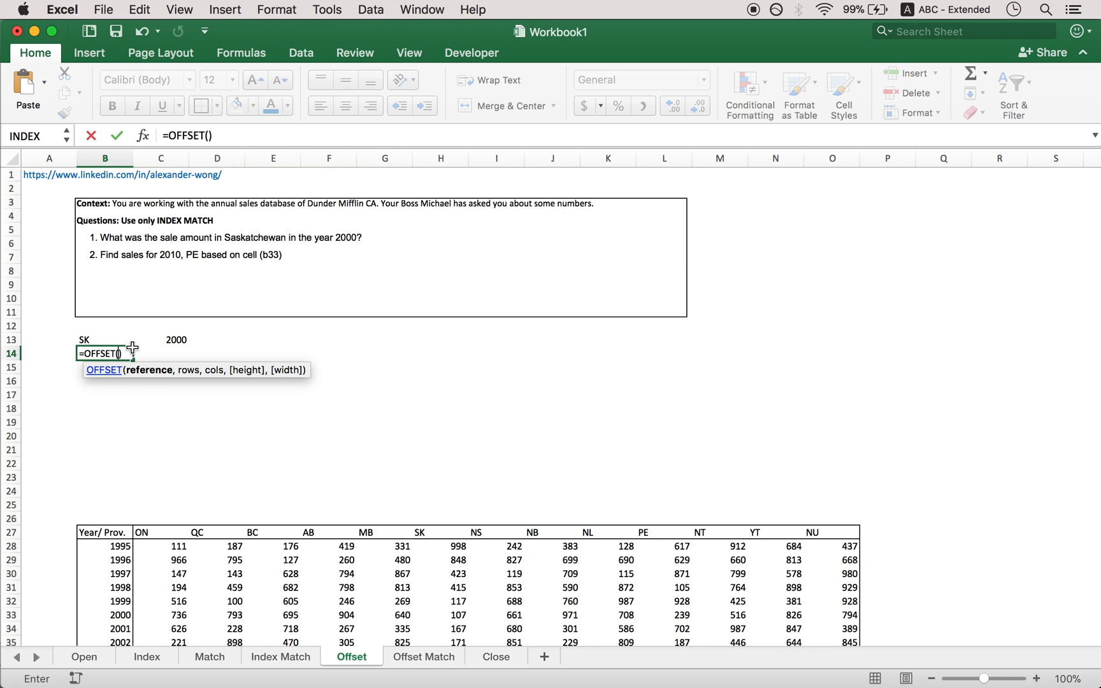
pyautogui.moveTo(133, 456)
pyautogui.write('B27,')
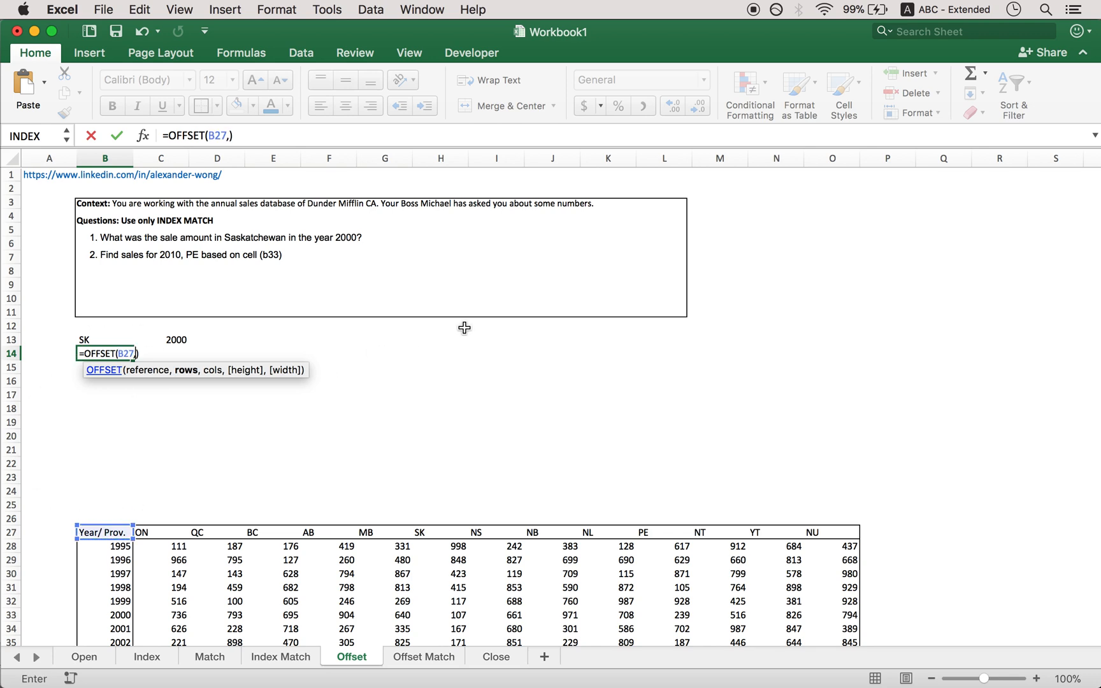
pyautogui.scroll(-3)
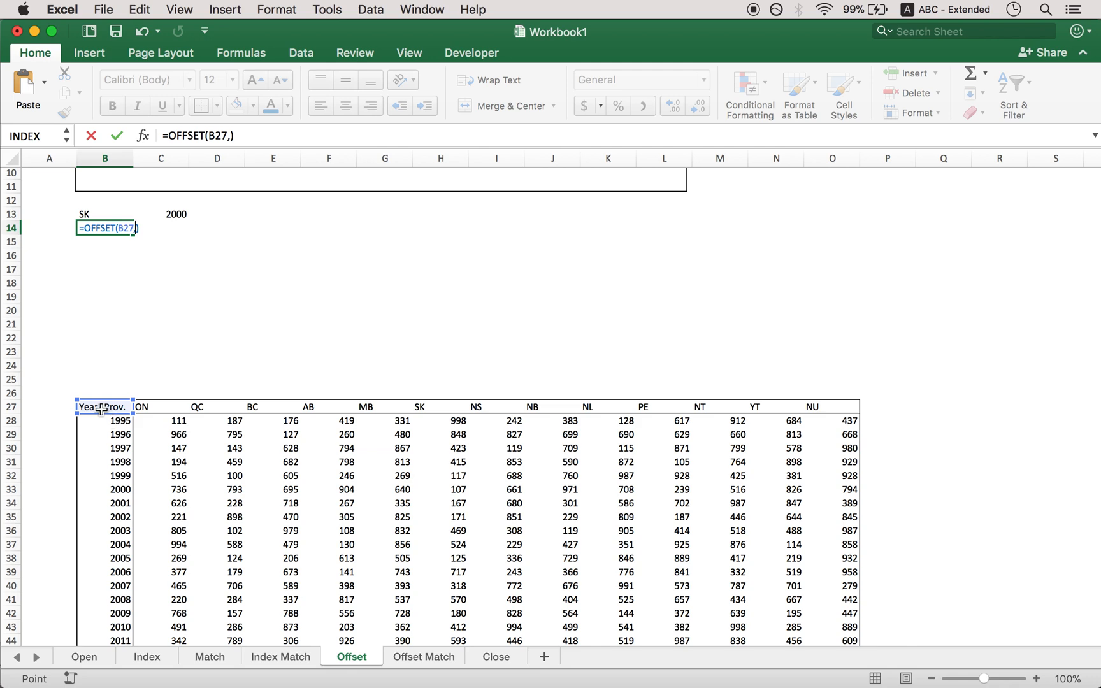
pyautogui.moveTo(98, 406)
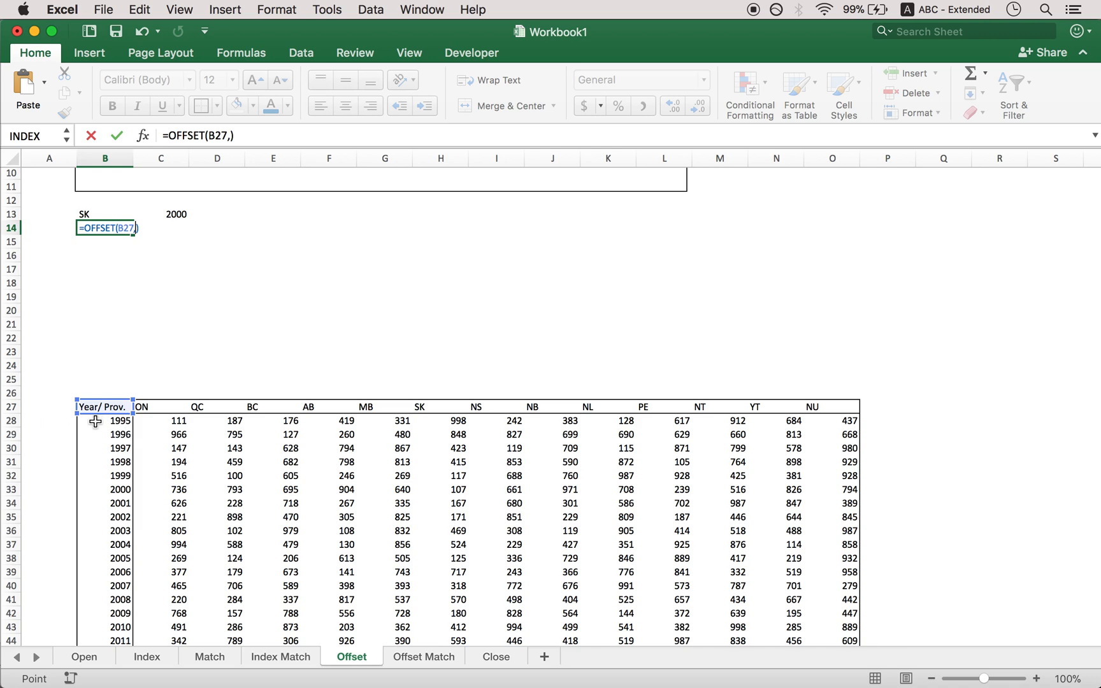
pyautogui.moveTo(144, 428)
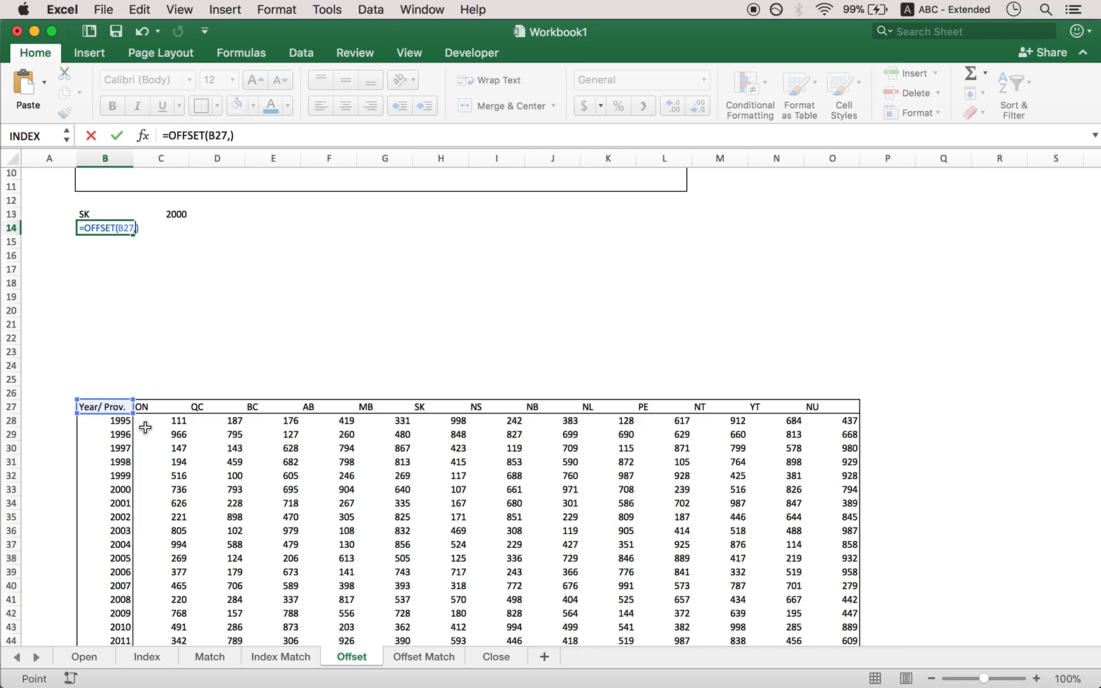
pyautogui.moveTo(116, 432)
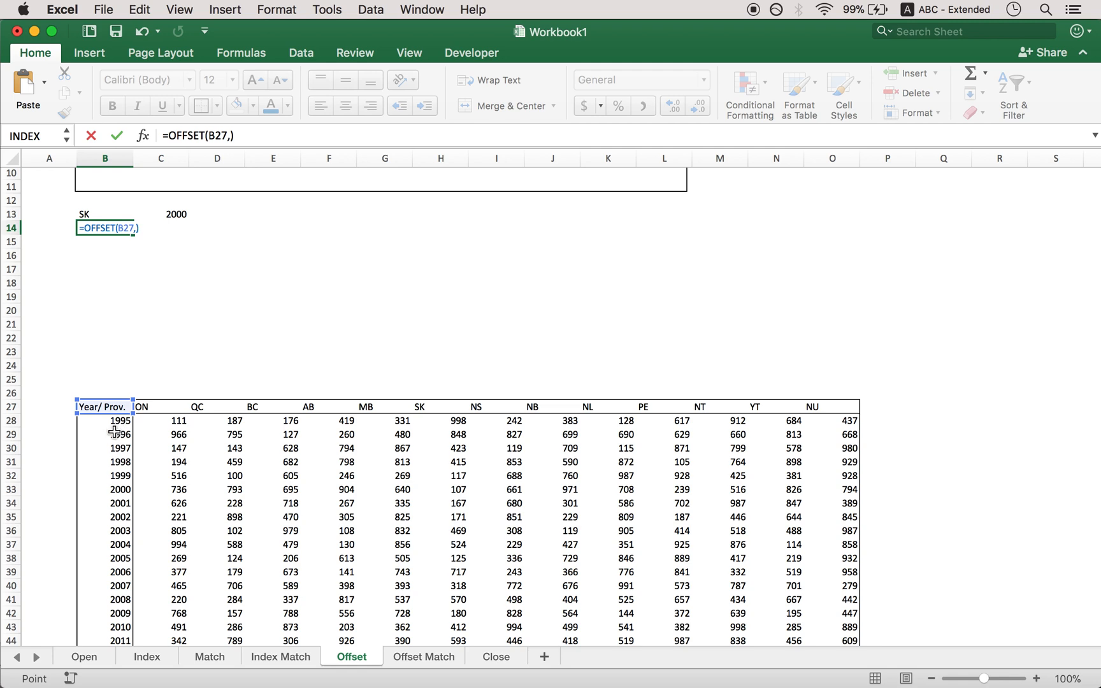
pyautogui.moveTo(118, 439)
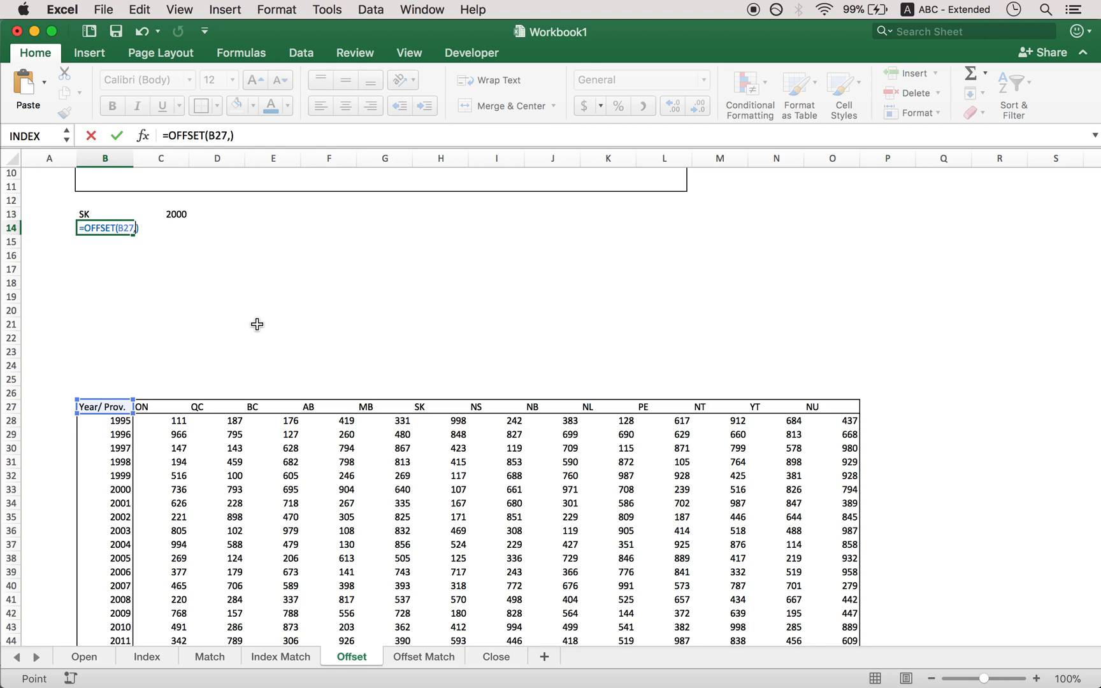
pyautogui.write('6')
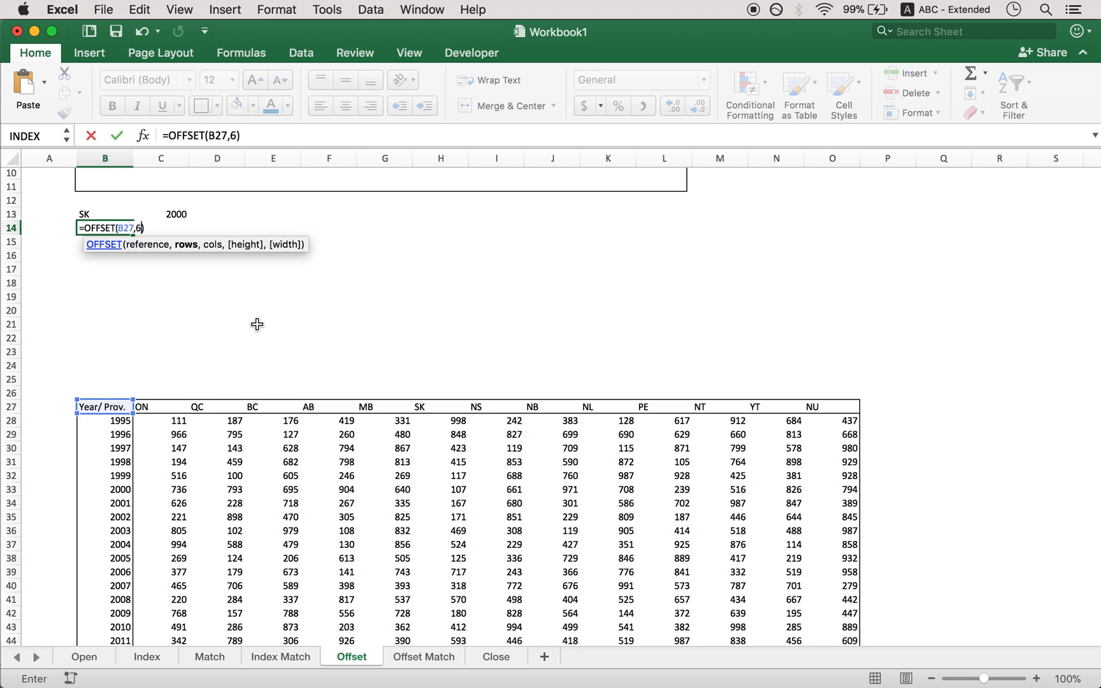
pyautogui.write(',')
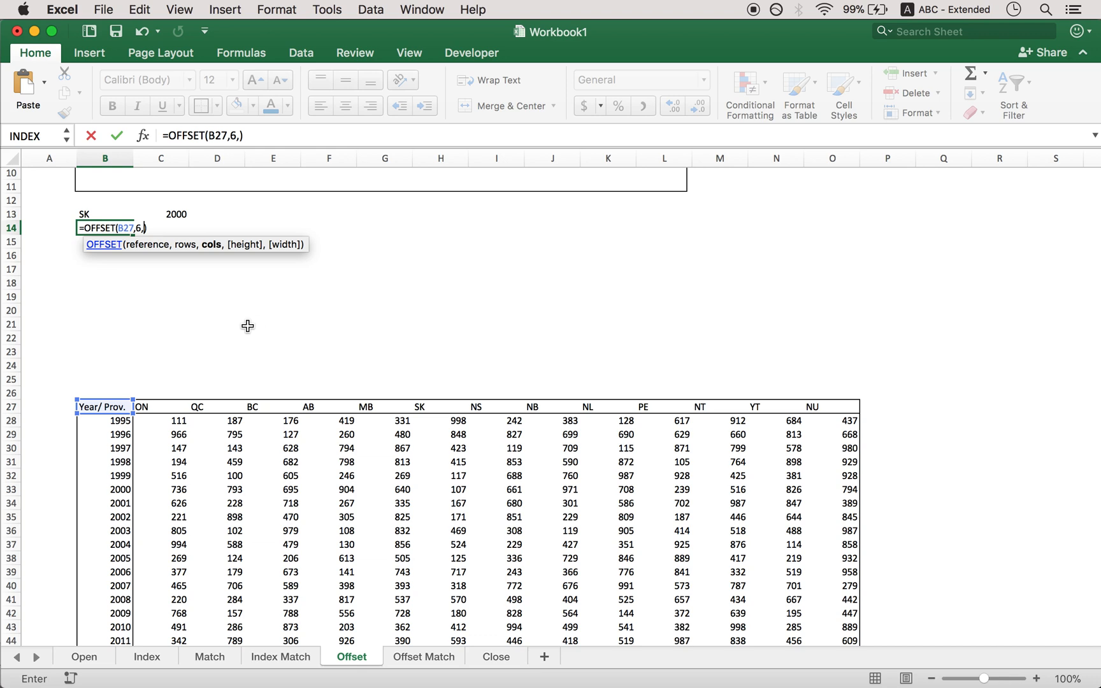
pyautogui.moveTo(161, 442)
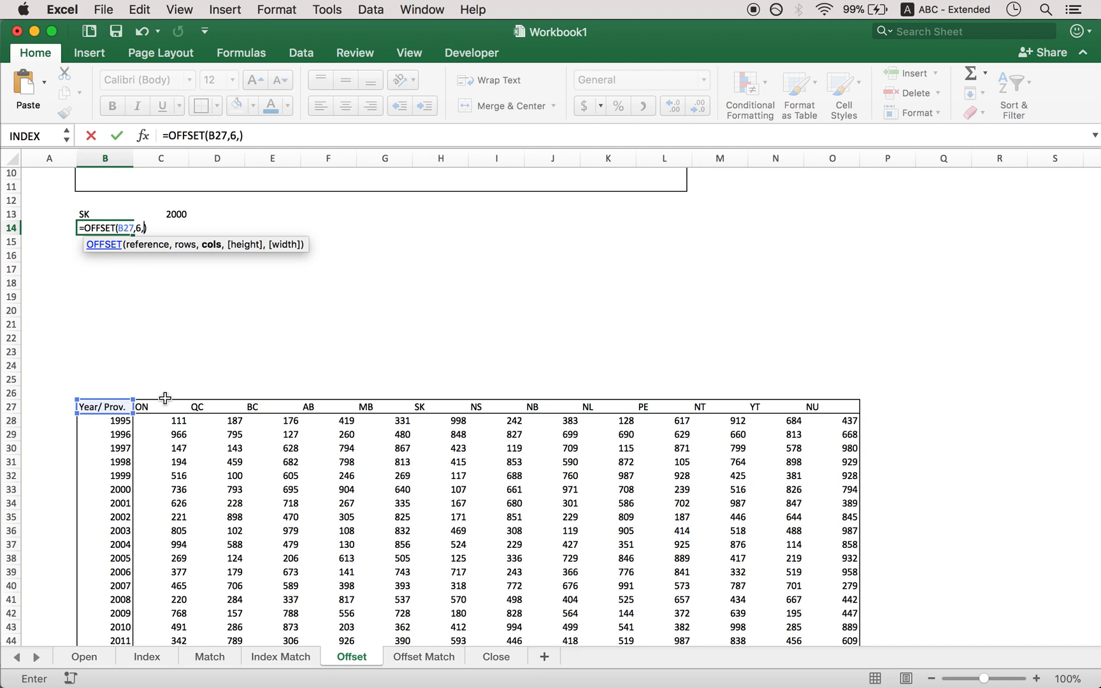
pyautogui.moveTo(193, 370)
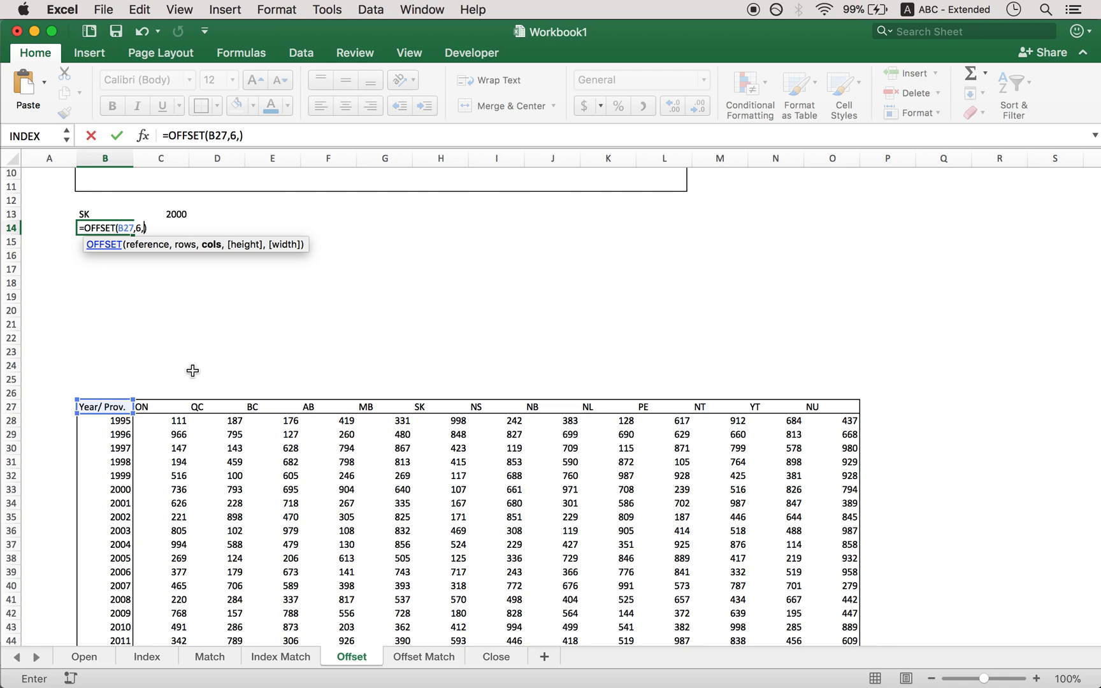
pyautogui.moveTo(425, 422)
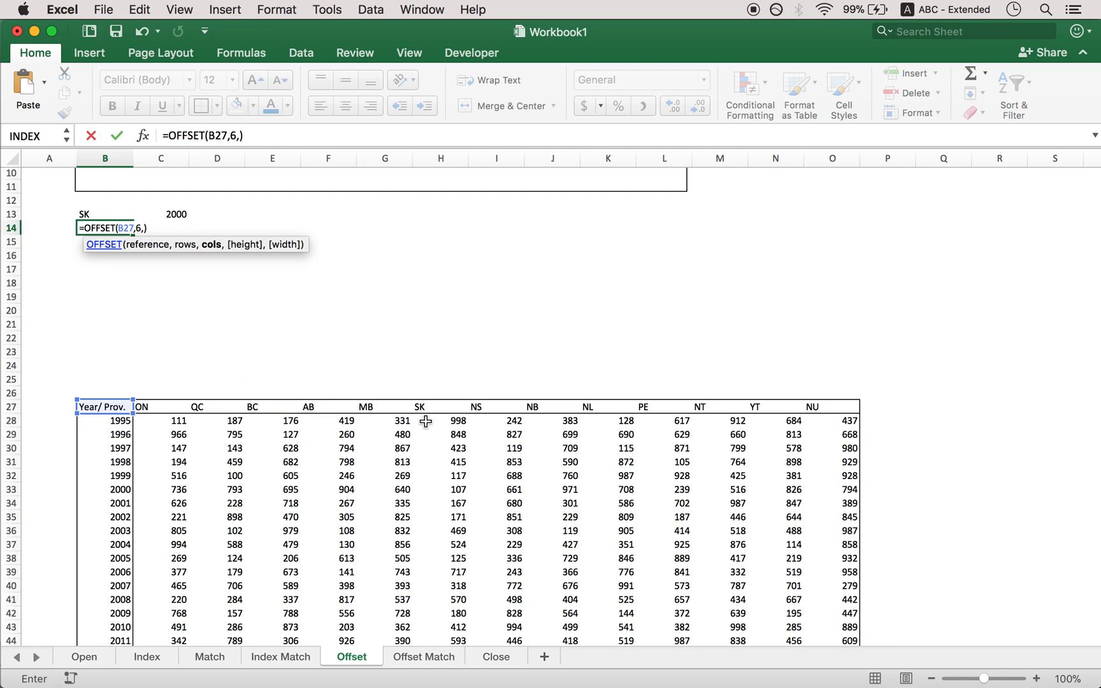
pyautogui.write('6')
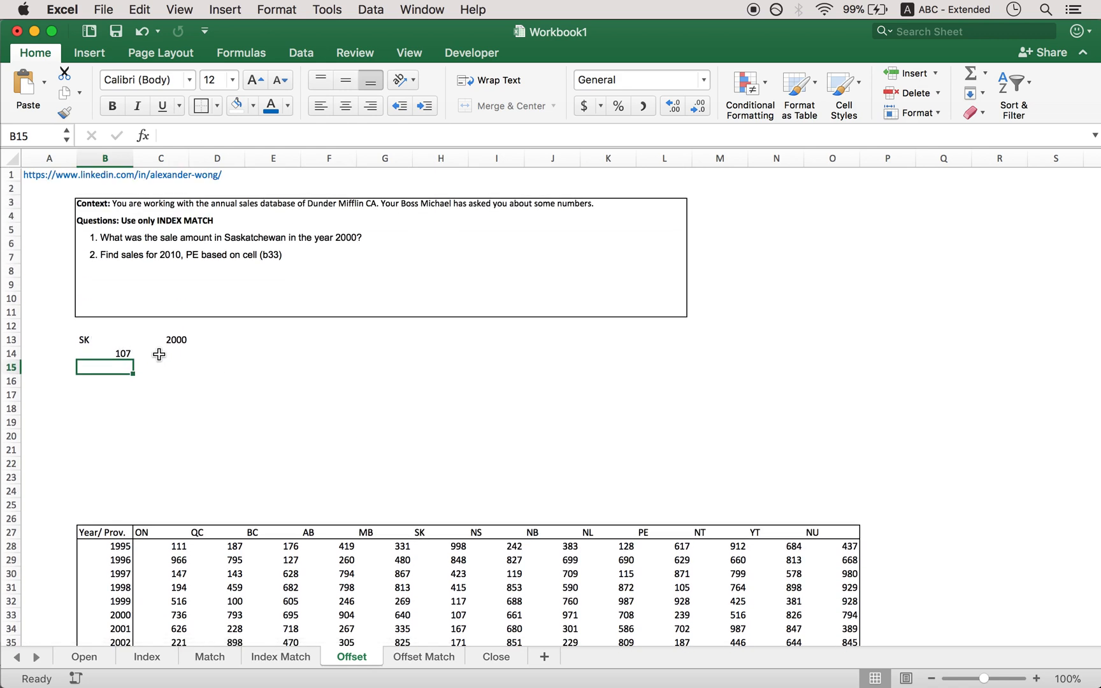
# - Enter =OFFSET(B33,10,1) in B15, returning 516
pyautogui.scroll(-3)
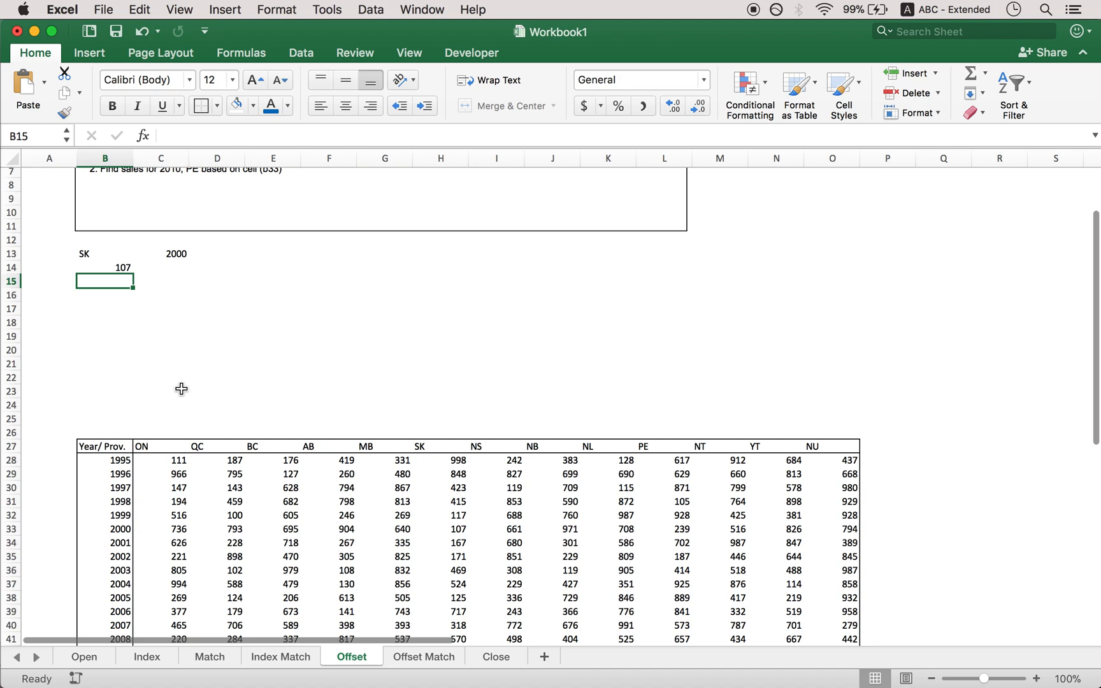
pyautogui.scroll(-3)
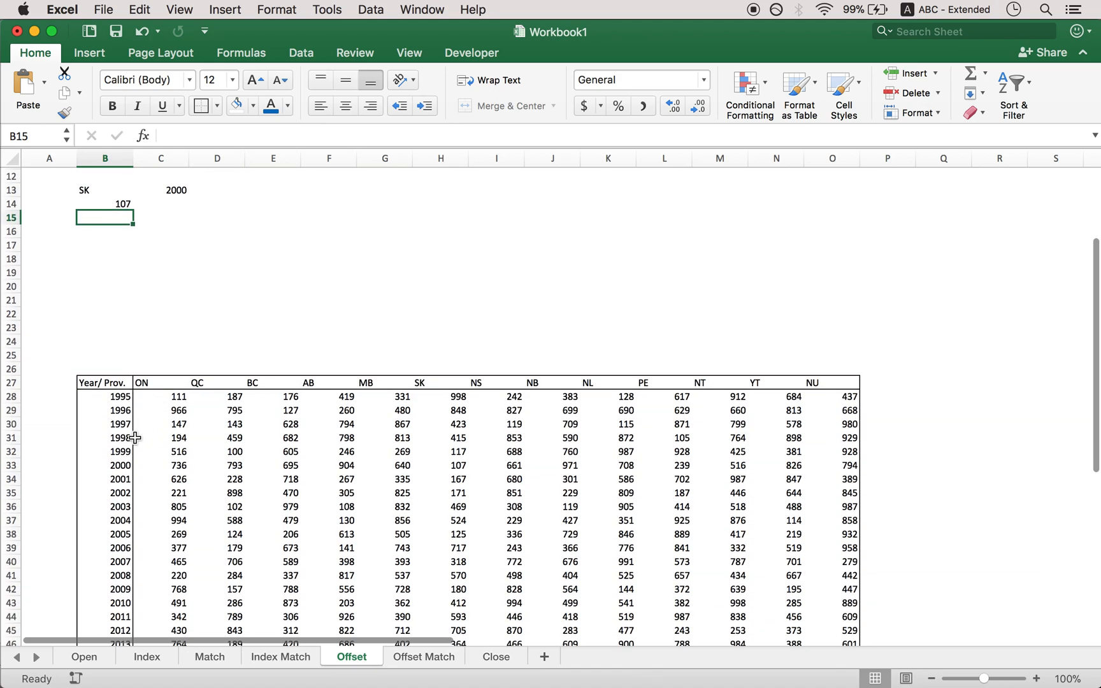
pyautogui.moveTo(130, 240)
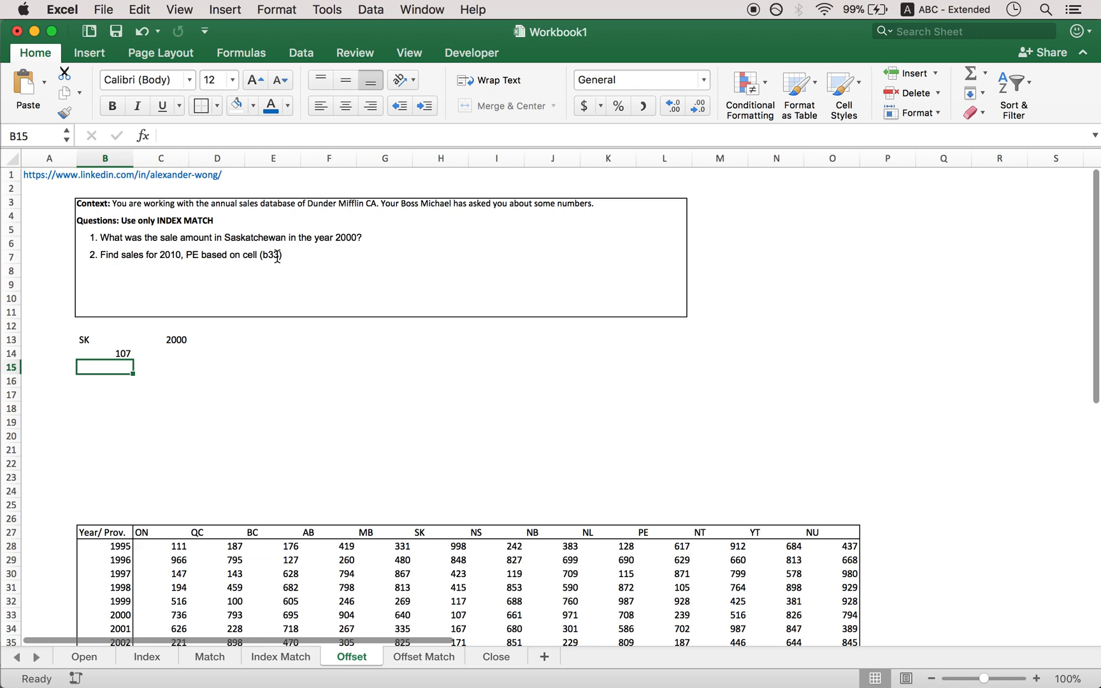
pyautogui.scroll(-3)
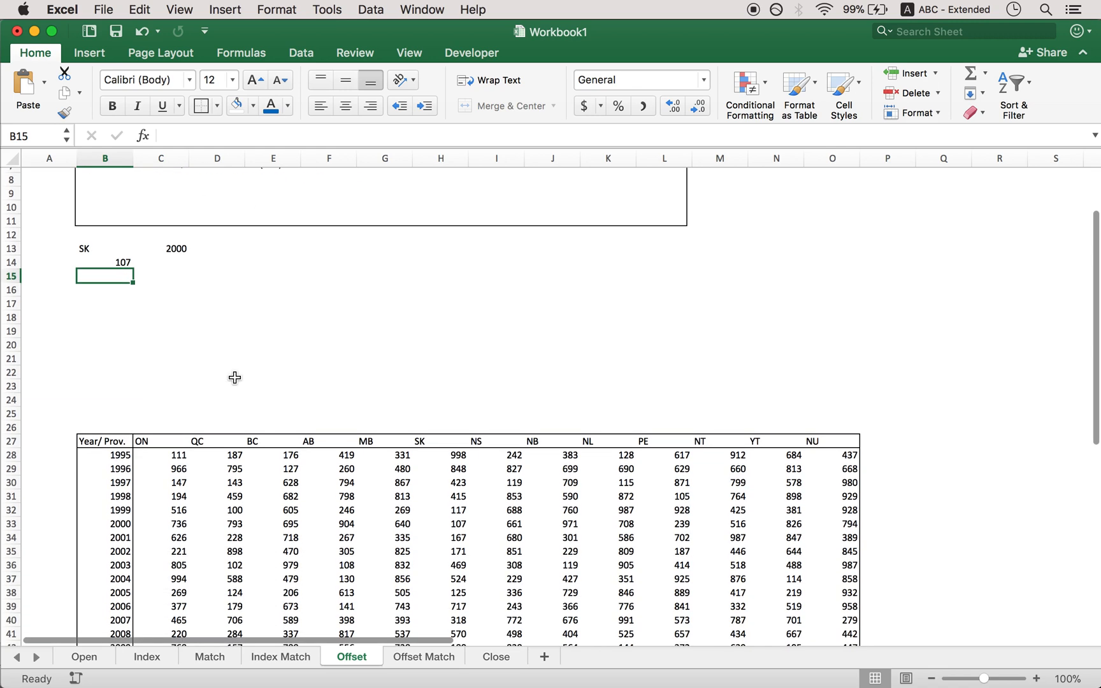
pyautogui.write('=')
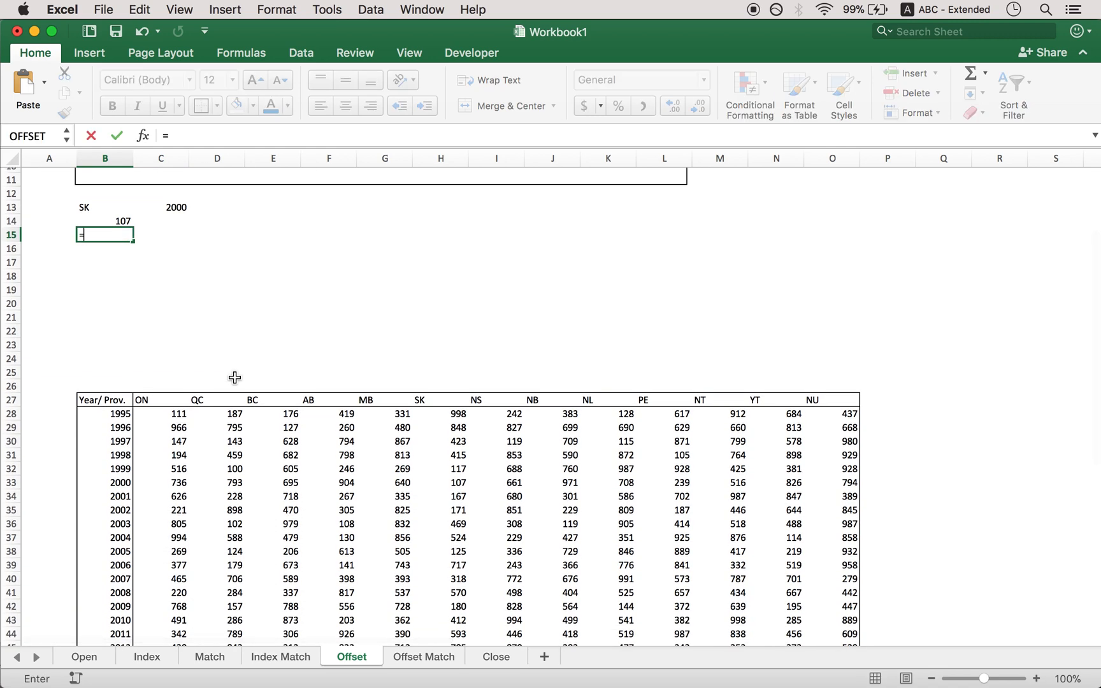
pyautogui.write('OFFSET(')
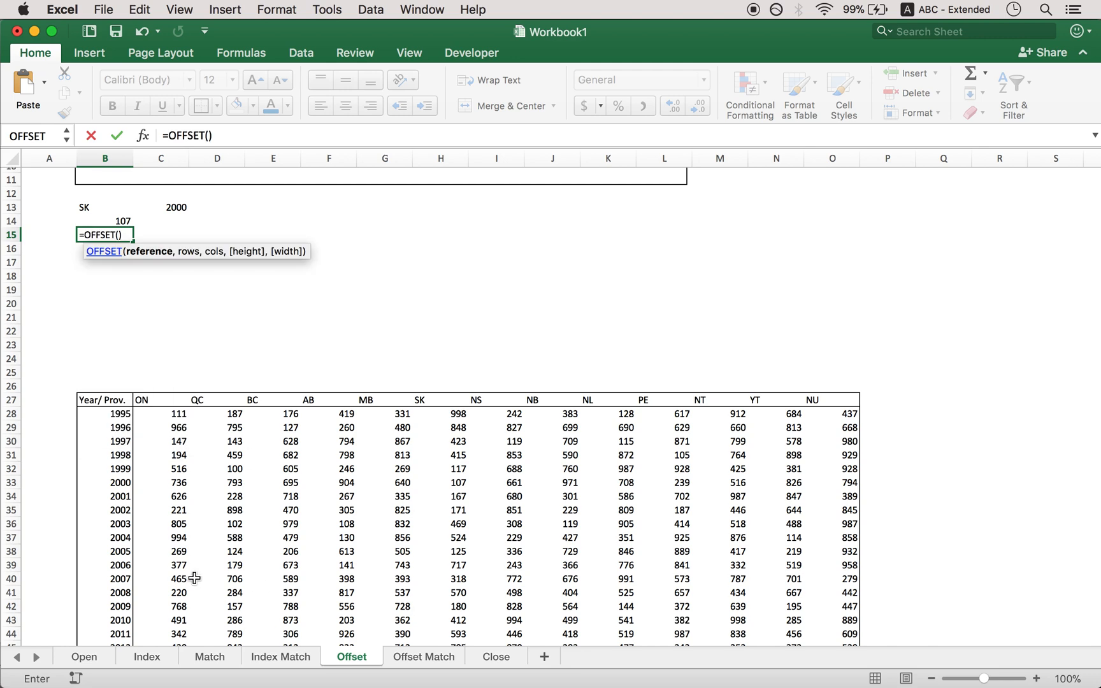
pyautogui.moveTo(32, 481)
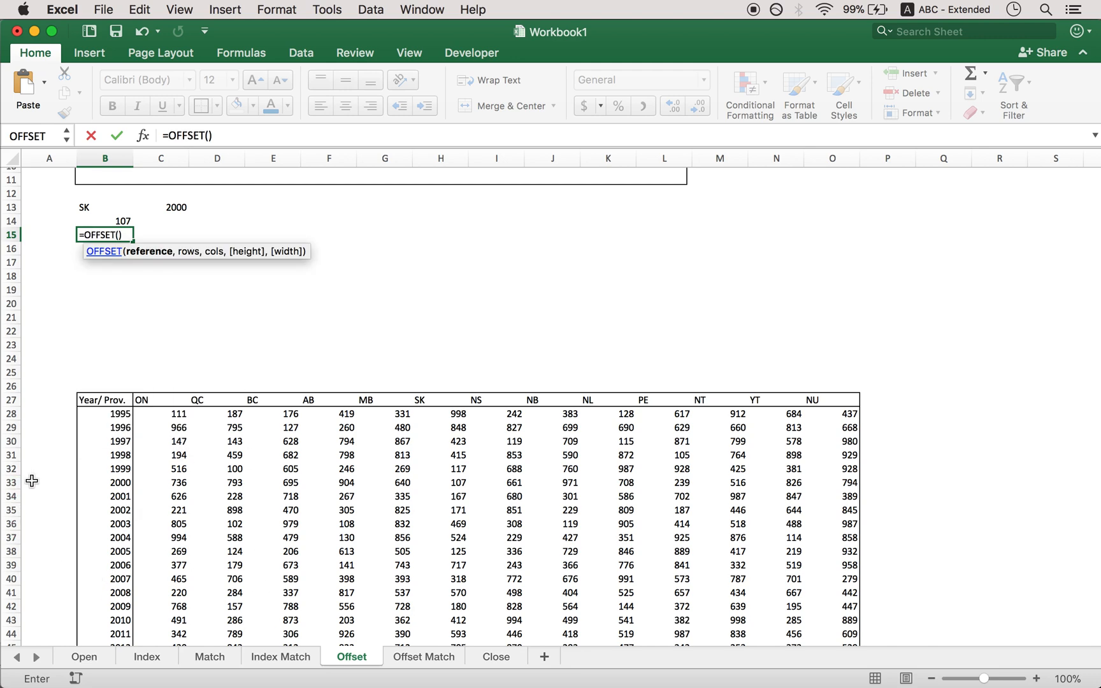
pyautogui.click(104, 482)
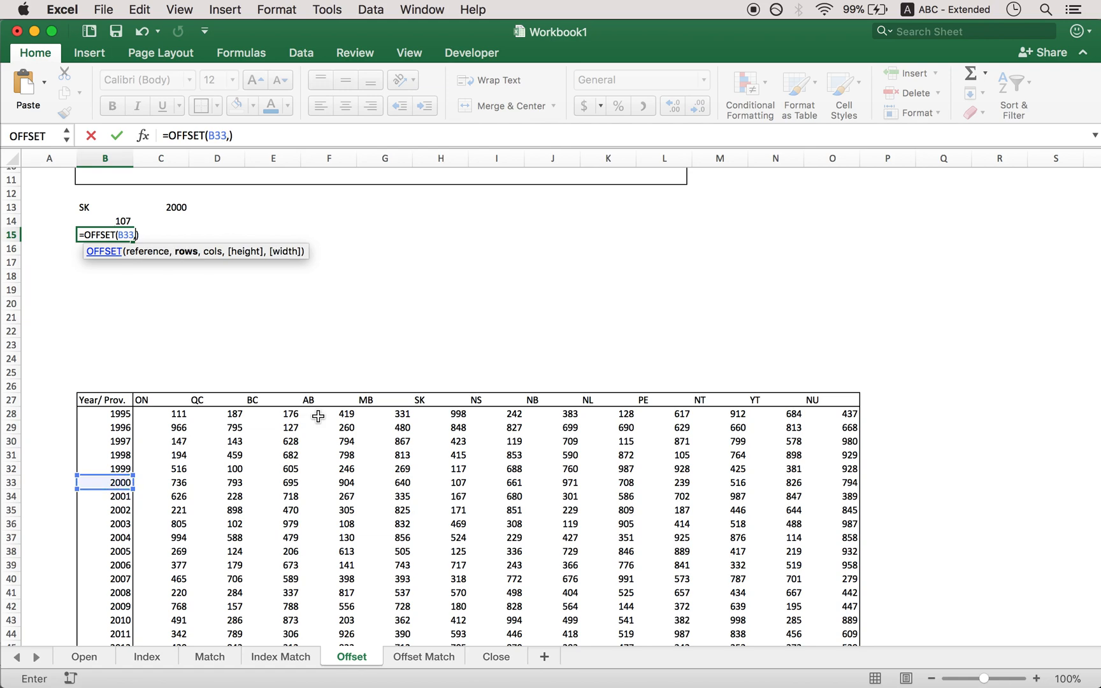
pyautogui.scroll(-3)
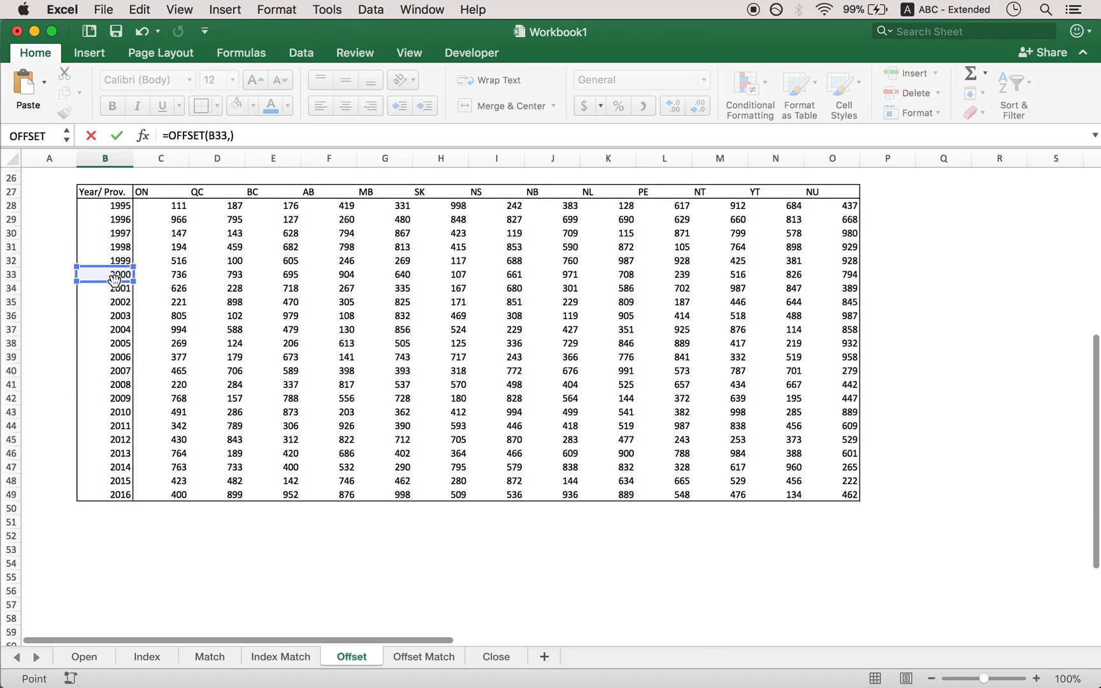
pyautogui.write(',')
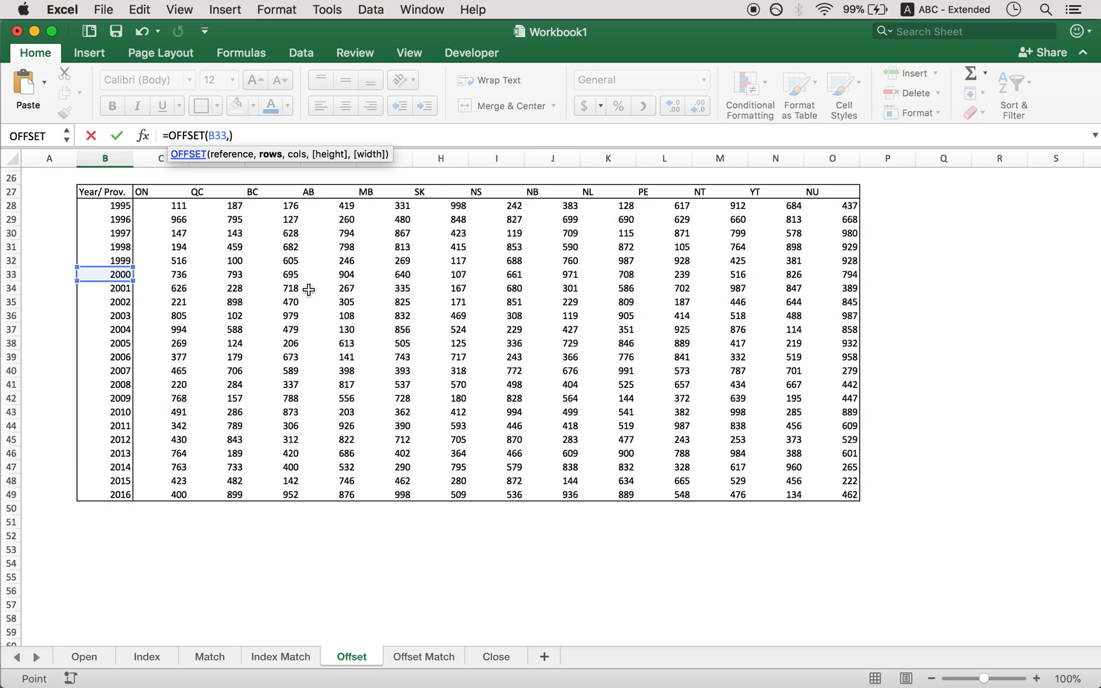
pyautogui.write('10,')
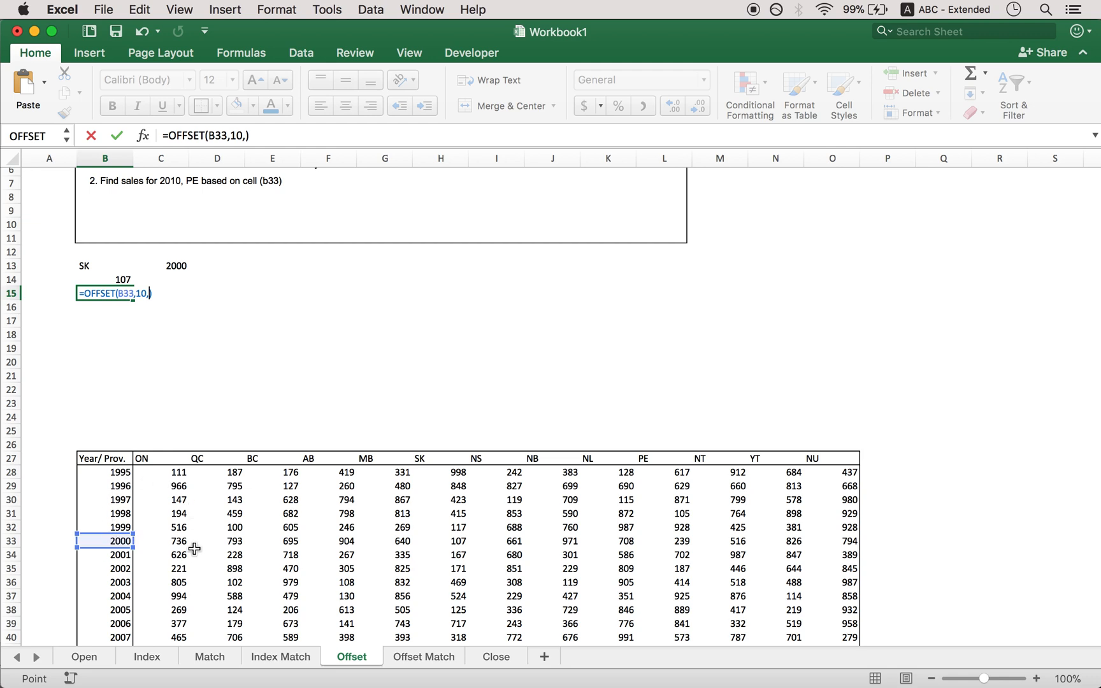
pyautogui.write('1')
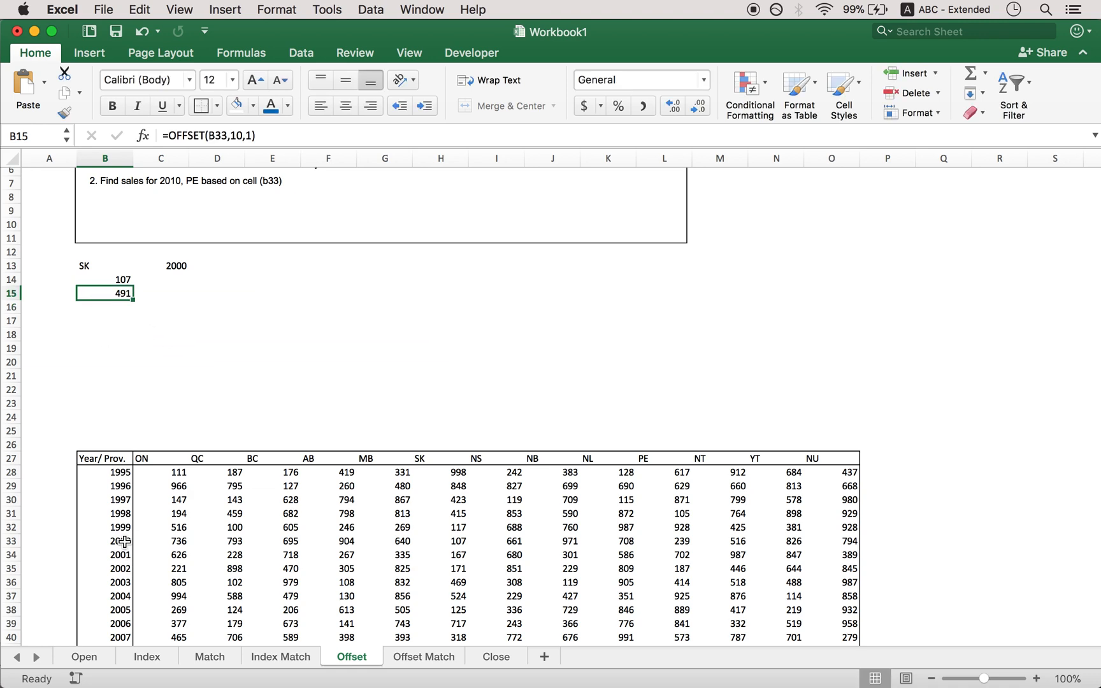
pyautogui.moveTo(120, 545)
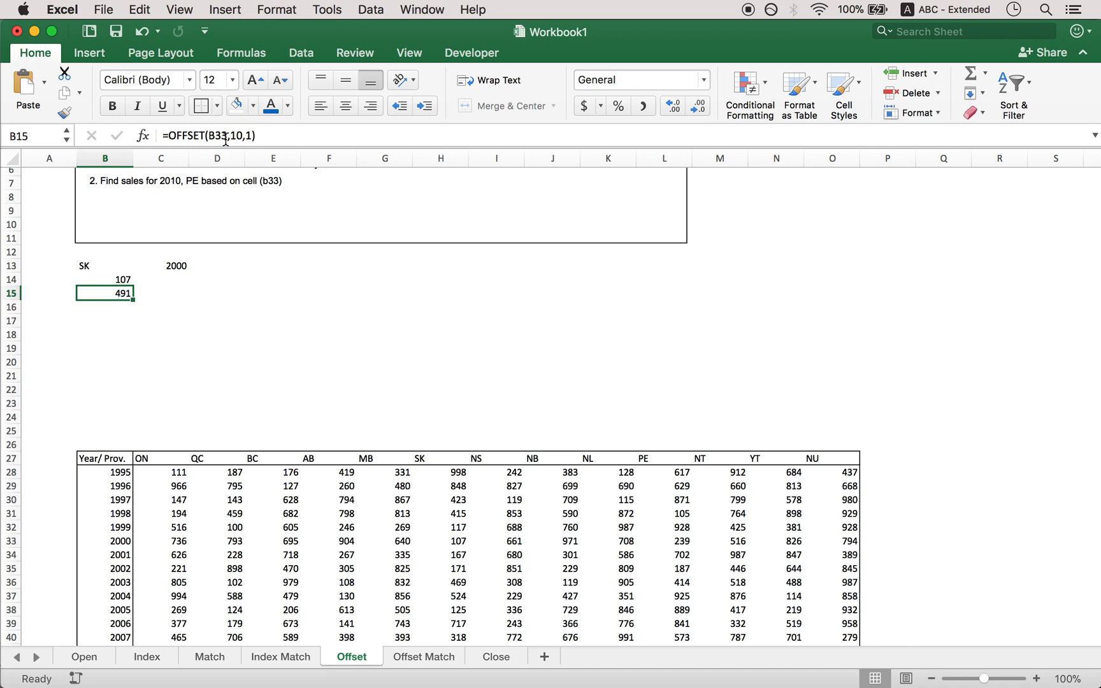
# - Revise the B15 OFFSET formula, then move off the cell
pyautogui.doubleClick(104, 293)
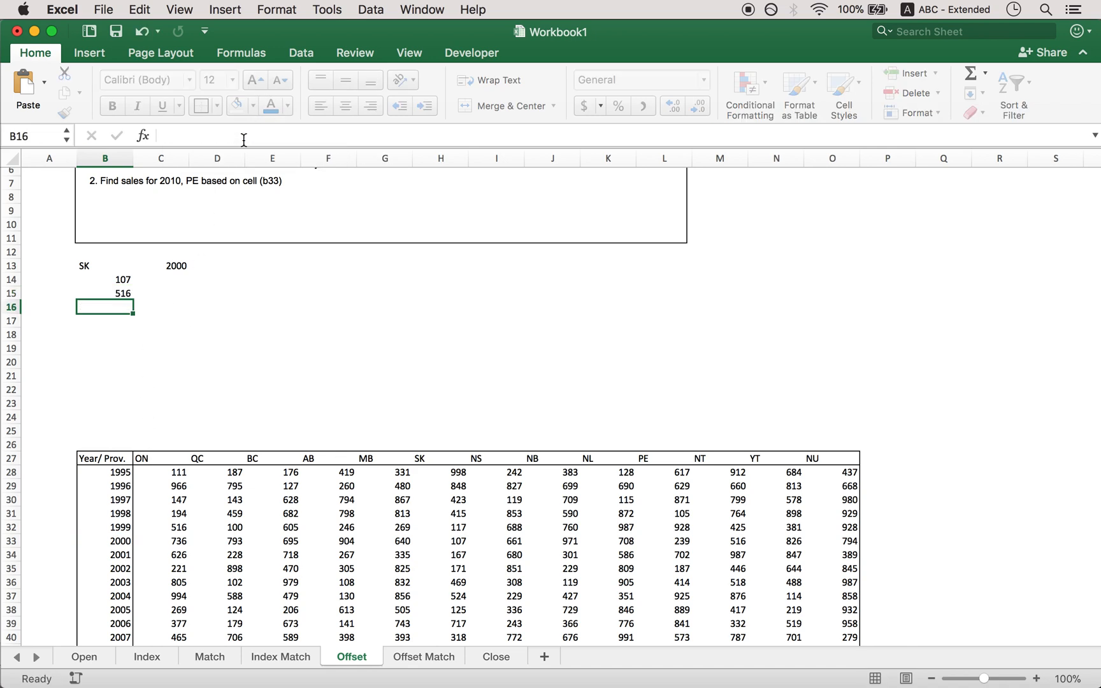
pyautogui.click(119, 542)
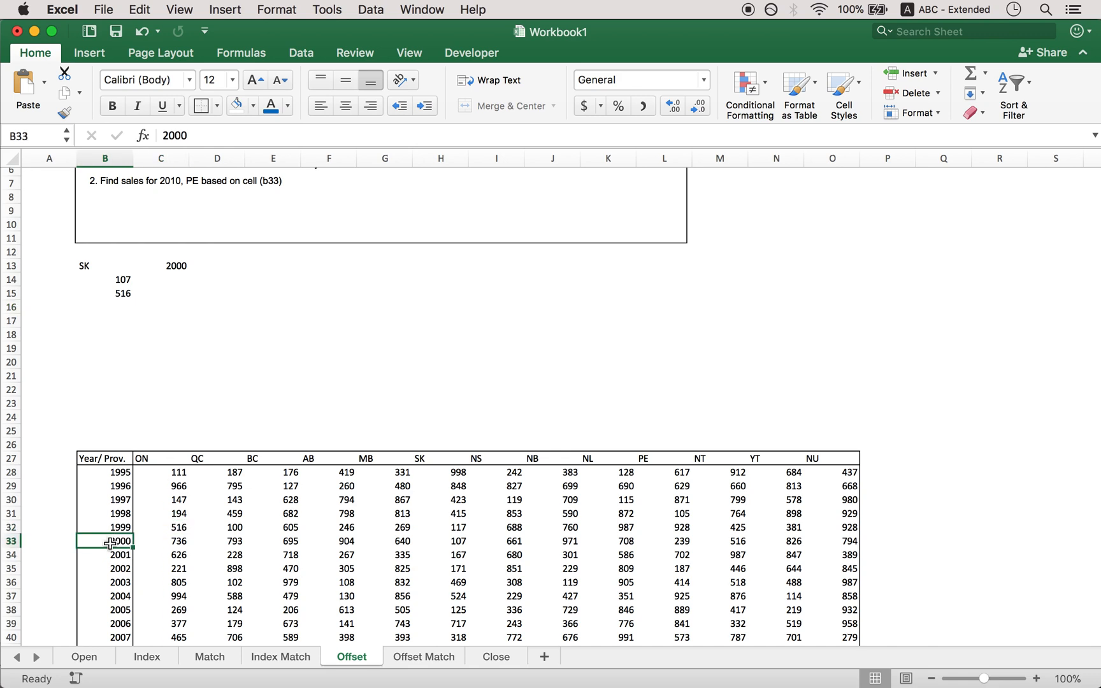
pyautogui.scroll(-3)
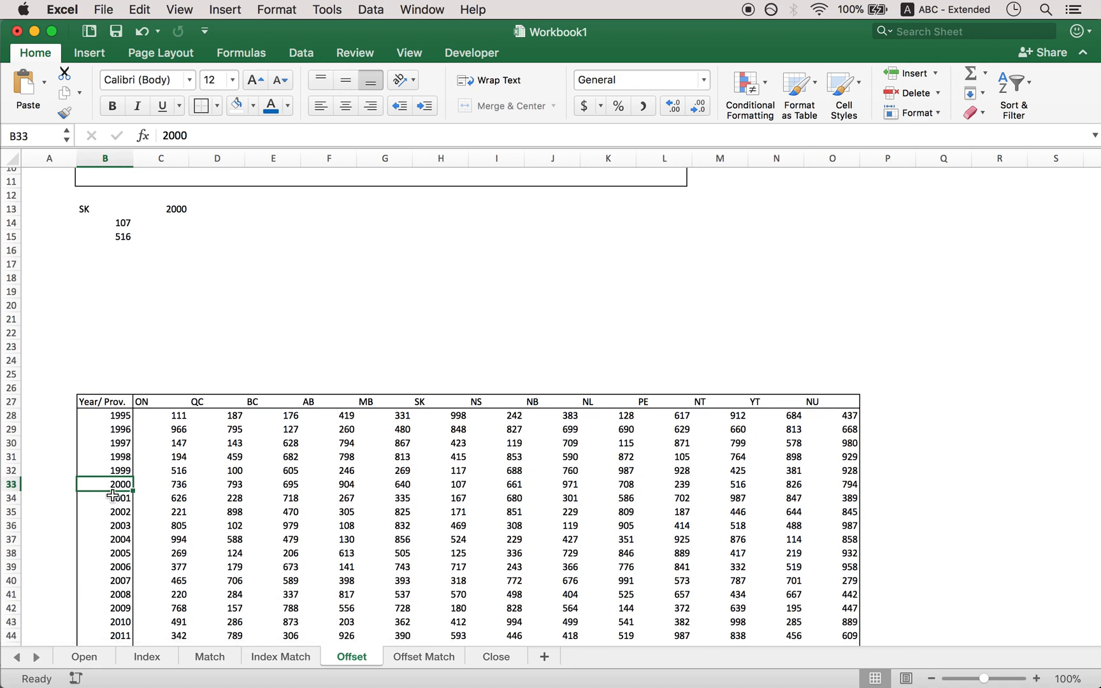
pyautogui.moveTo(786, 523)
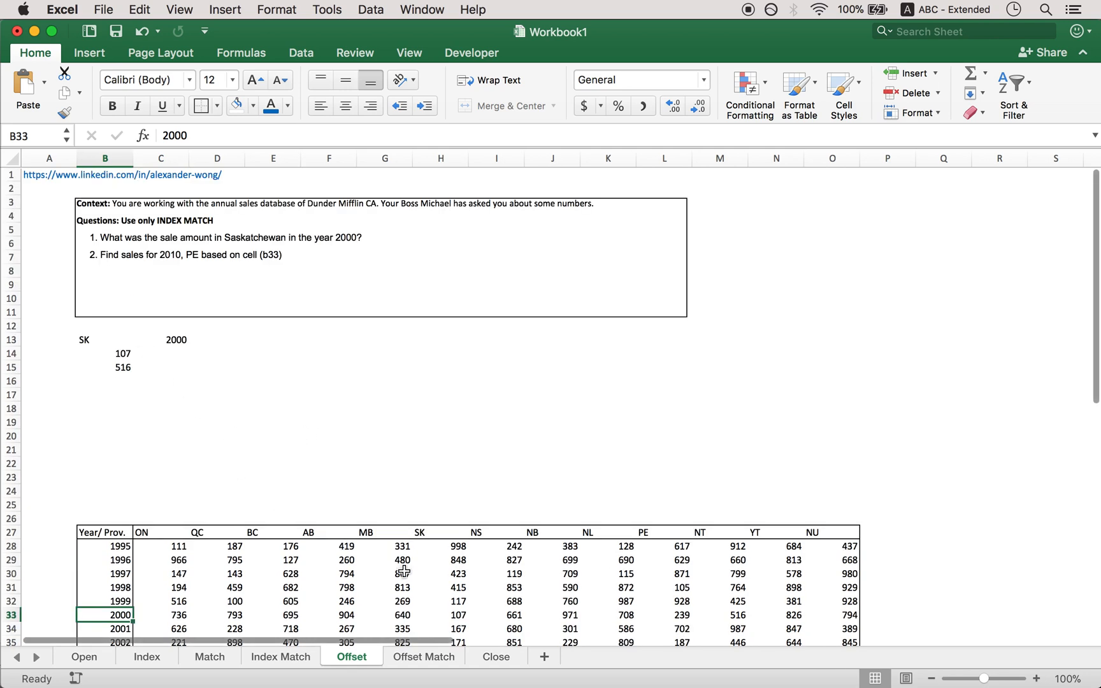
# - On the Offset Match sheet, enter Year, Prov, Sales labels with 2007 and PE values
pyautogui.click(425, 657)
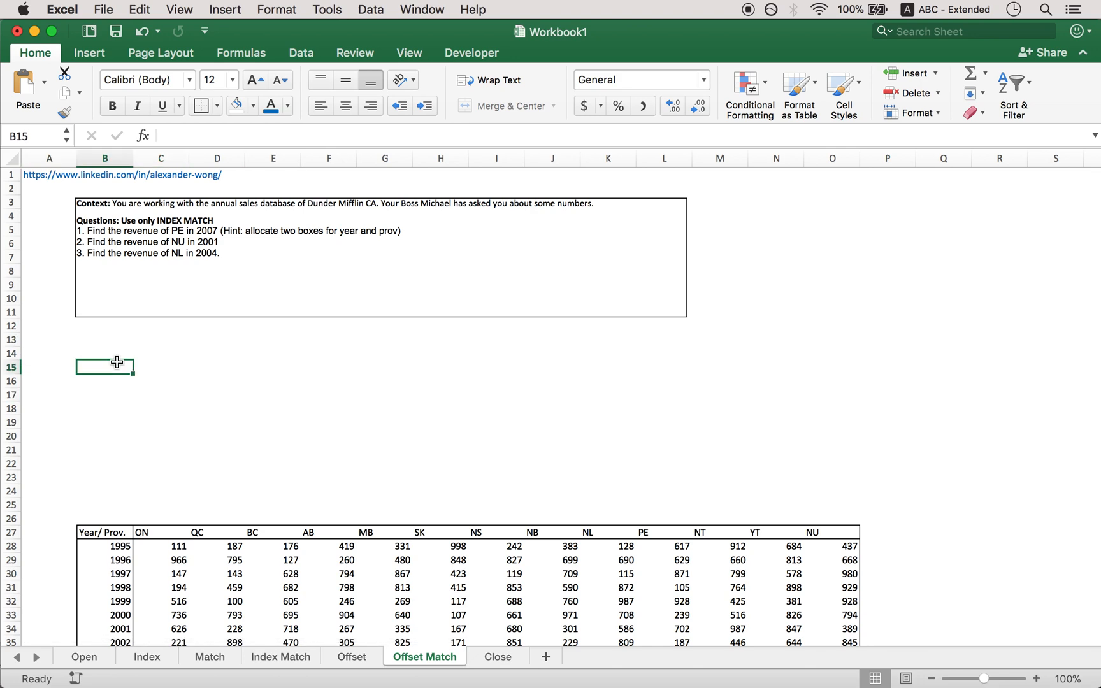
pyautogui.click(216, 366)
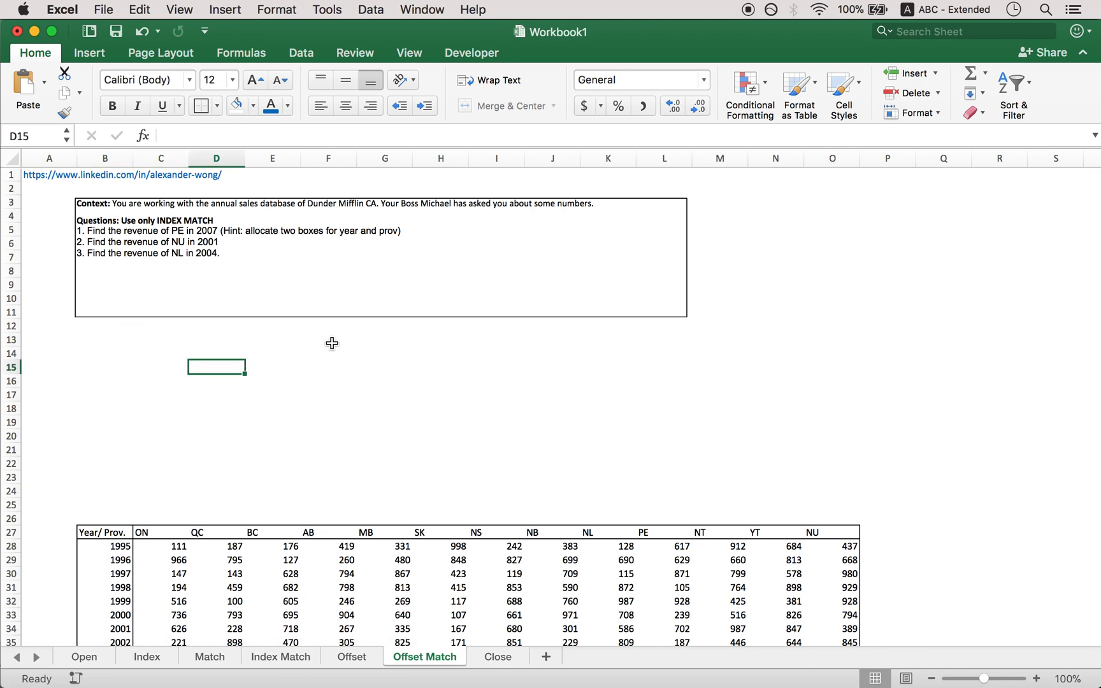
pyautogui.write('Year')
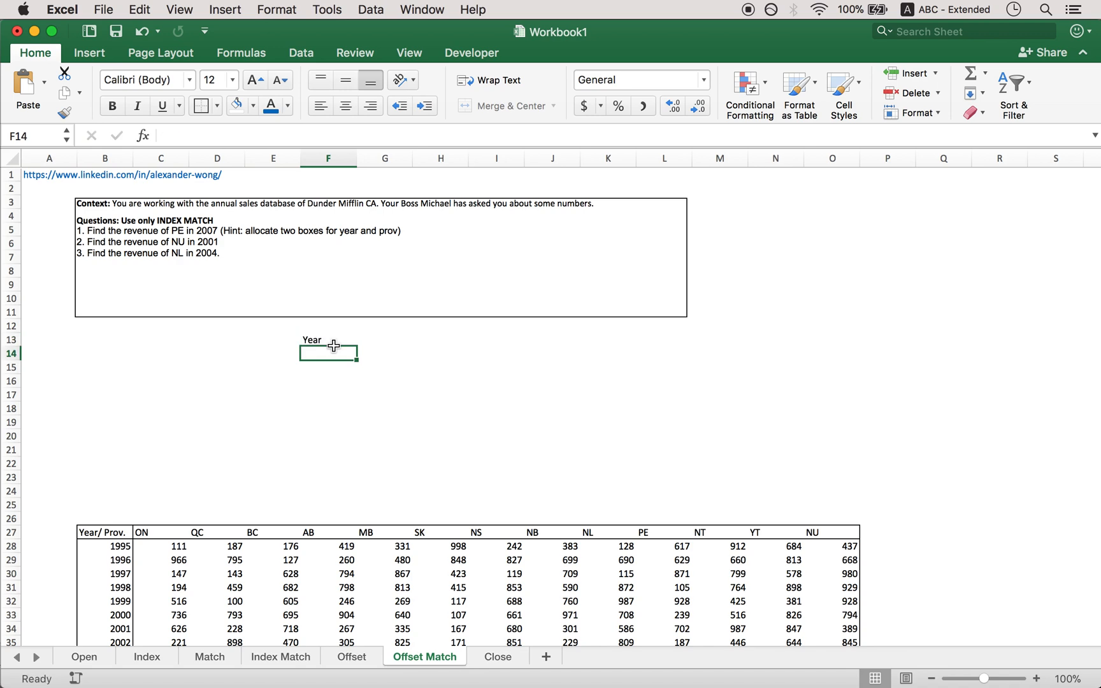
pyautogui.write('Sales')
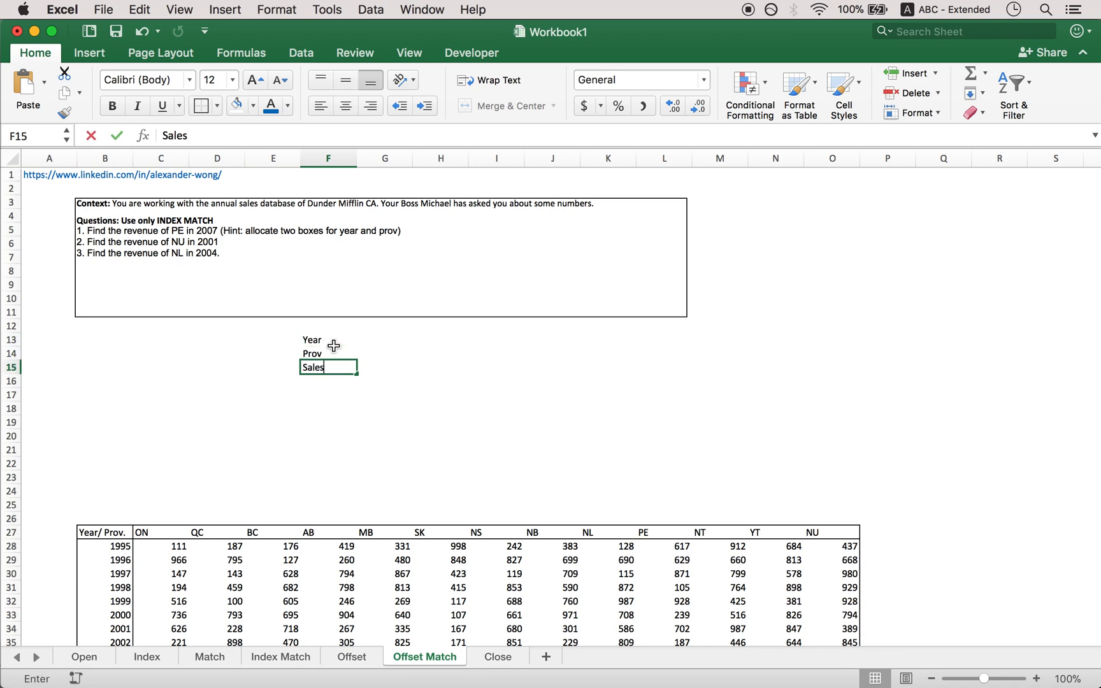
pyautogui.click(385, 340)
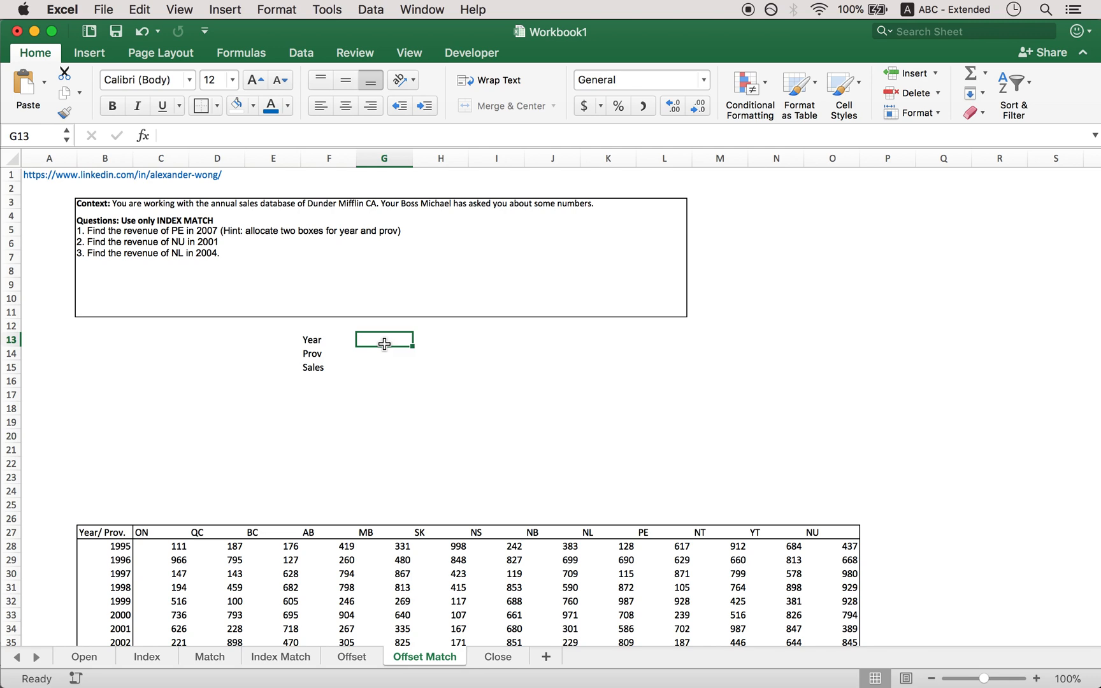
pyautogui.write('2007')
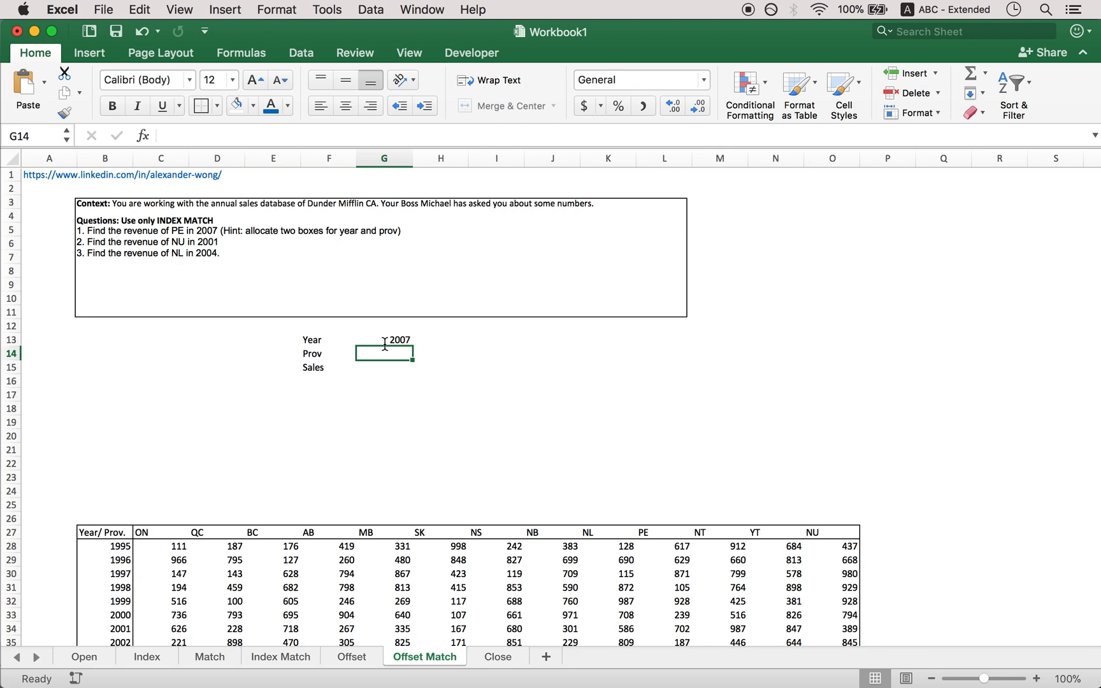
pyautogui.write('PE')
pyautogui.click(384, 367)
pyautogui.write('=')
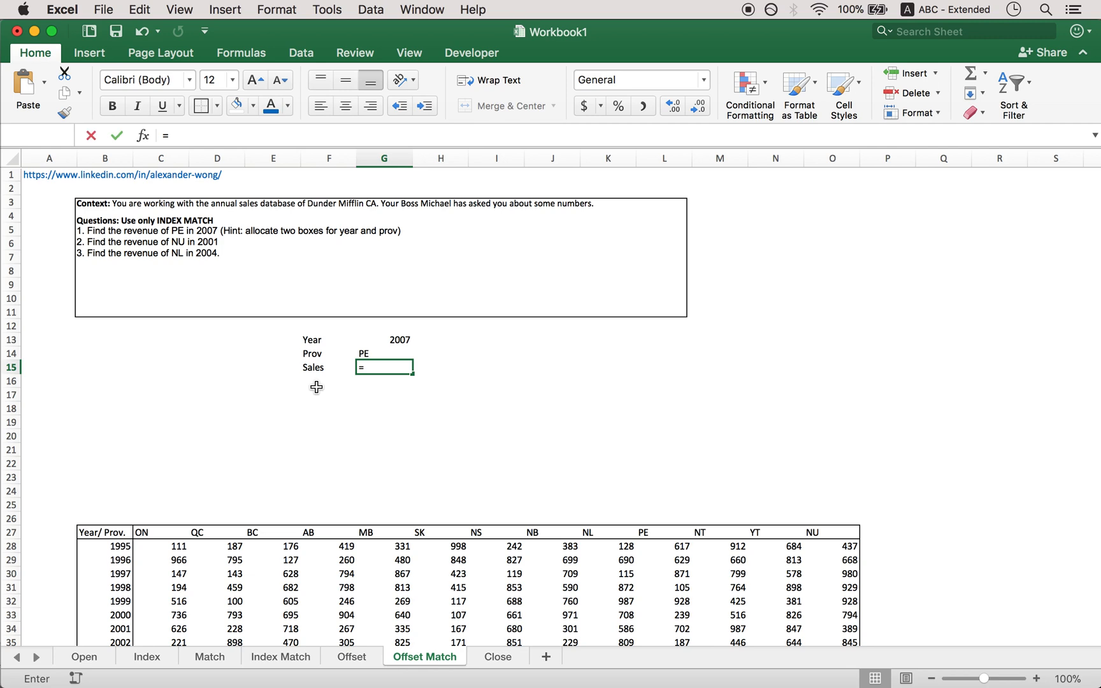
# - Start the G15 formula: OFFSET from B27 with MATCH of year G13 in B28:B49
pyautogui.write('OFFSET(')
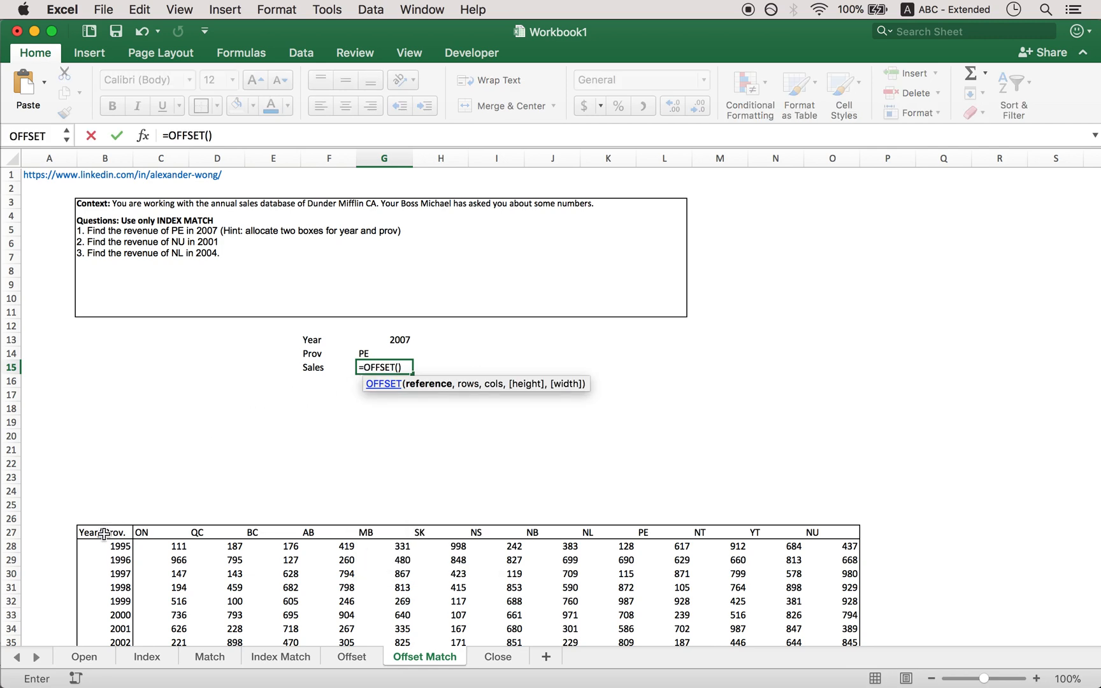
pyautogui.click(104, 531)
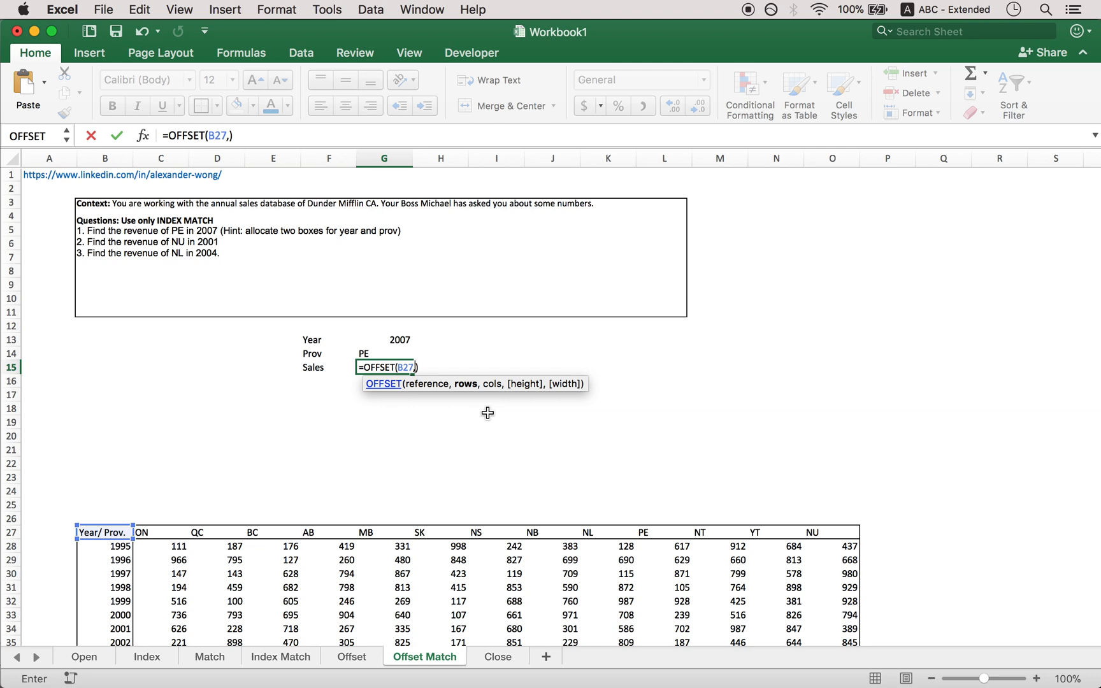
pyautogui.write('MATCH(')
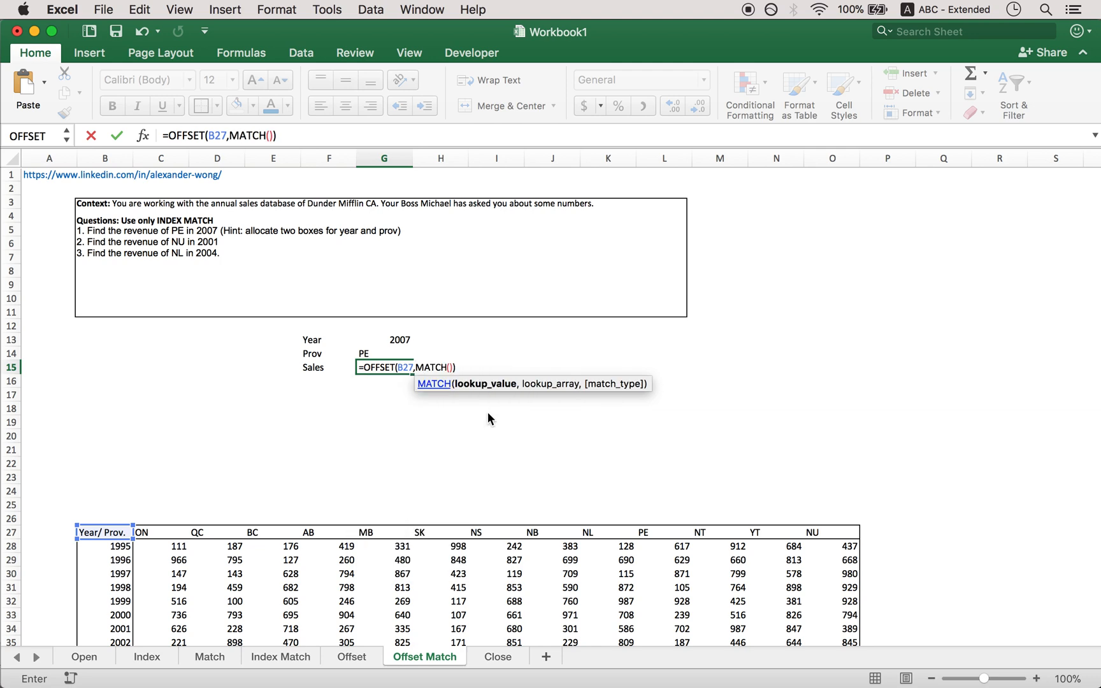
pyautogui.scroll(-3)
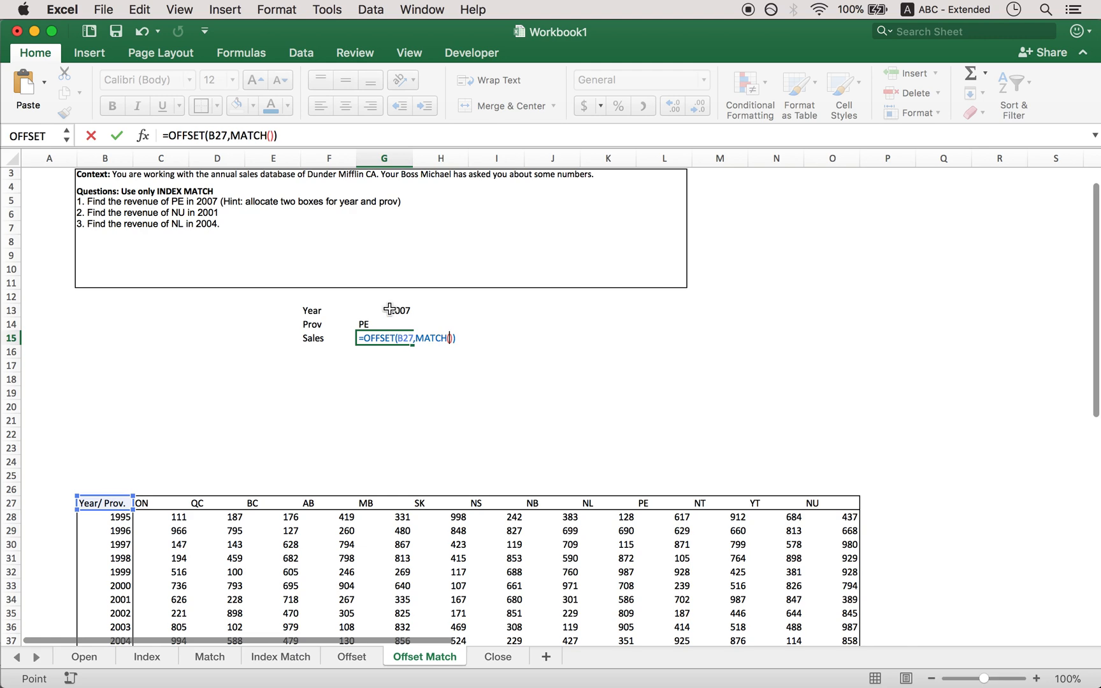
pyautogui.click(383, 310)
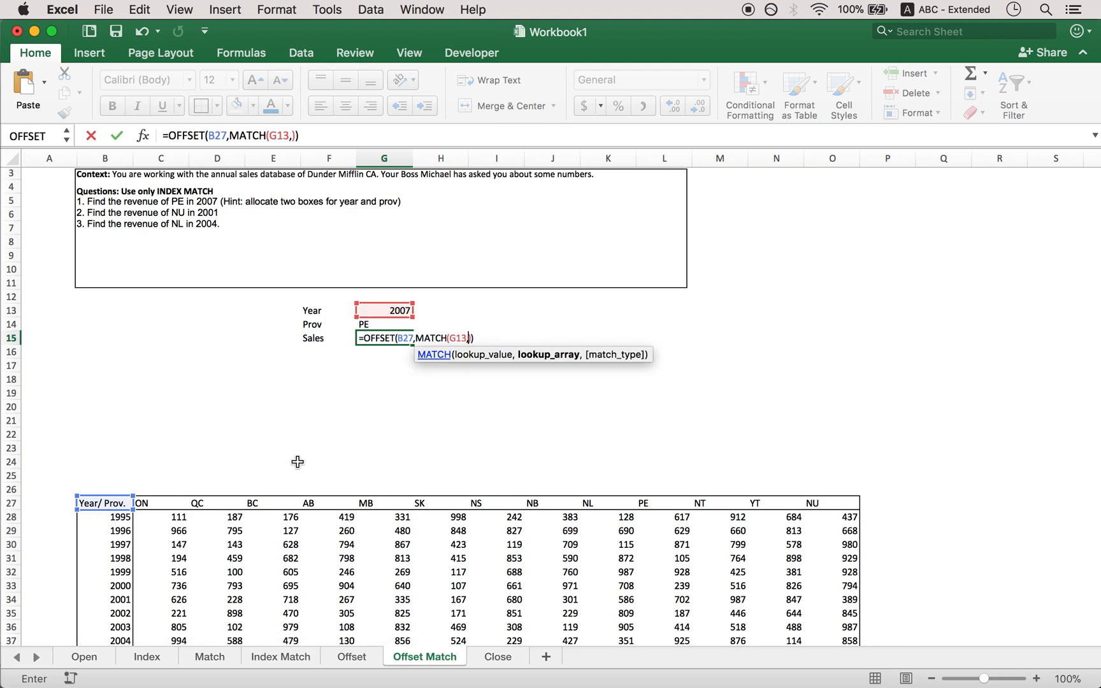
pyautogui.moveTo(439, 330)
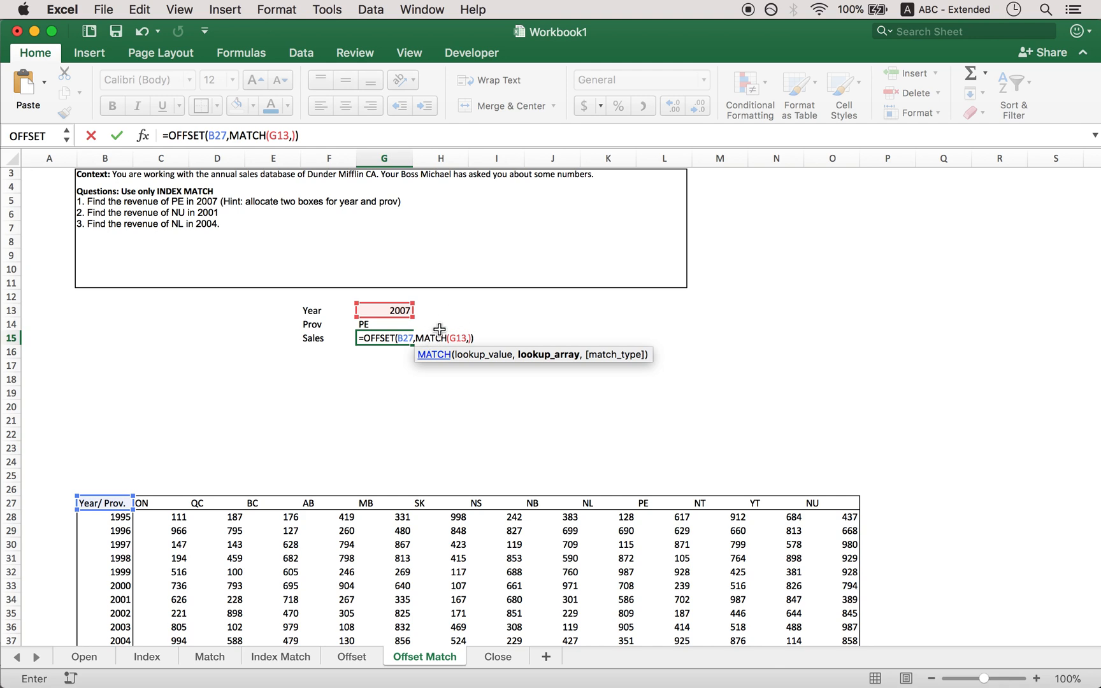
pyautogui.moveTo(107, 523)
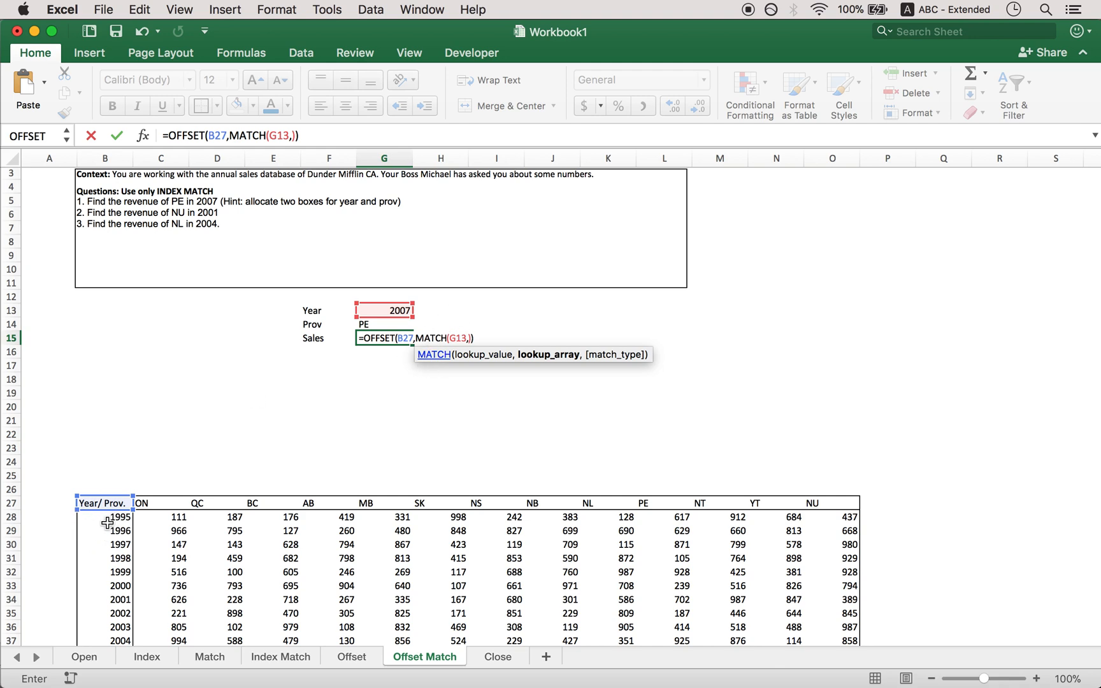
pyautogui.click(104, 517)
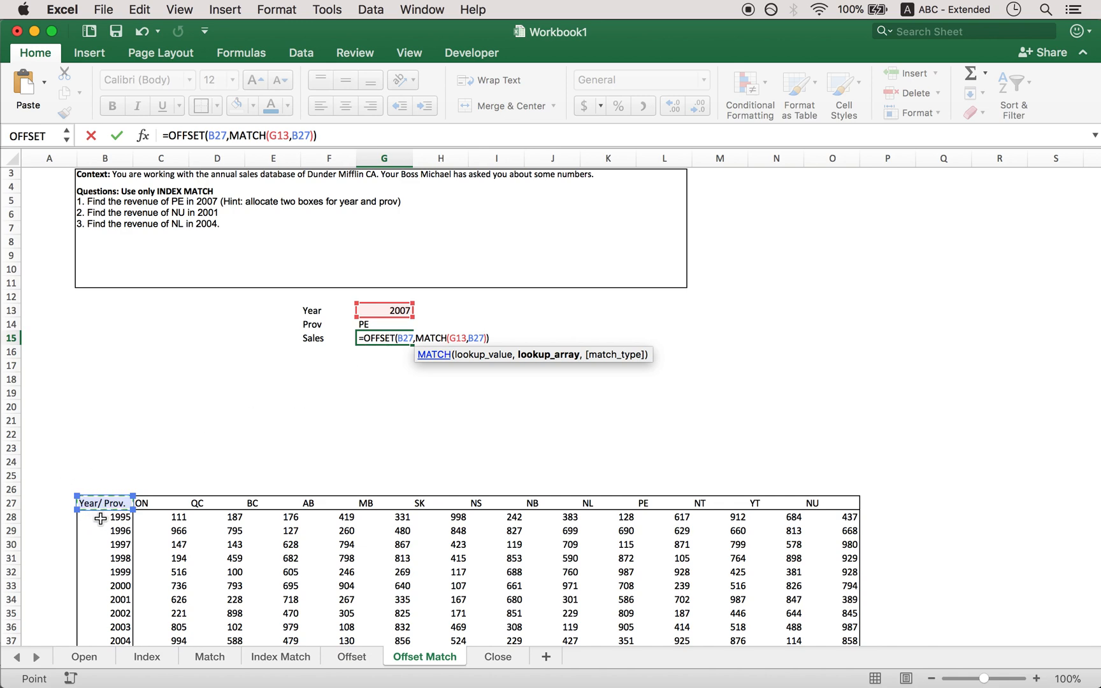
pyautogui.scroll(-3)
pyautogui.write('8:B49,,')
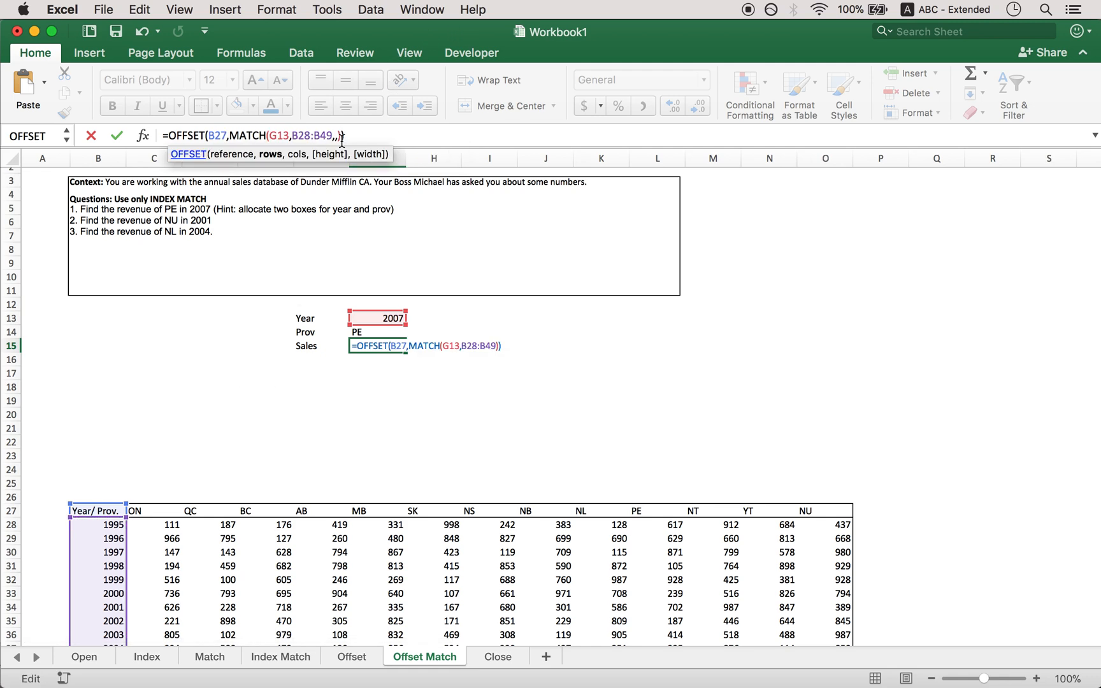
# - Finish it with MATCH of province G14 in C27:O27, returning 573
pyautogui.press('Backspace')
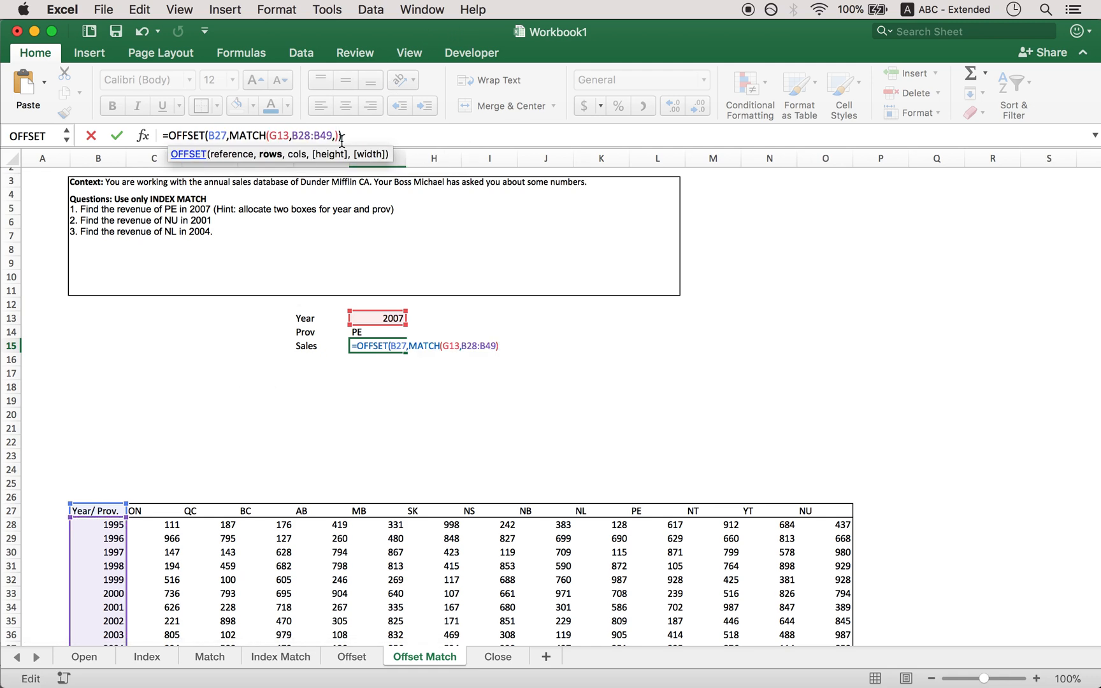
pyautogui.write(',')
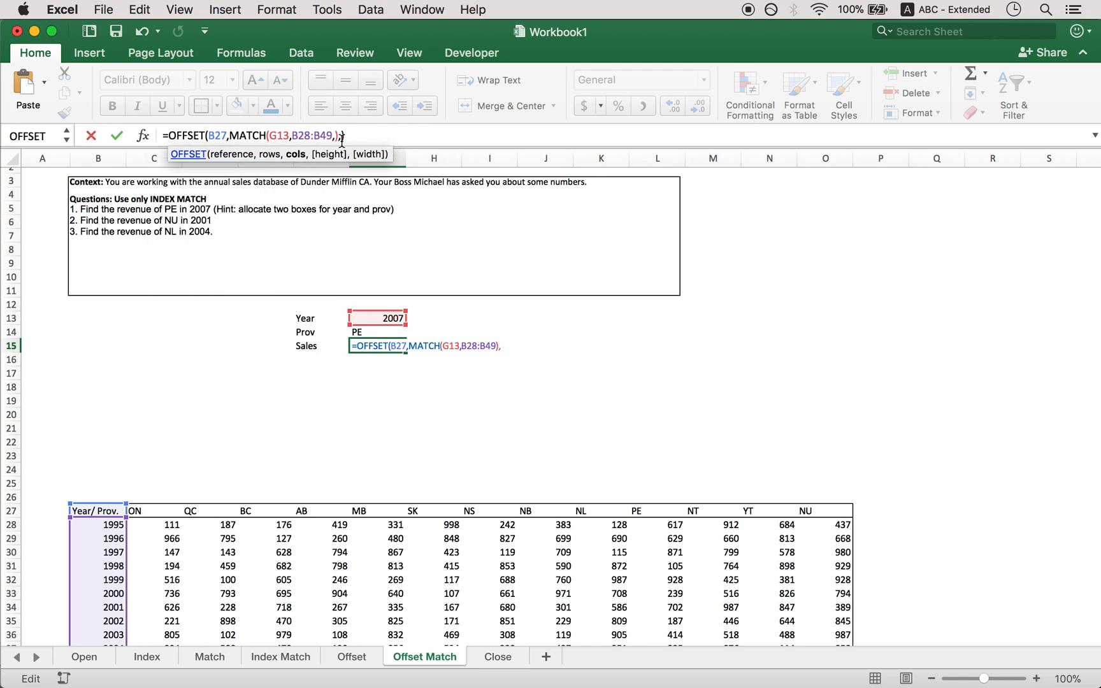
pyautogui.write('MATCH())')
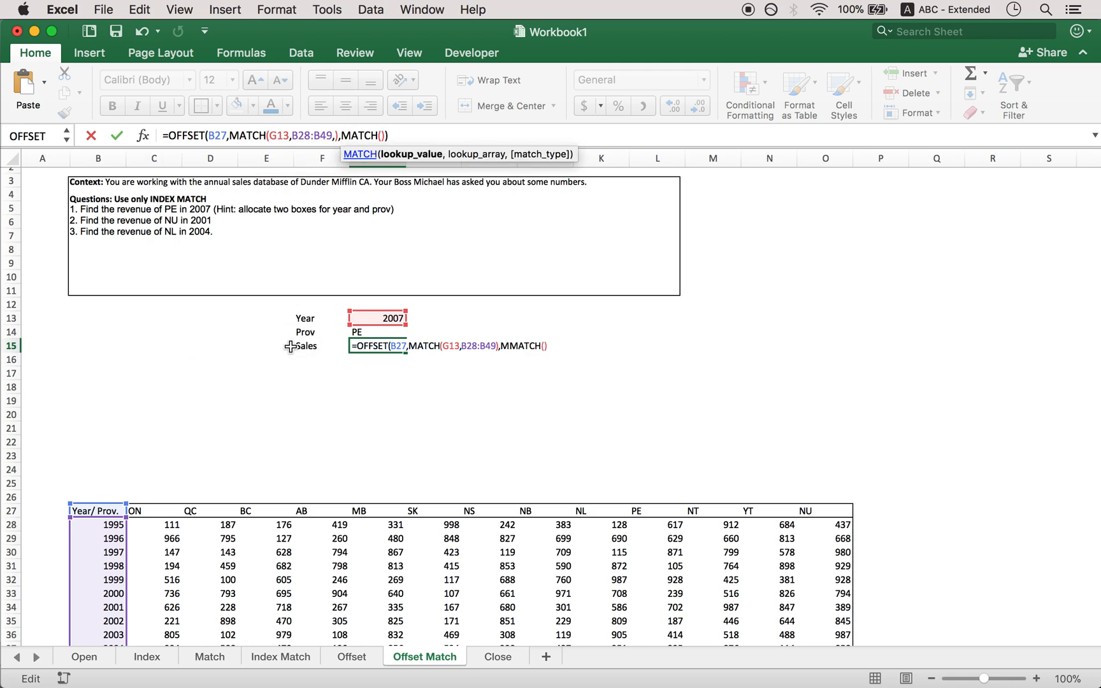
pyautogui.click(377, 331)
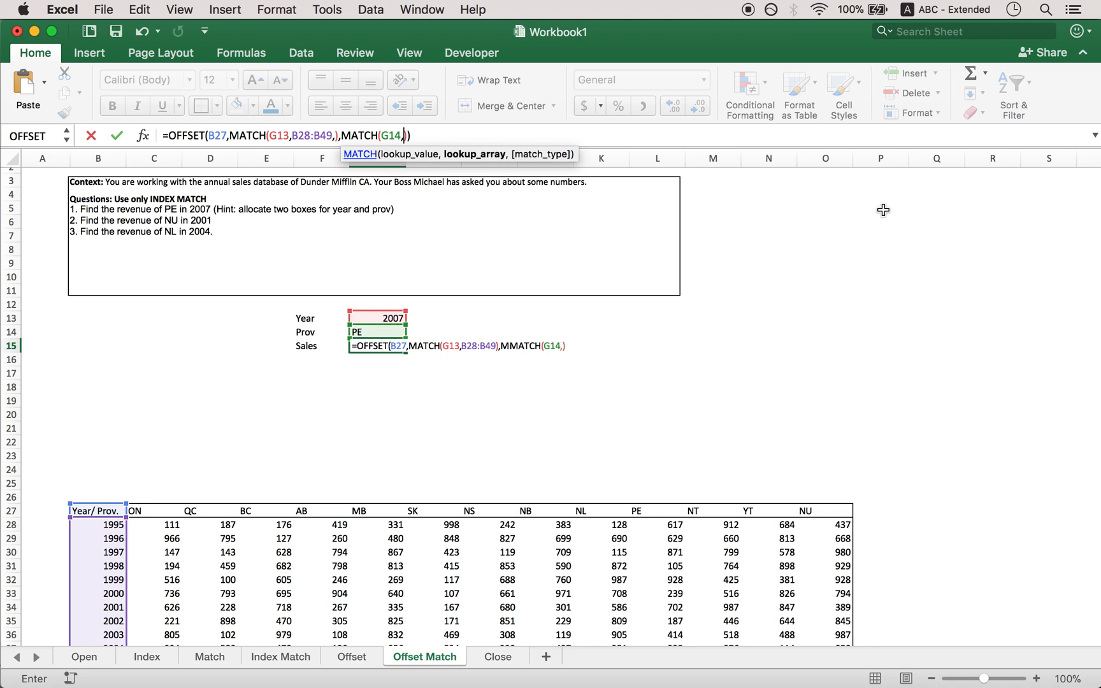
pyautogui.moveTo(136, 510); pyautogui.dragTo(573, 511)
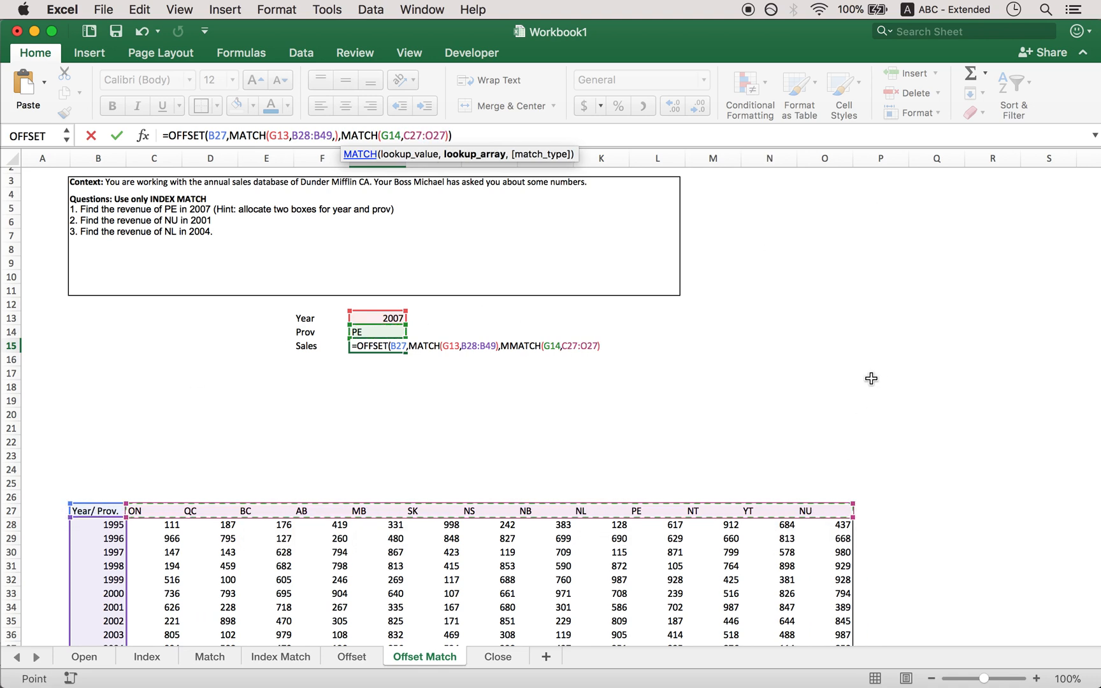
pyautogui.moveTo(621, 296)
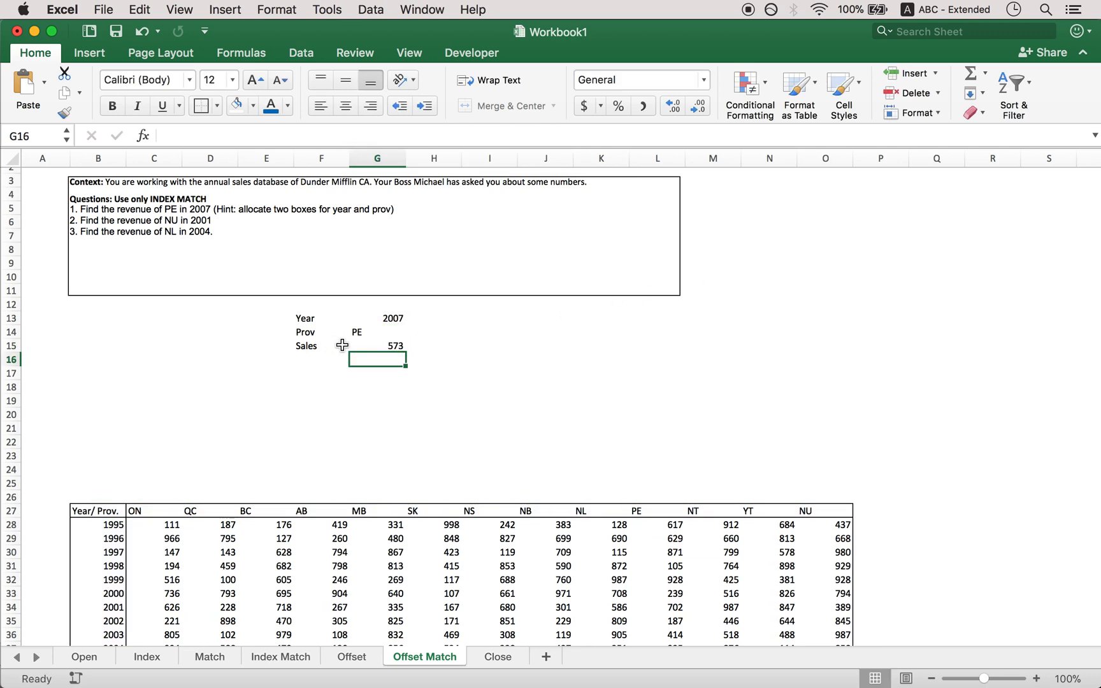
pyautogui.click(377, 331)
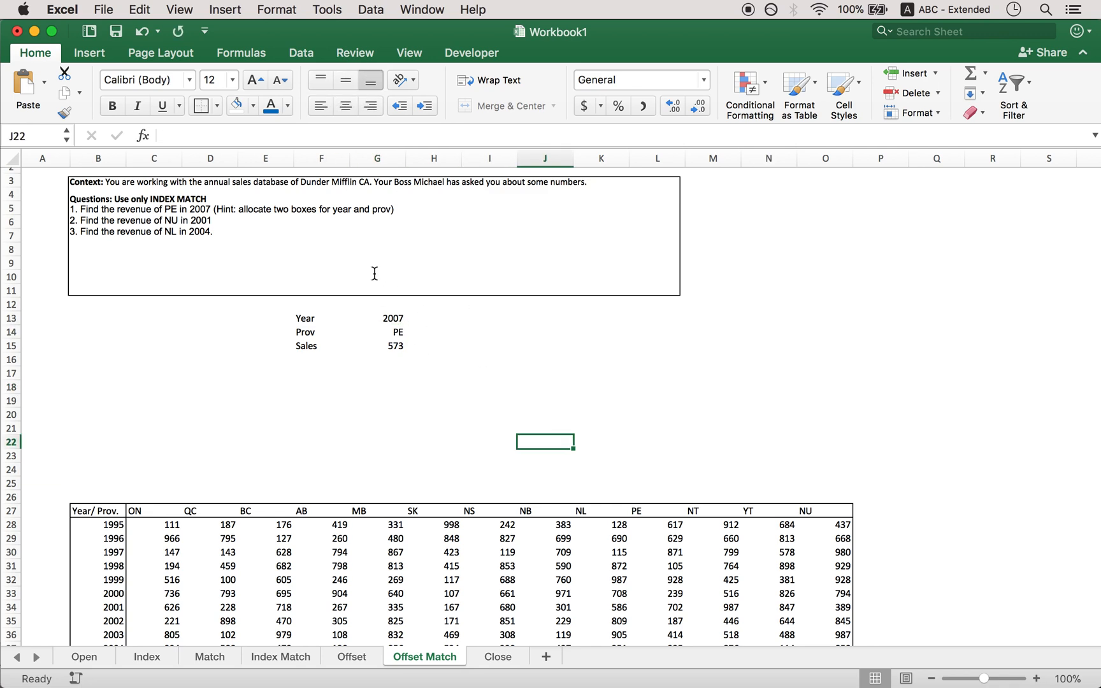
pyautogui.moveTo(576, 422)
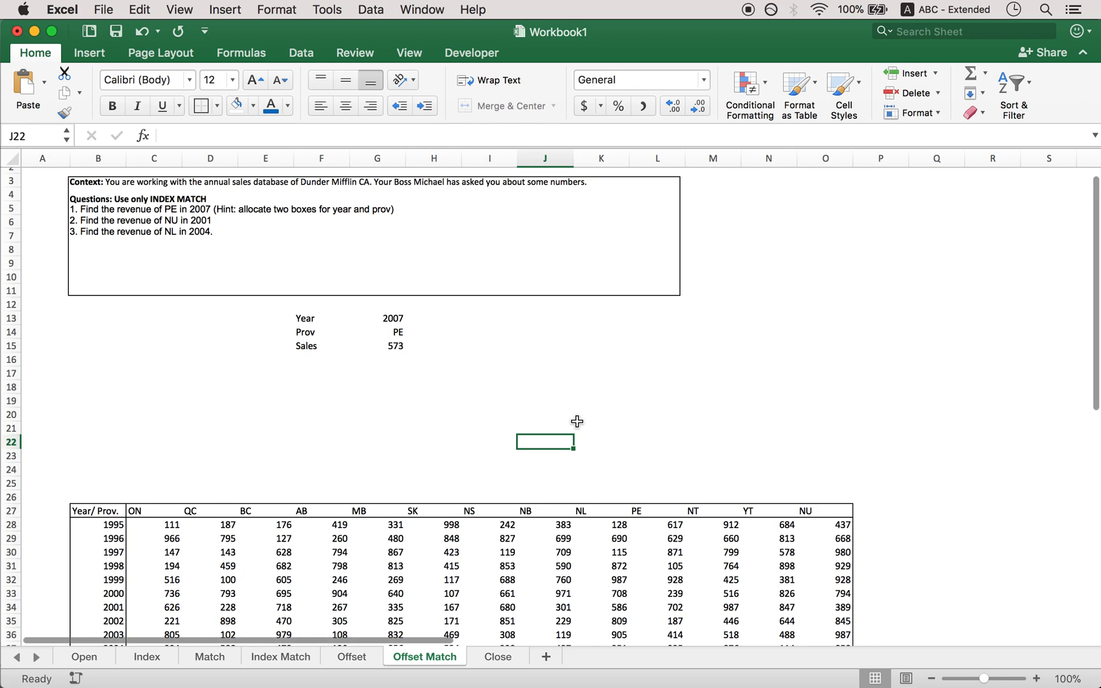
pyautogui.moveTo(289, 681)
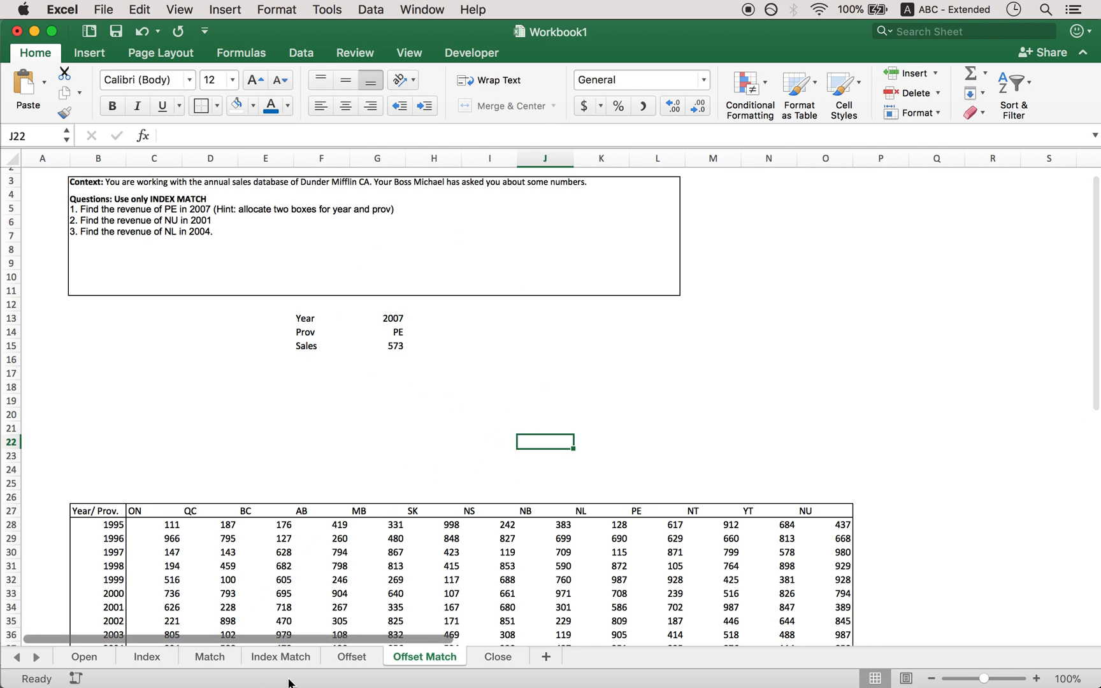
# - Return to the Index Match sheet showing the lookup box with 2010, PE and 382
pyautogui.click(281, 657)
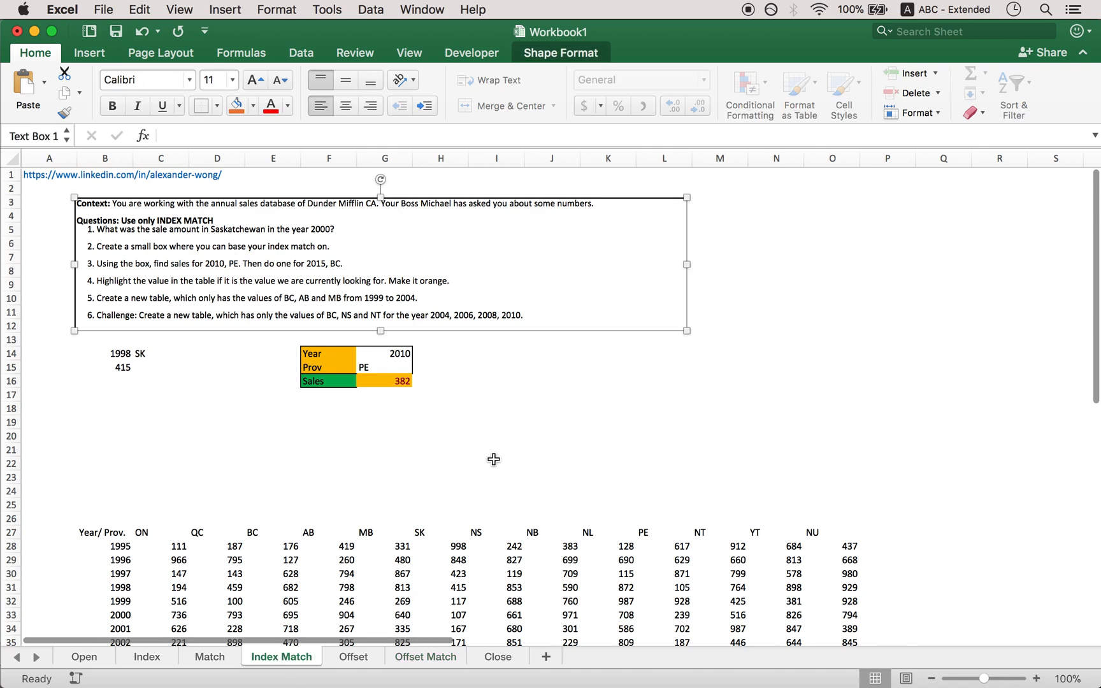
pyautogui.moveTo(304, 491)
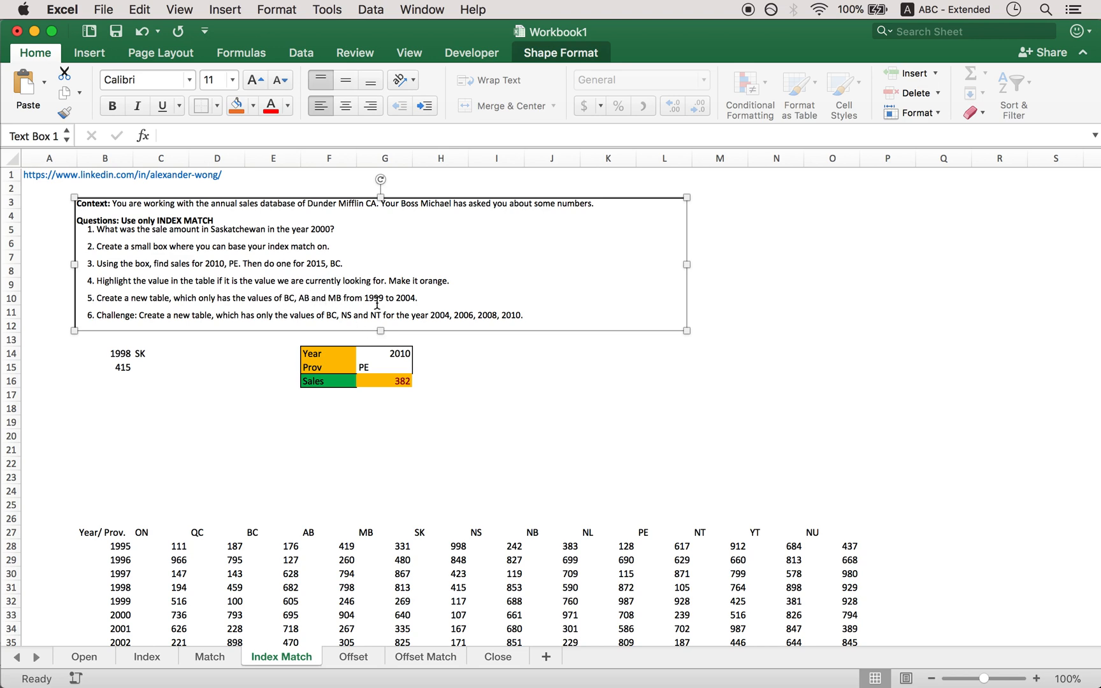
# - Type BC, AB, MB headers in K14:M14 and years 1999–2004 in J15:J20
pyautogui.click(604, 353)
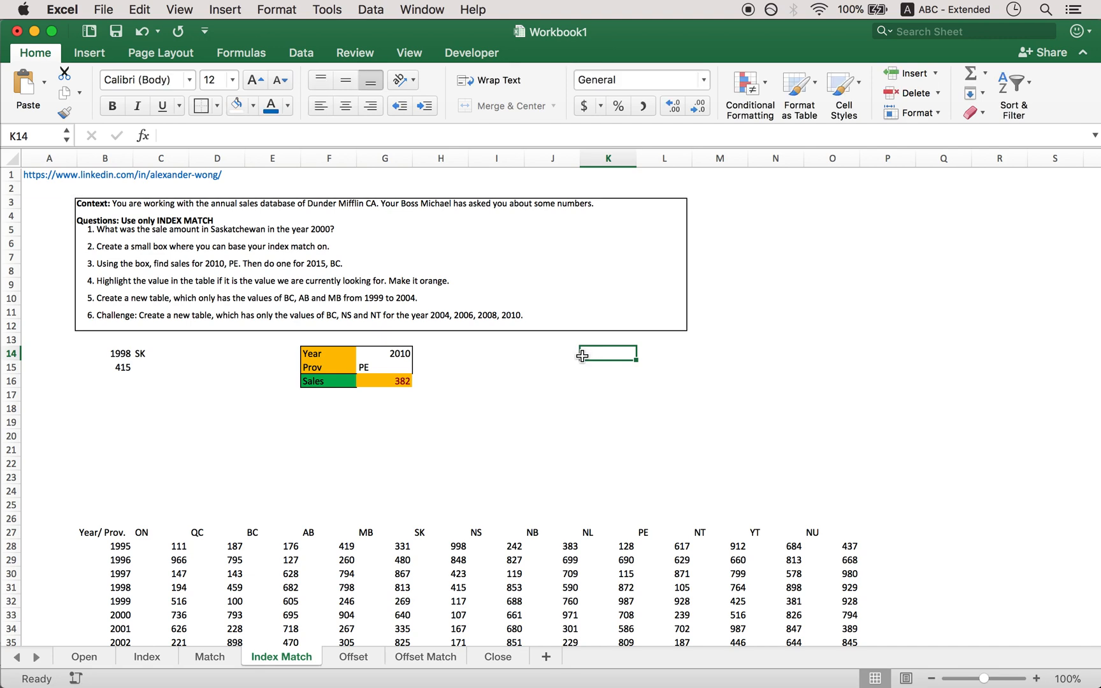
pyautogui.write('BC')
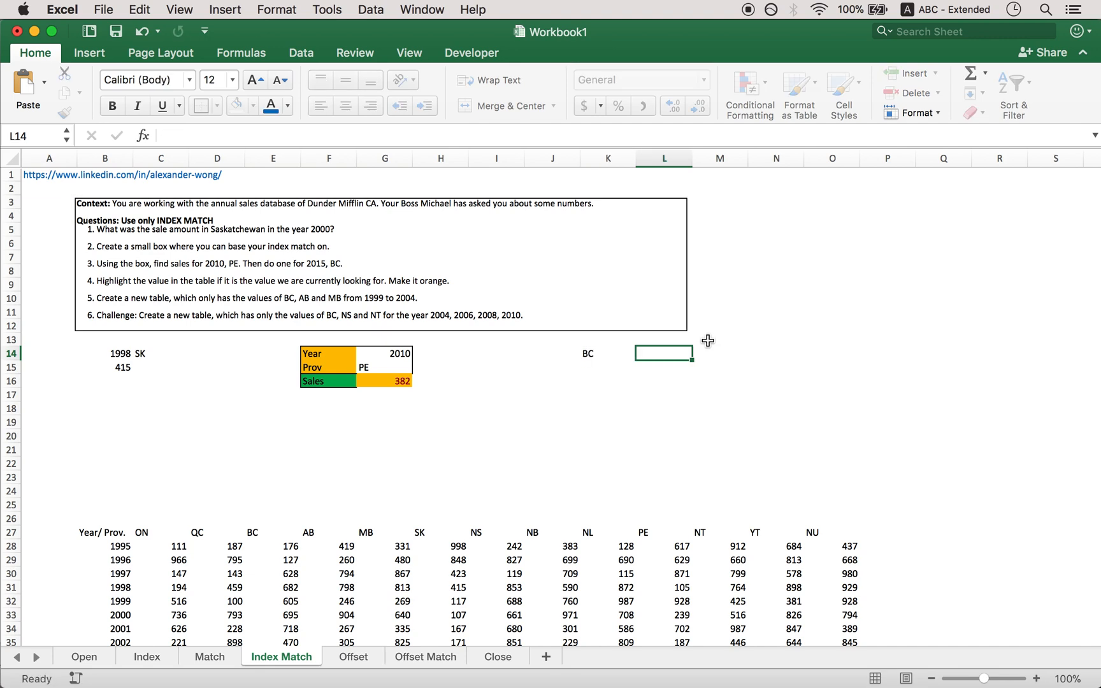
pyautogui.write('MB')
pyautogui.click(552, 368)
pyautogui.write('1')
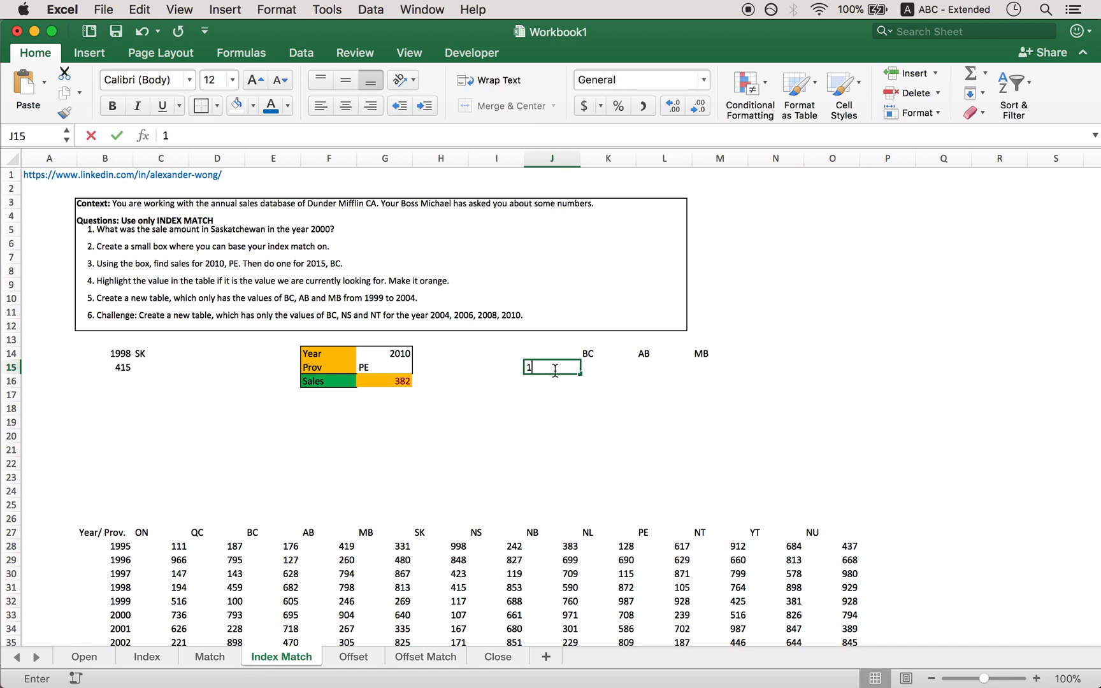
pyautogui.write('2000')
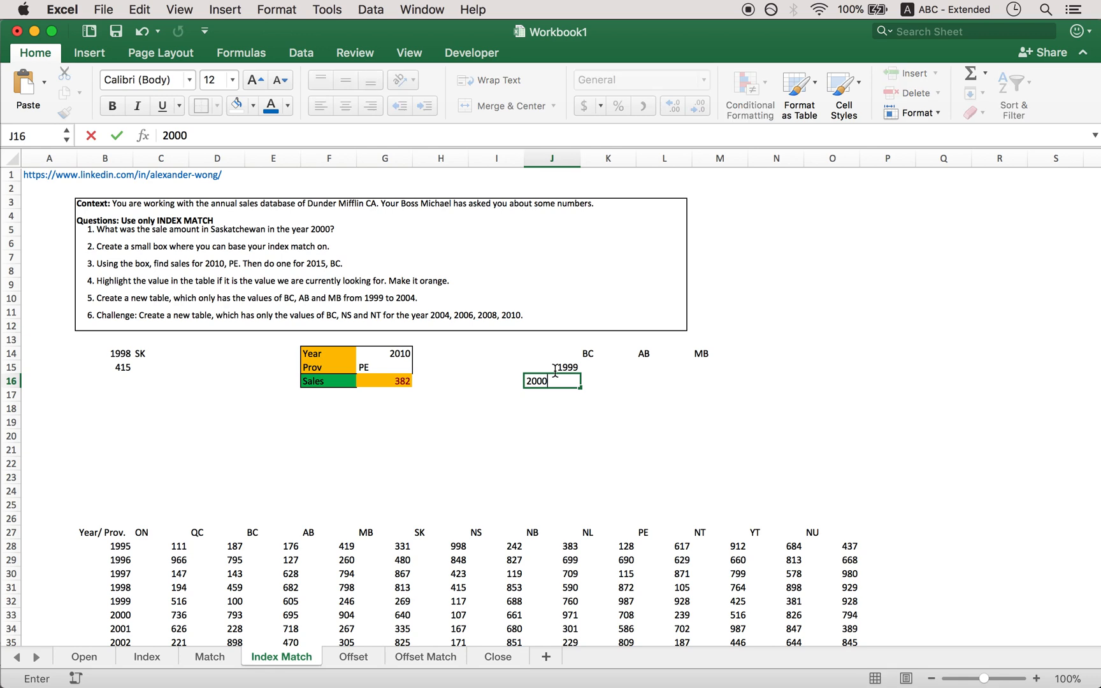
pyautogui.write('2001')
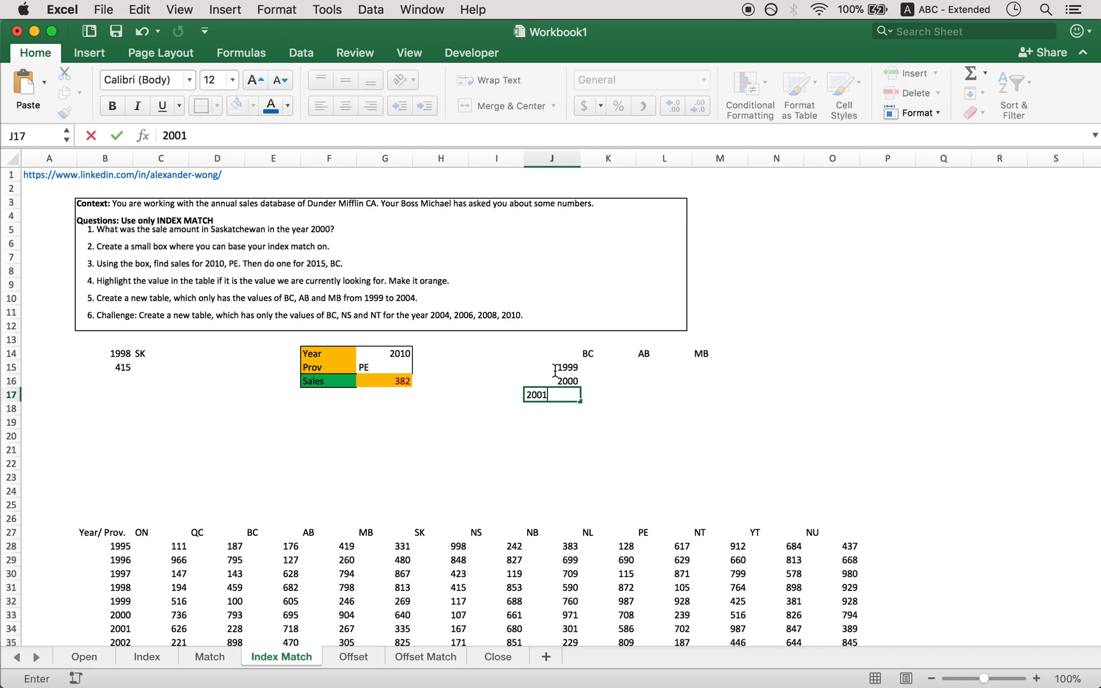
pyautogui.write('200')
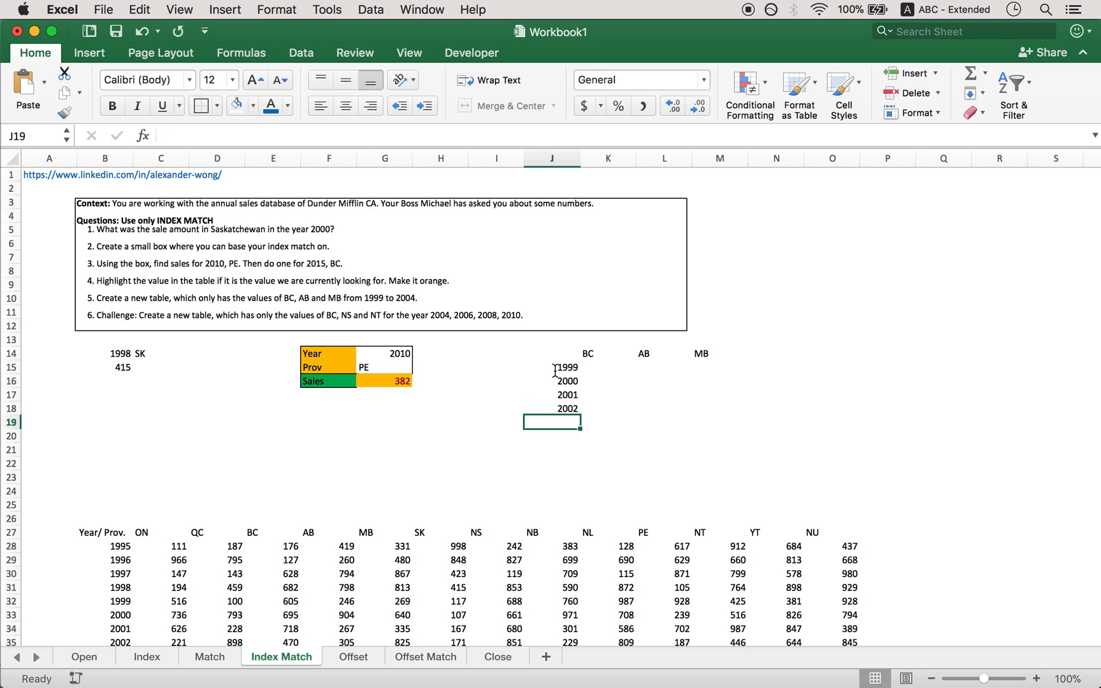
pyautogui.write('2003')
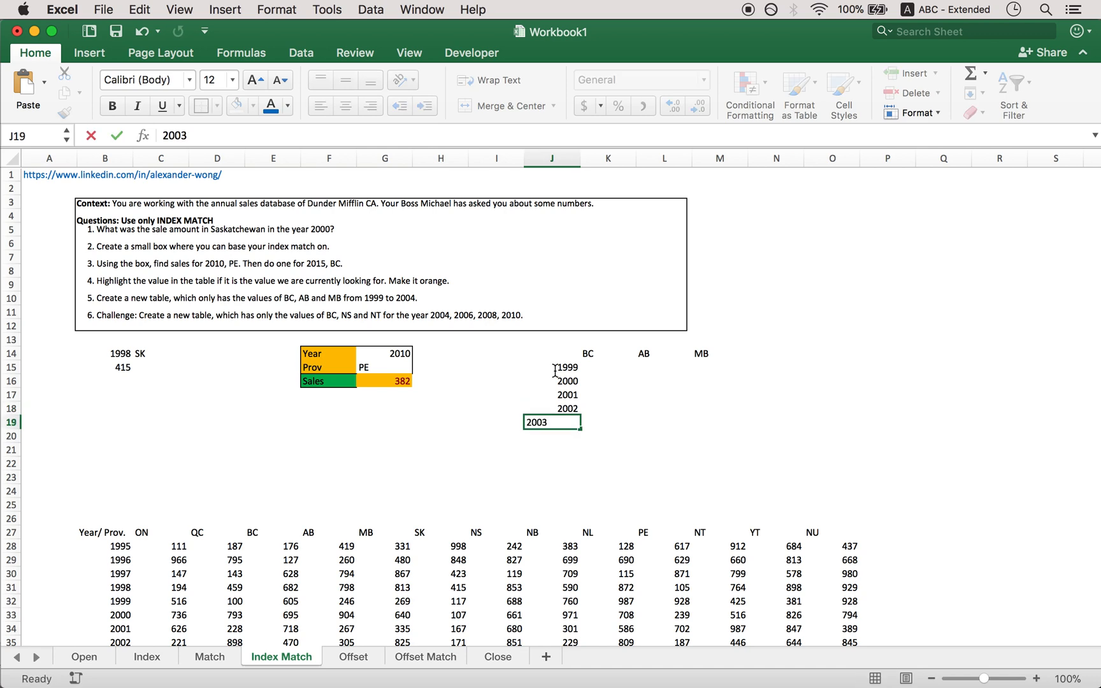
pyautogui.write('2004')
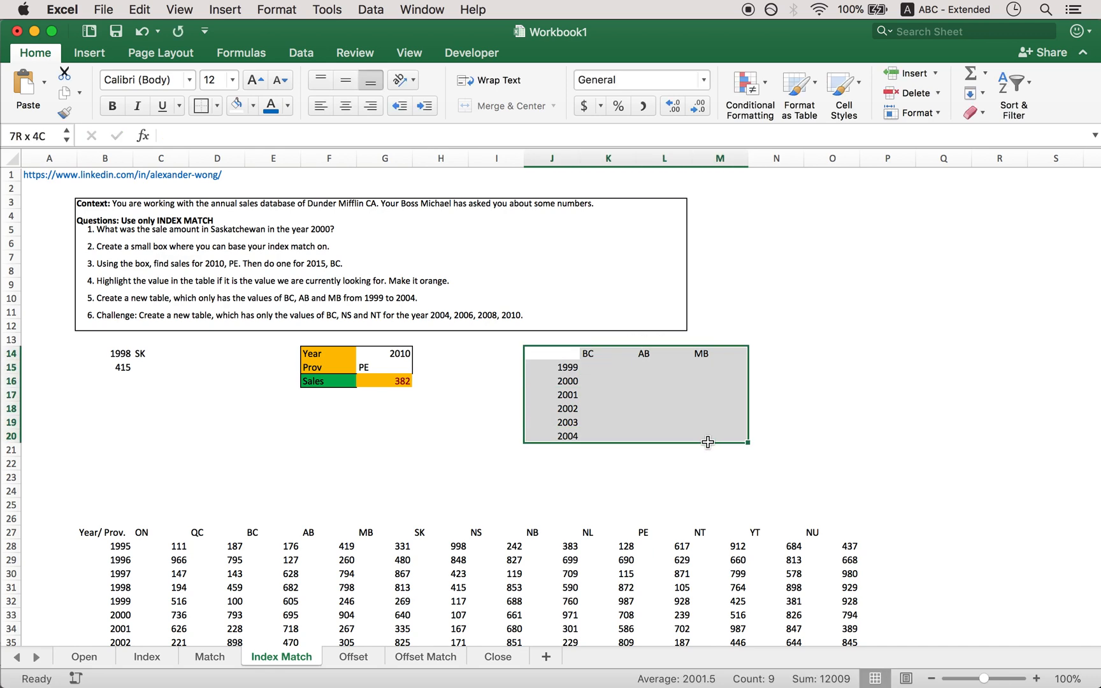
# - Put an outside border on J14:M20 and a border on the header row
pyautogui.click(606, 408)
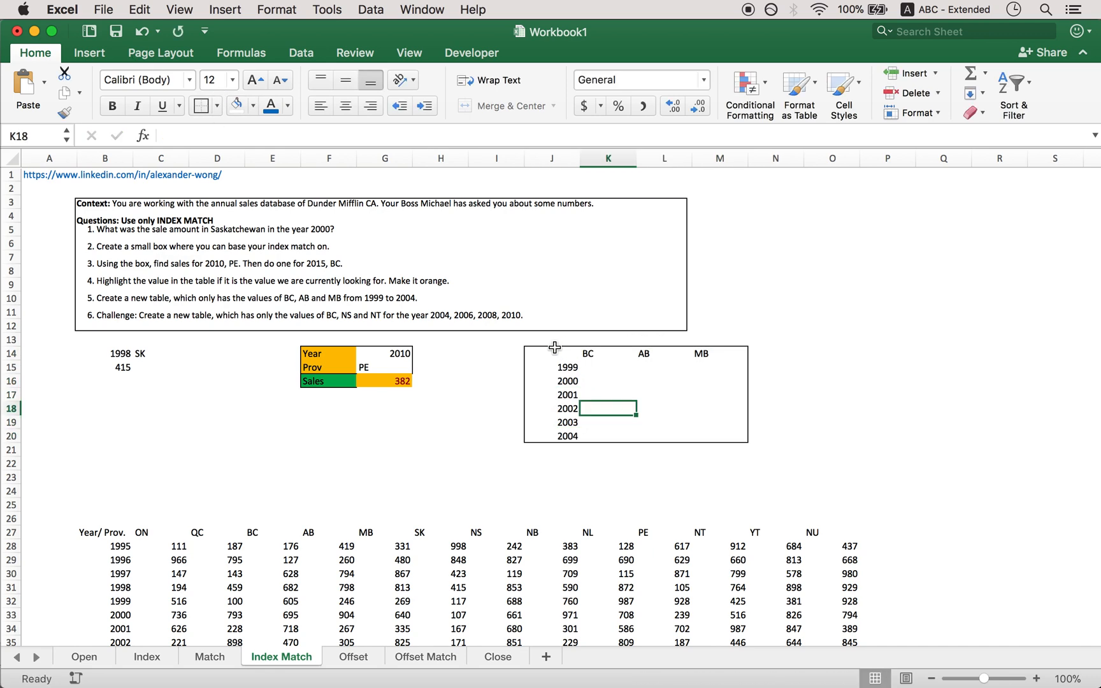
pyautogui.moveTo(566, 366); pyautogui.dragTo(567, 436)
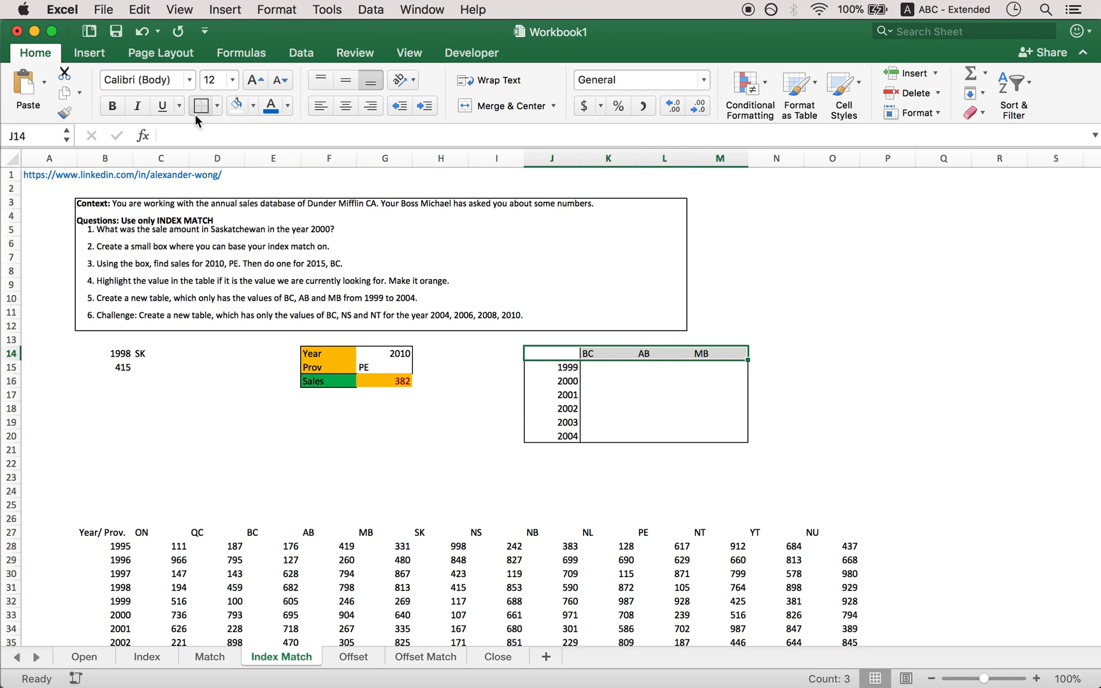
pyautogui.click(607, 366)
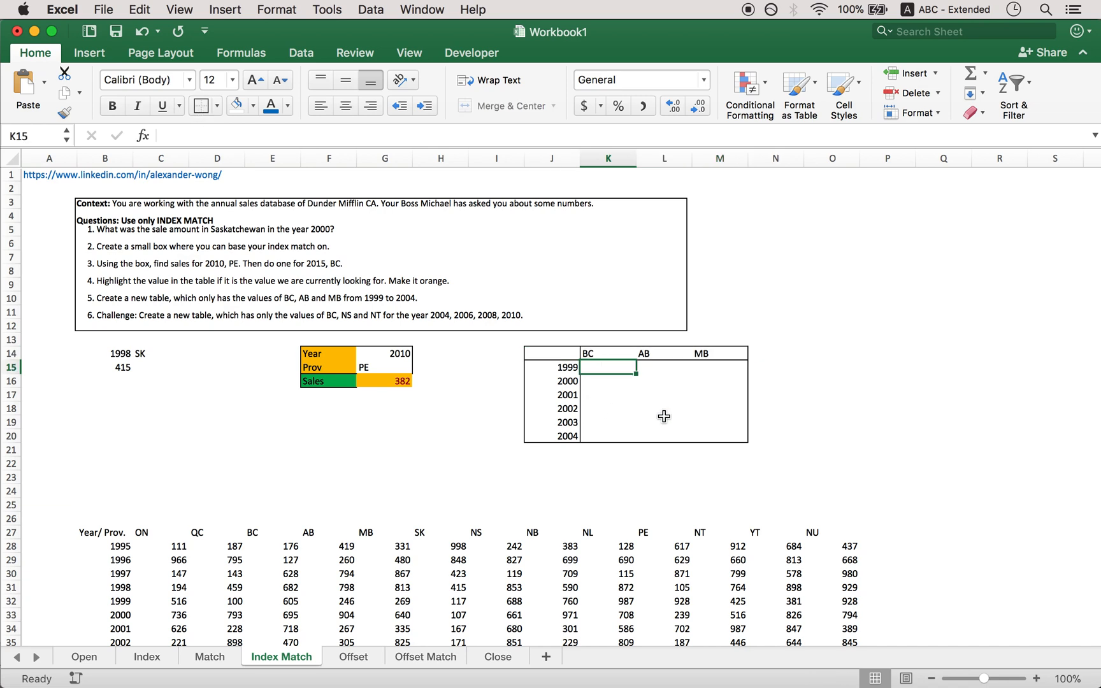
# - In K15 build =INDEX(B27:O49,MATCH(J15,B27:B49,0),MATCH(K14,B27:O27,0))
pyautogui.write('=')
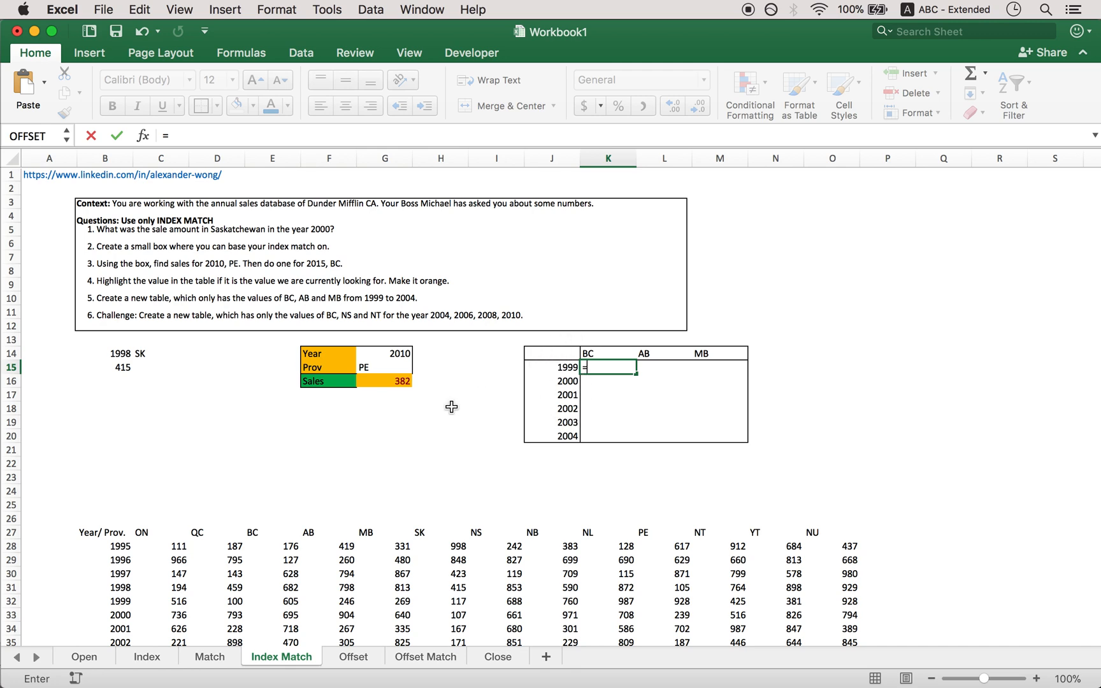
pyautogui.write('in')
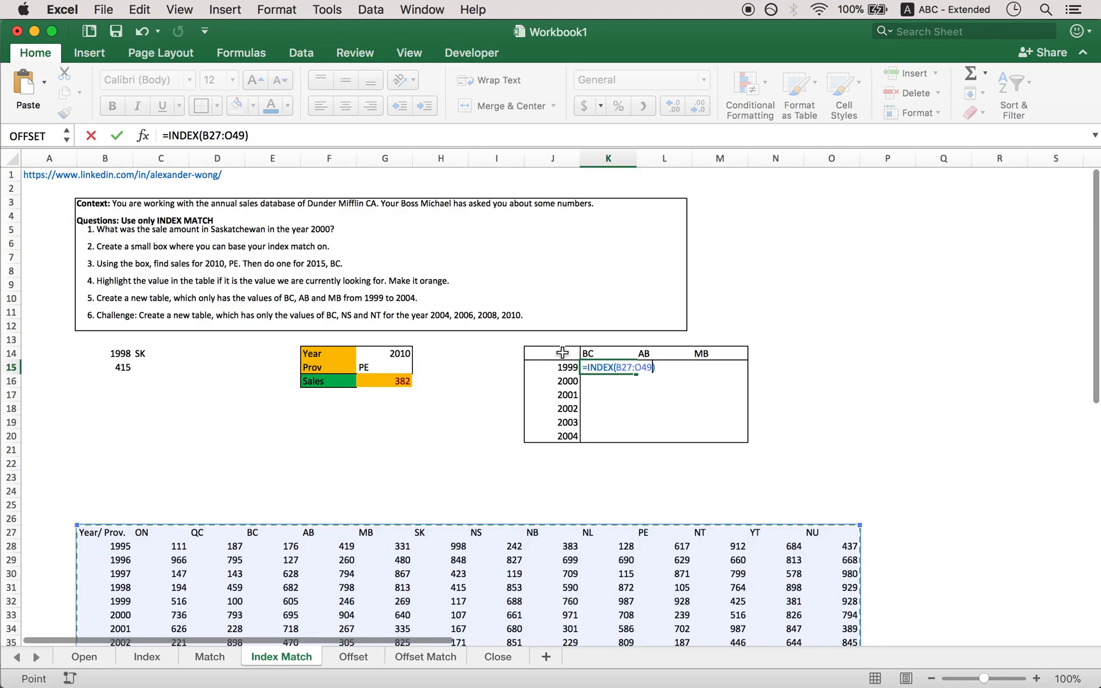
pyautogui.click(239, 135)
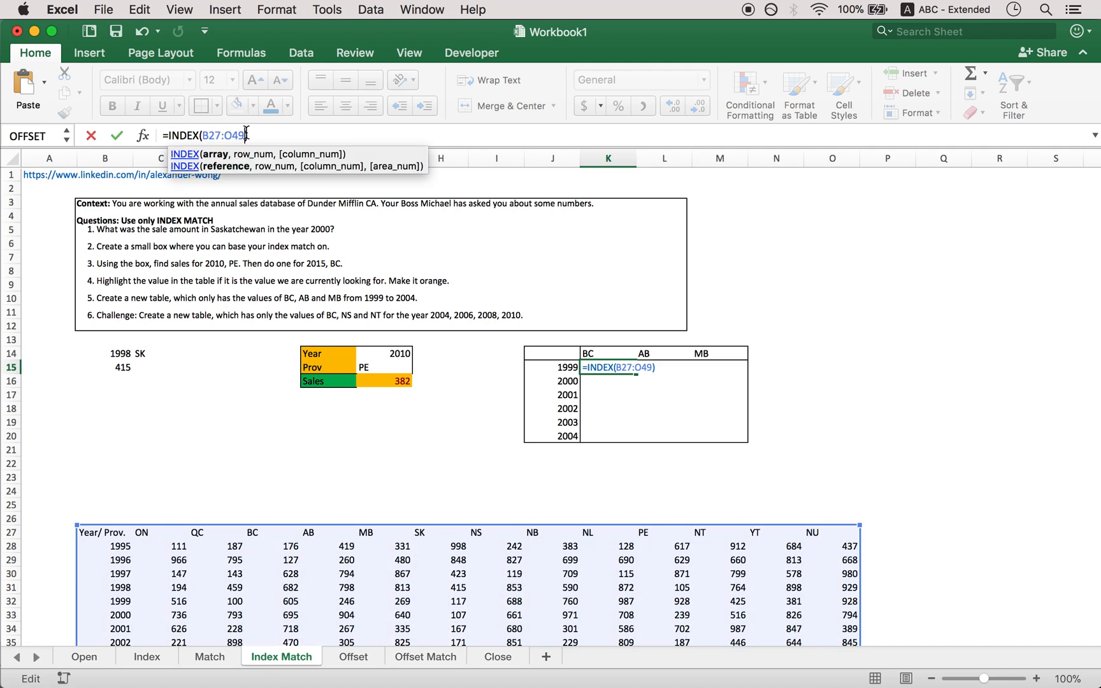
pyautogui.write(',match')
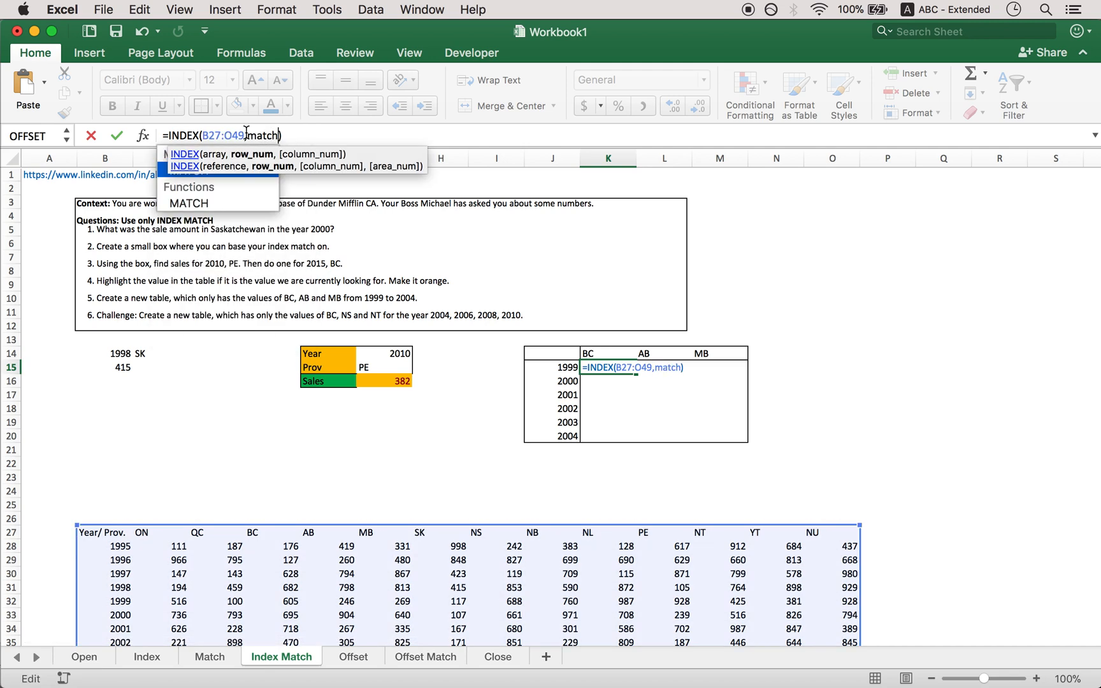
pyautogui.write('MATCH(J15,B27:B49')
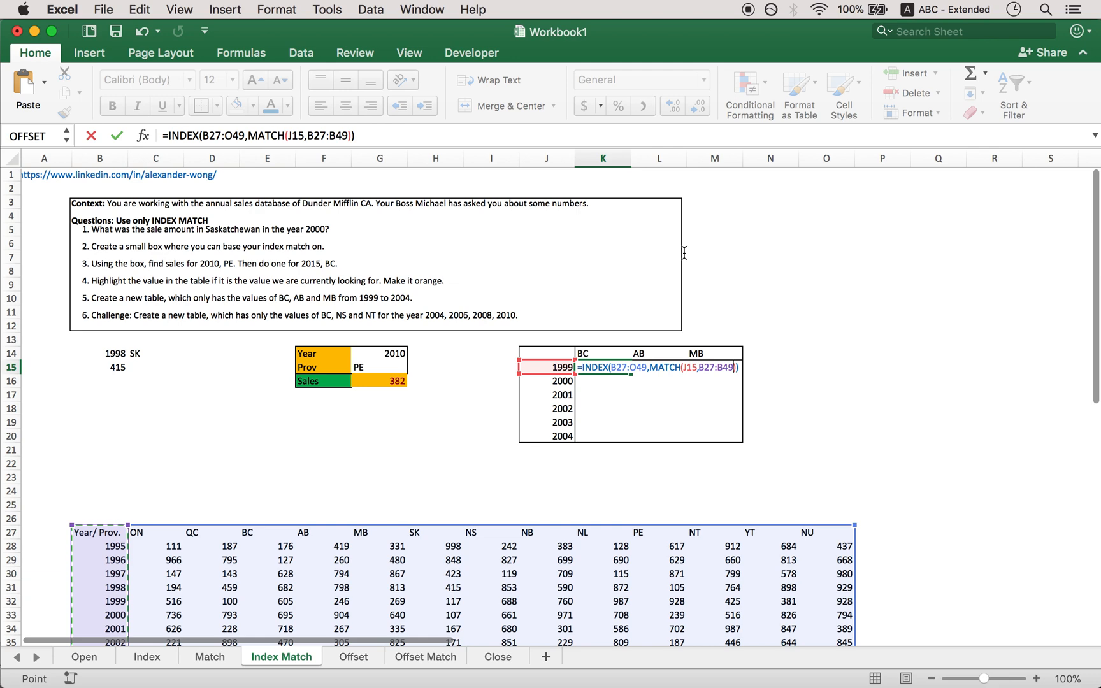
pyautogui.write(',')
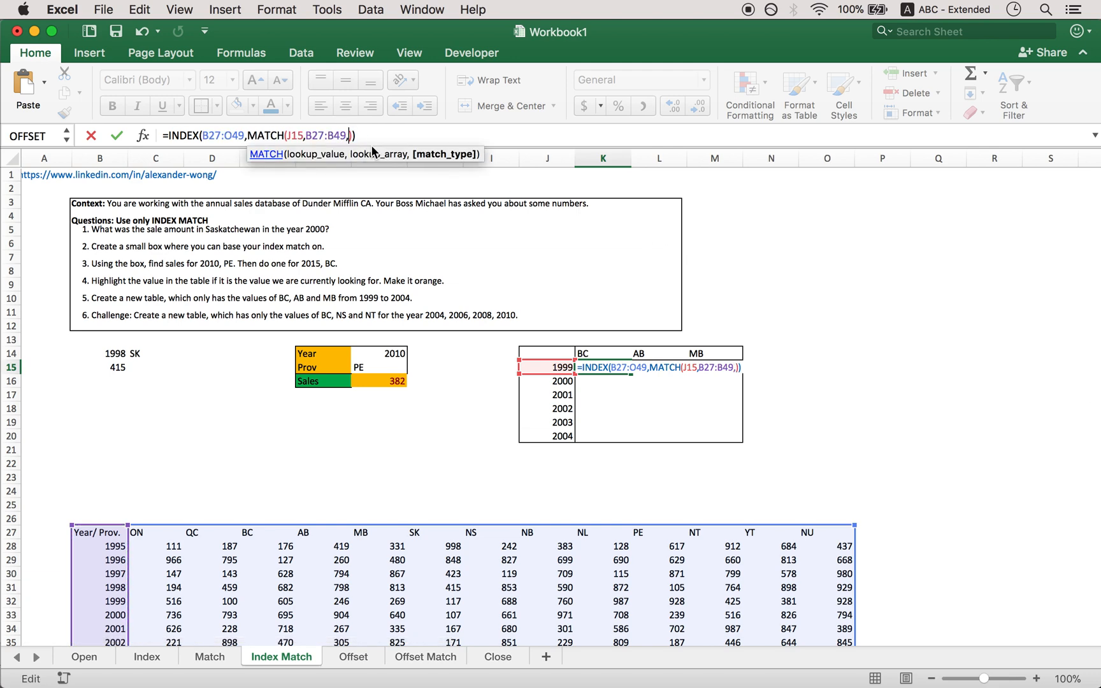
pyautogui.write('0),MATCH(')
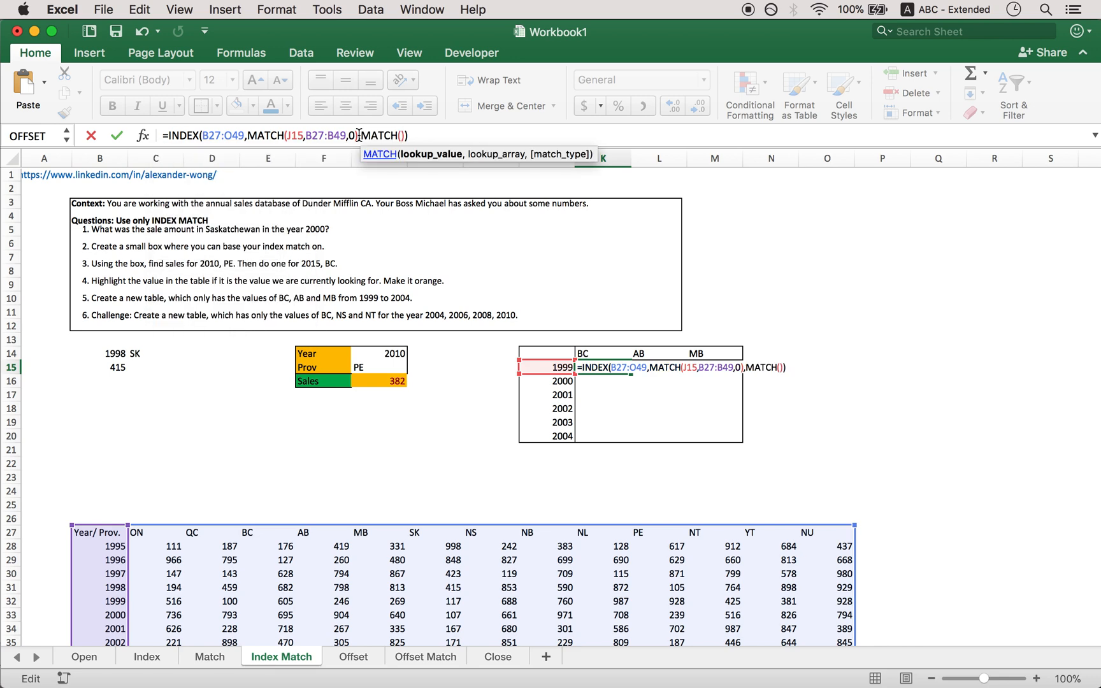
pyautogui.click(600, 352)
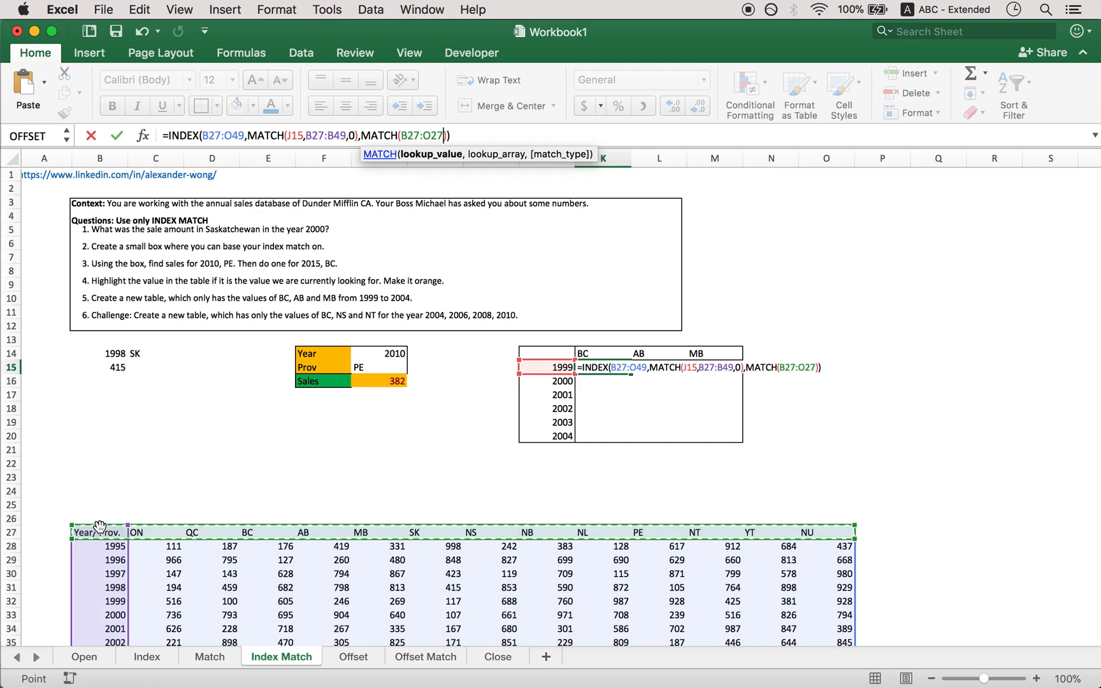
pyautogui.moveTo(501, 541)
pyautogui.write(',')
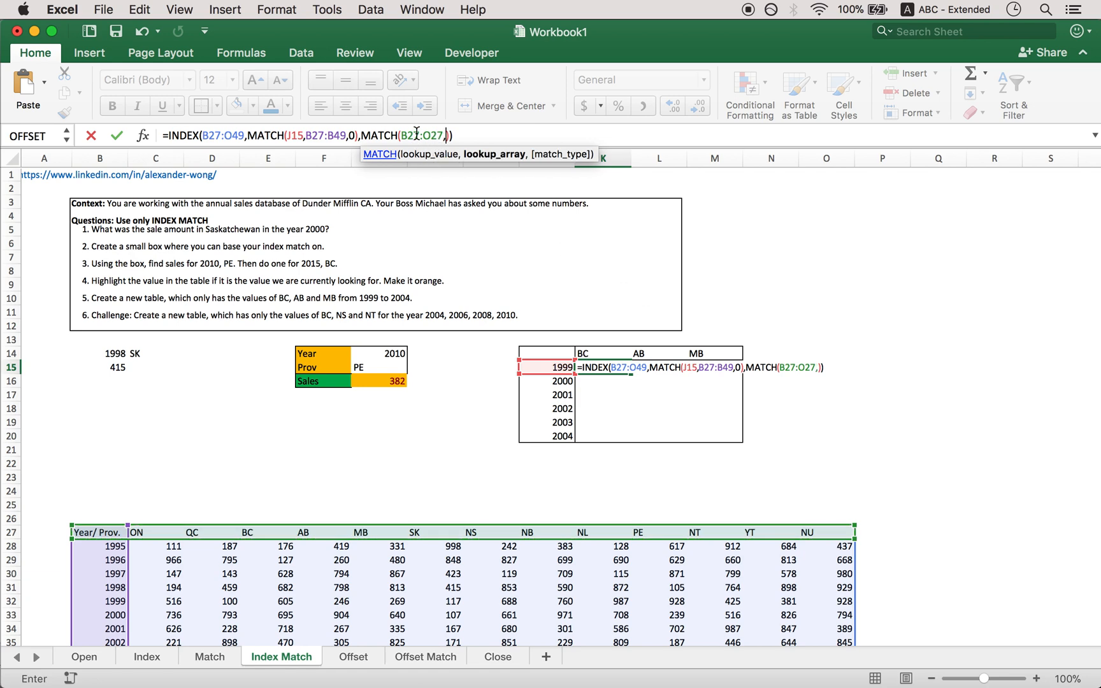
pyautogui.write('0')
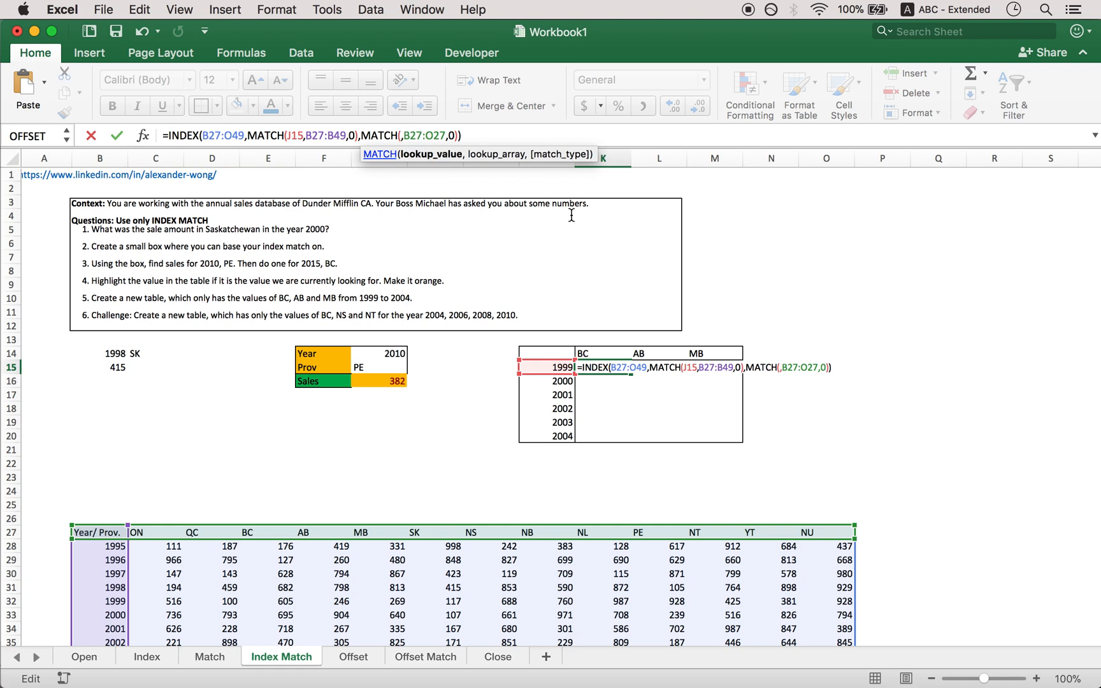
pyautogui.click(581, 352)
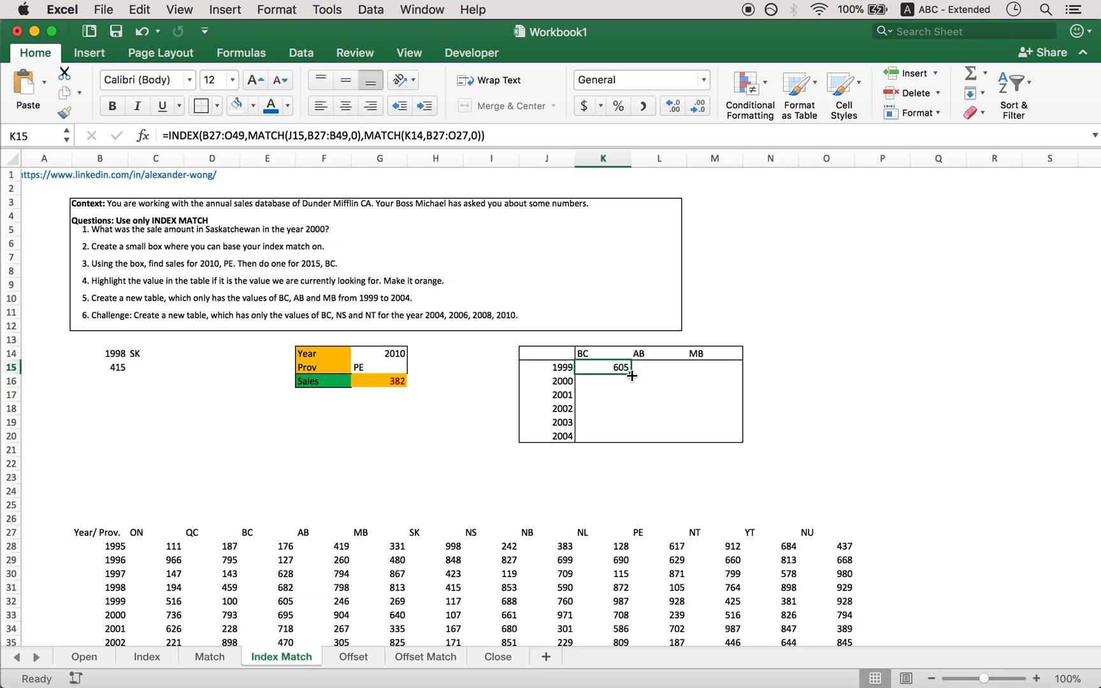
pyautogui.moveTo(548, 386)
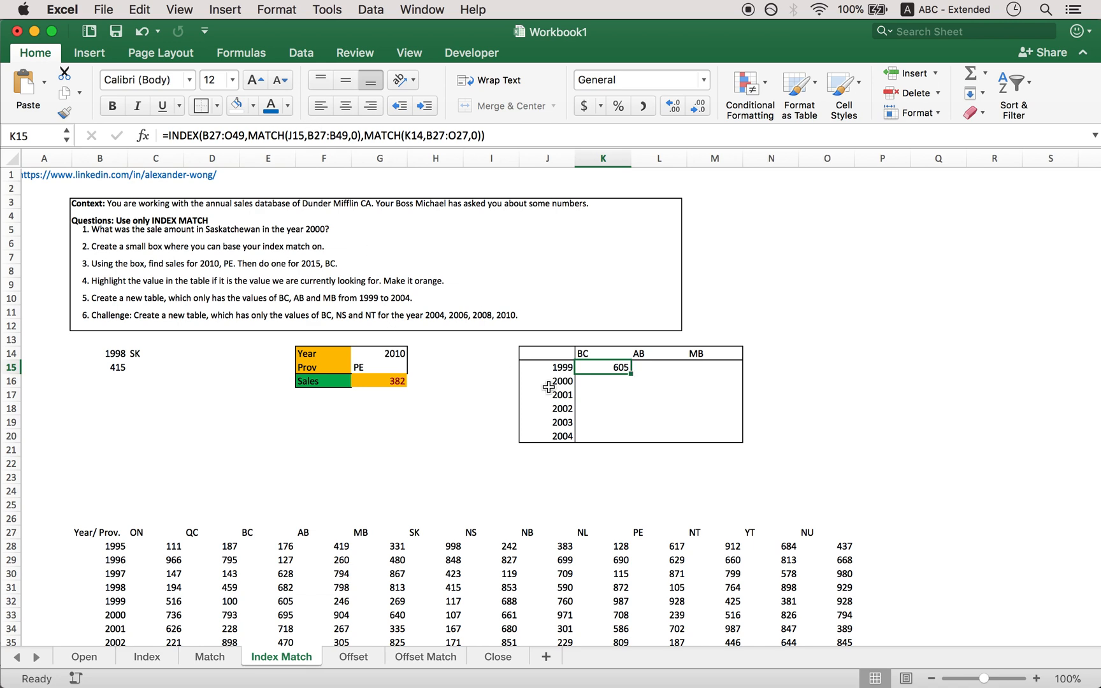
pyautogui.moveTo(488, 252)
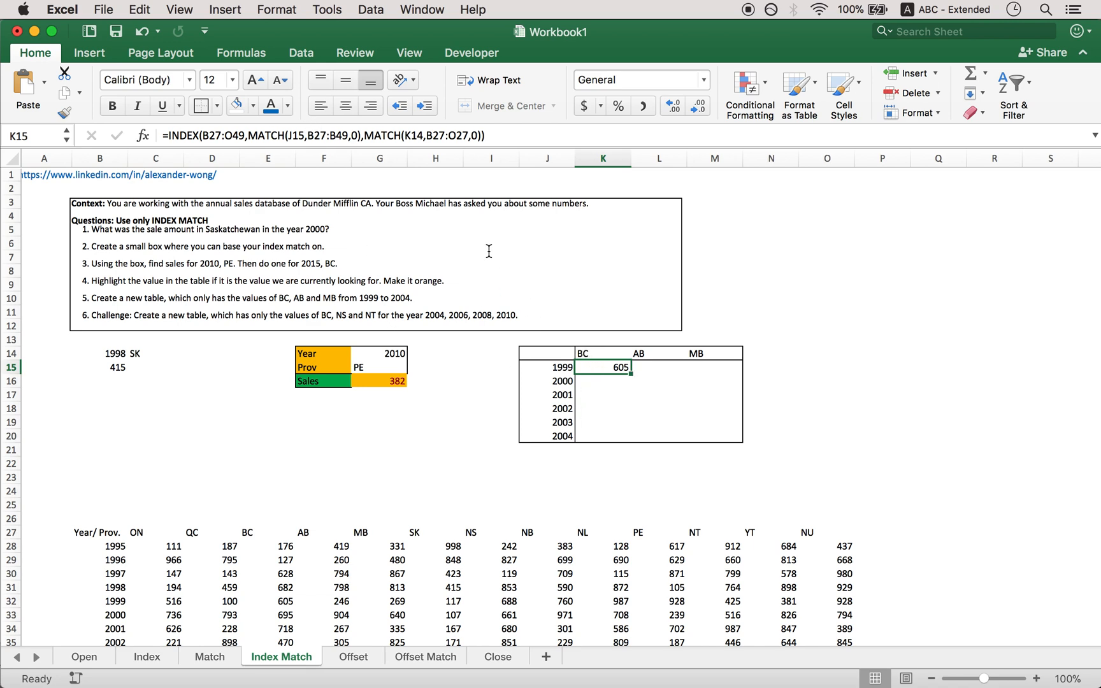
pyautogui.moveTo(499, 447)
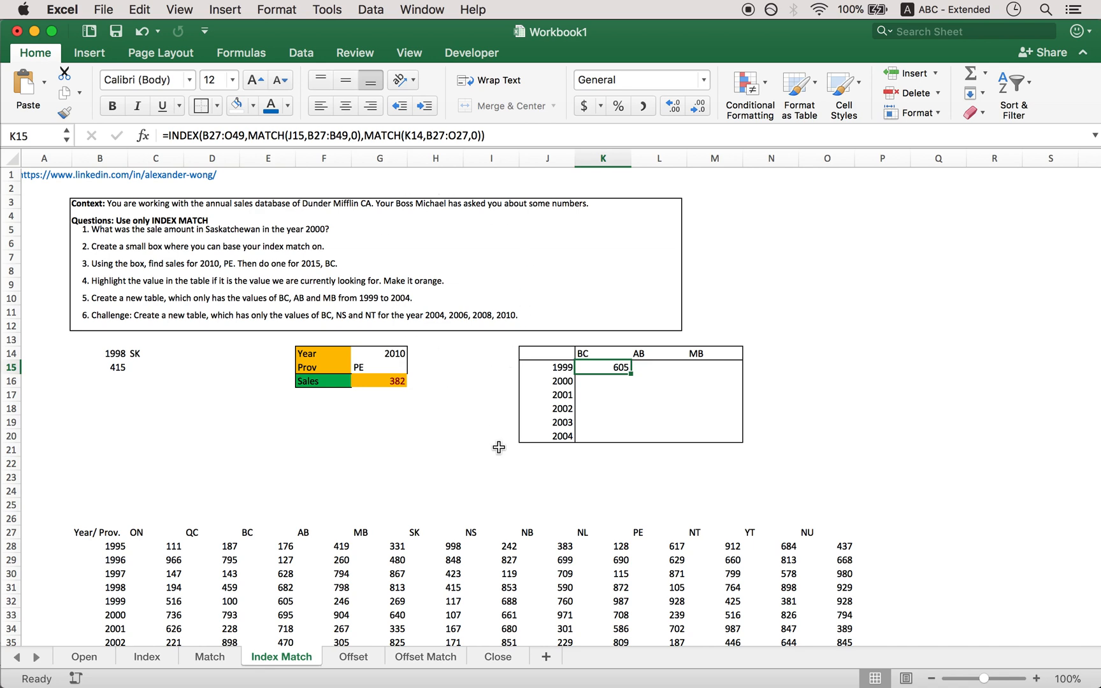
pyautogui.moveTo(436, 415)
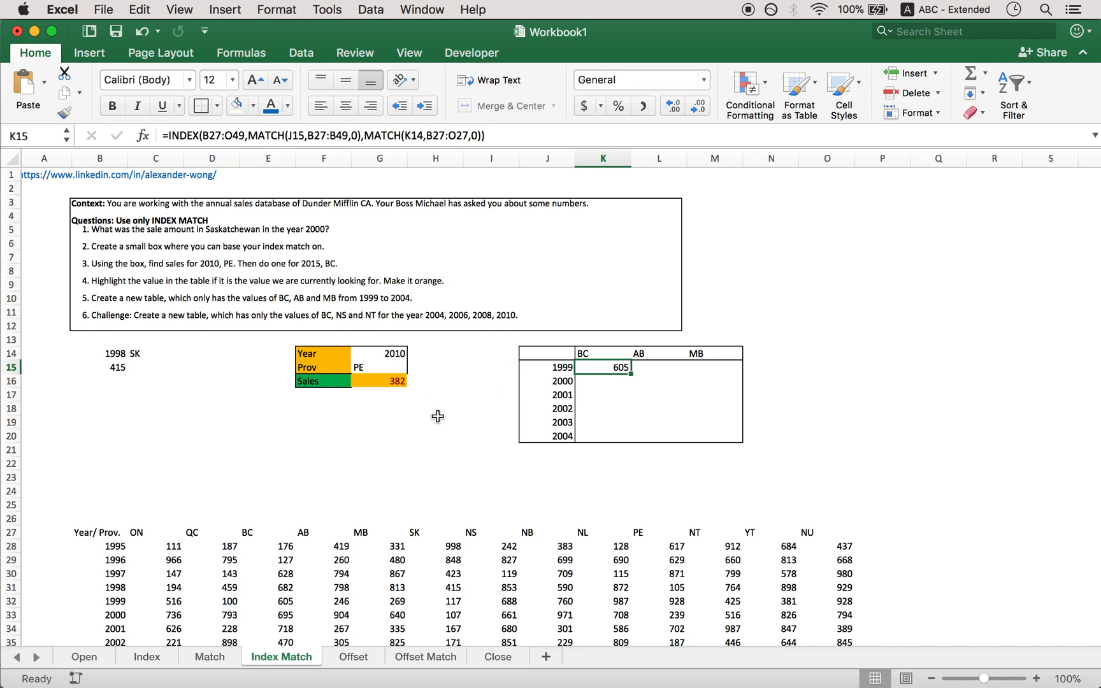
pyautogui.moveTo(627, 372)
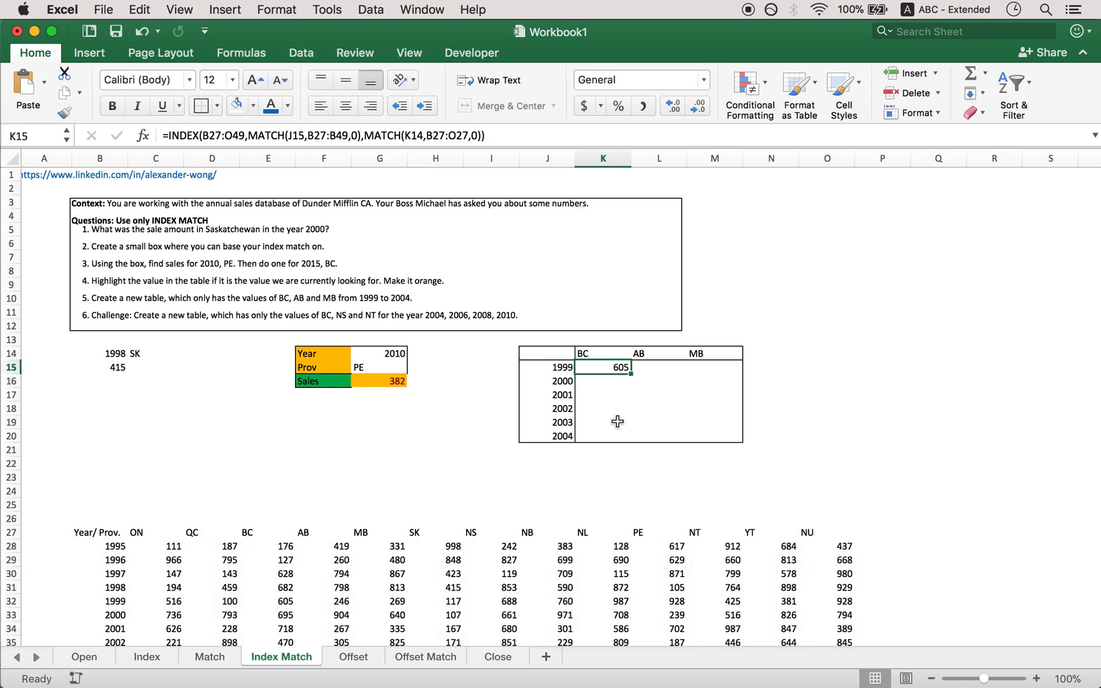
pyautogui.moveTo(565, 378)
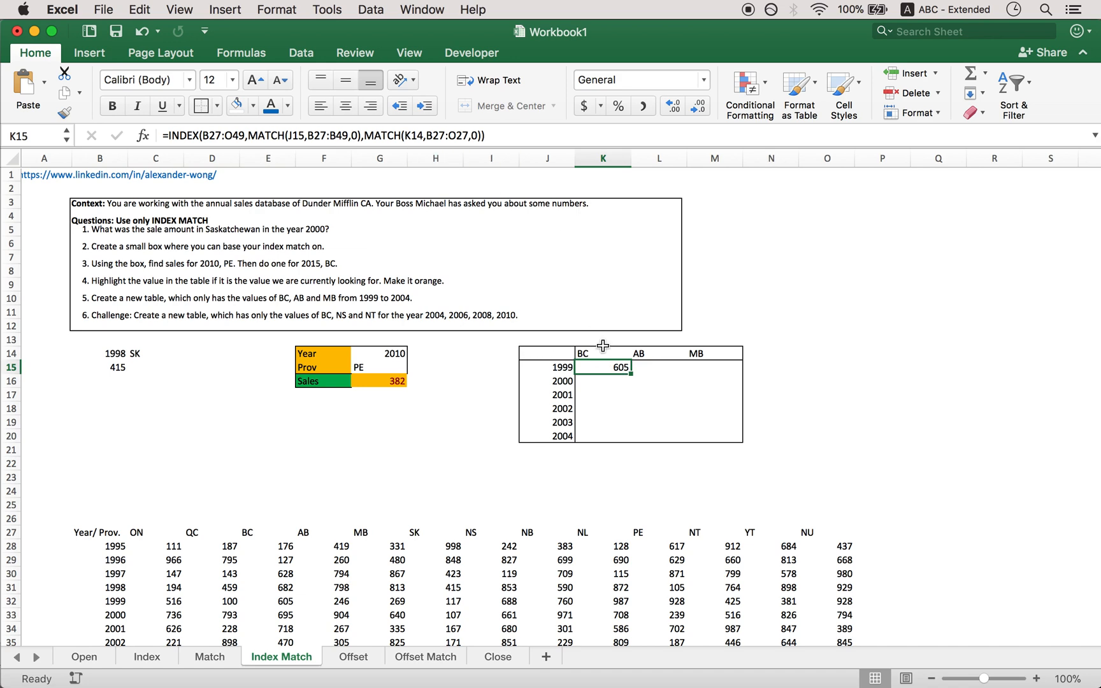
# - Reopen the K15 INDEX/MATCH formula, returning 605, for editing at the BC header reference
pyautogui.doubleClick(598, 366)
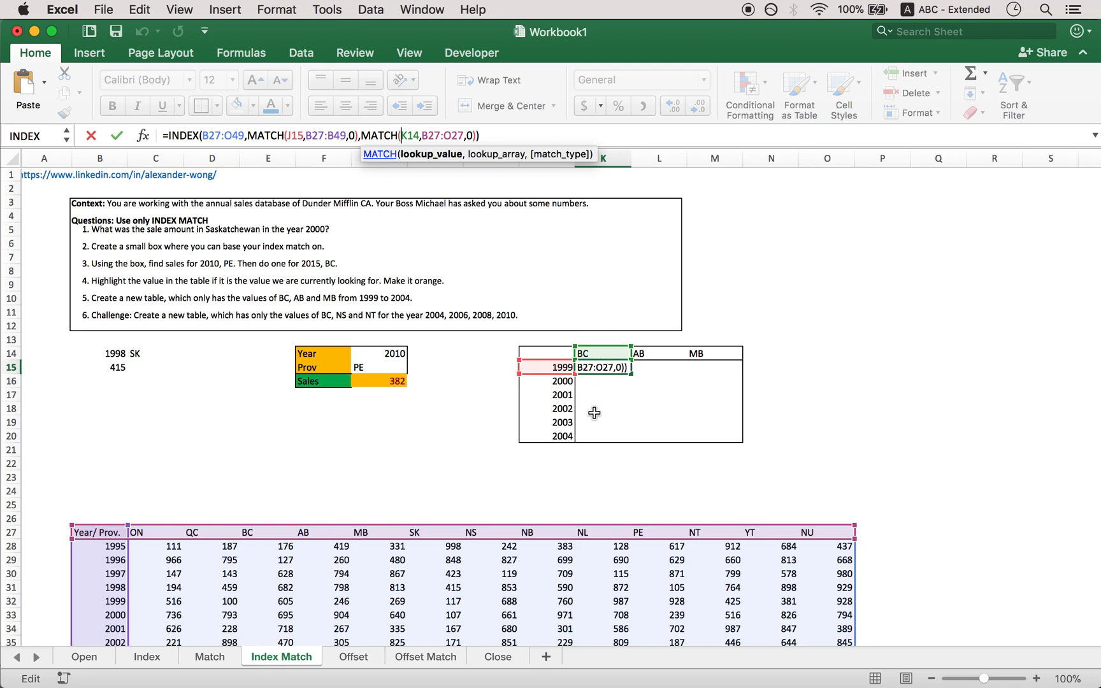
pyautogui.moveTo(140, 358)
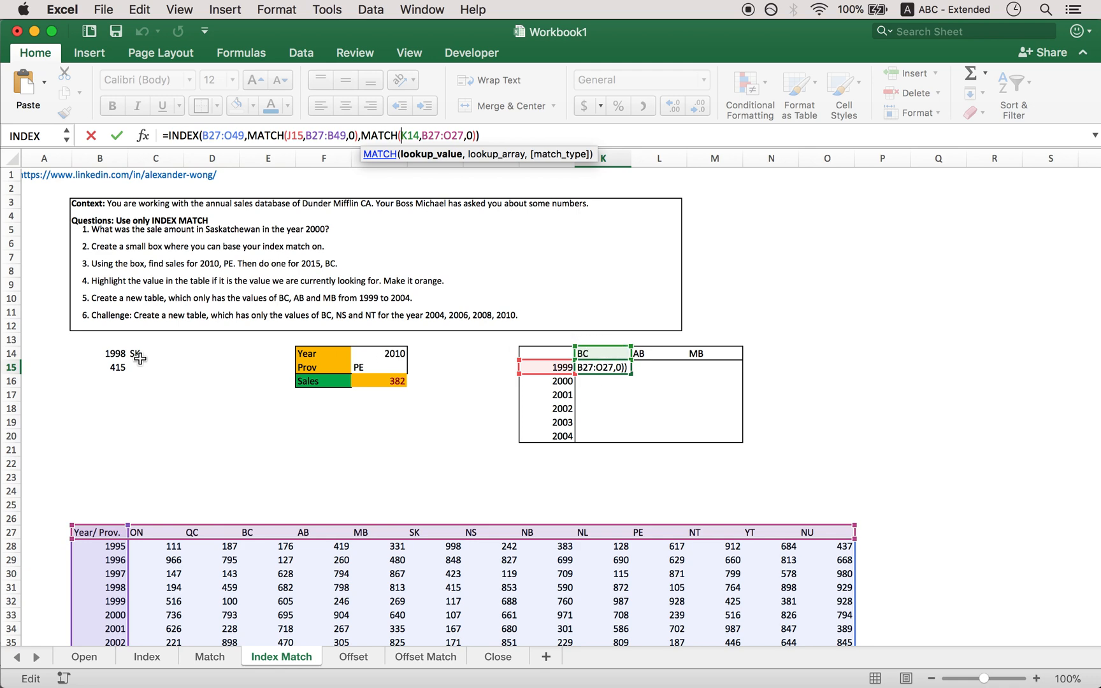
pyautogui.moveTo(590, 353)
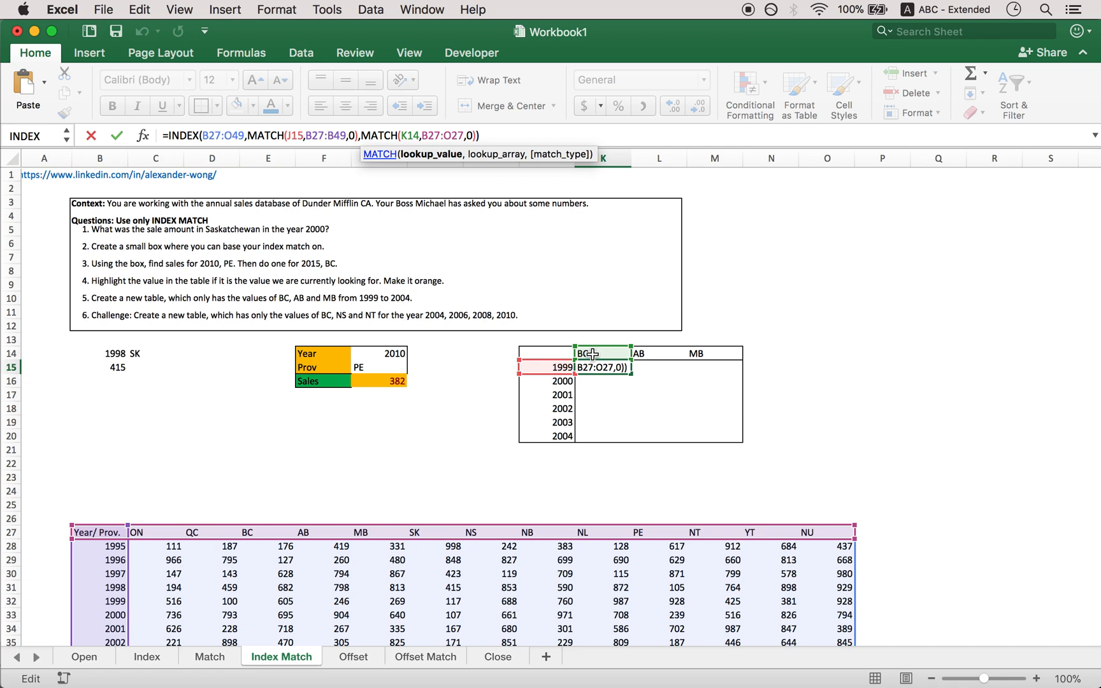
# - Anchor the BC 1999 formula to K$14 and $J15, locking the data range as $B$27:$O$49
pyautogui.click(594, 352)
pyautogui.write('K1')
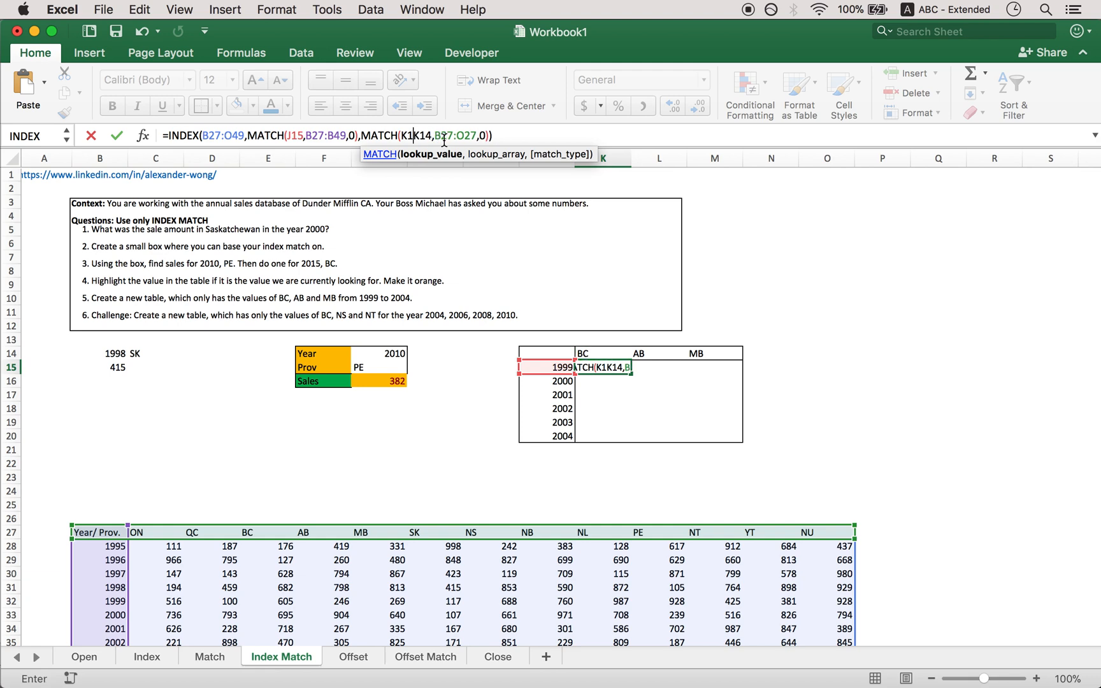
pyautogui.click(583, 353)
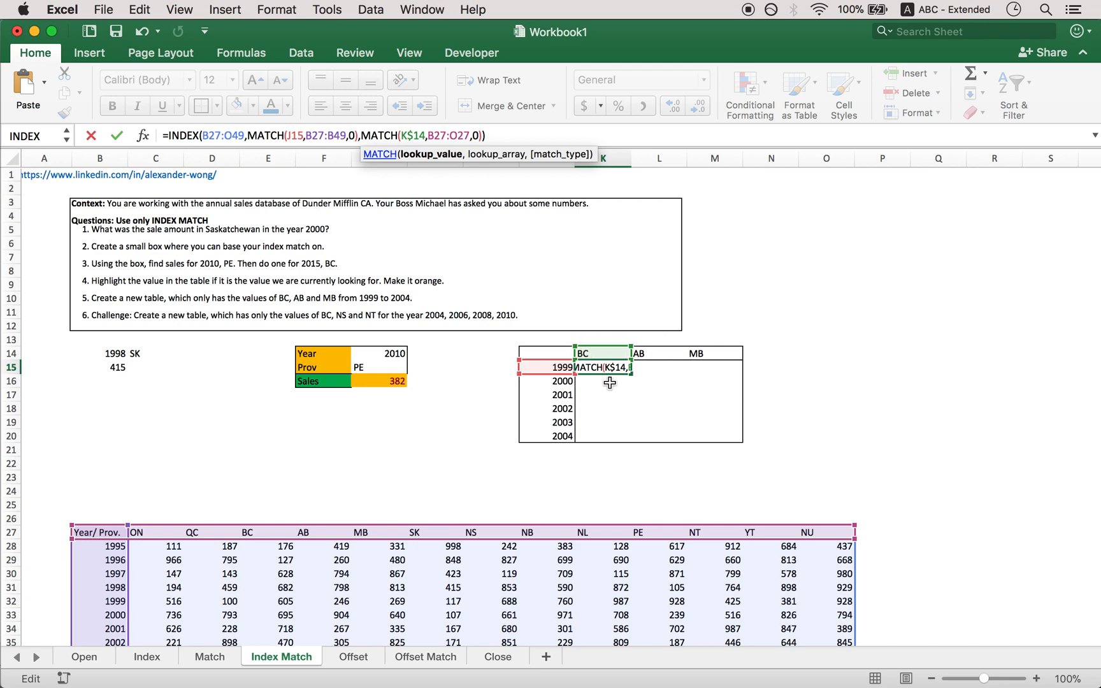
pyautogui.moveTo(605, 318)
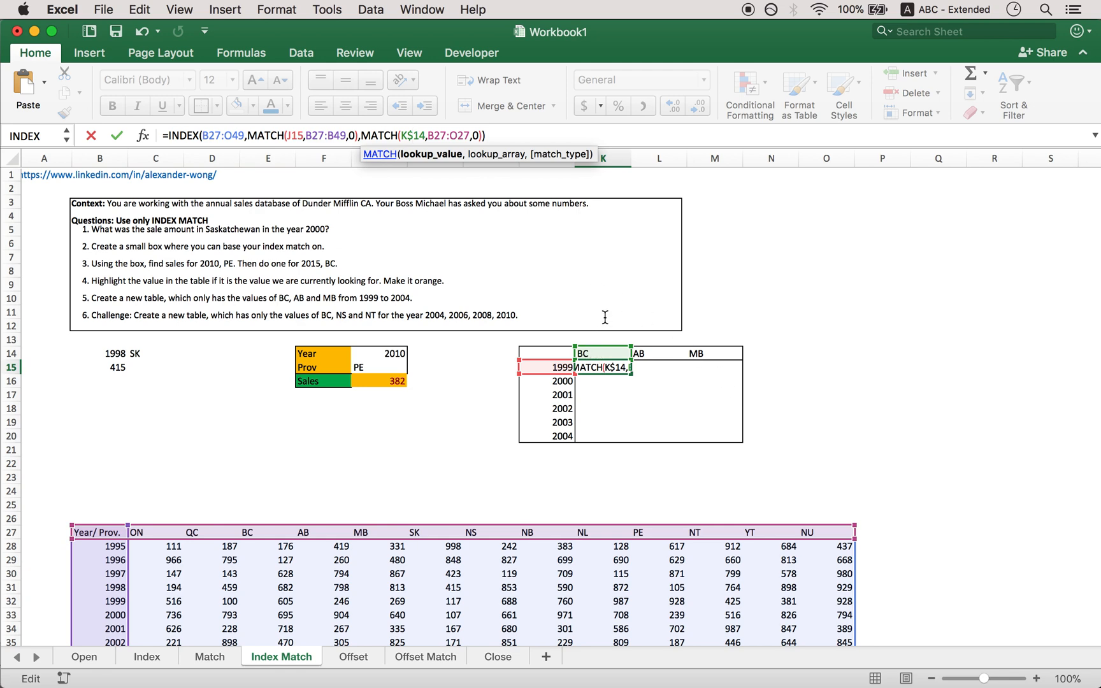
pyautogui.moveTo(691, 310)
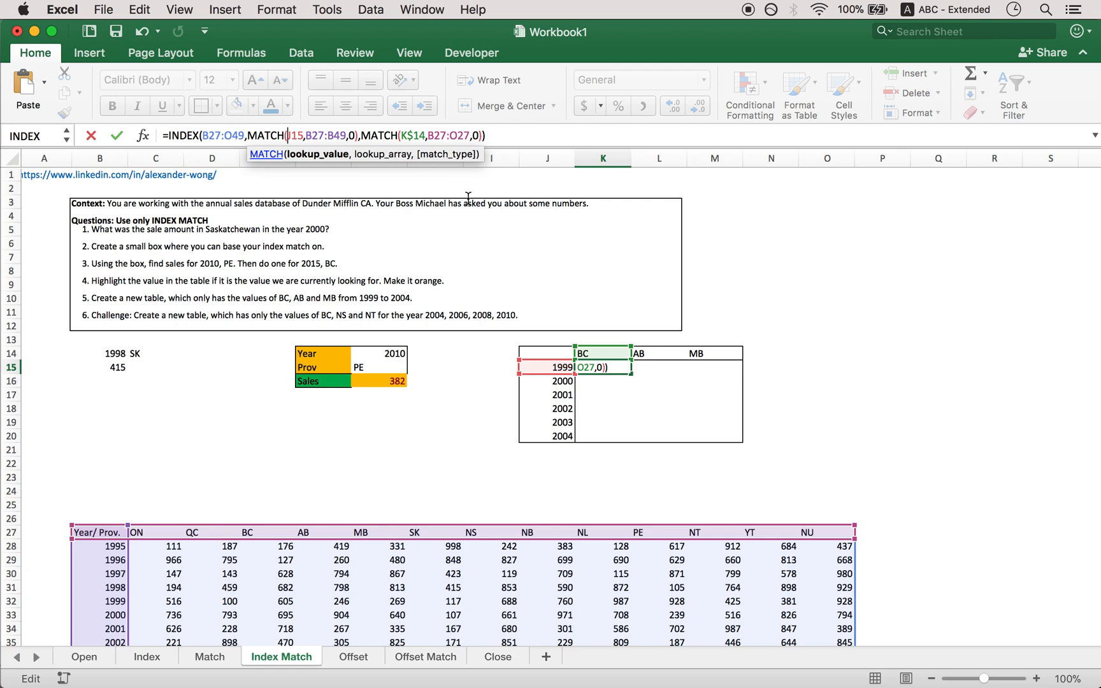
pyautogui.moveTo(291, 135)
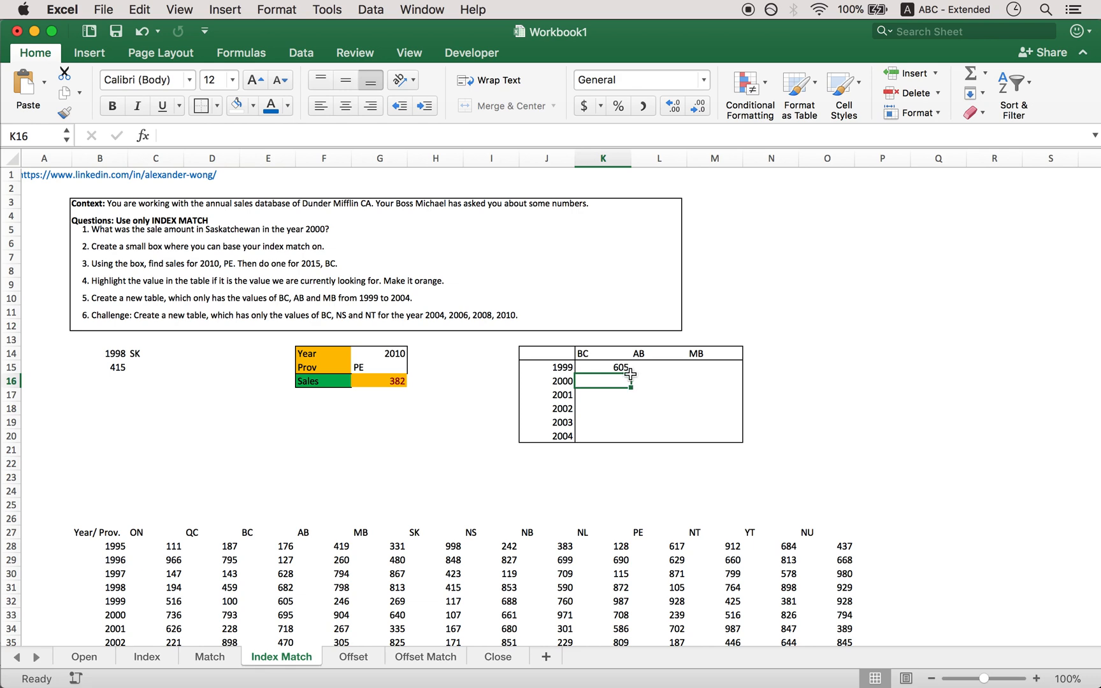
pyautogui.click(604, 367)
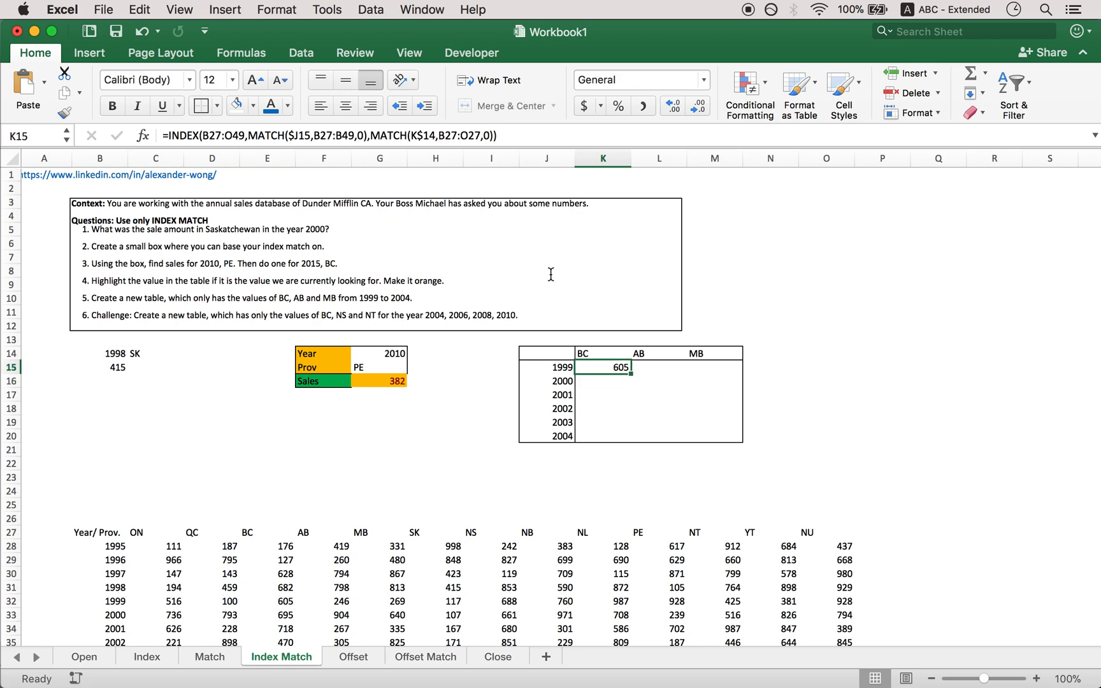
pyautogui.doubleClick(611, 366)
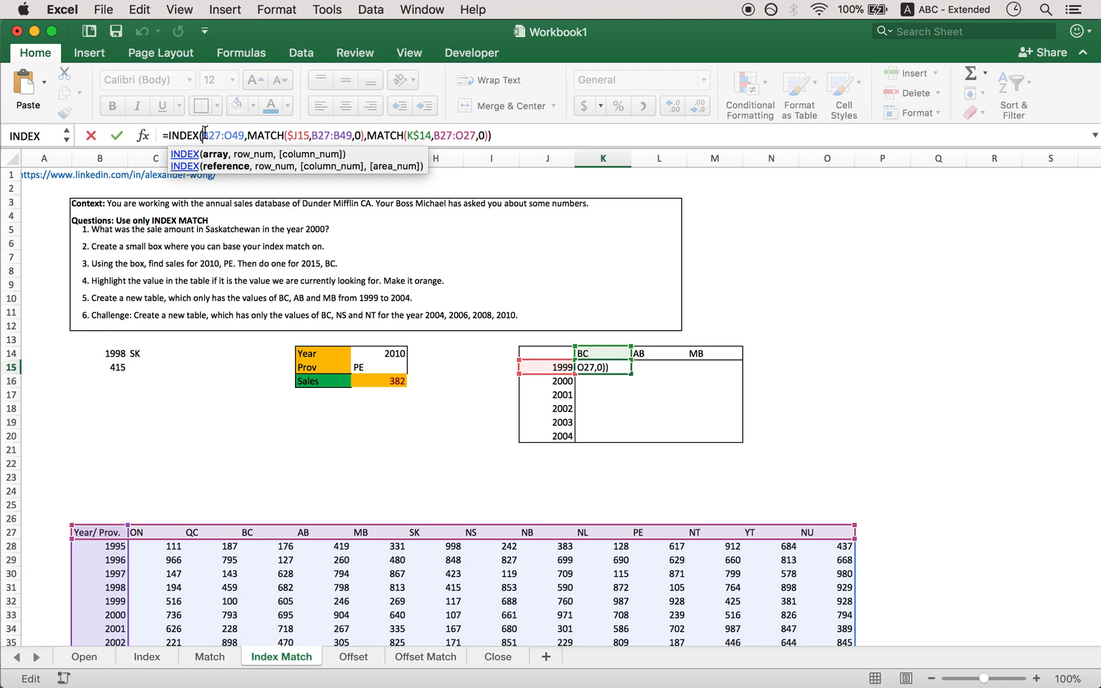
pyautogui.press('f4')
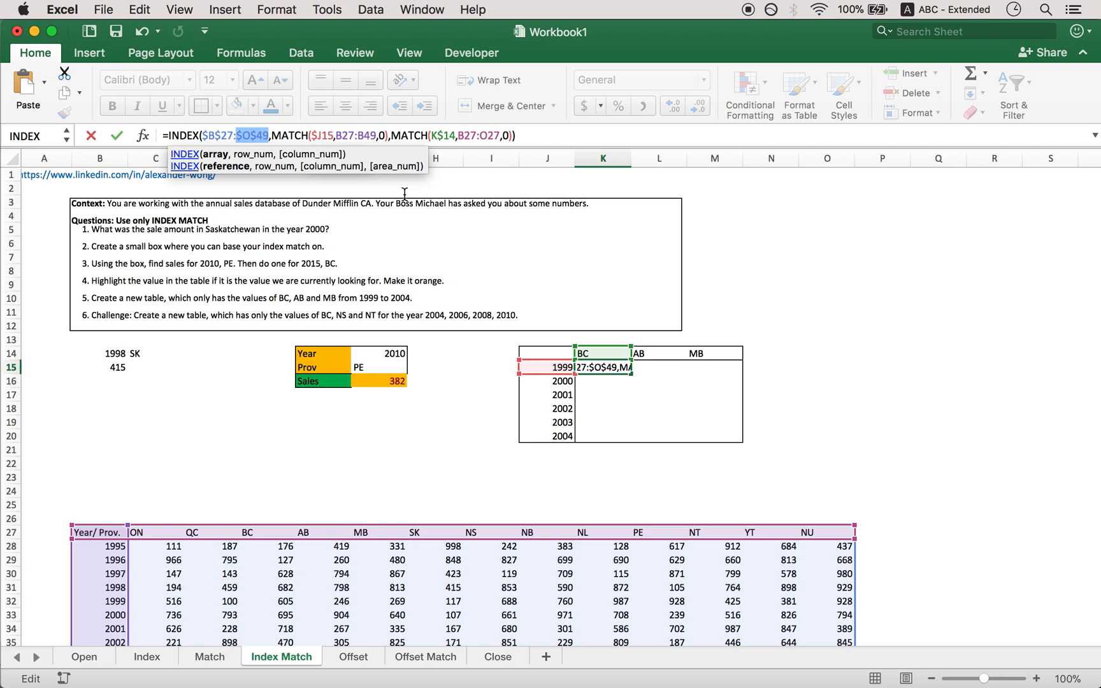
pyautogui.moveTo(359, 246)
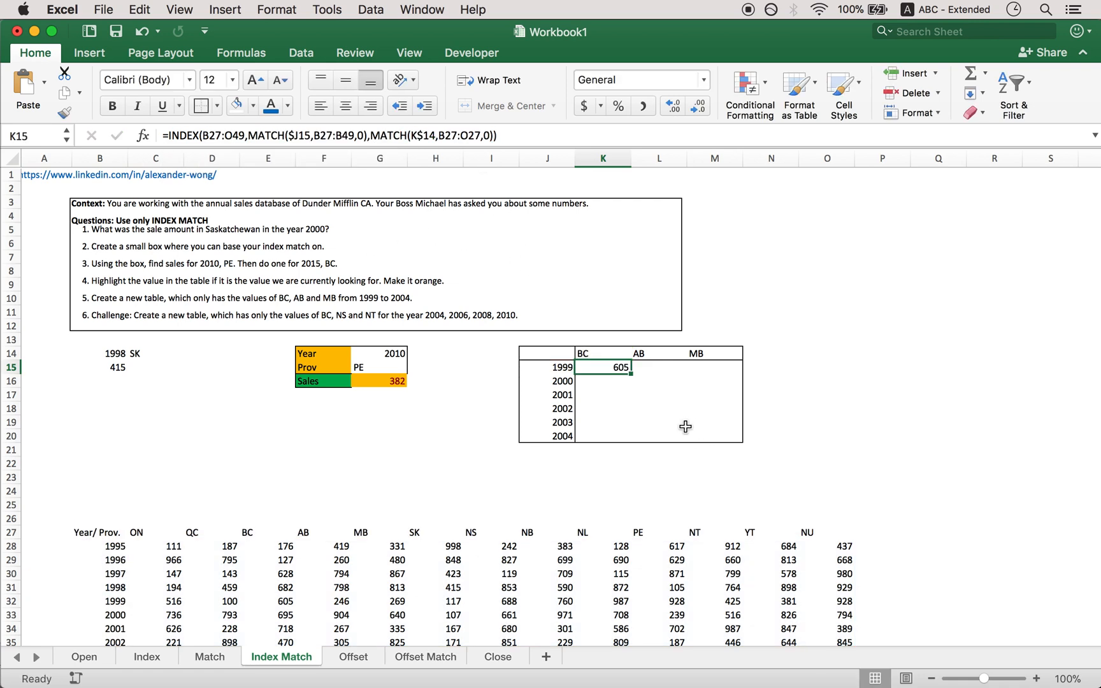
# - Make the K15 lookup ranges absolute and fill across K15:M20, giving 605, 246, 269
pyautogui.moveTo(619, 366); pyautogui.dragTo(602, 436)
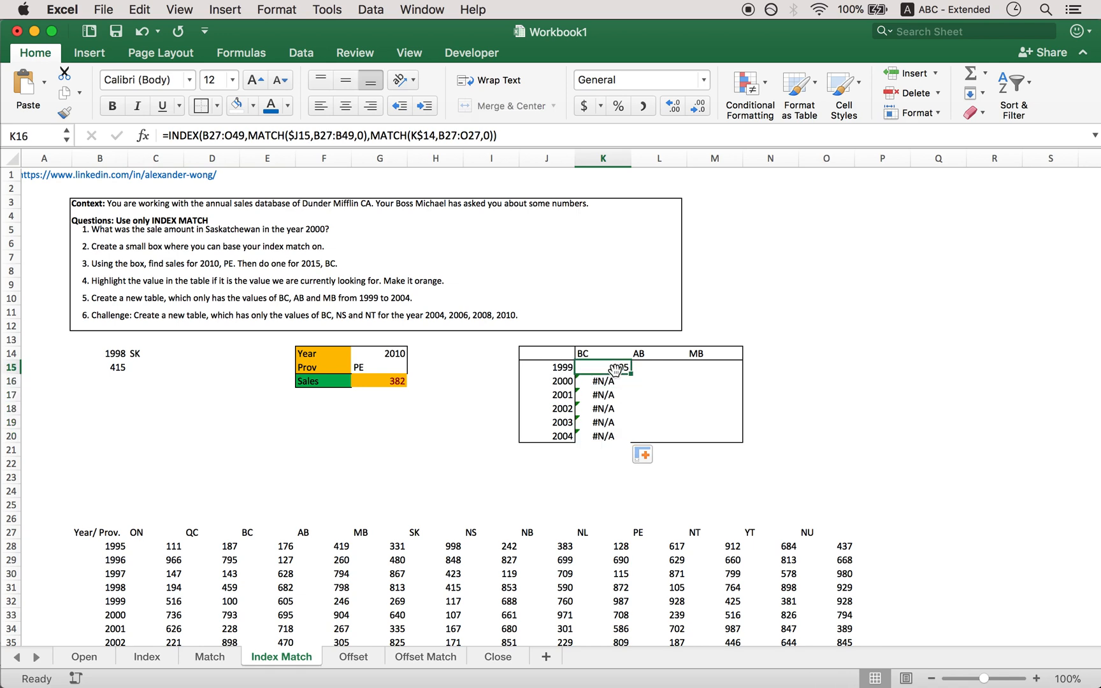
pyautogui.doubleClick(606, 366)
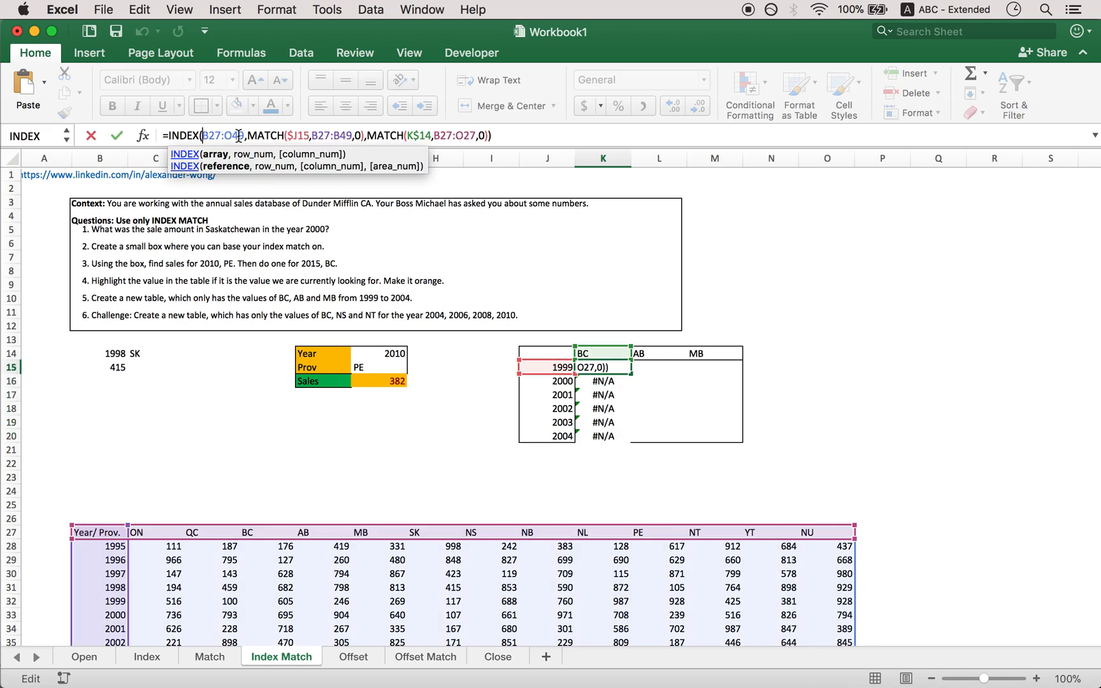
pyautogui.press('F4')
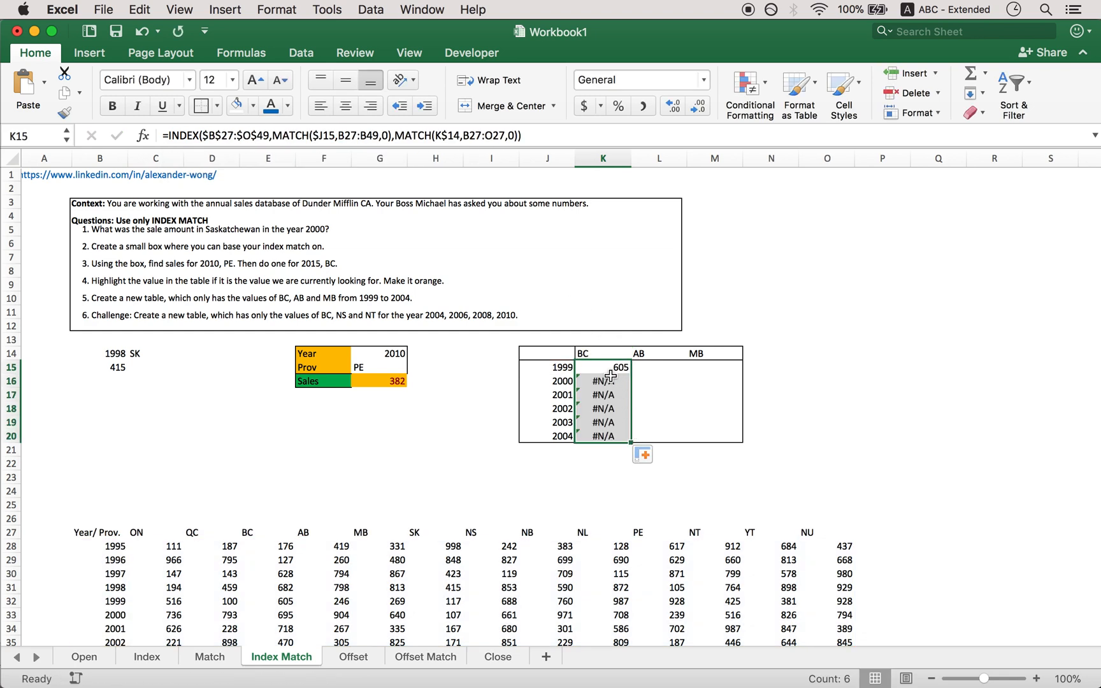
pyautogui.doubleClick(603, 367)
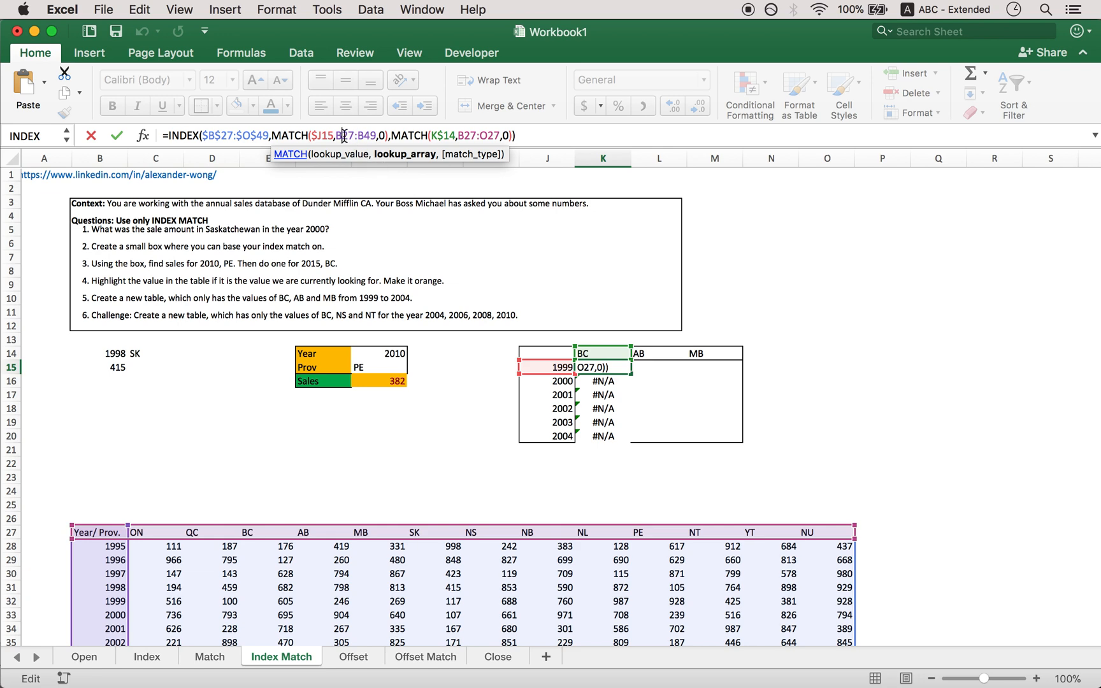
pyautogui.moveTo(500, 167)
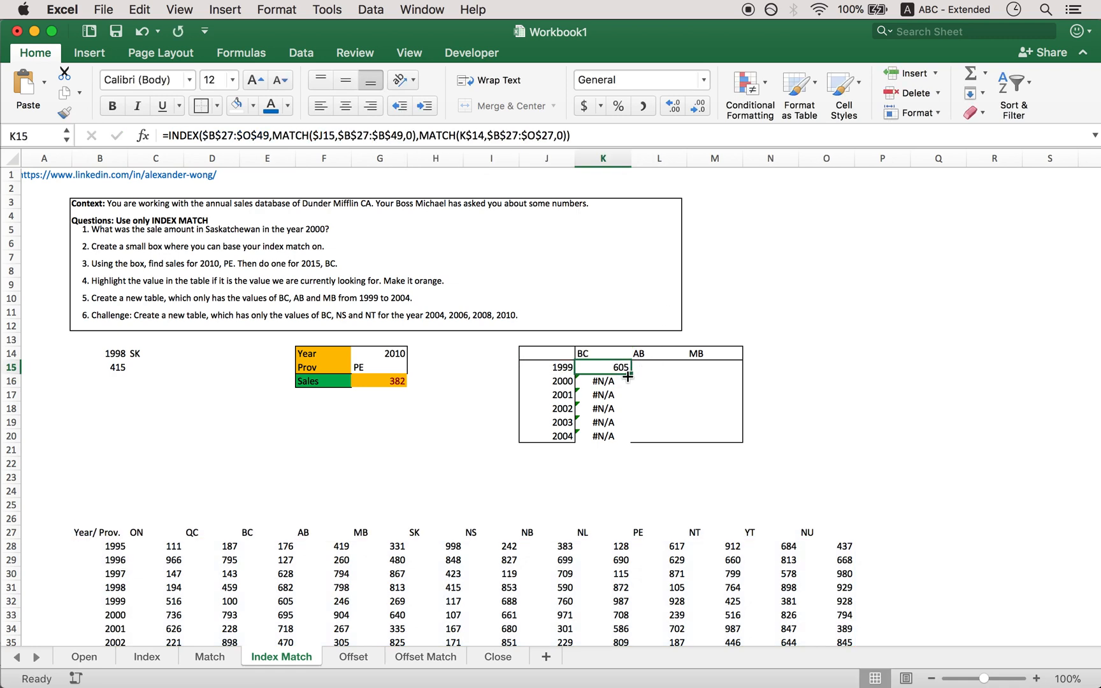
pyautogui.moveTo(620, 366); pyautogui.dragTo(620, 435)
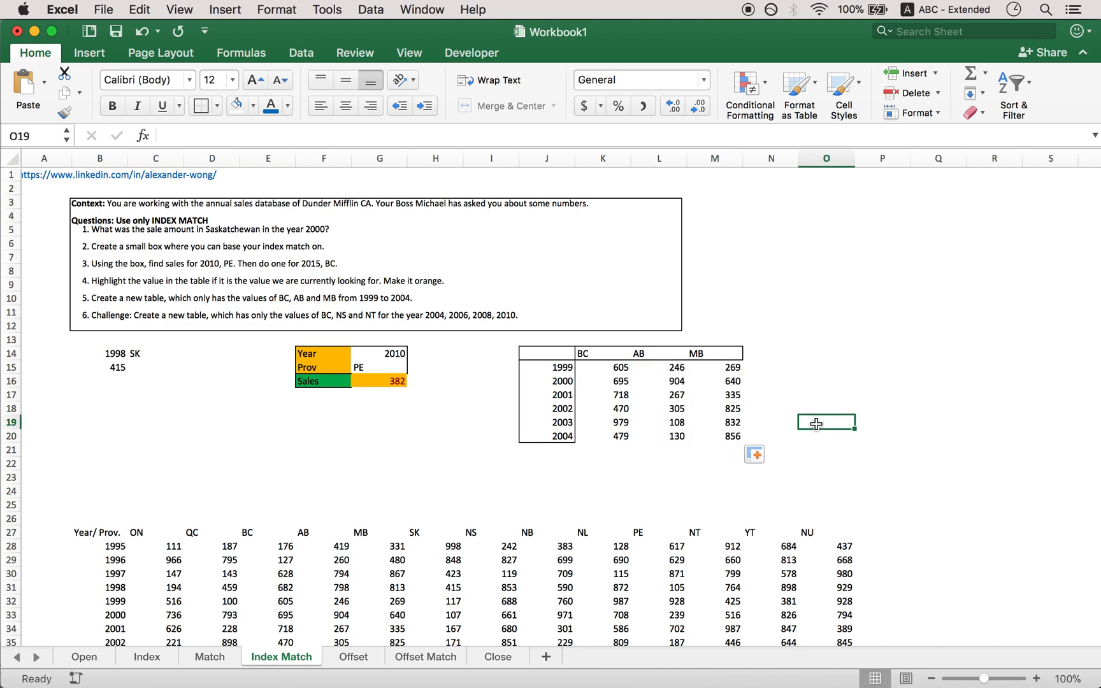
pyautogui.moveTo(182, 311)
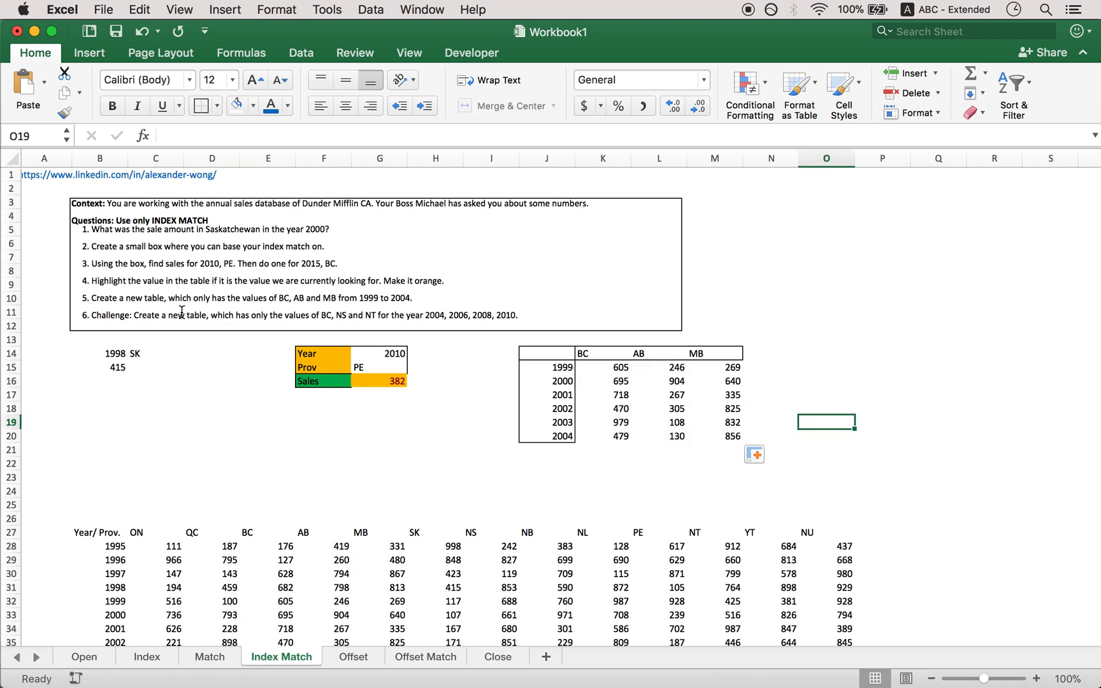
pyautogui.moveTo(673, 379)
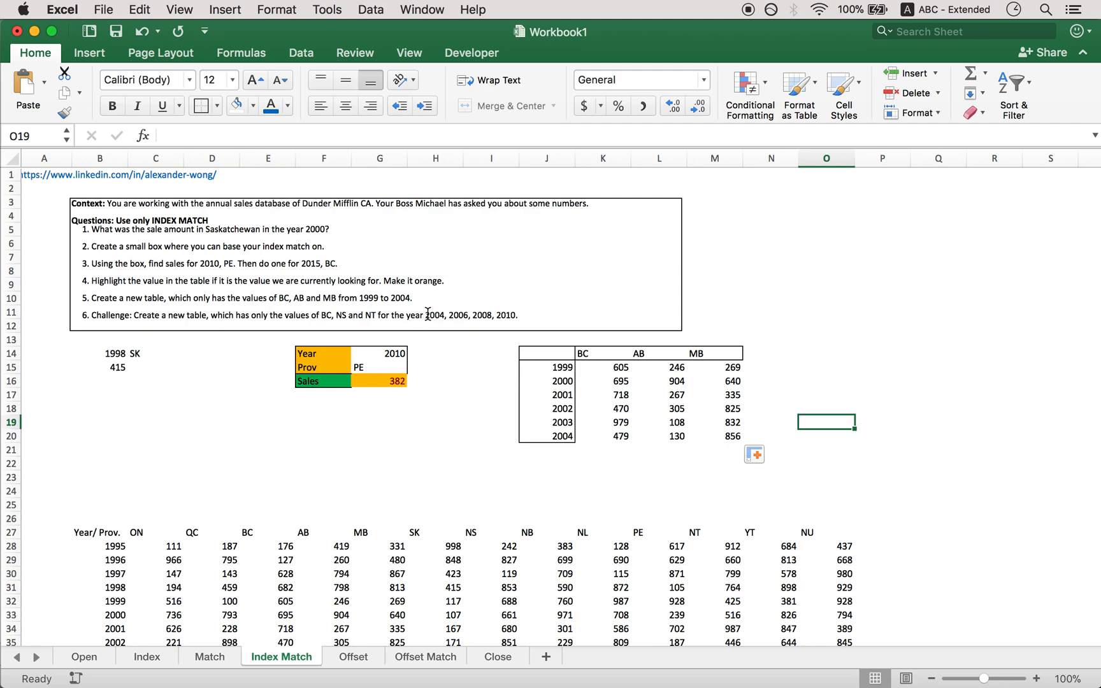
pyautogui.scroll(-3)
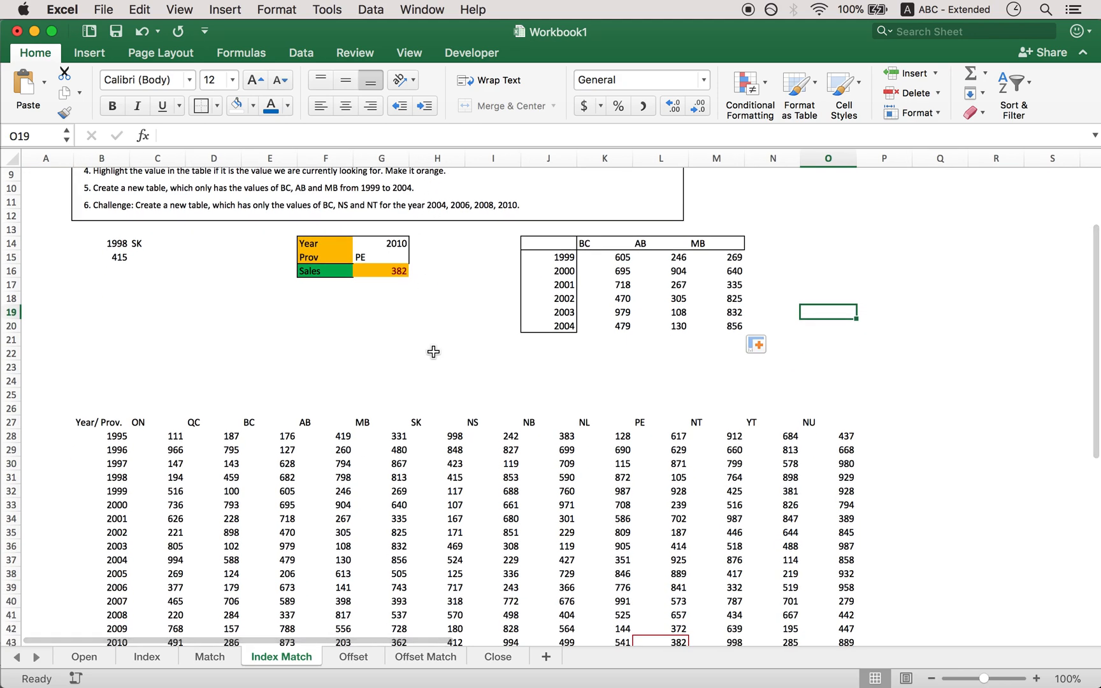
pyautogui.moveTo(461, 233)
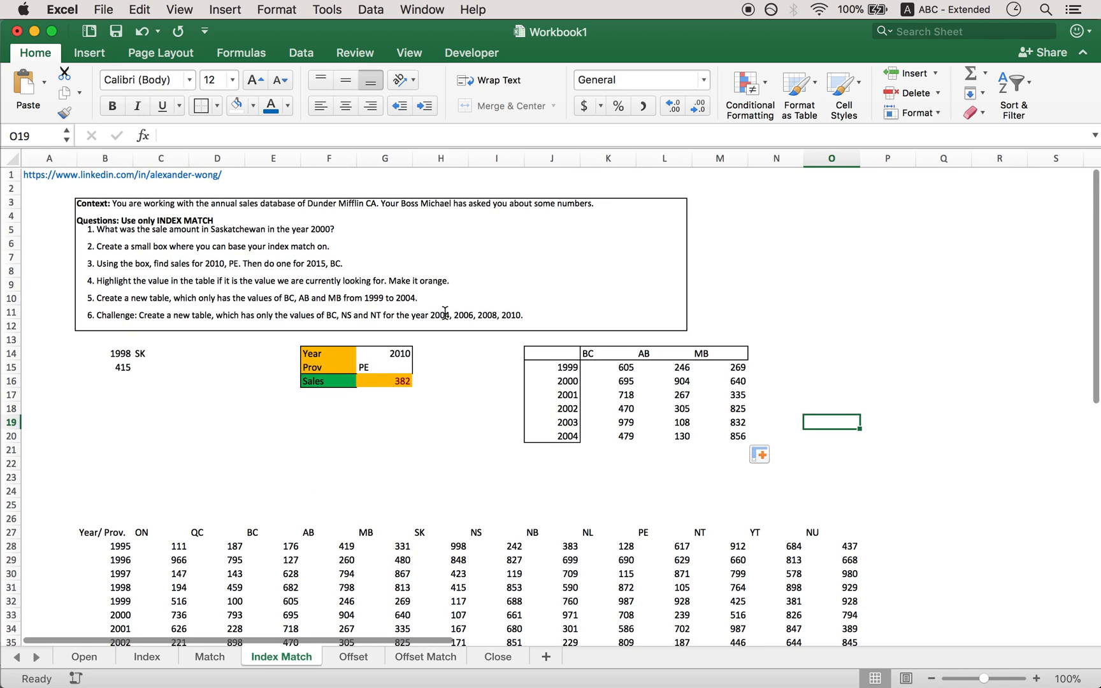
# - Replace the year labels starting at J15 with 2004 and 2008
pyautogui.click(555, 365)
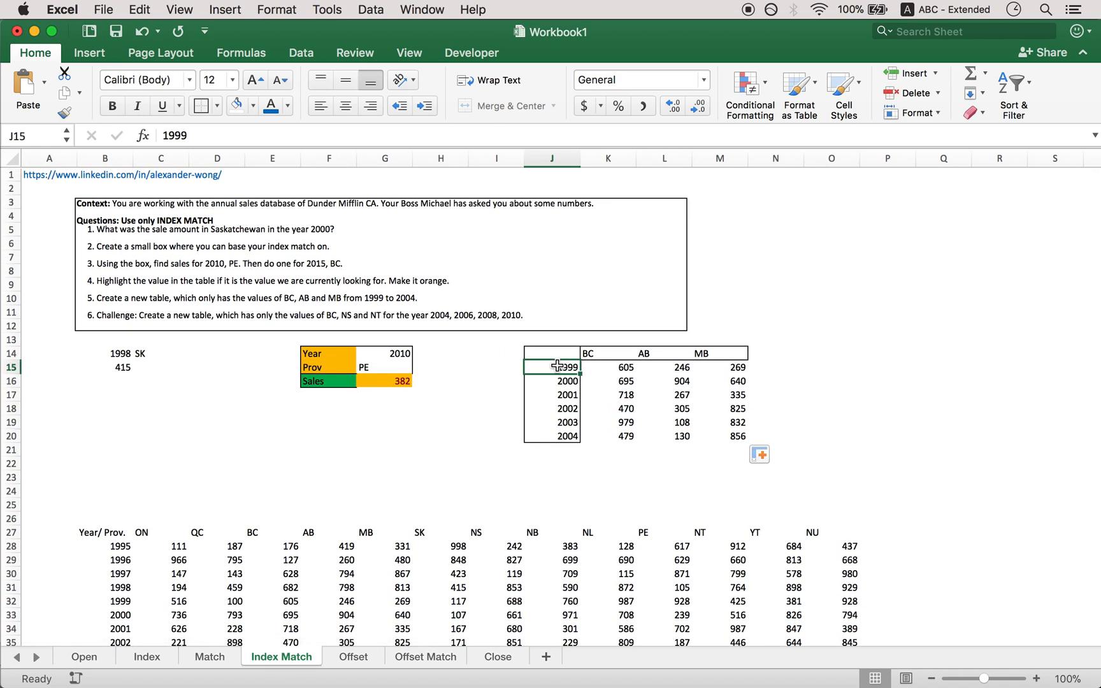
pyautogui.write('2004')
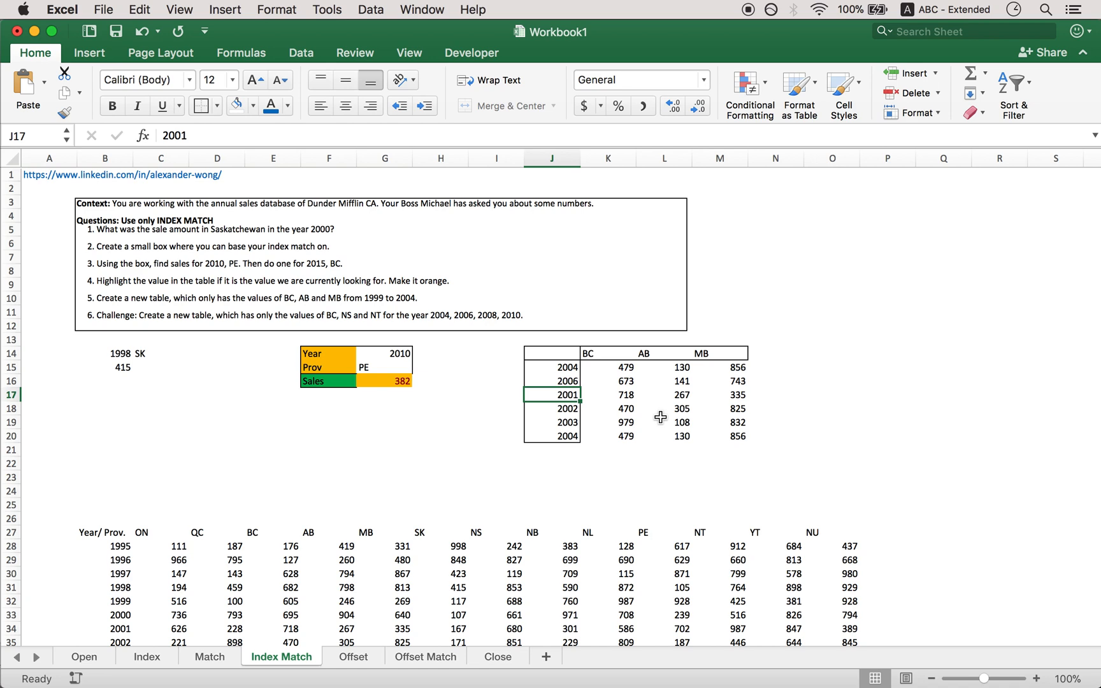
pyautogui.write('2008')
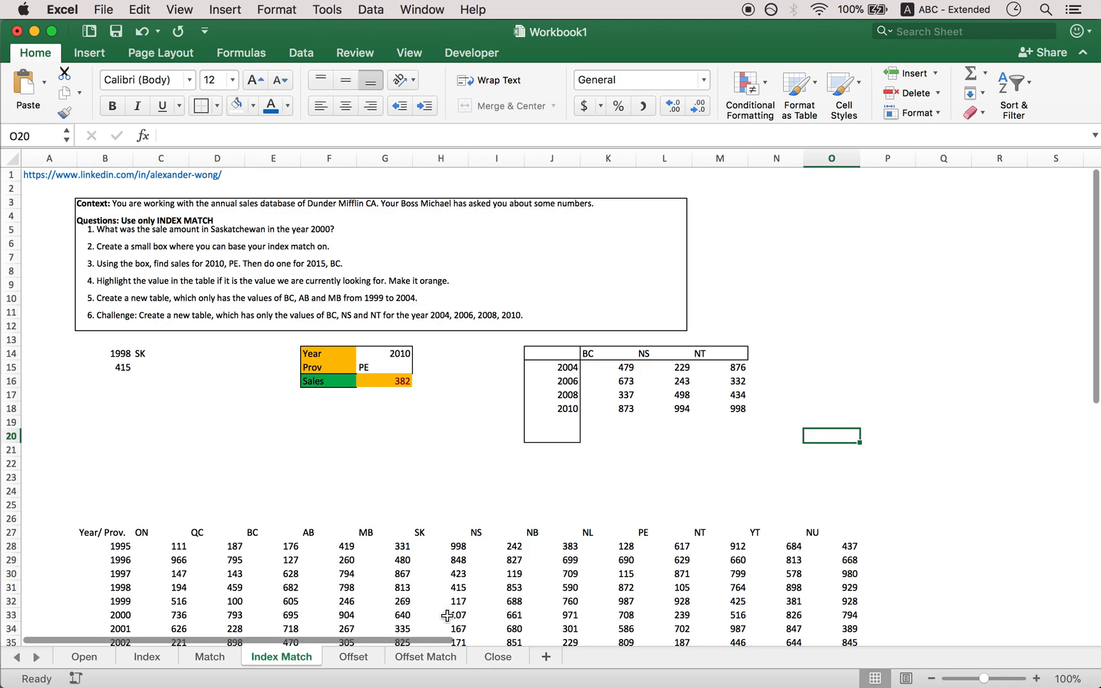
# - Flip through the Index, Index Match and Offset sheets, ending on the Close sheet
pyautogui.click(146, 656)
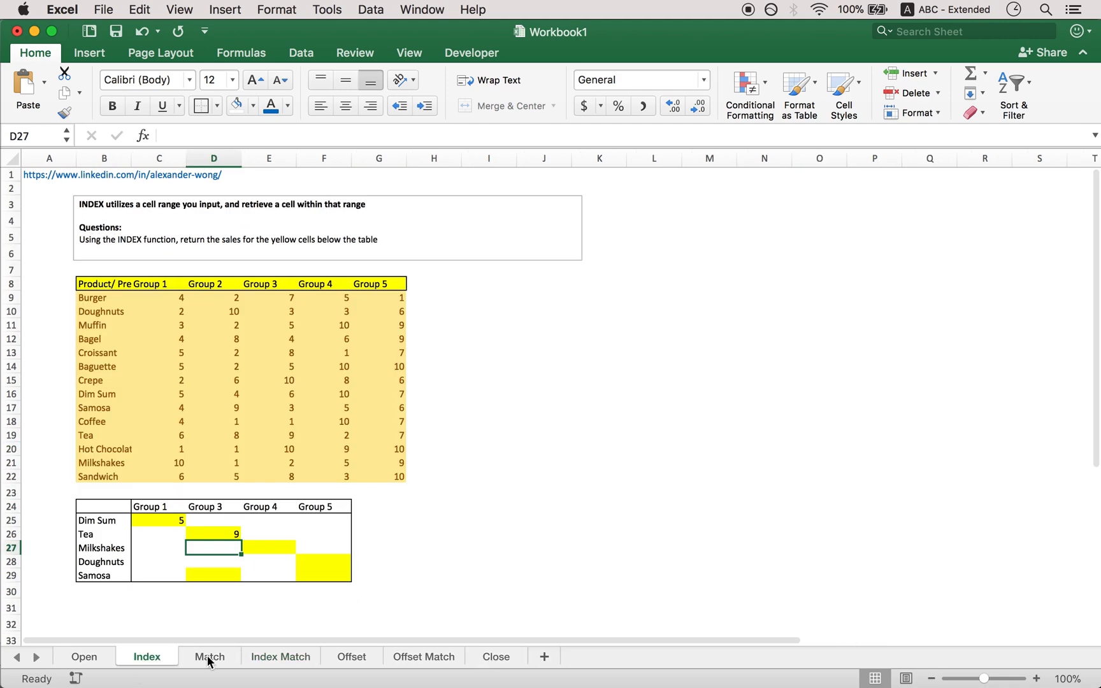
pyautogui.click(281, 656)
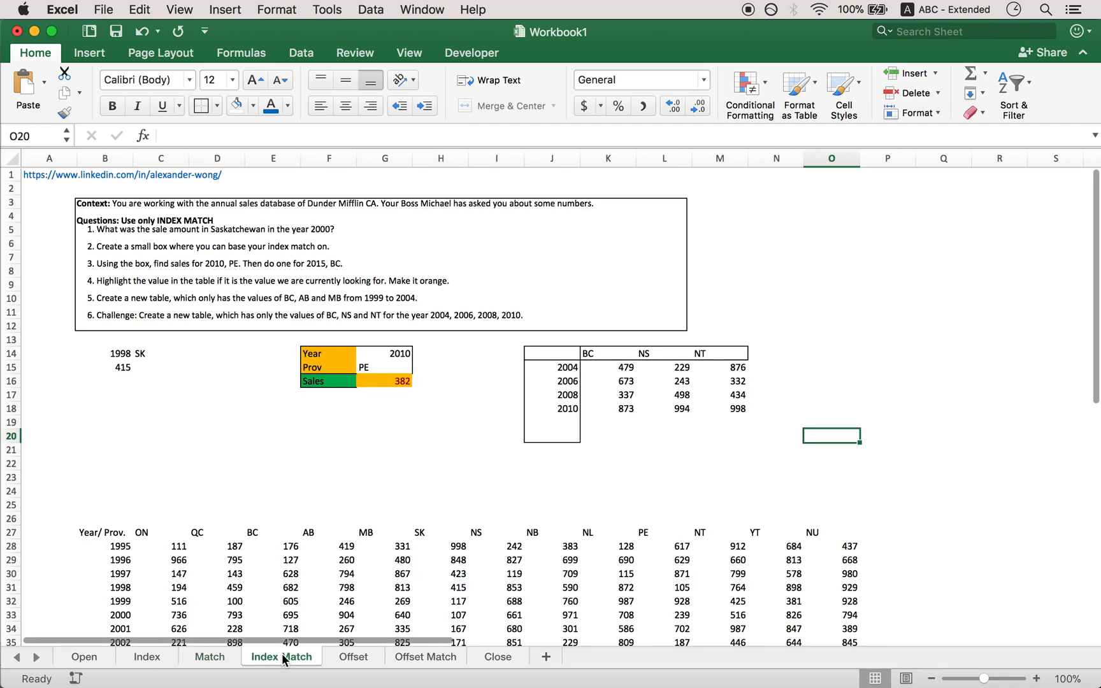
pyautogui.click(352, 656)
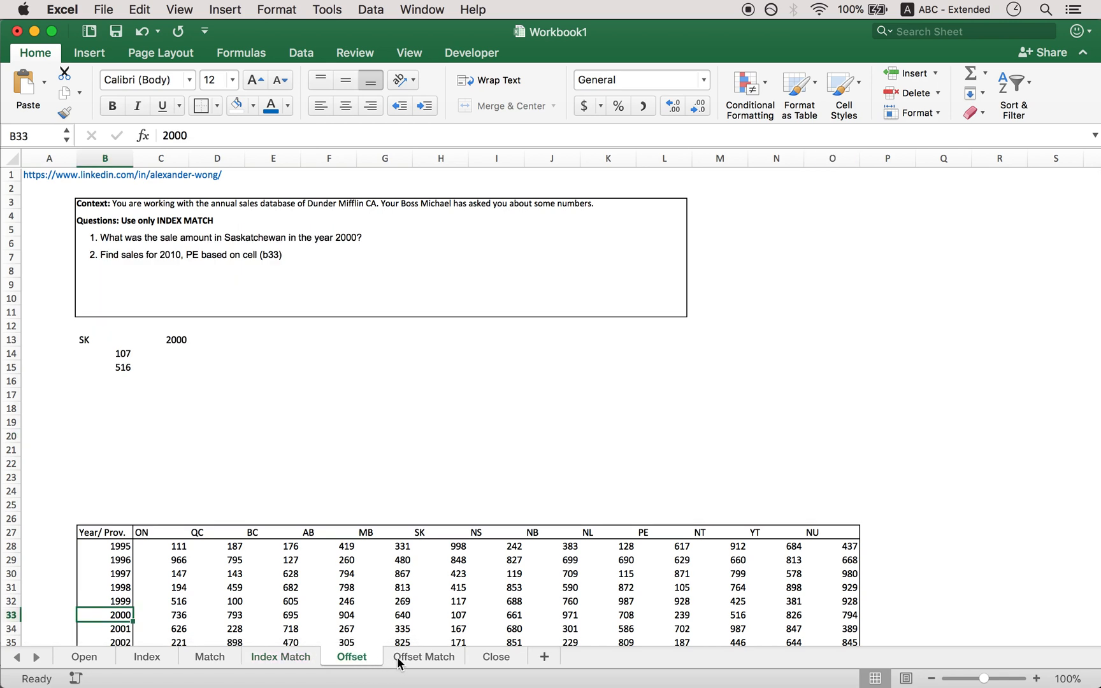
pyautogui.click(495, 656)
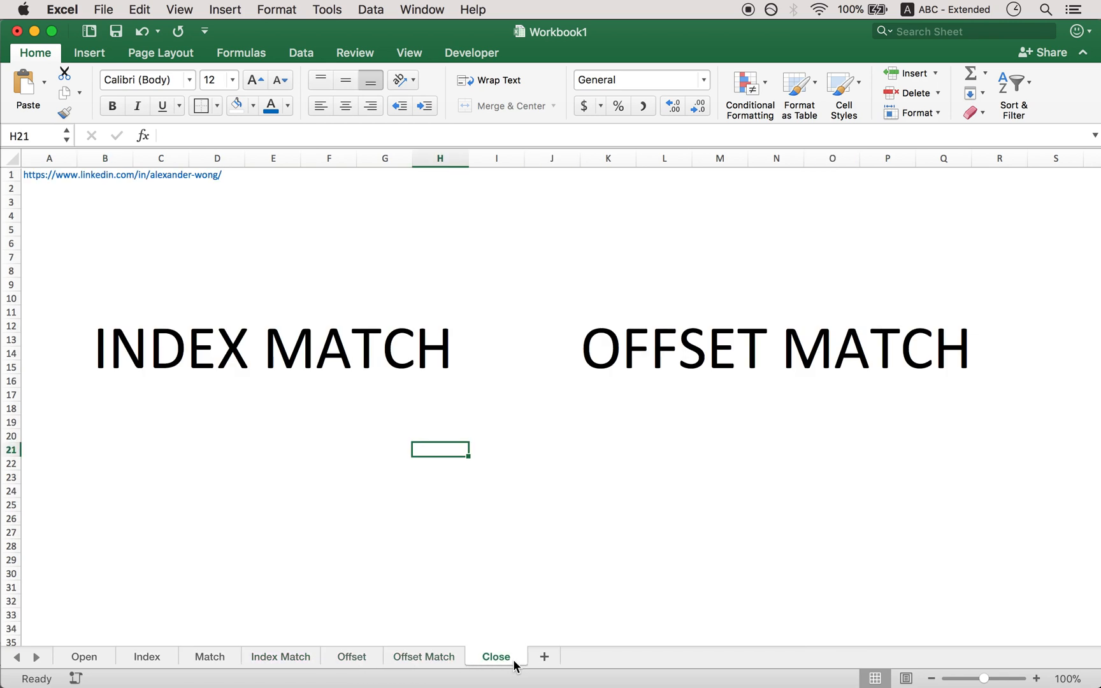
pyautogui.click(942, 521)
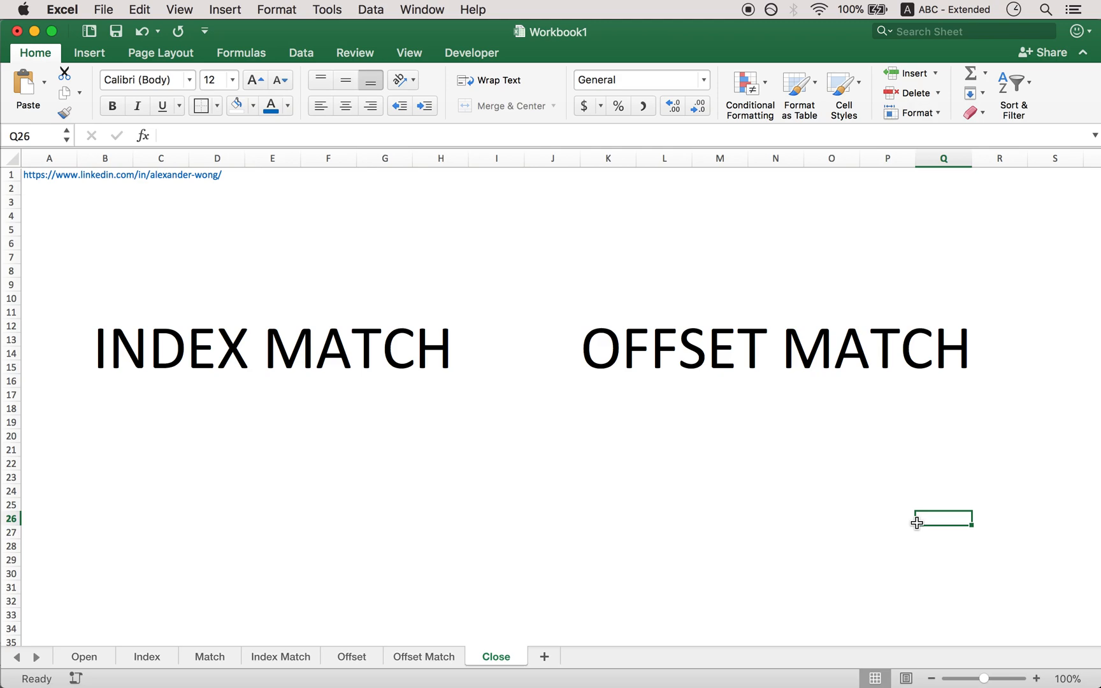